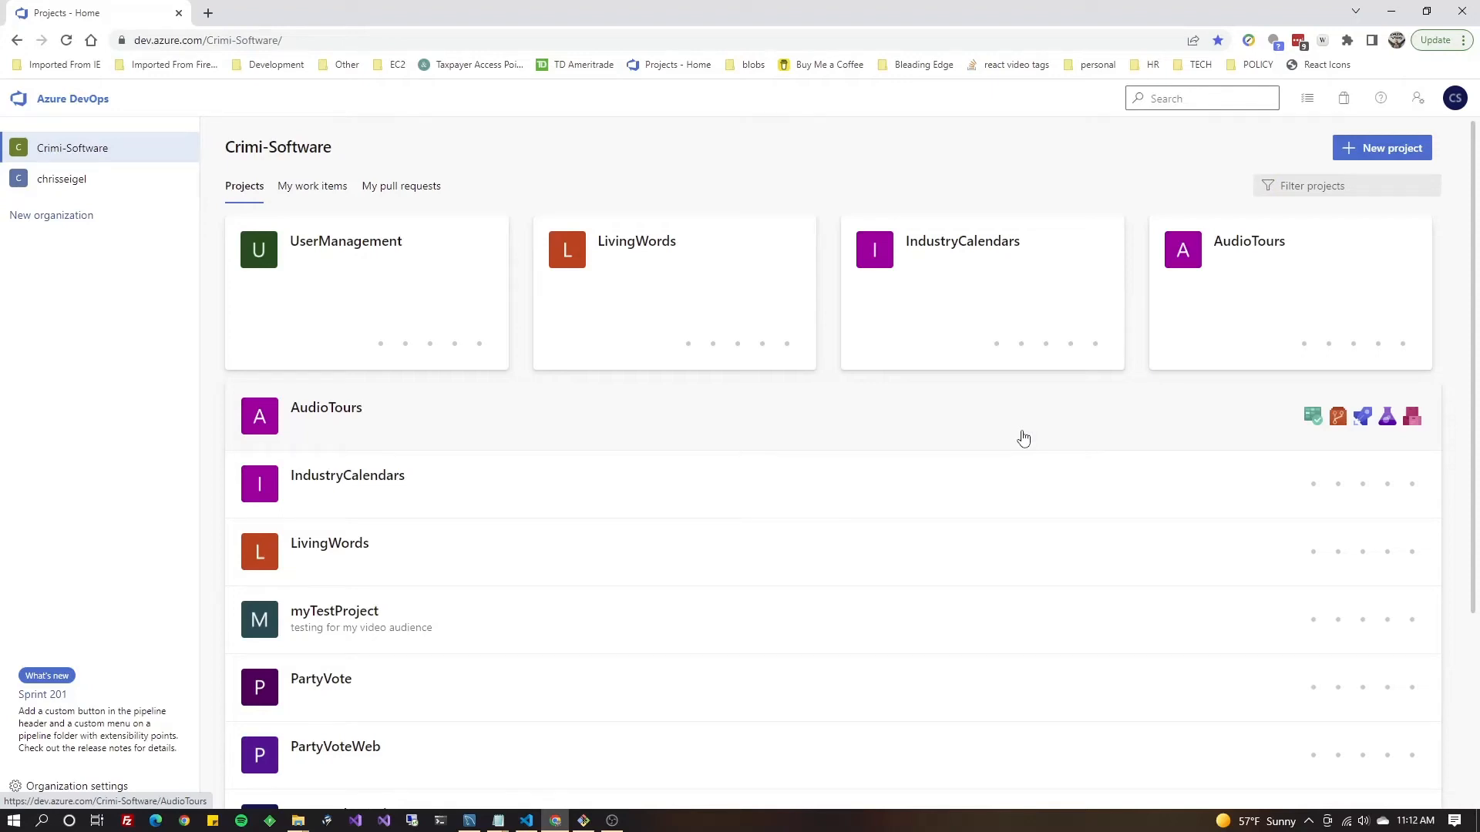
{"action": "mouse_move", "coordinate": [1221, 250]}
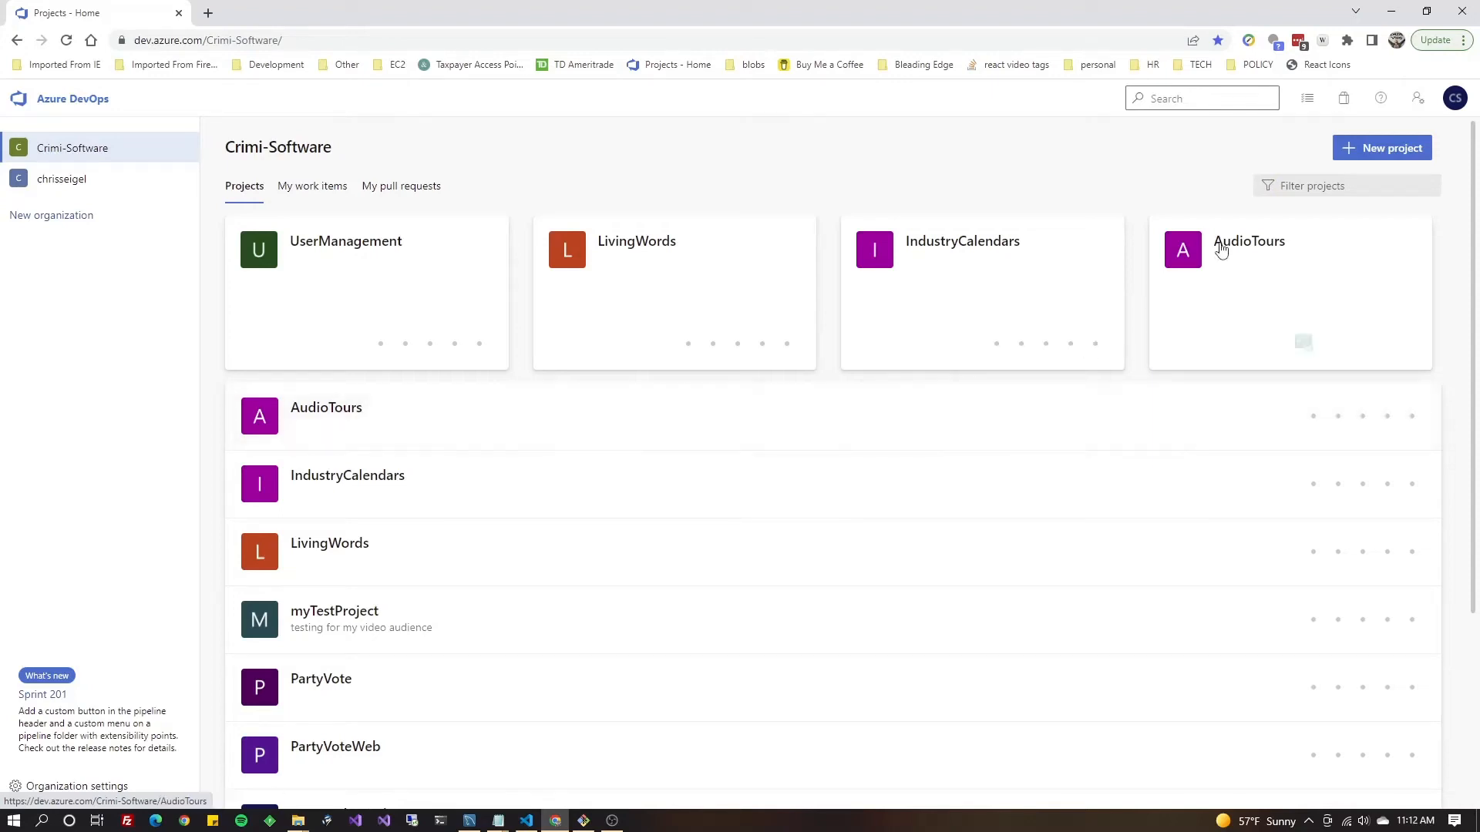
- Start a new project in the Crimi-Software organization
{"action": "left_click", "coordinate": [1381, 148]}
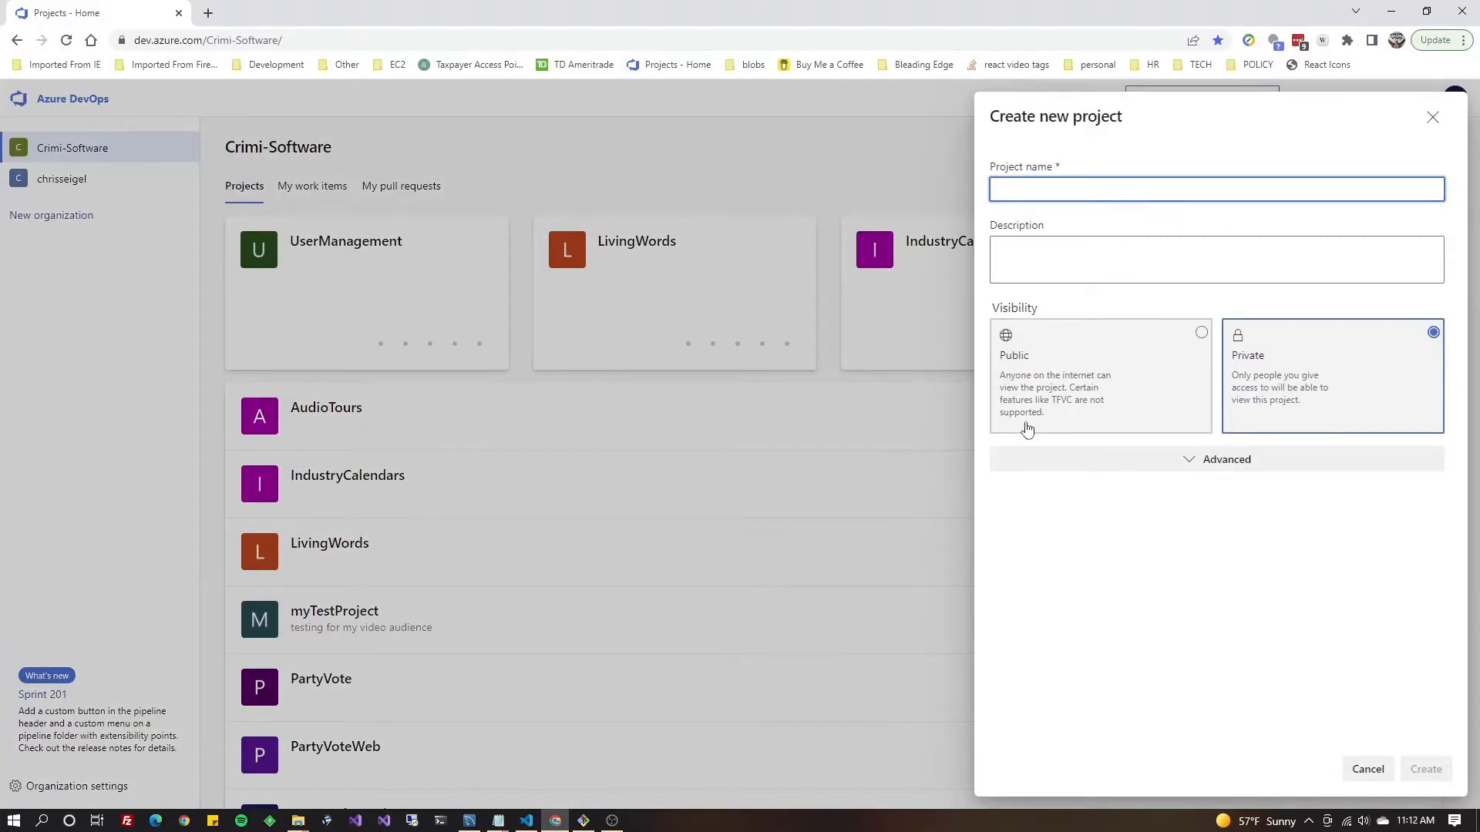
- Create the private project 'Libs' with Git version control and the Agile process
{"action": "type", "text": "Libs"}
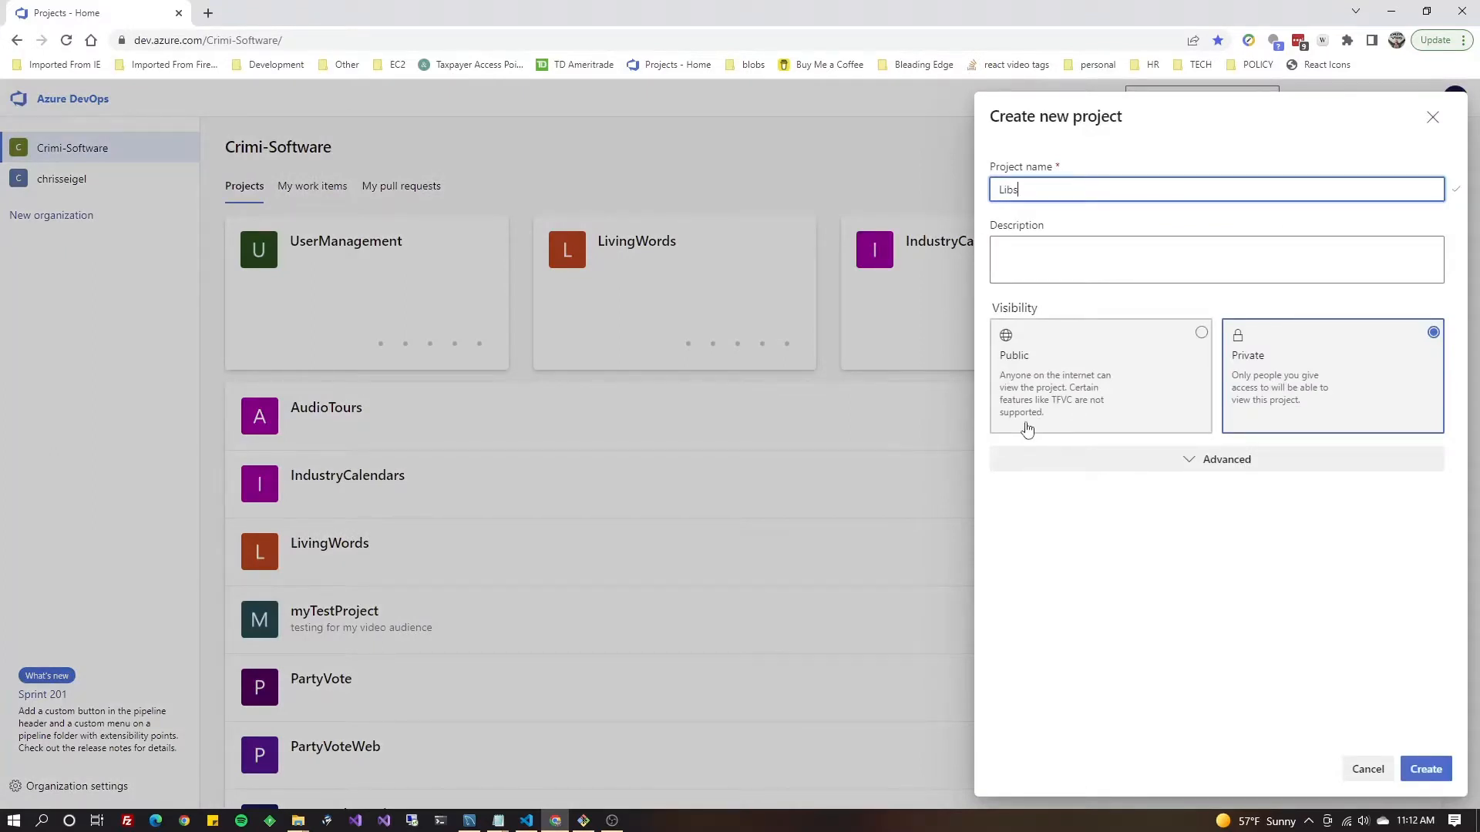
{"action": "mouse_move", "coordinate": [1264, 410]}
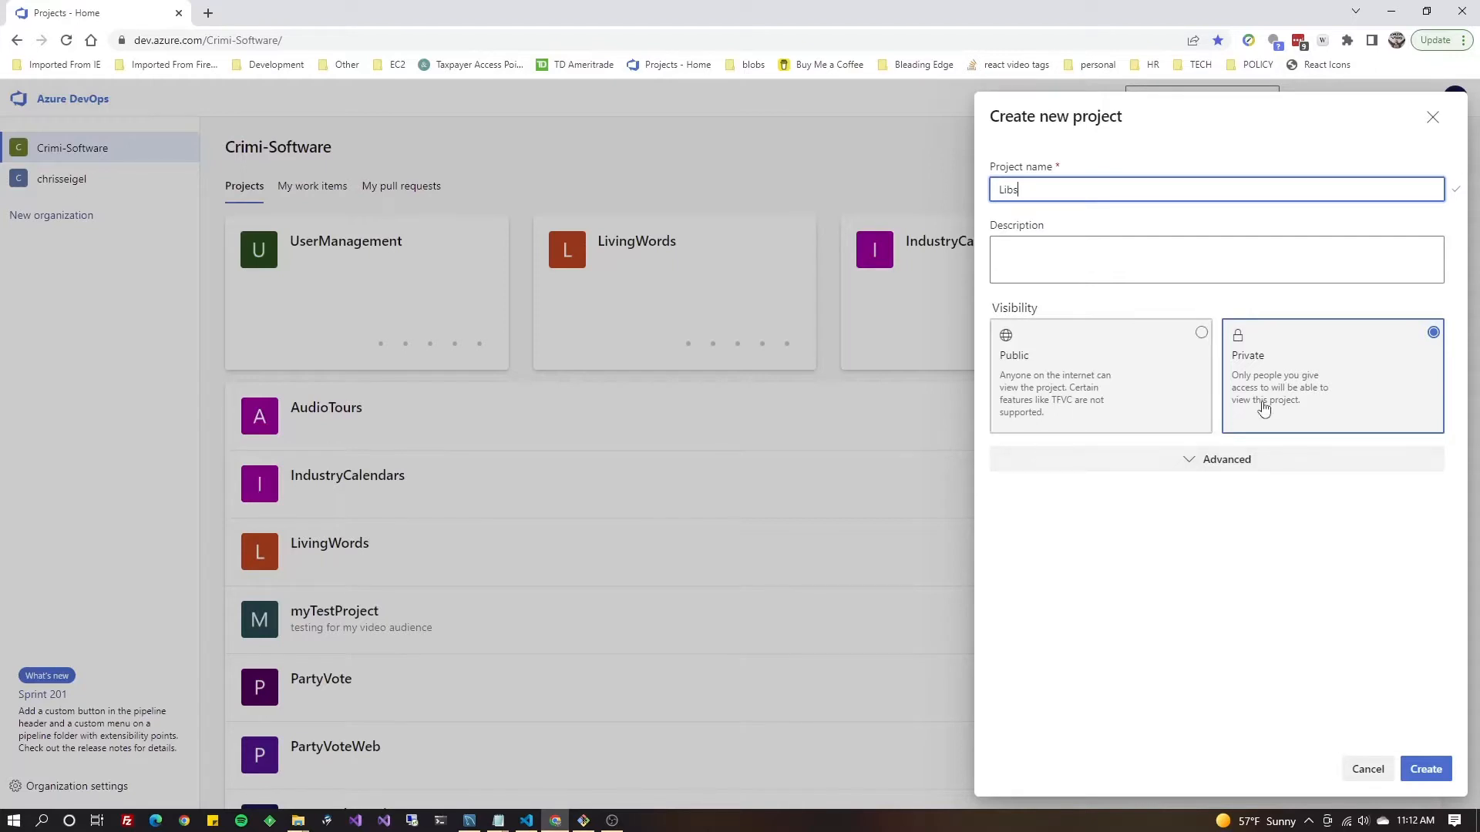
{"action": "left_click", "coordinate": [1225, 459]}
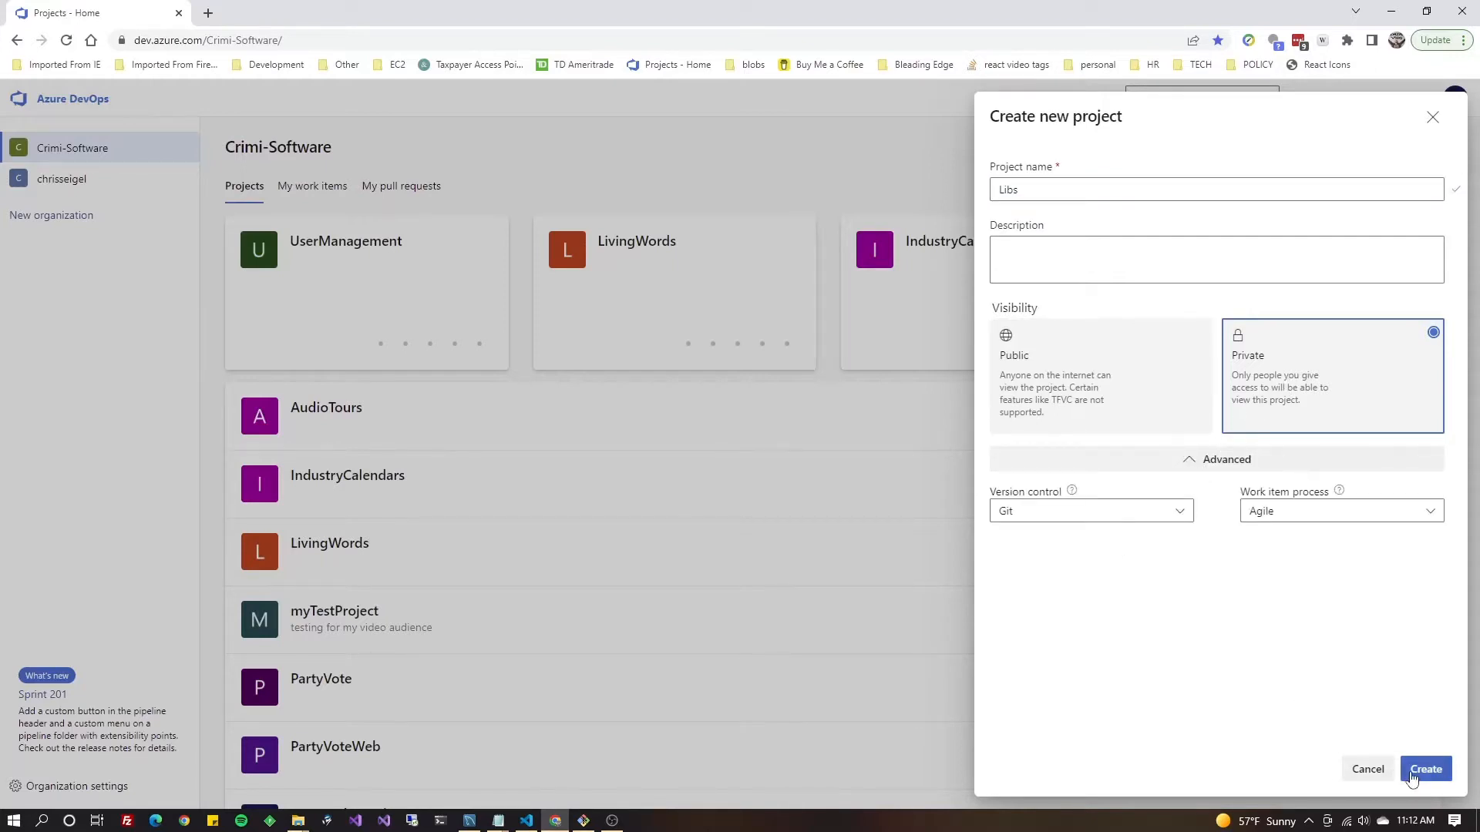
{"action": "left_click", "coordinate": [1425, 769]}
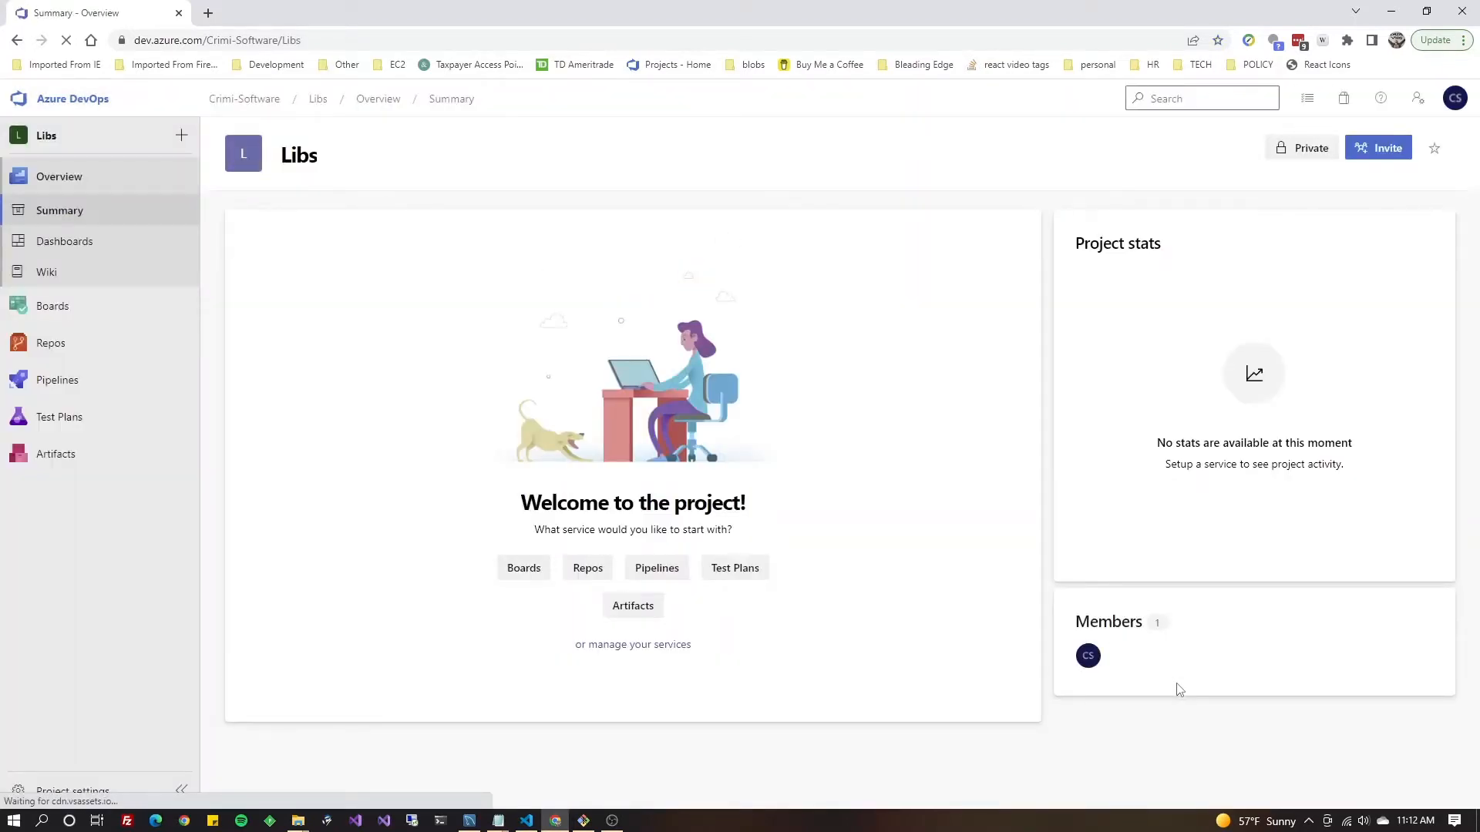
{"action": "mouse_move", "coordinate": [1190, 685]}
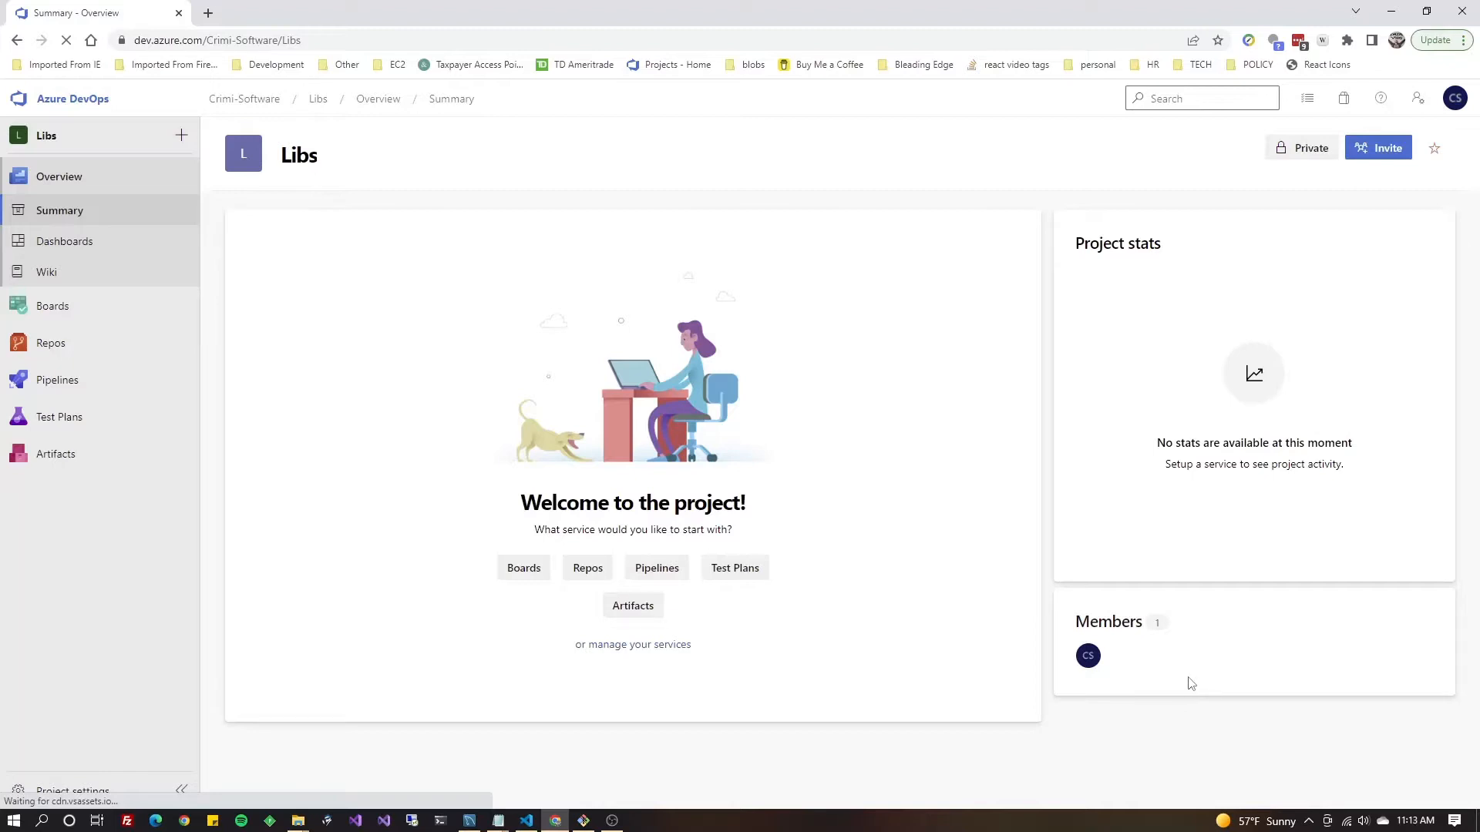
{"action": "mouse_move", "coordinate": [628, 473]}
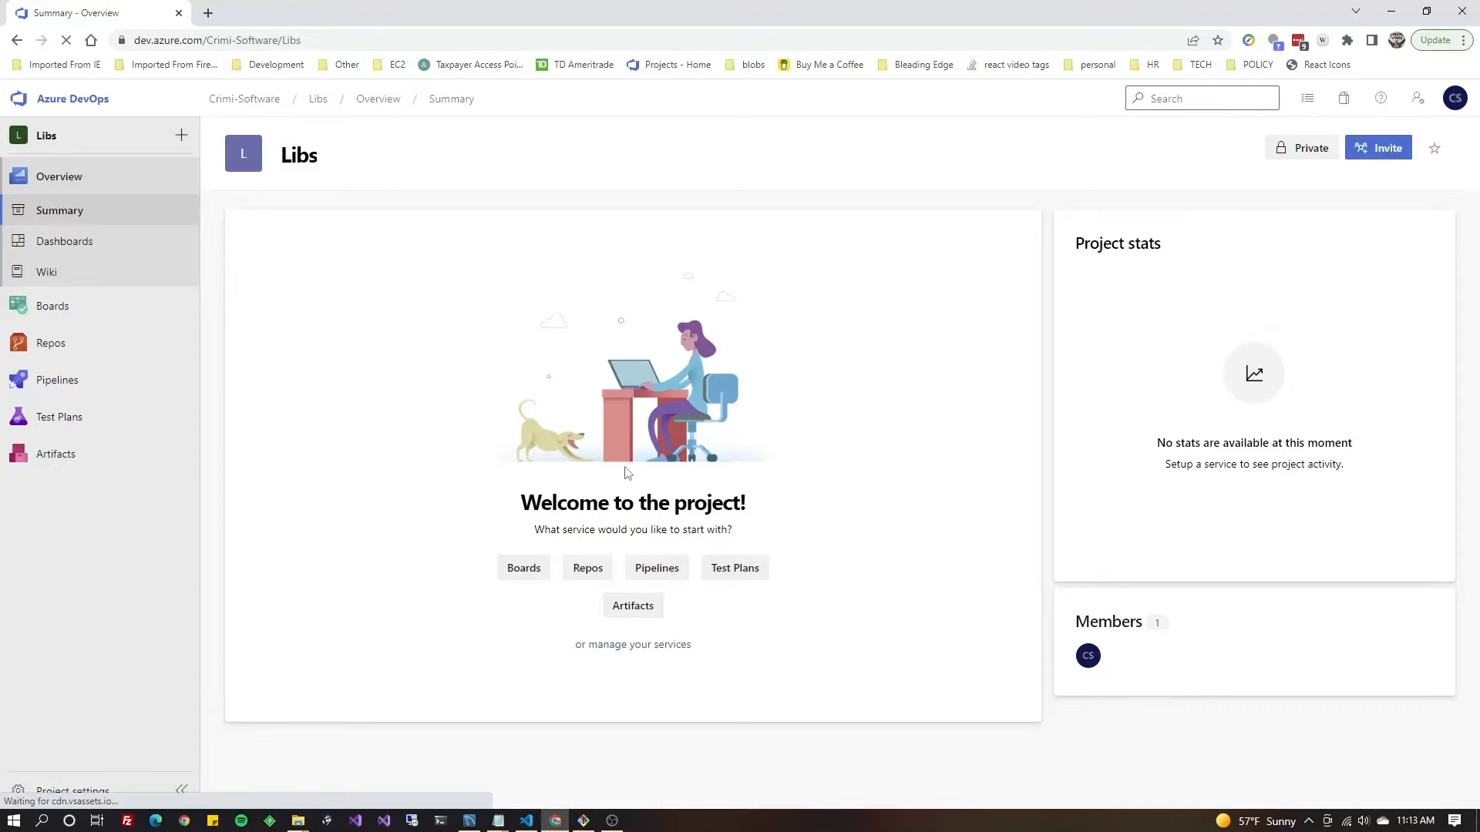
{"action": "mouse_move", "coordinate": [405, 431]}
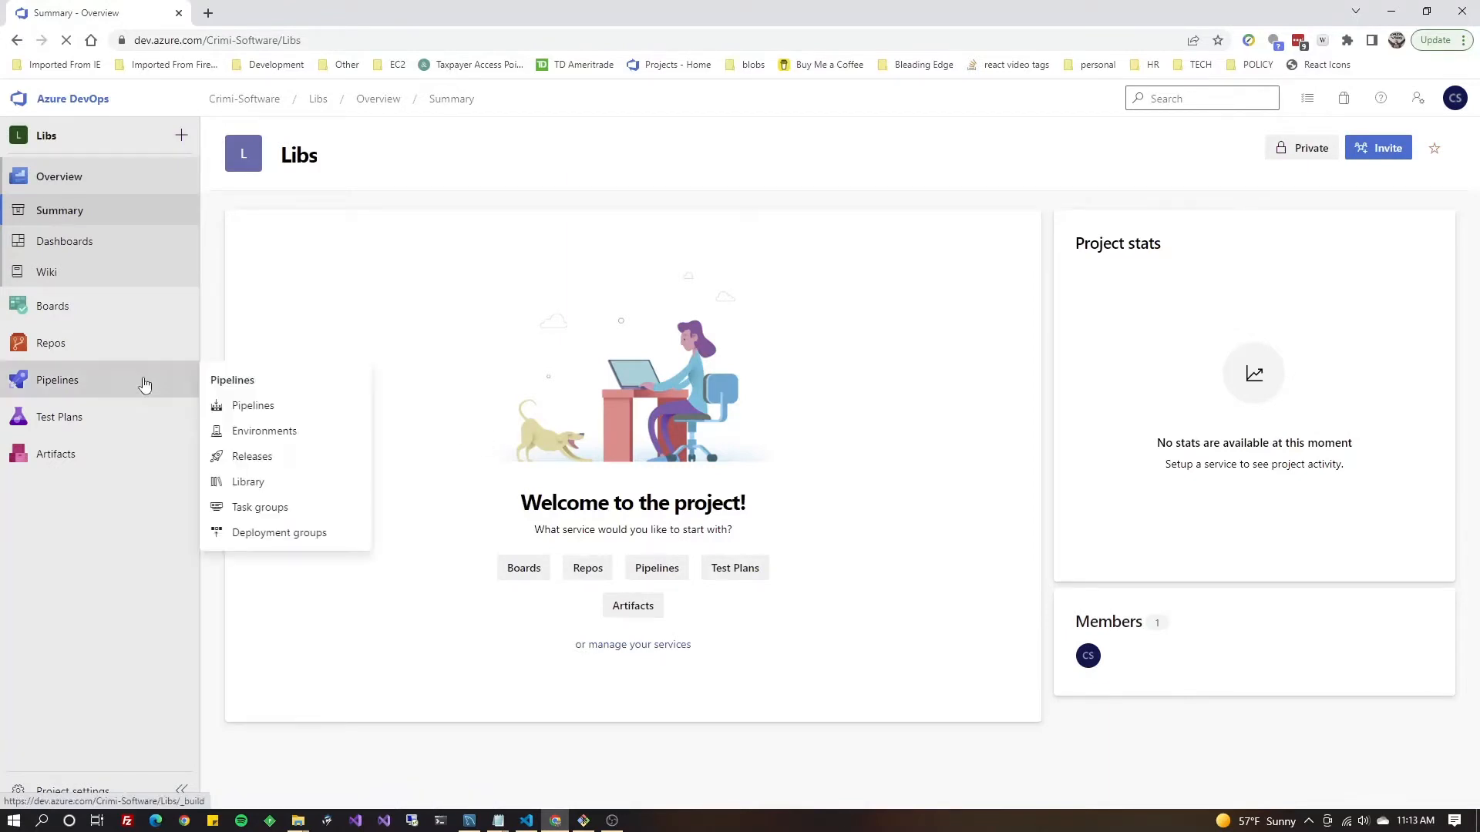
- Go to Repos > Files for the still-empty Libs repository
{"action": "left_click", "coordinate": [49, 342]}
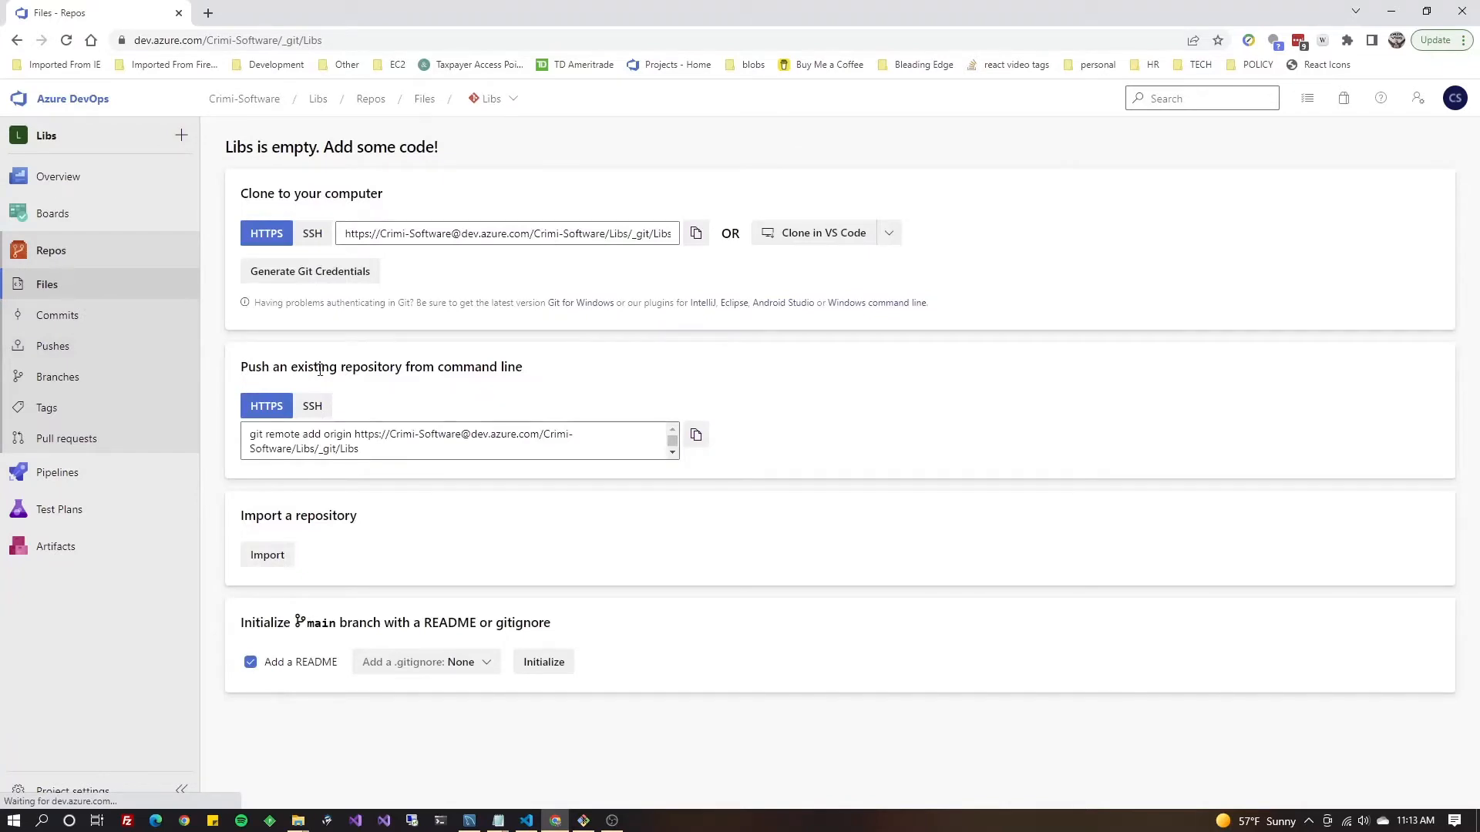
{"action": "mouse_move", "coordinate": [326, 532]}
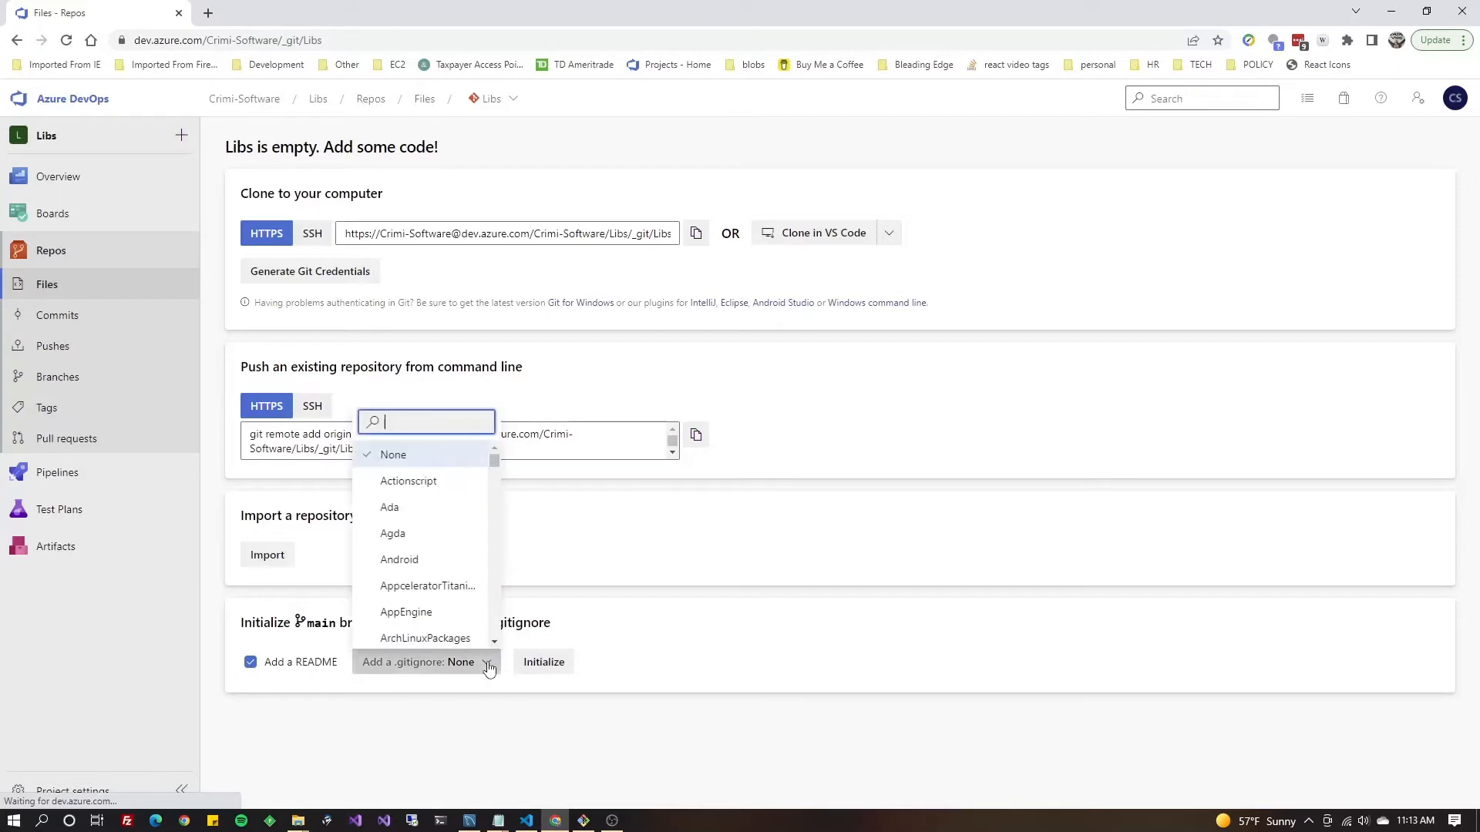
- Initialize the Libs repo with a README and the VisualStudio .gitignore
{"action": "type", "text": "visual"}
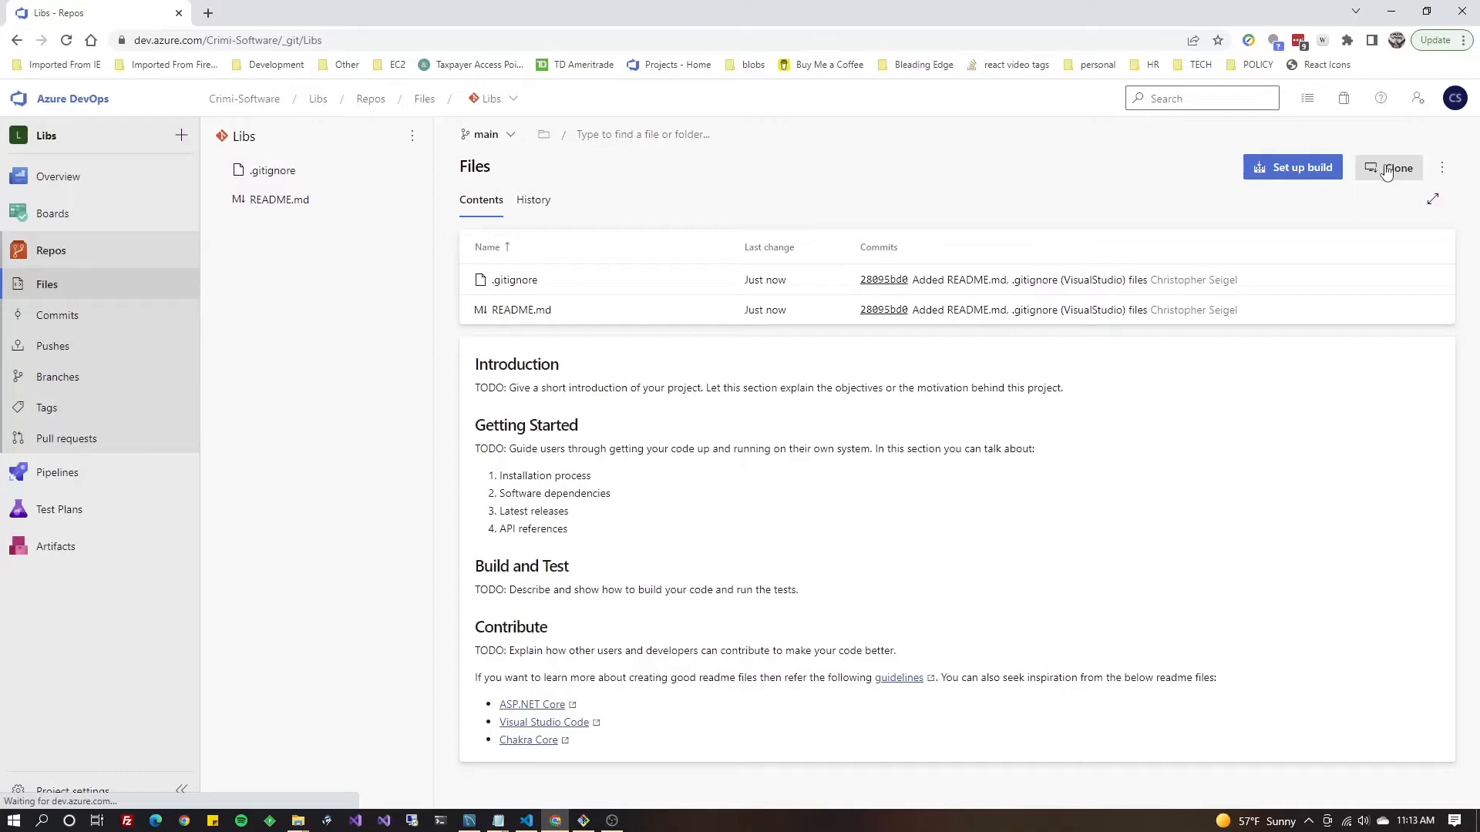
- Copy the HTTPS clone URL of the Libs repository
{"action": "left_click", "coordinate": [1395, 167]}
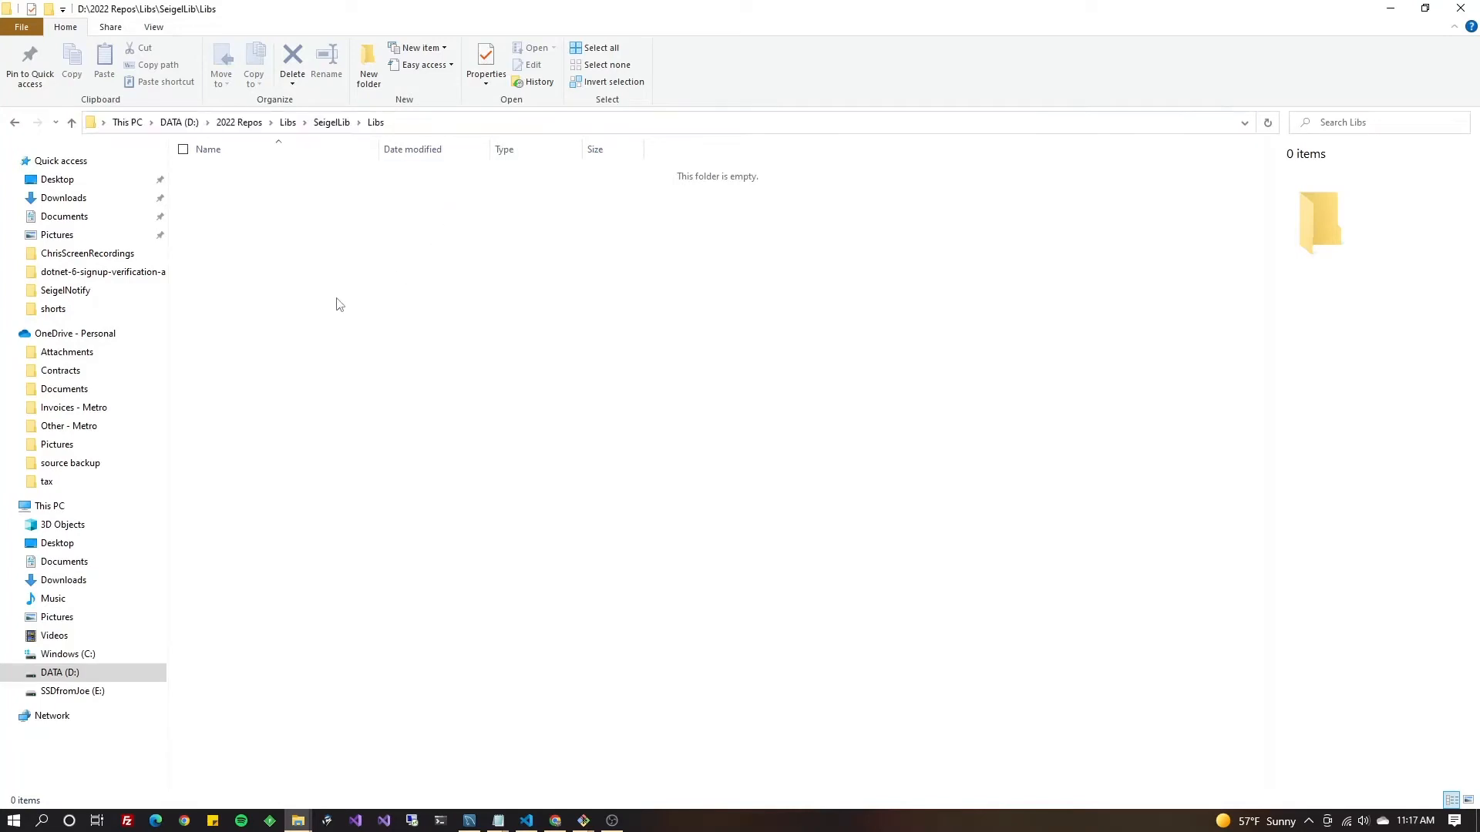
- Run git clone with the copied URL in Git Bash from the empty SeigelLib\Libs folder
{"action": "right_click", "coordinate": [339, 304]}
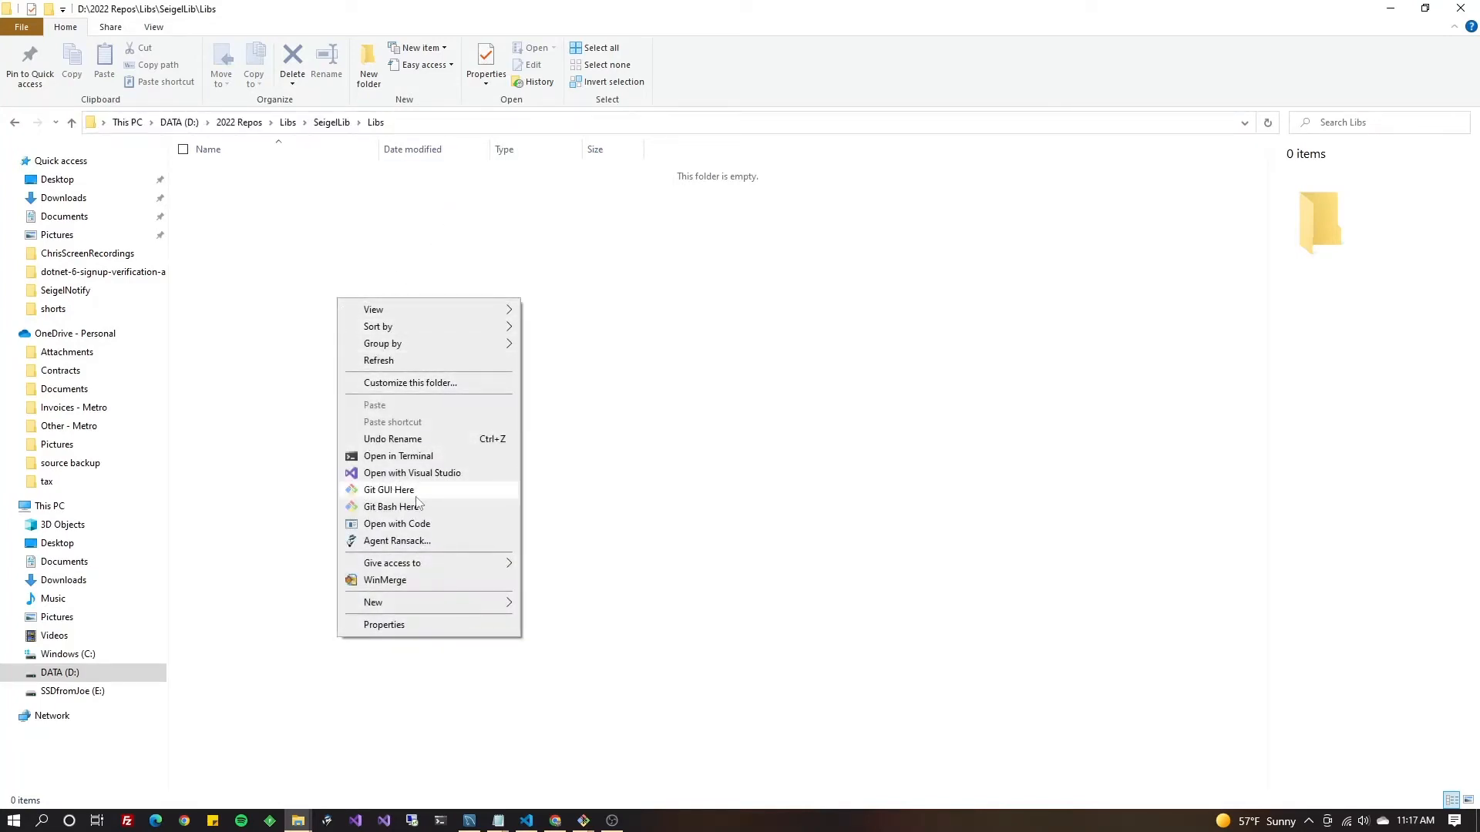
{"action": "left_click", "coordinate": [387, 508]}
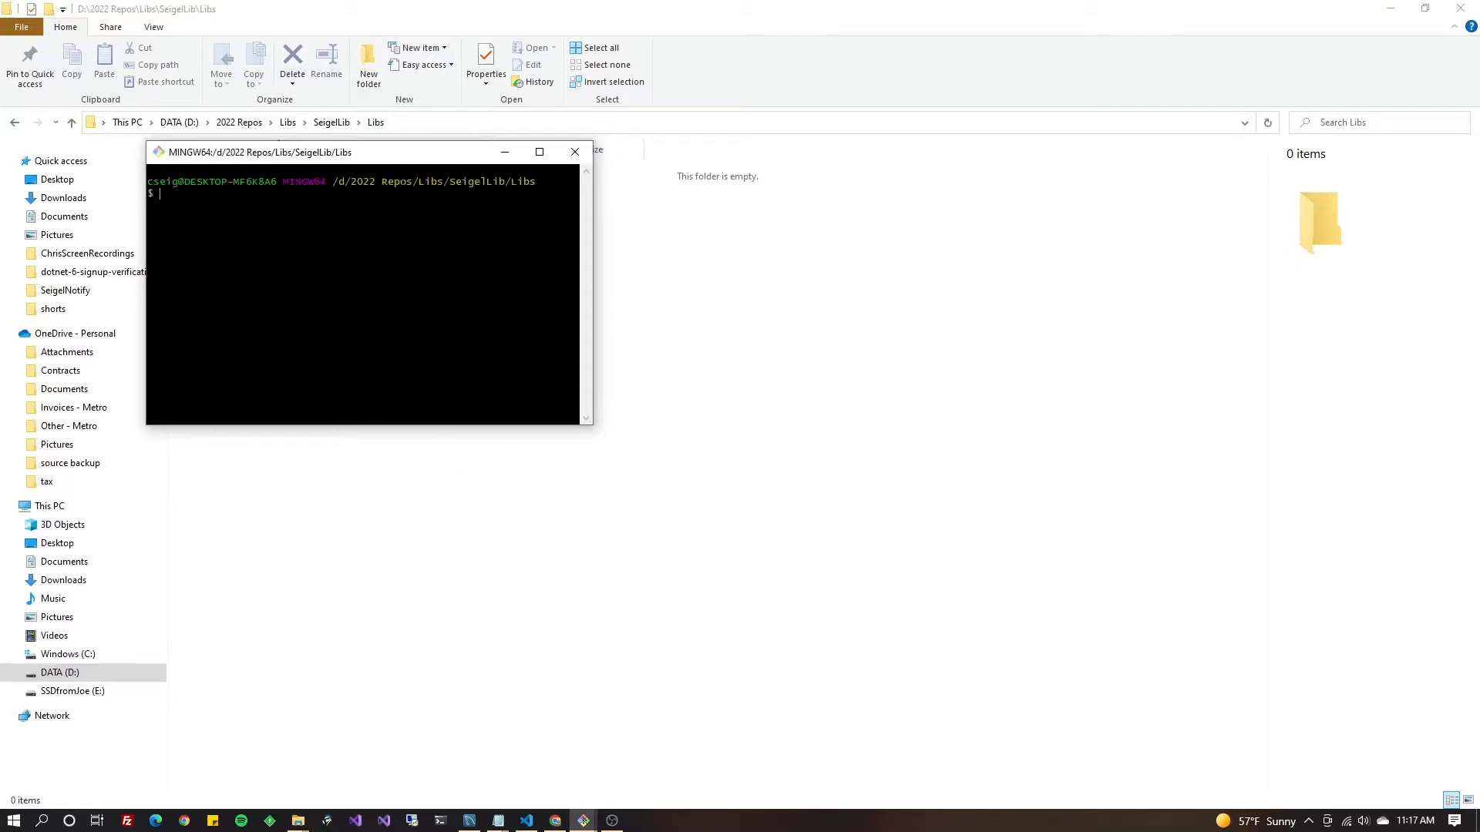
{"action": "mouse_move", "coordinate": [603, 431]}
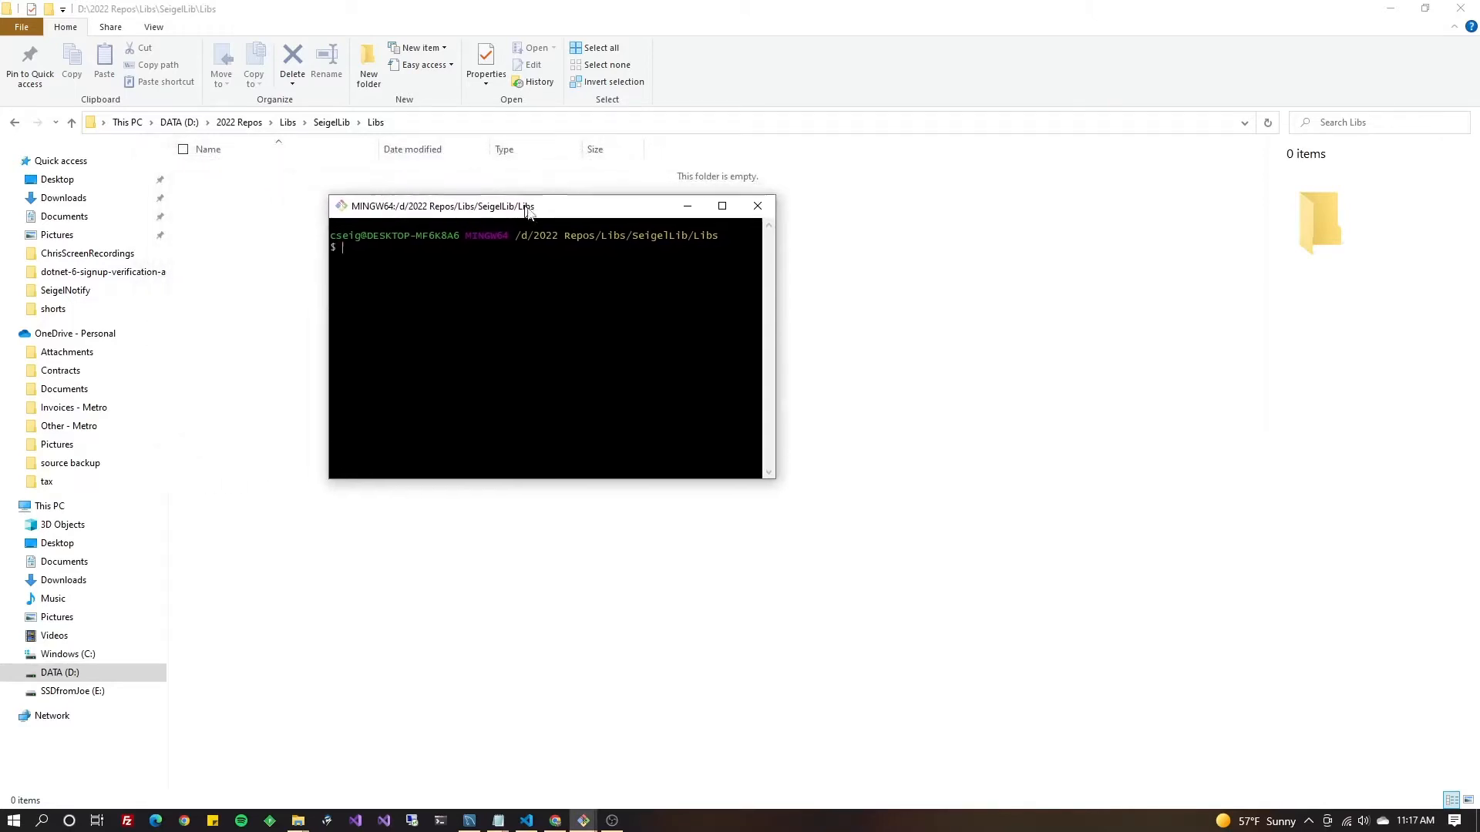
{"action": "left_click_drag", "start_coordinate": [527, 205], "coordinate": [552, 216]}
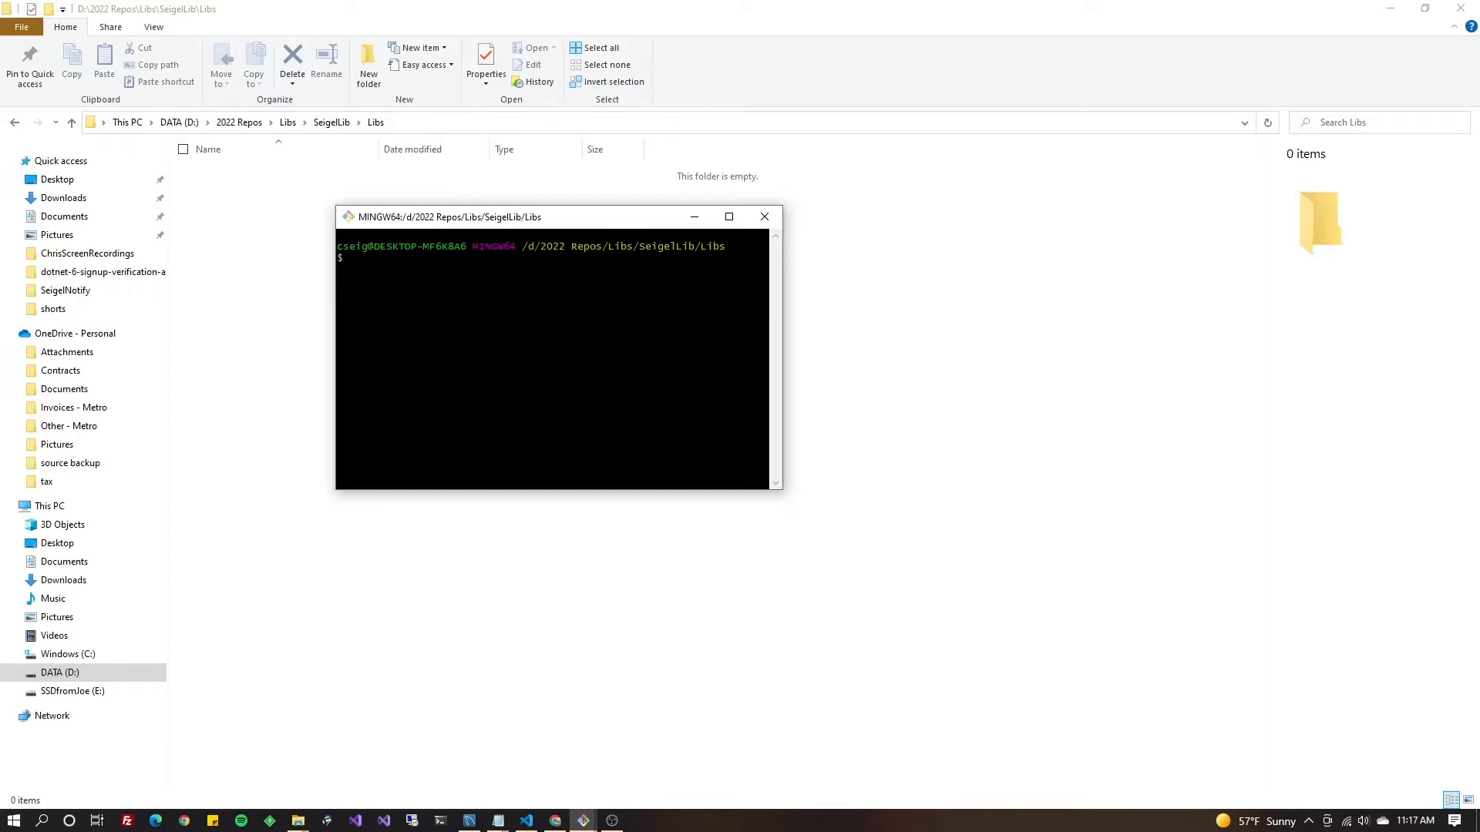
{"action": "right_click", "coordinate": [472, 339]}
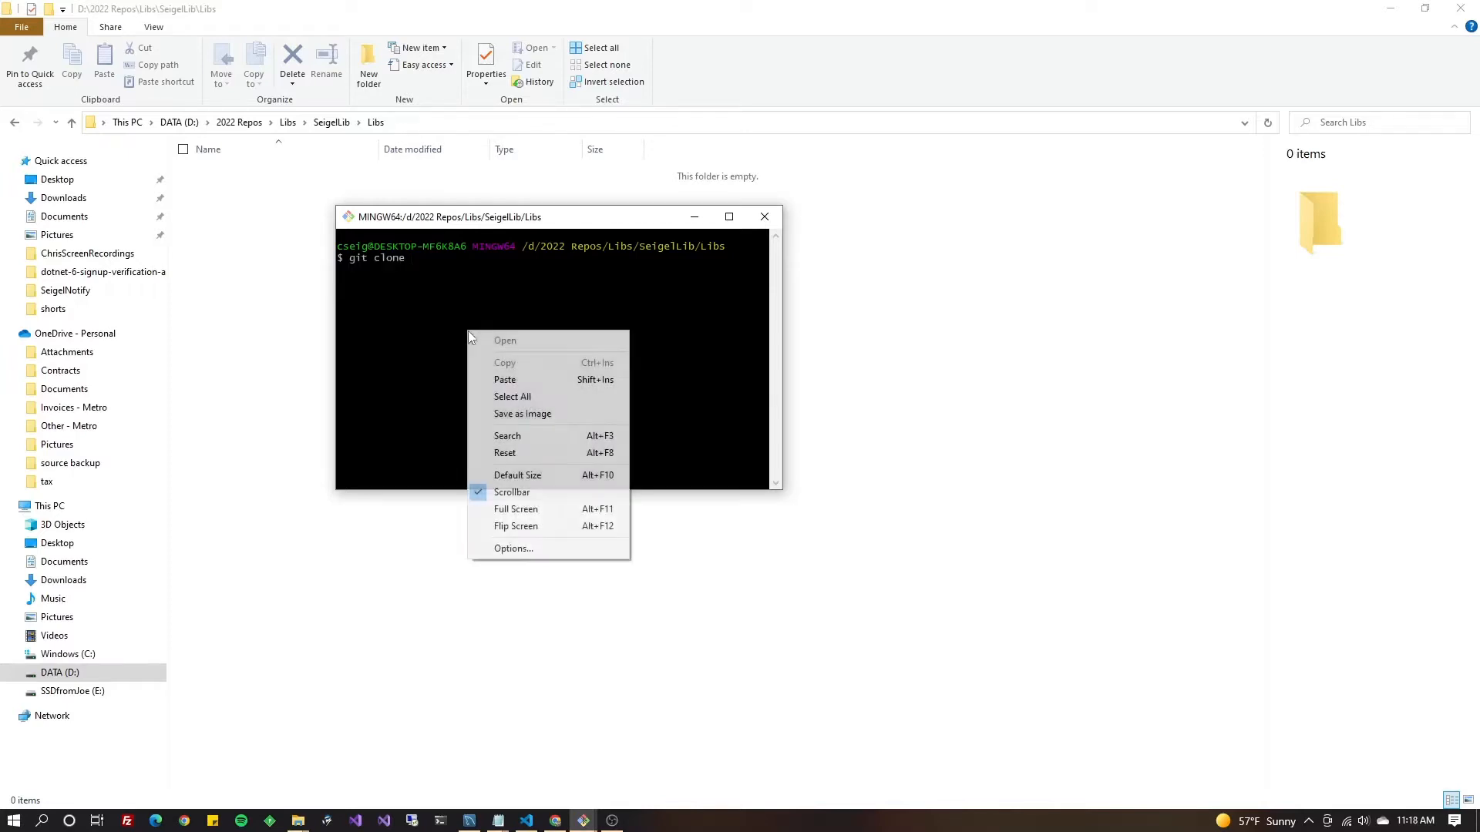
{"action": "left_click", "coordinate": [504, 379]}
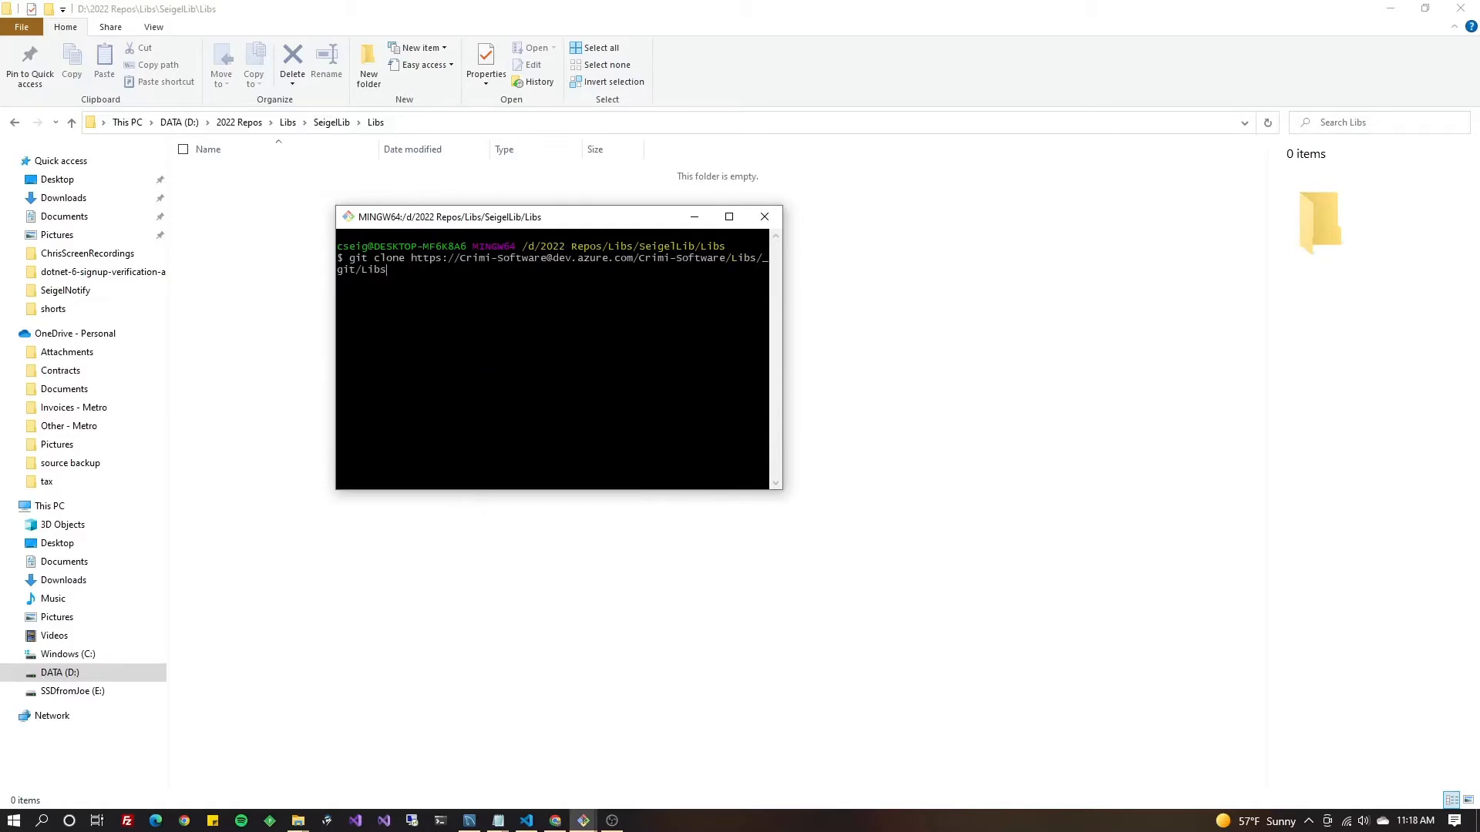
{"action": "key", "text": "Return"}
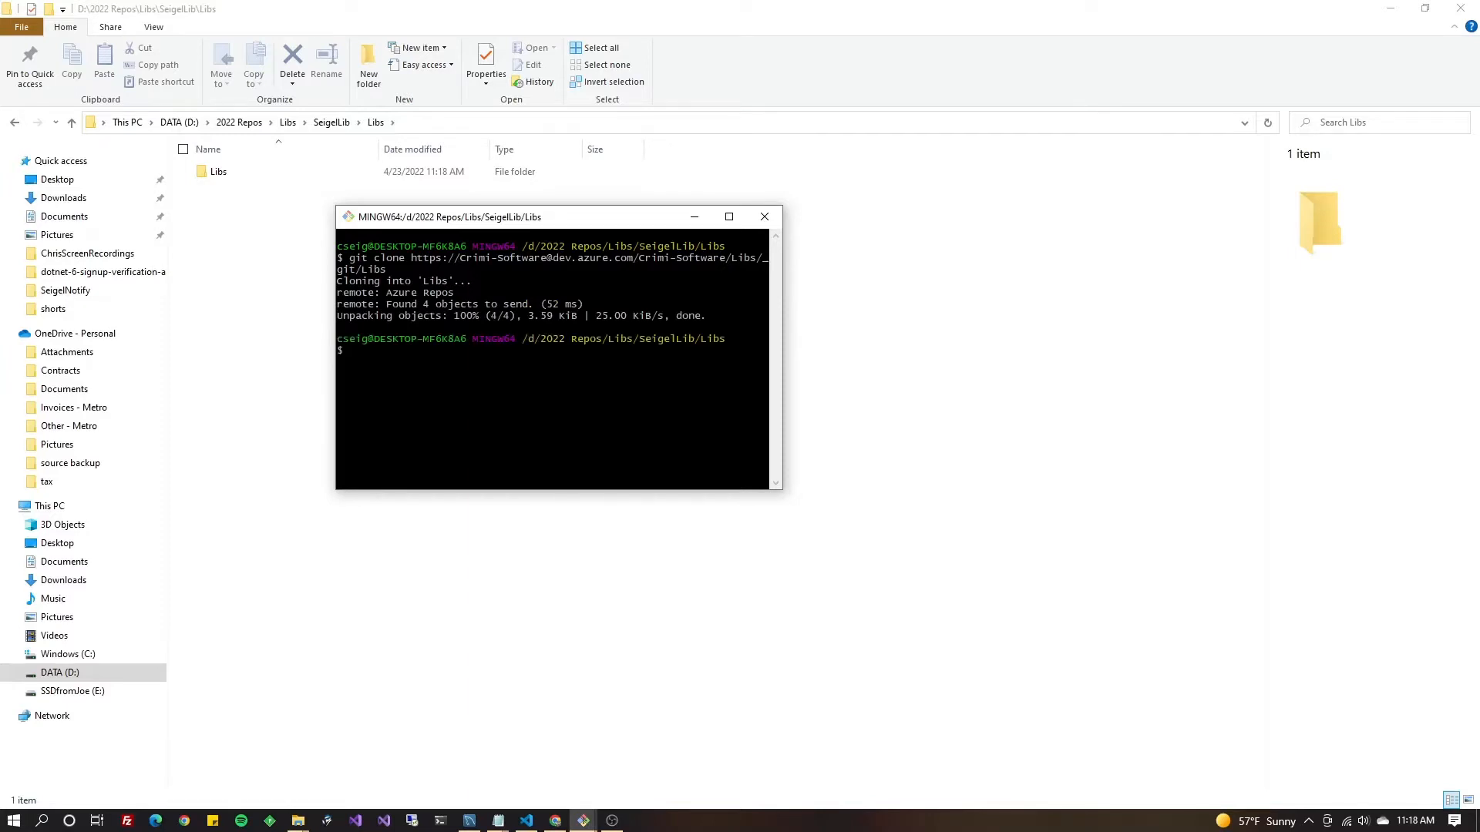
{"action": "mouse_move", "coordinate": [298, 213]}
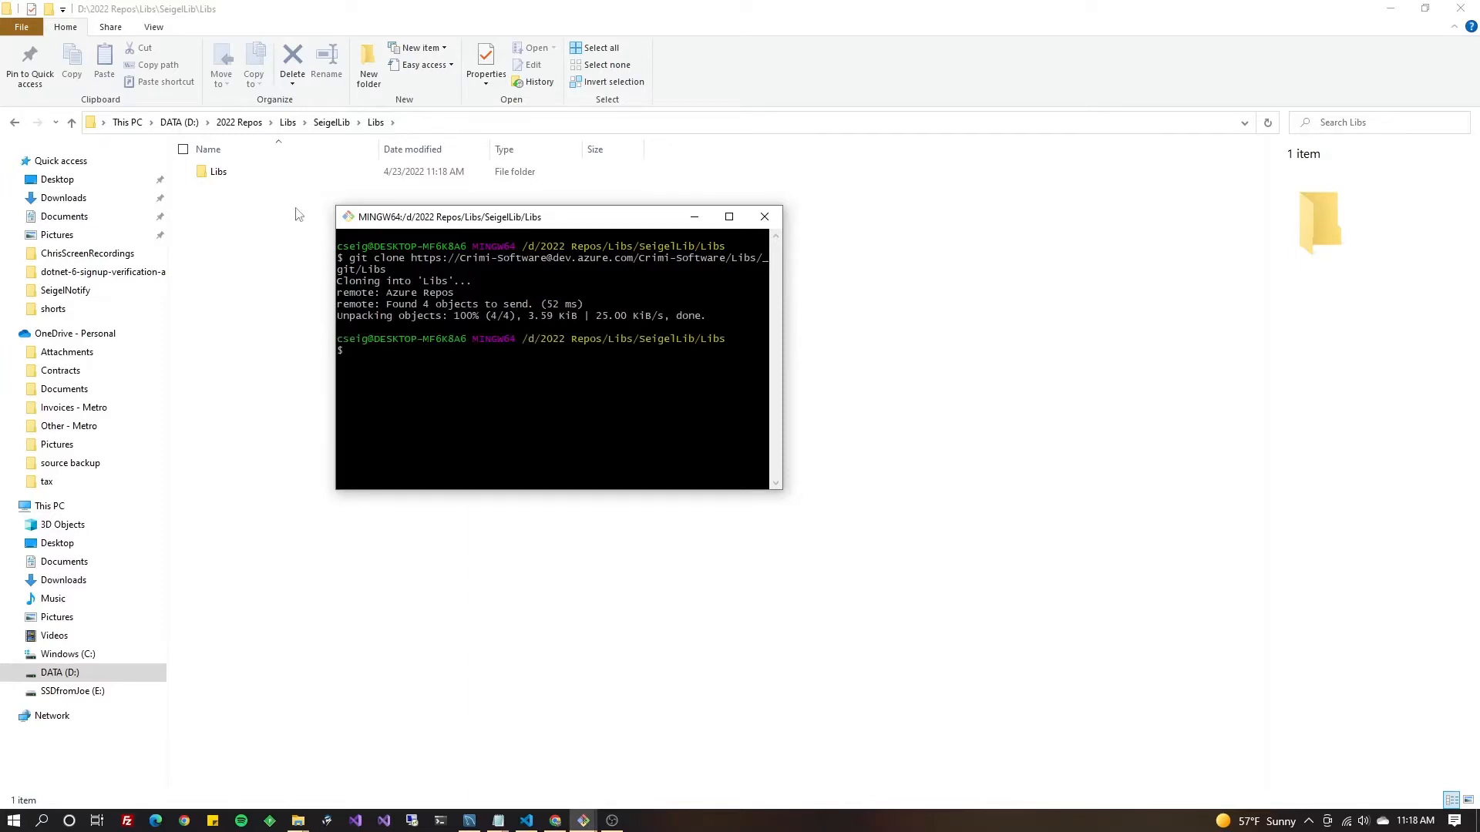
- Browse into the cloned Libs folder holding .git, .gitignore and README.md
{"action": "double_click", "coordinate": [217, 171]}
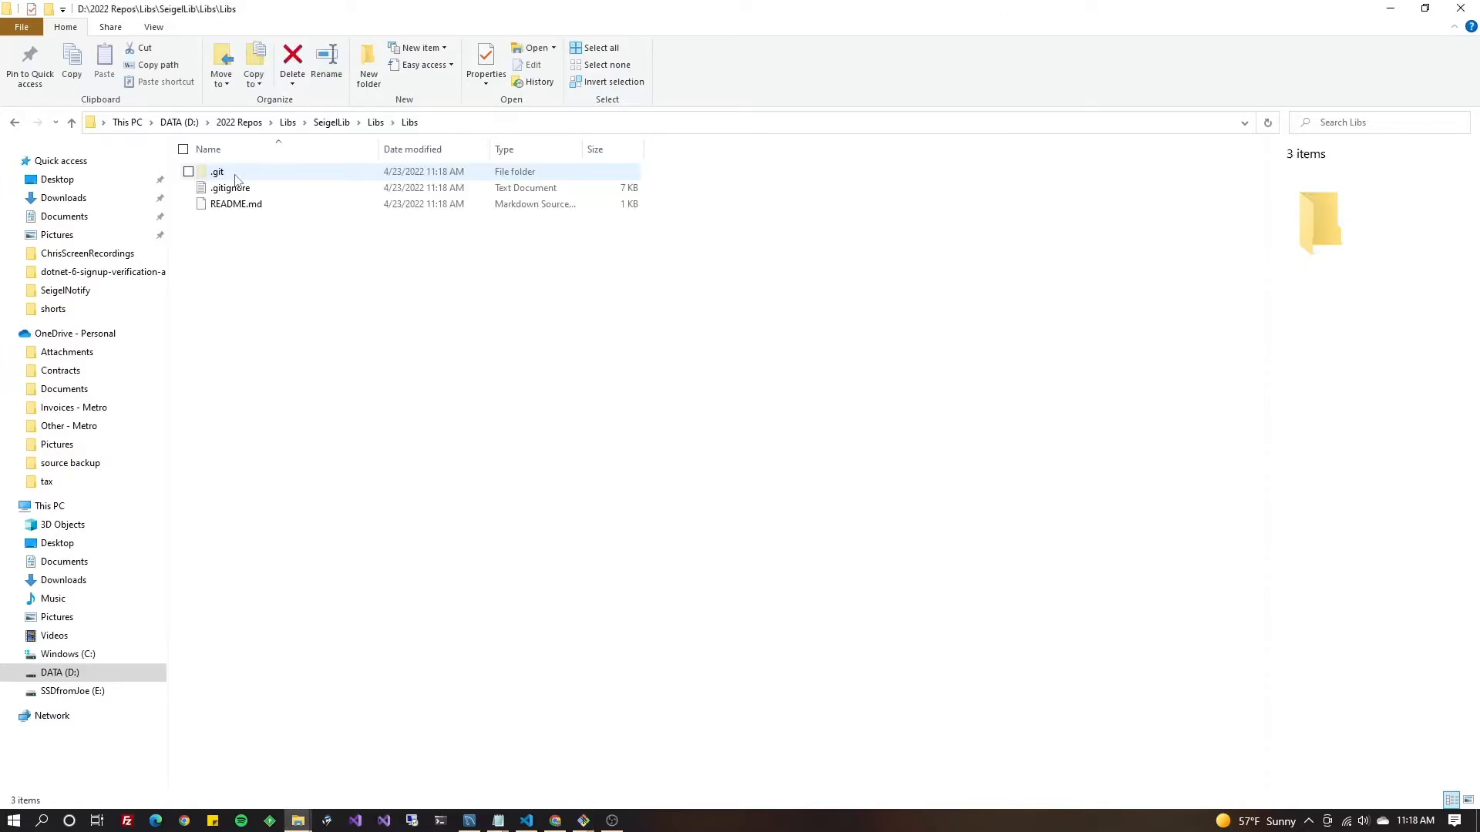
{"action": "left_click", "coordinate": [316, 271]}
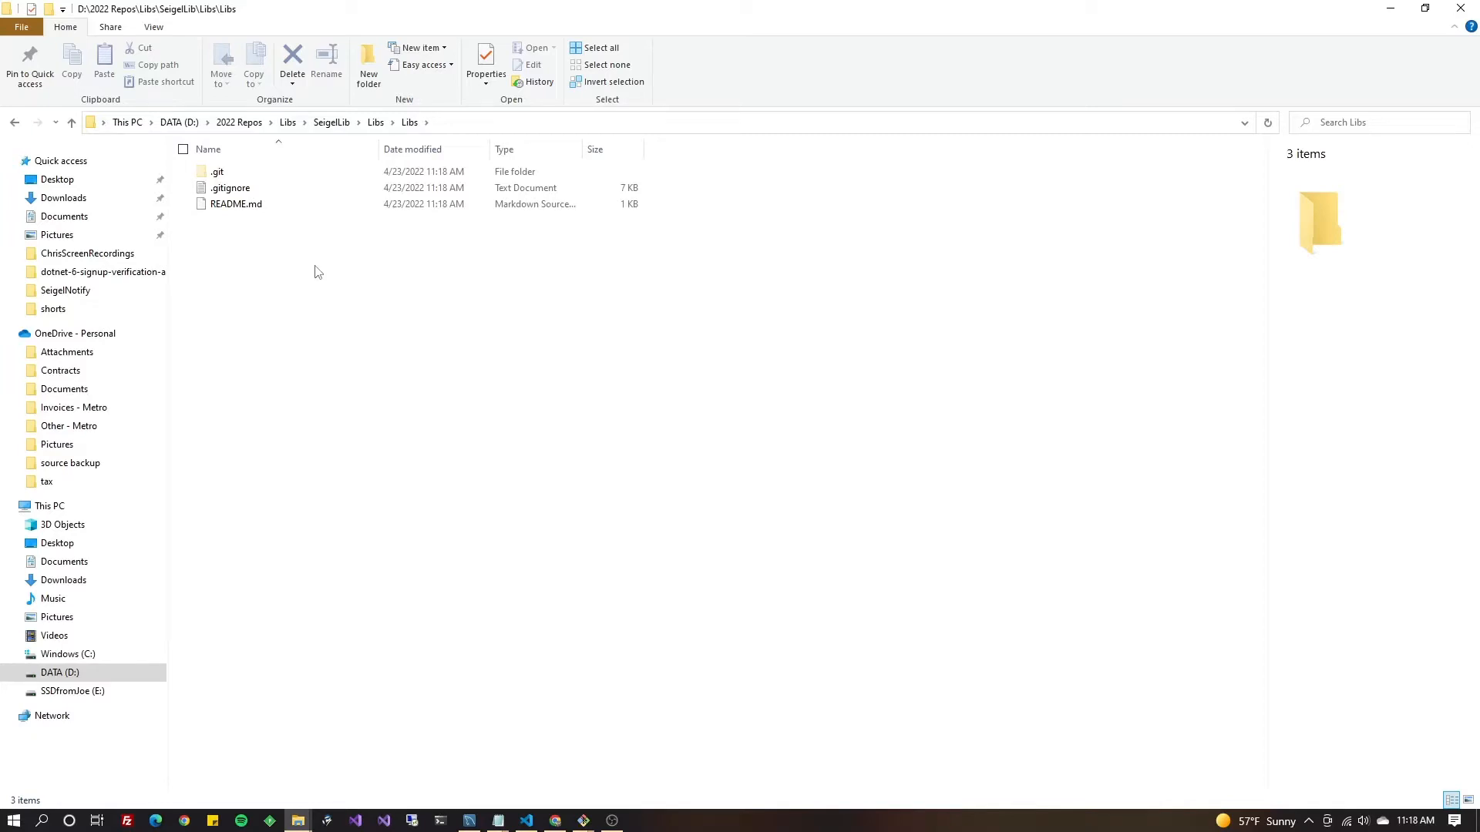
{"action": "mouse_move", "coordinate": [611, 810]}
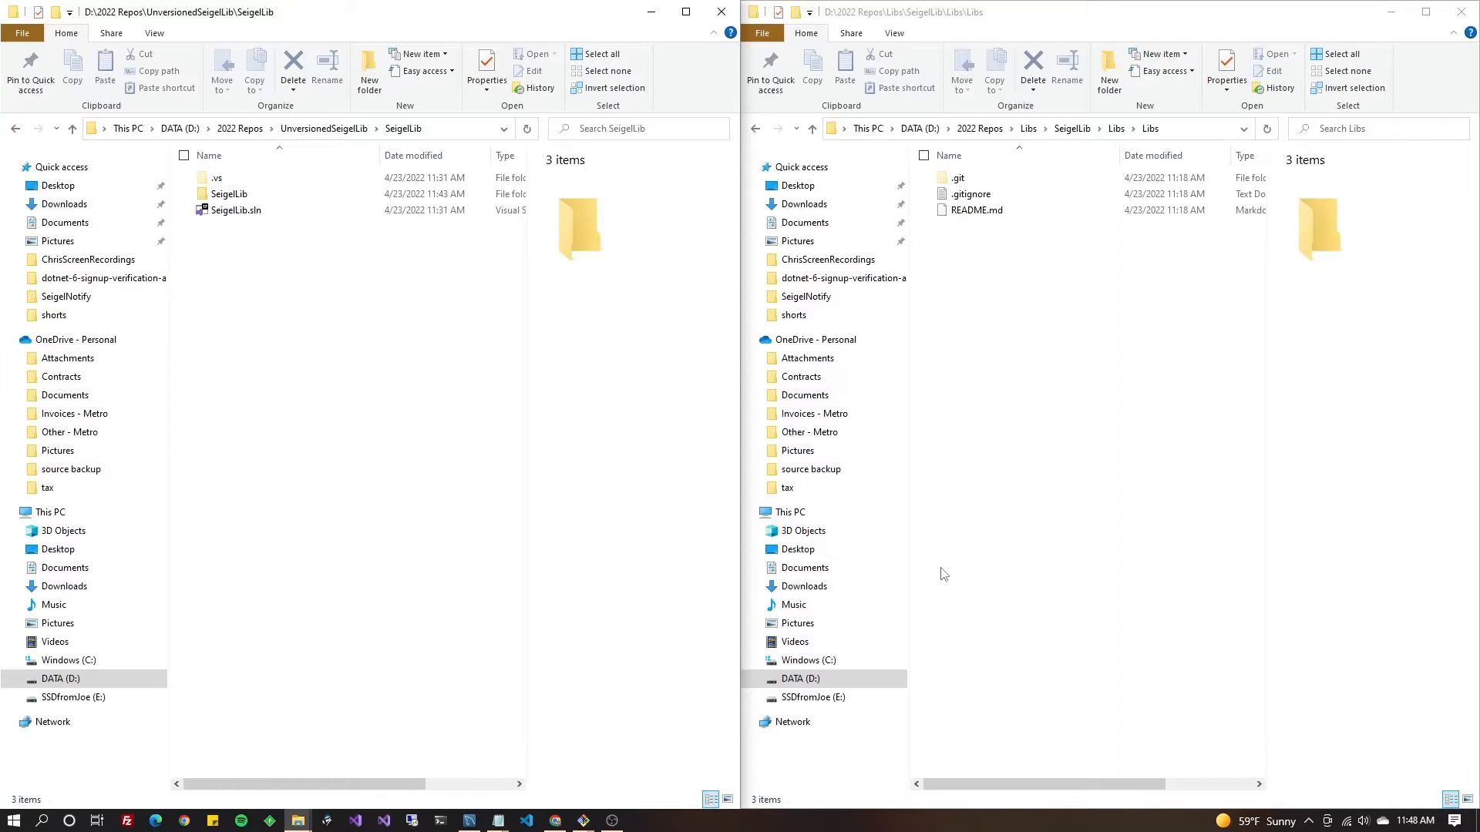
{"action": "mouse_move", "coordinate": [404, 281]}
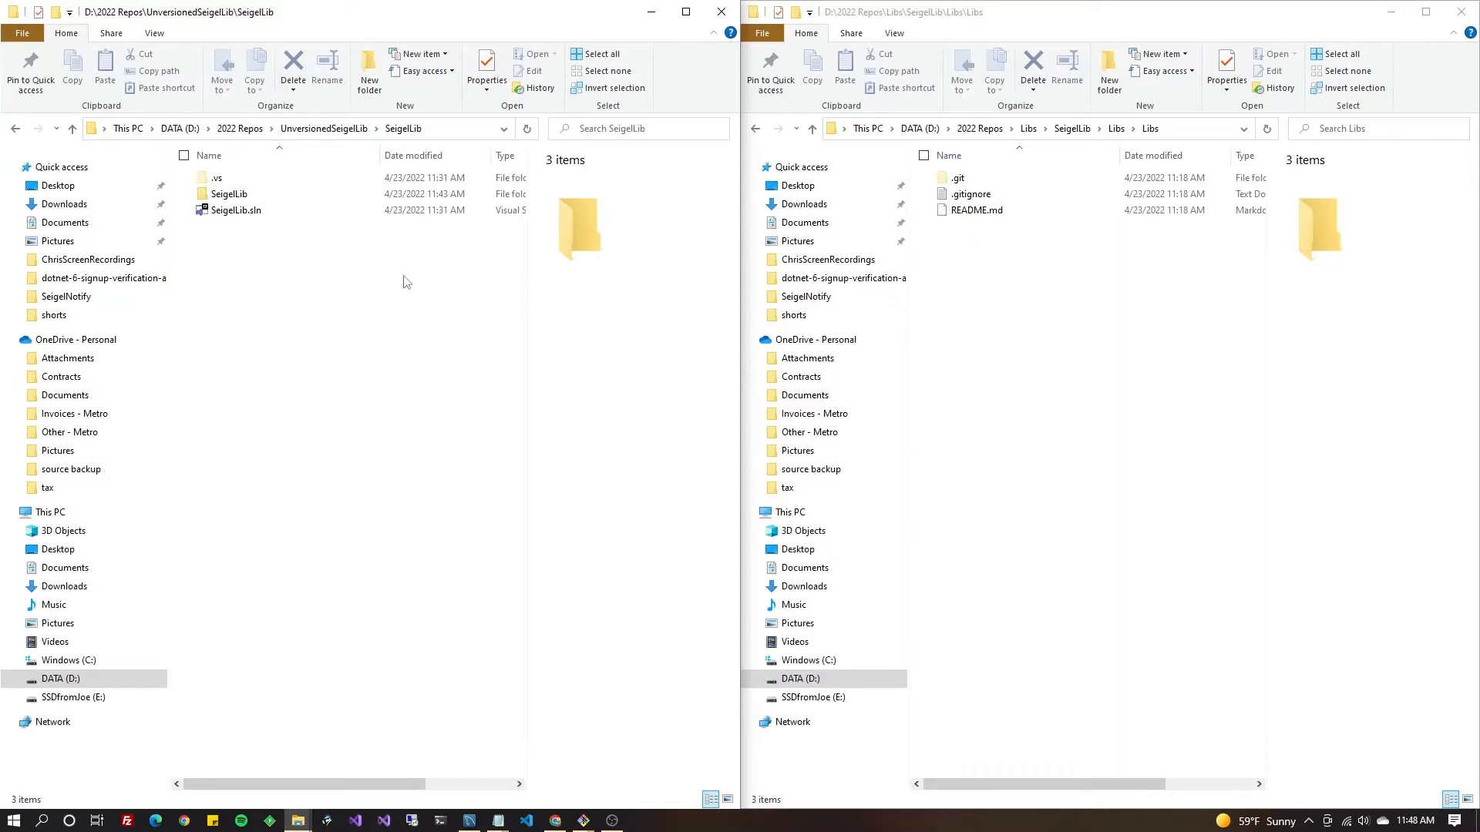
- Copy the SeigelLib project folder and SeigelLib.sln into the Libs repository folder
{"action": "left_click", "coordinate": [236, 209]}
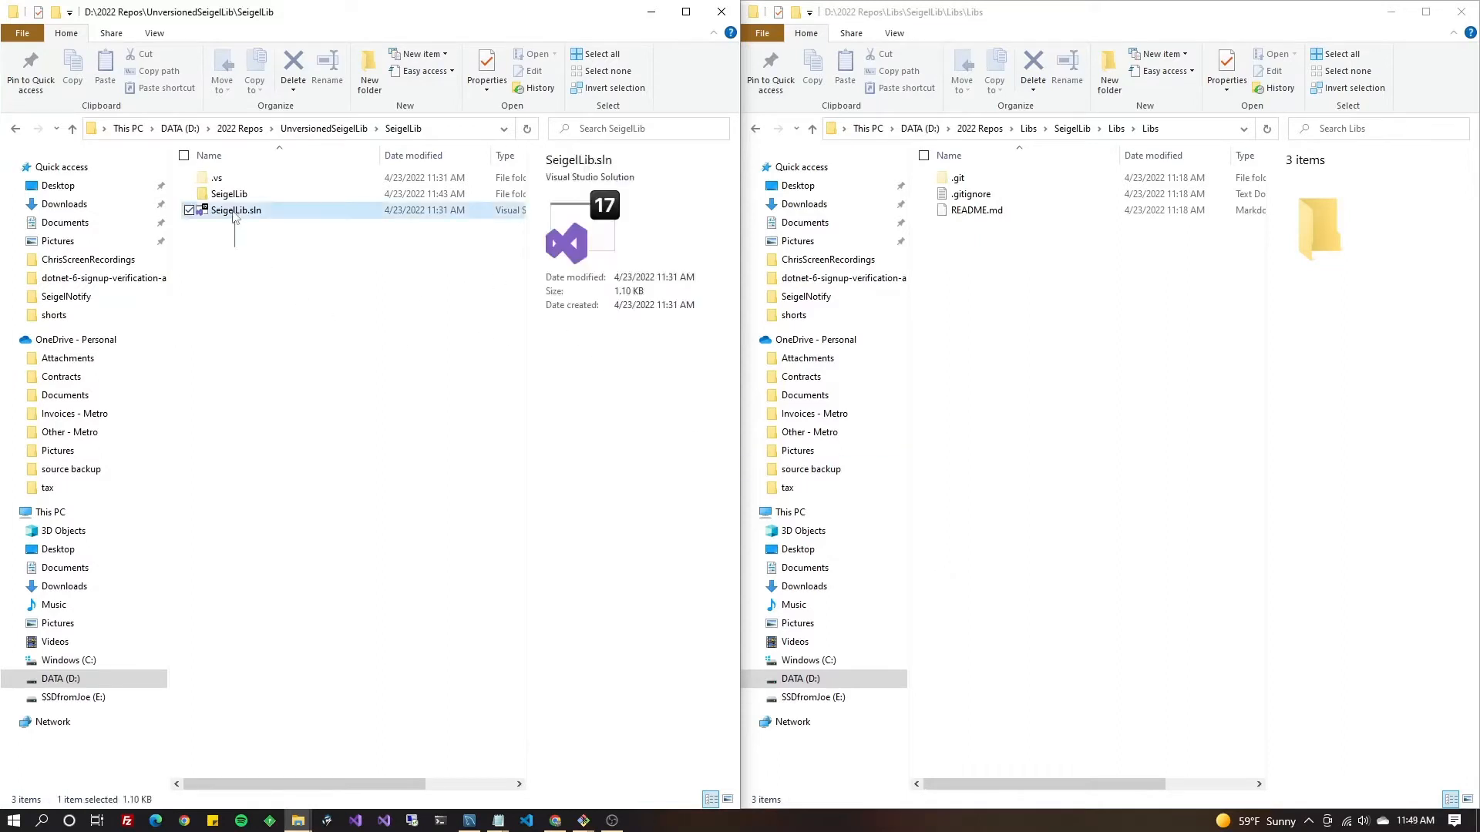
{"action": "left_click", "coordinate": [230, 195]}
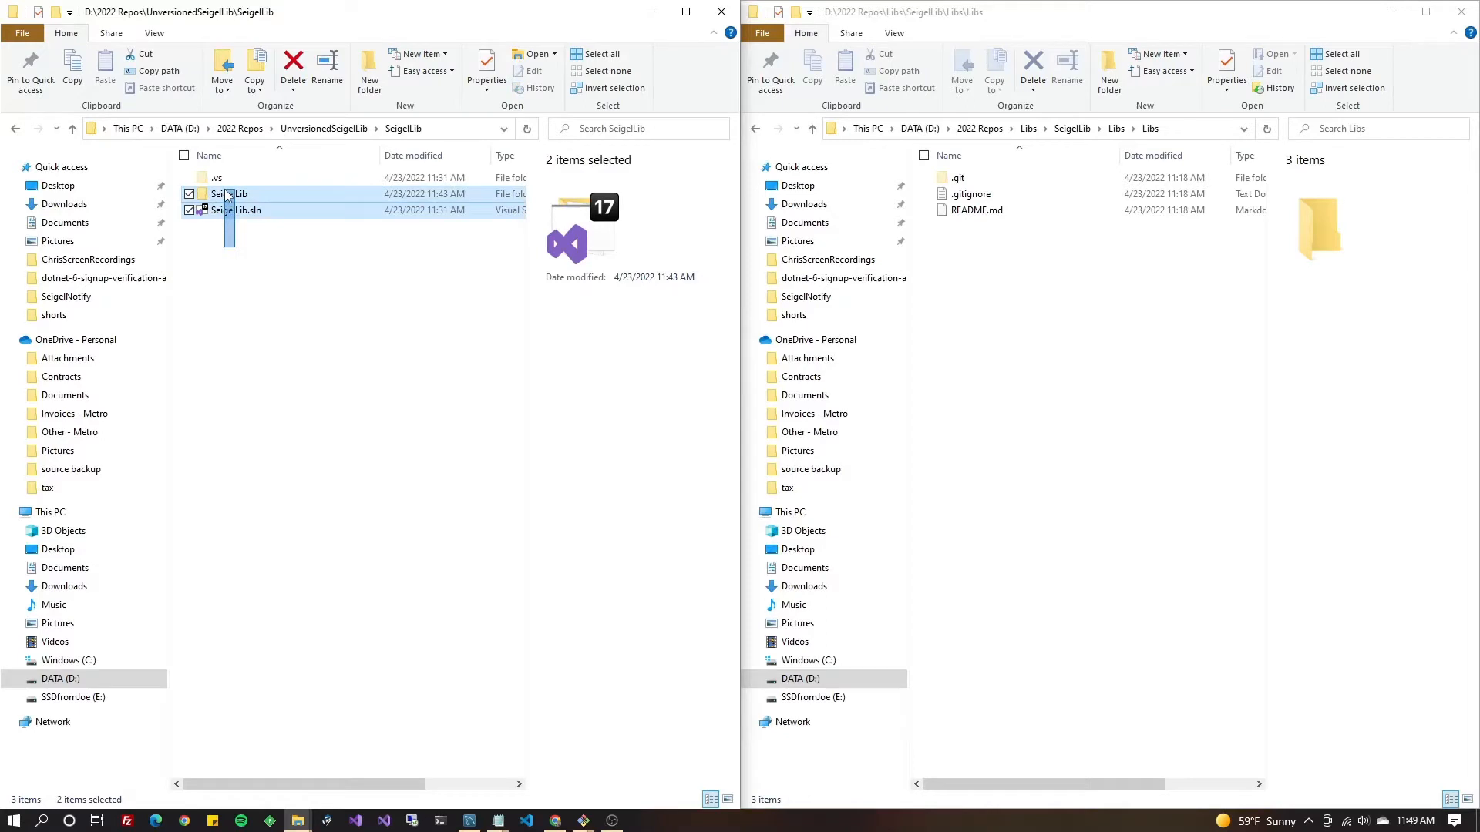
{"action": "right_click", "coordinate": [228, 194]}
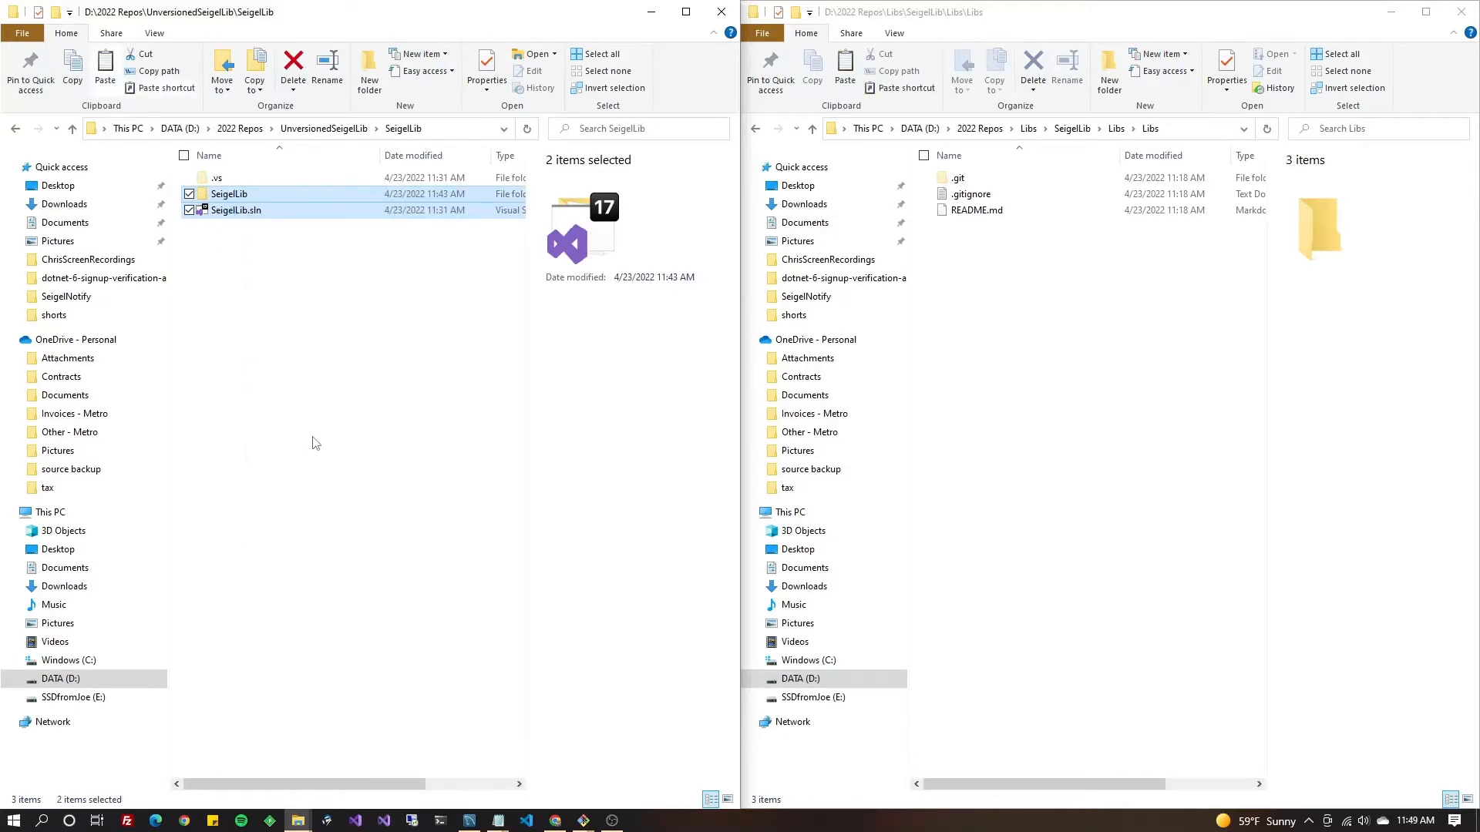
{"action": "mouse_move", "coordinate": [1032, 288]}
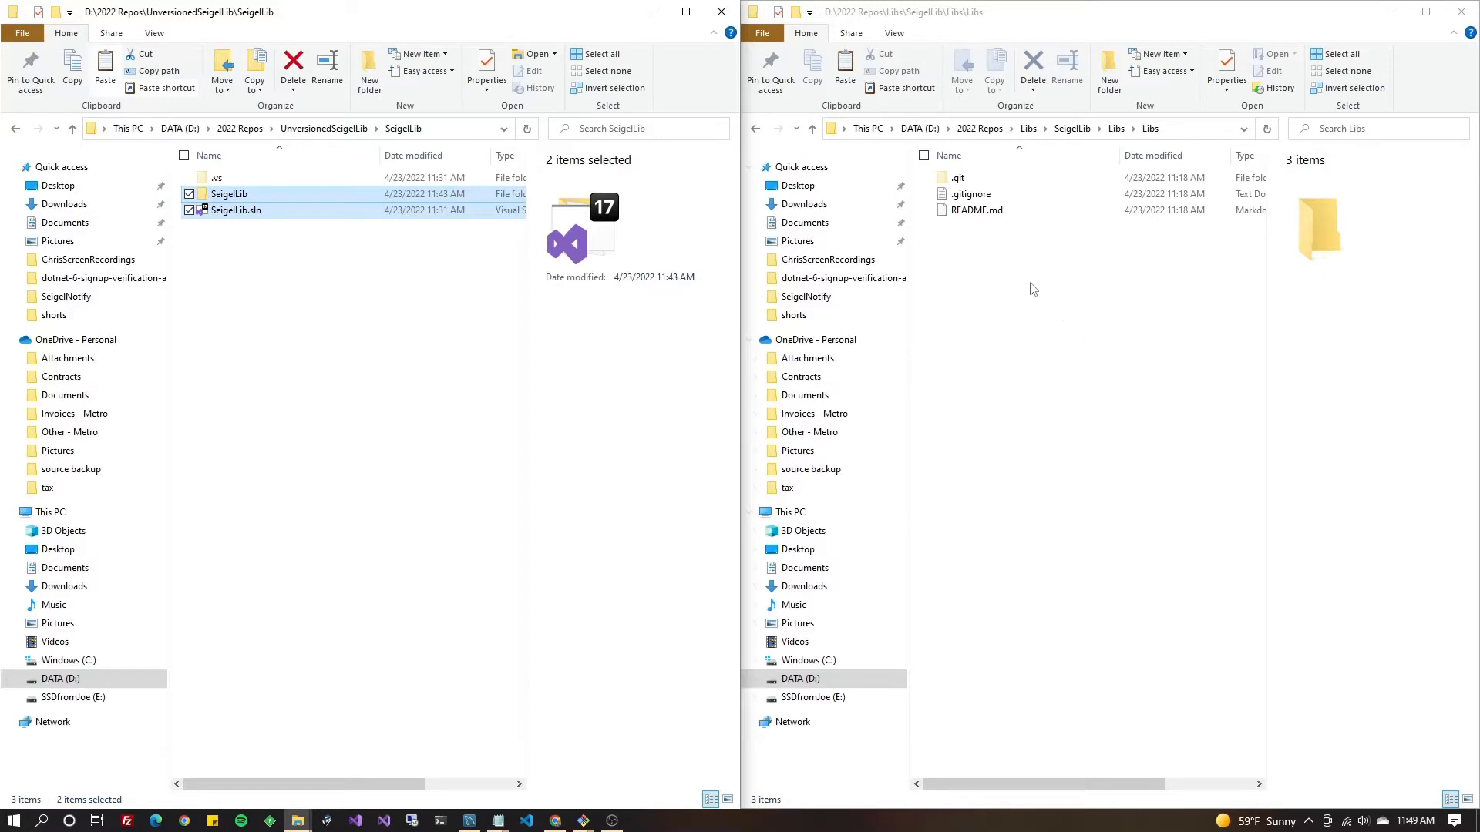
{"action": "right_click", "coordinate": [1028, 288]}
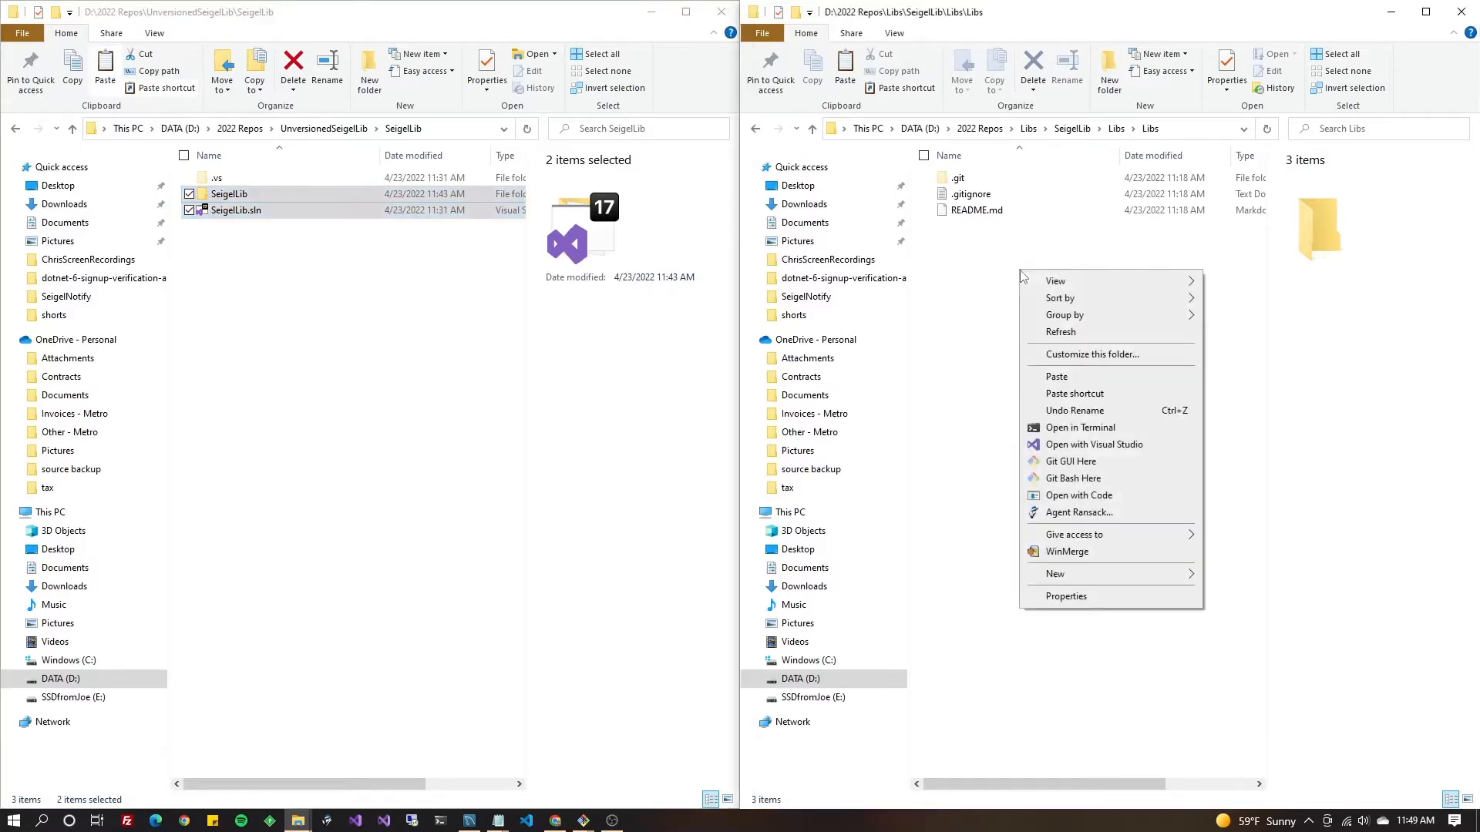
{"action": "mouse_move", "coordinate": [1056, 376]}
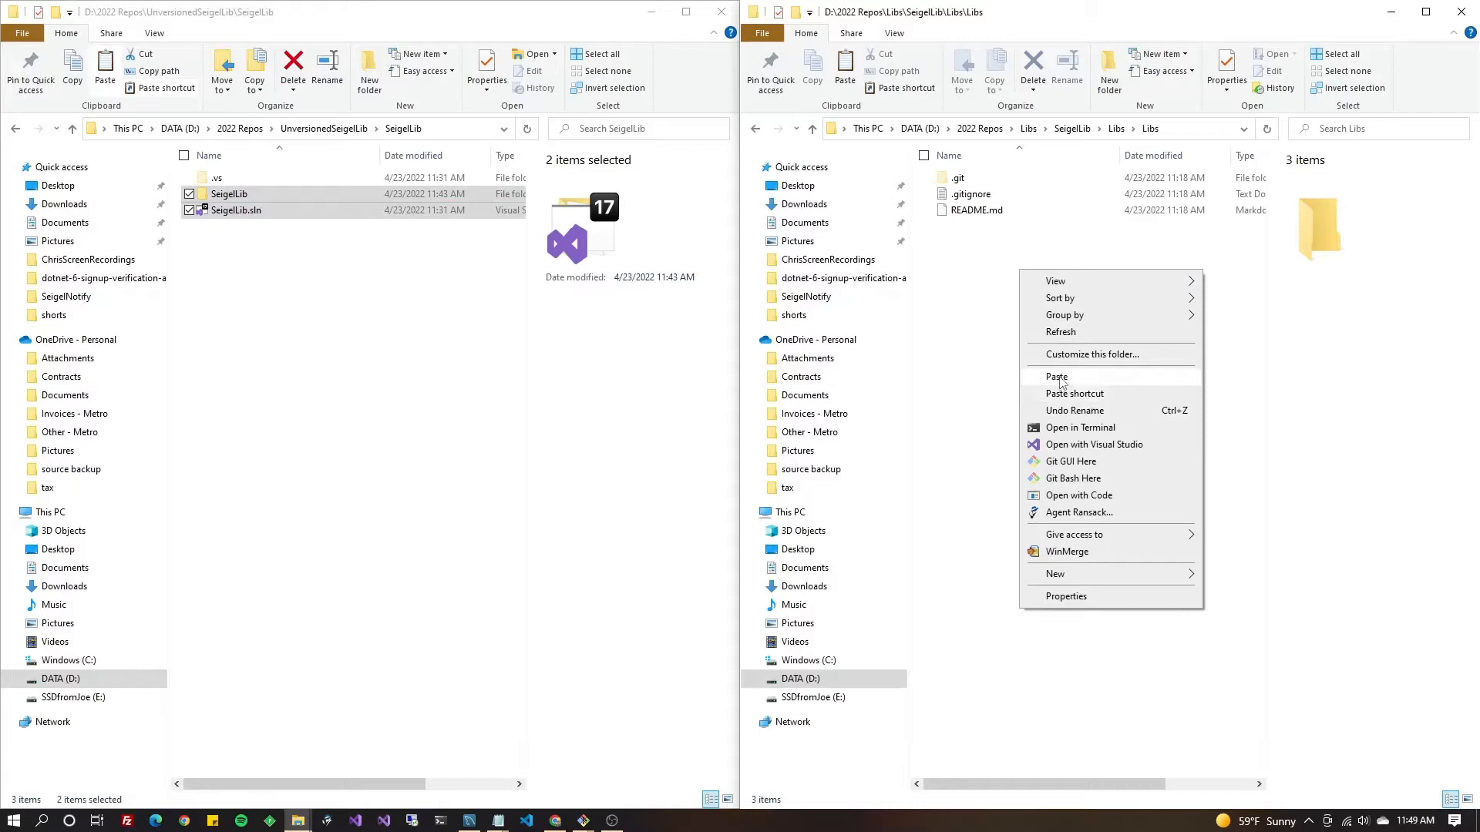
{"action": "left_click", "coordinate": [1054, 376]}
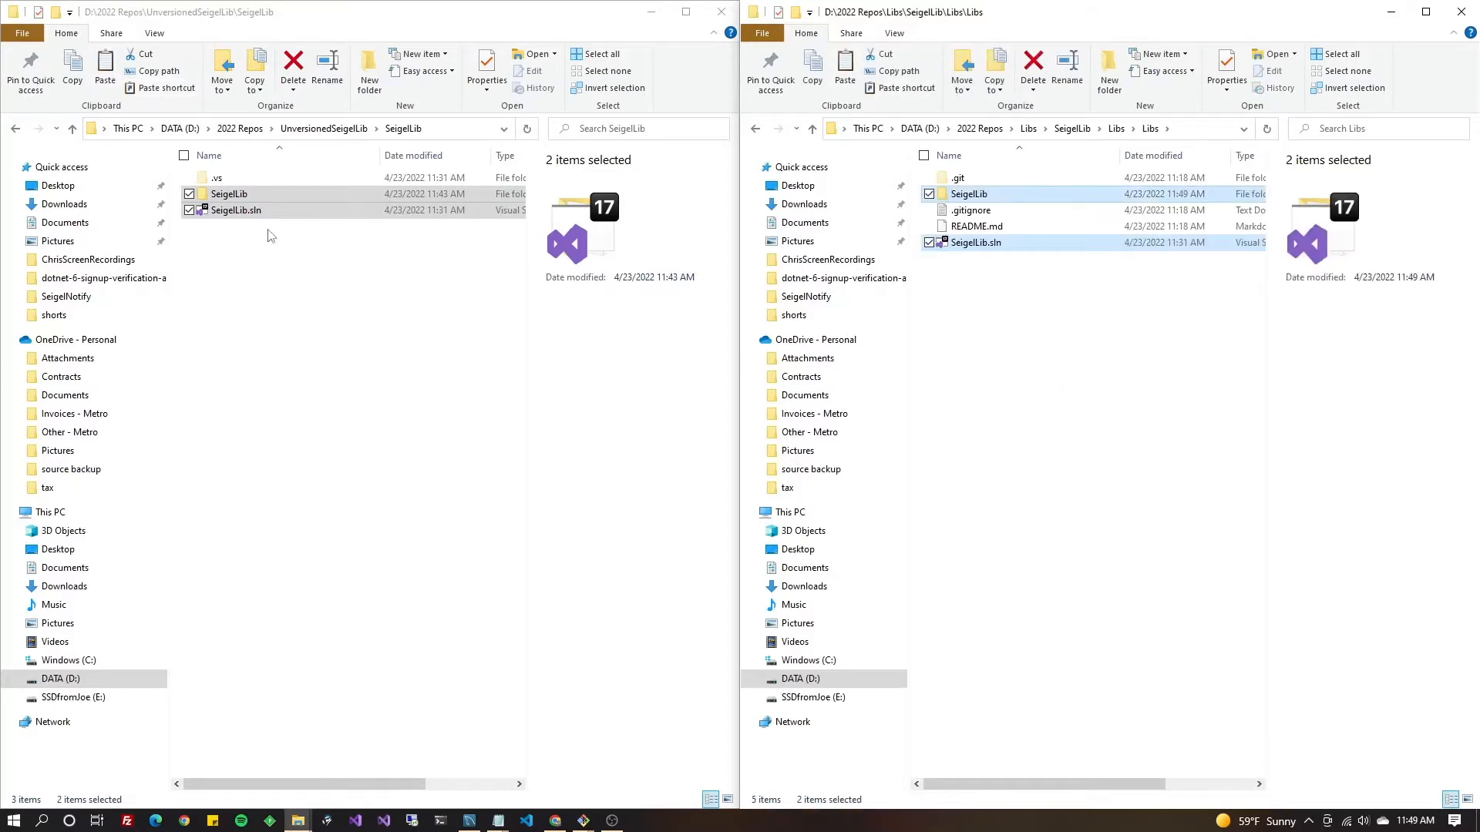
- Copy the .vs folder from the unversioned SeigelLib folder into Libs as well
{"action": "left_click", "coordinate": [217, 177]}
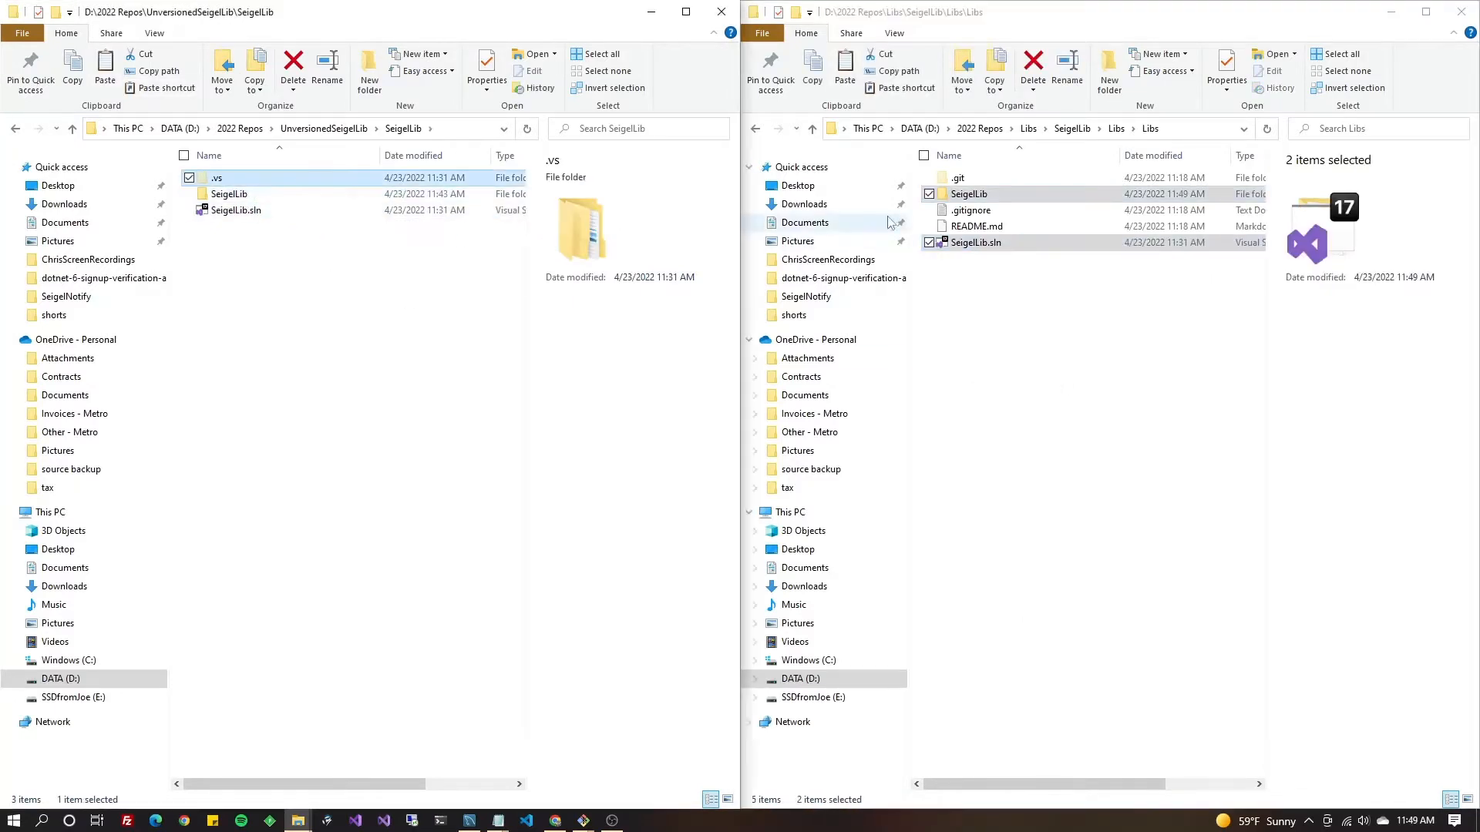
{"action": "left_click", "coordinate": [973, 210]}
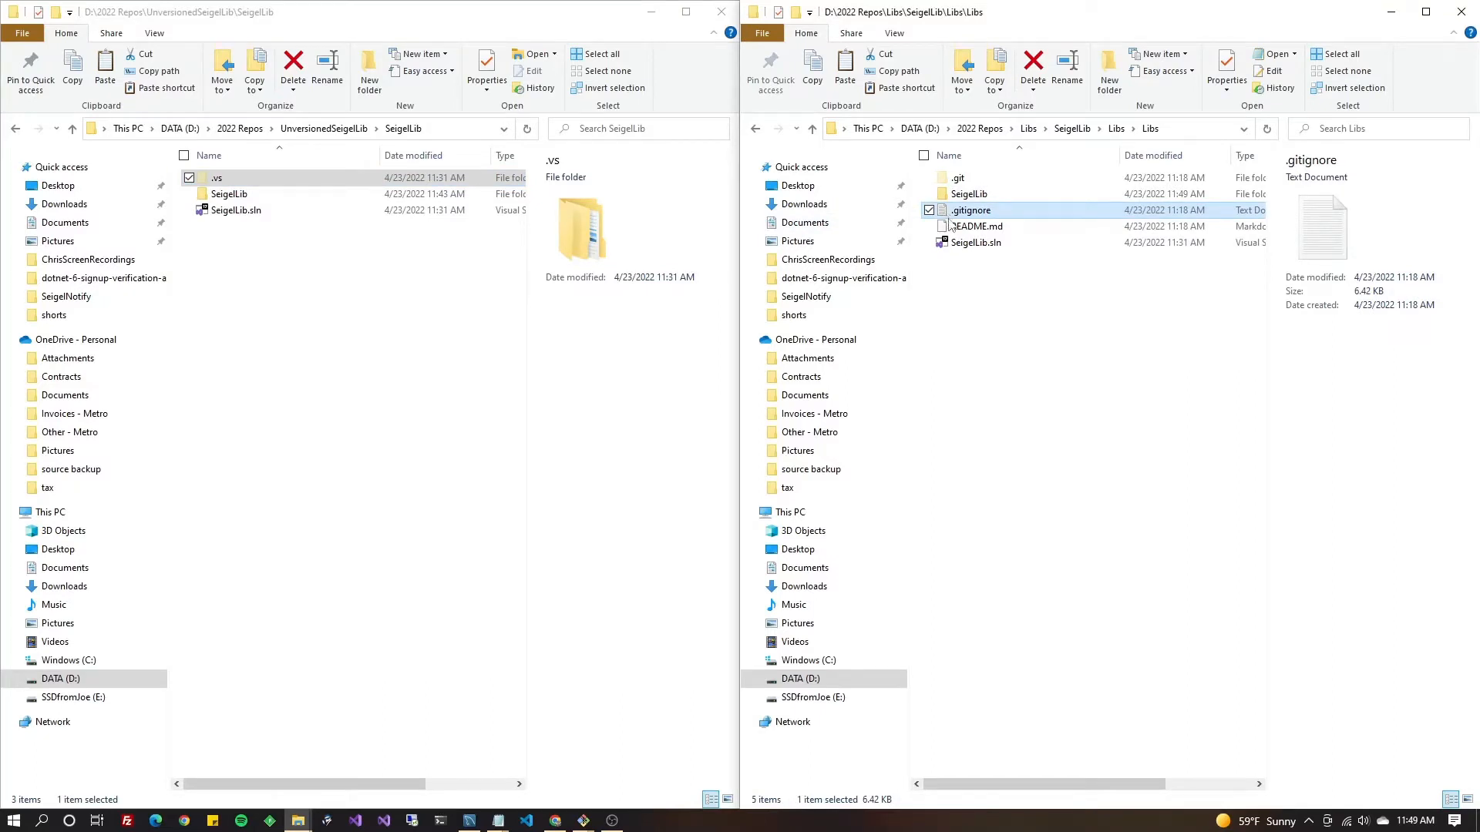
{"action": "left_click", "coordinate": [974, 257]}
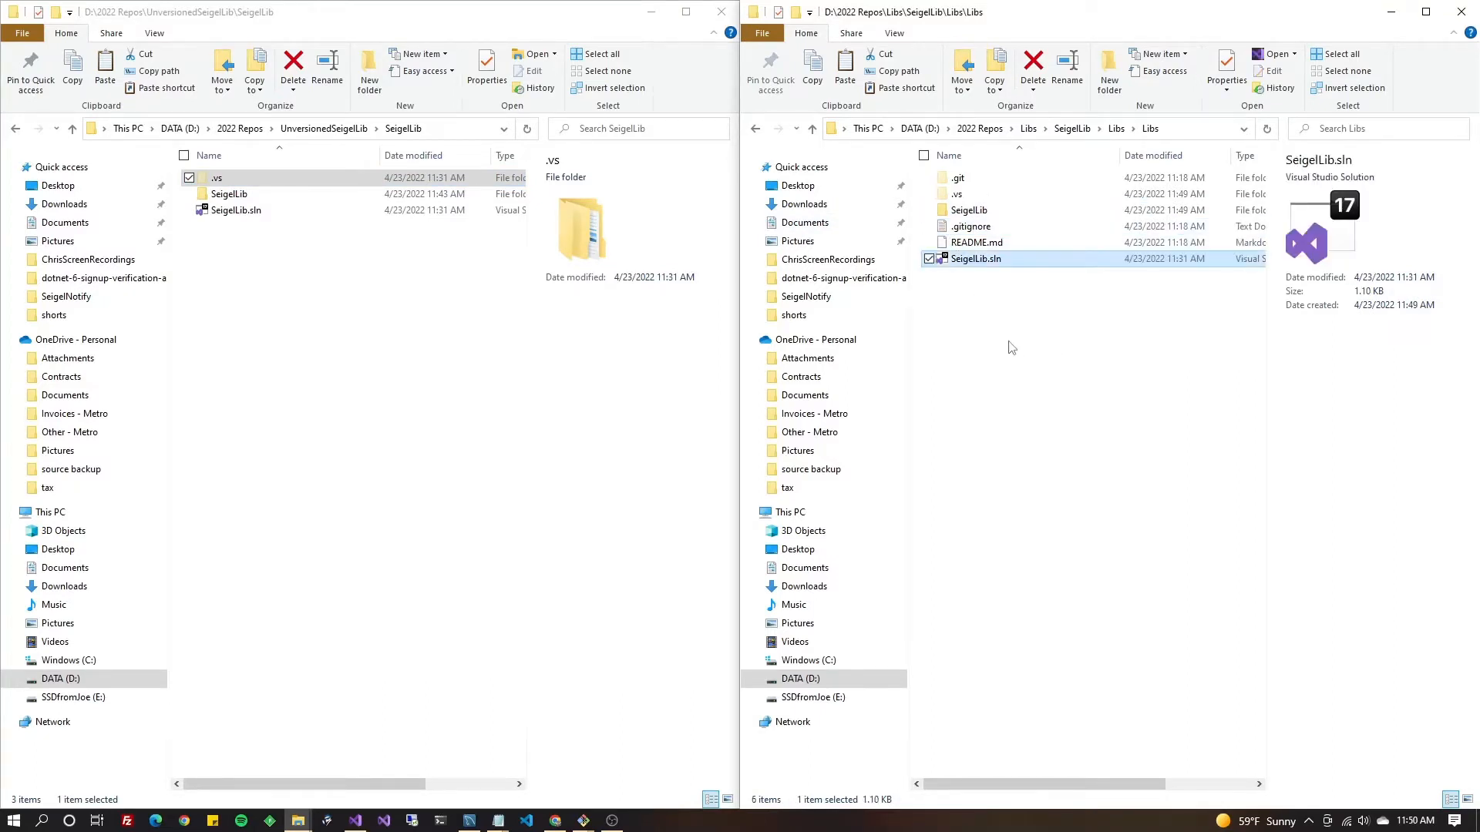
- Launch the copied SeigelLib.sln in Microsoft Visual Studio 2022
{"action": "right_click", "coordinate": [974, 259]}
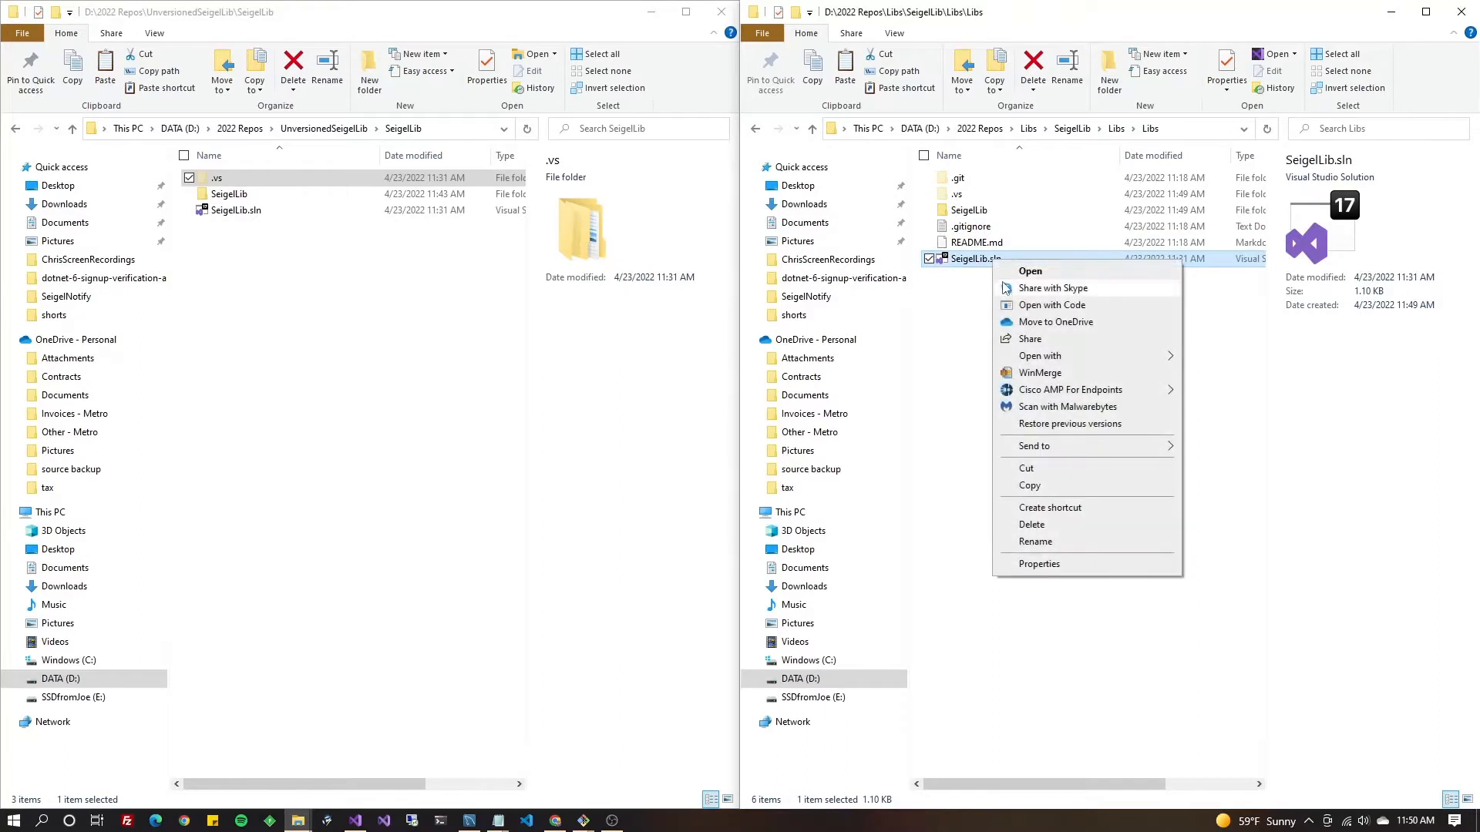
{"action": "left_click", "coordinate": [1037, 356]}
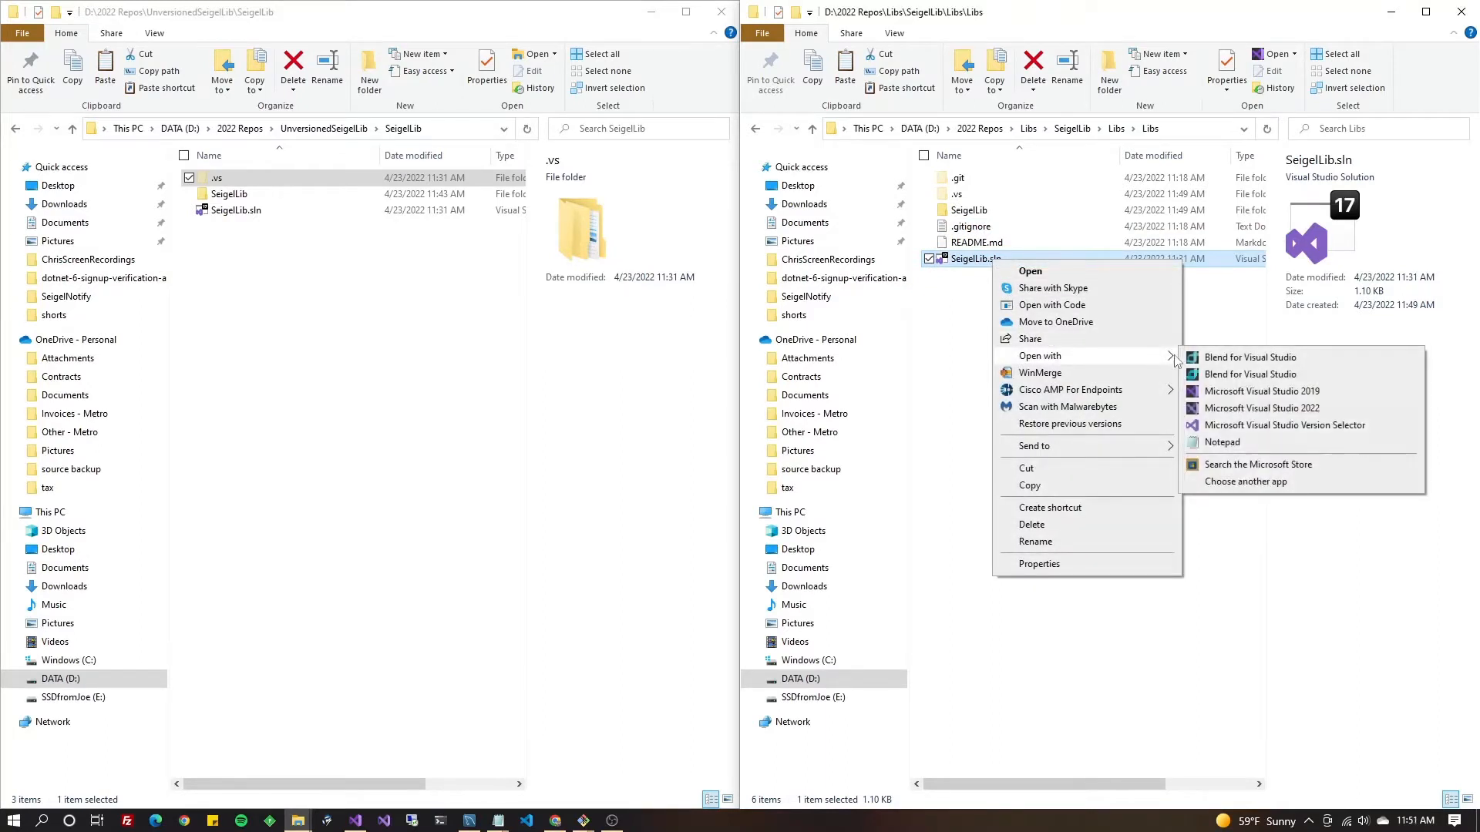
{"action": "left_click", "coordinate": [1261, 407]}
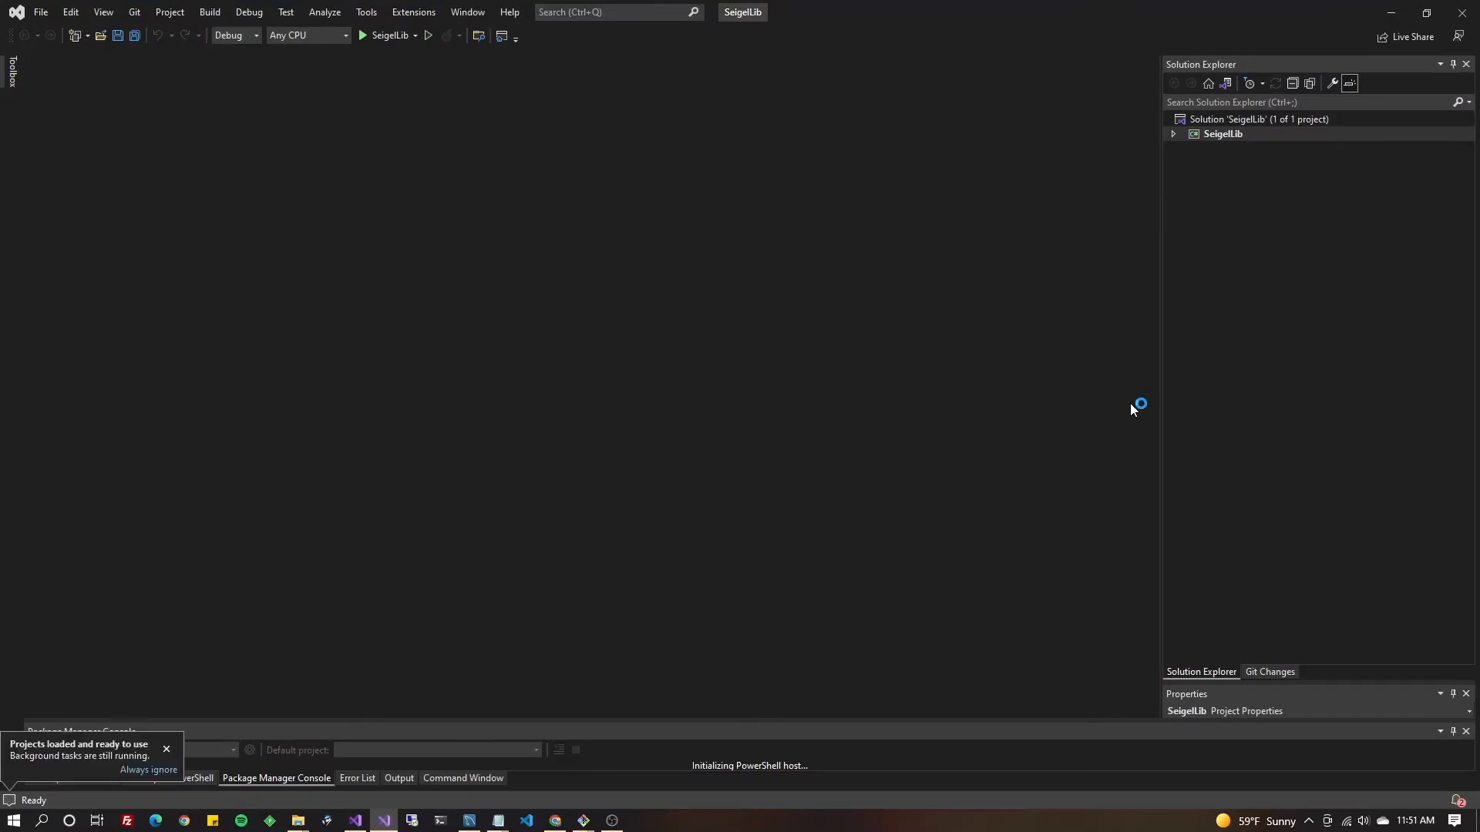
{"action": "mouse_move", "coordinate": [1255, 645]}
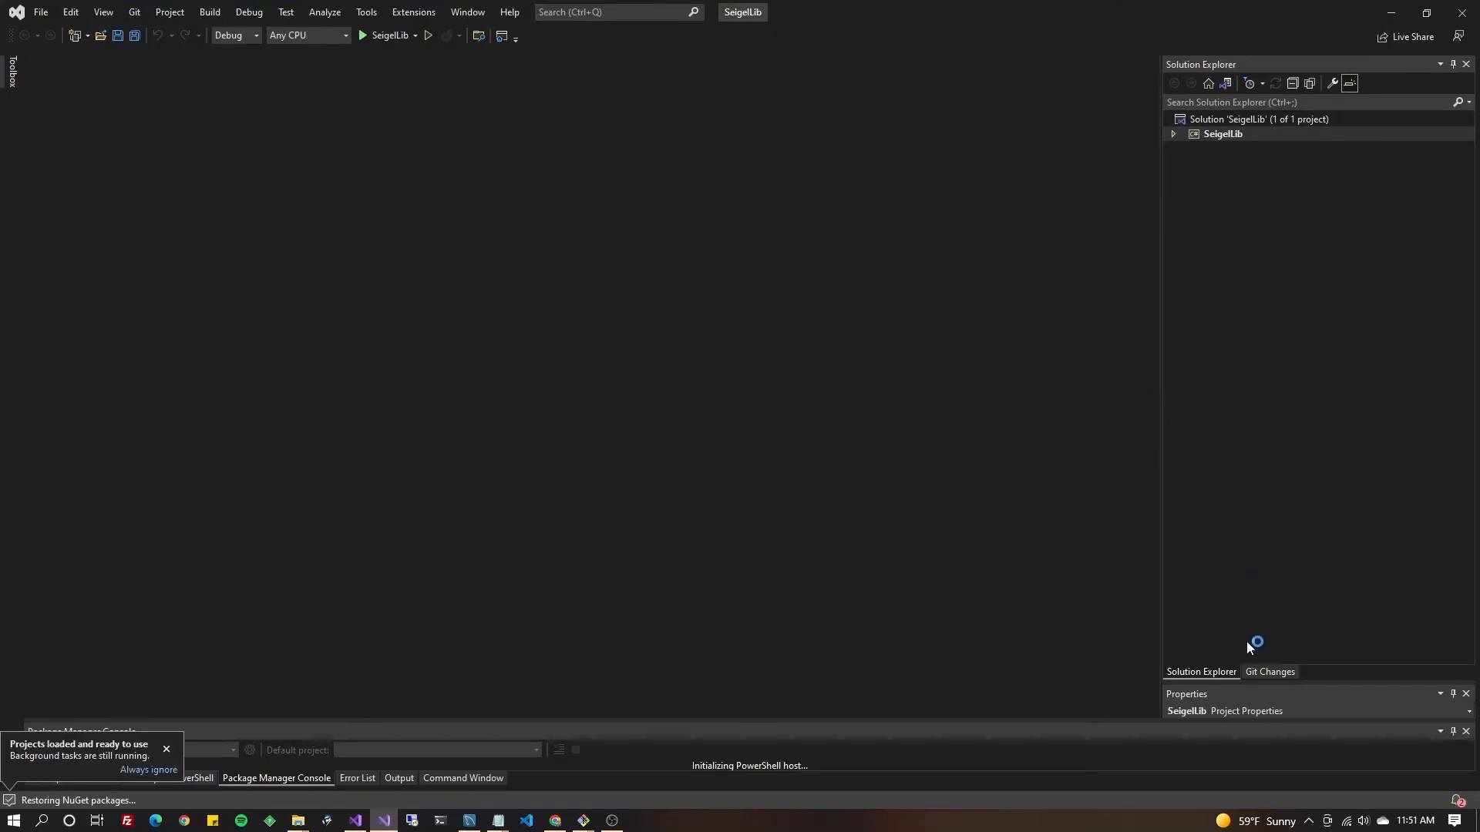
- Show Git Changes listing the four uncommitted added files on main
{"action": "left_click", "coordinate": [1269, 671]}
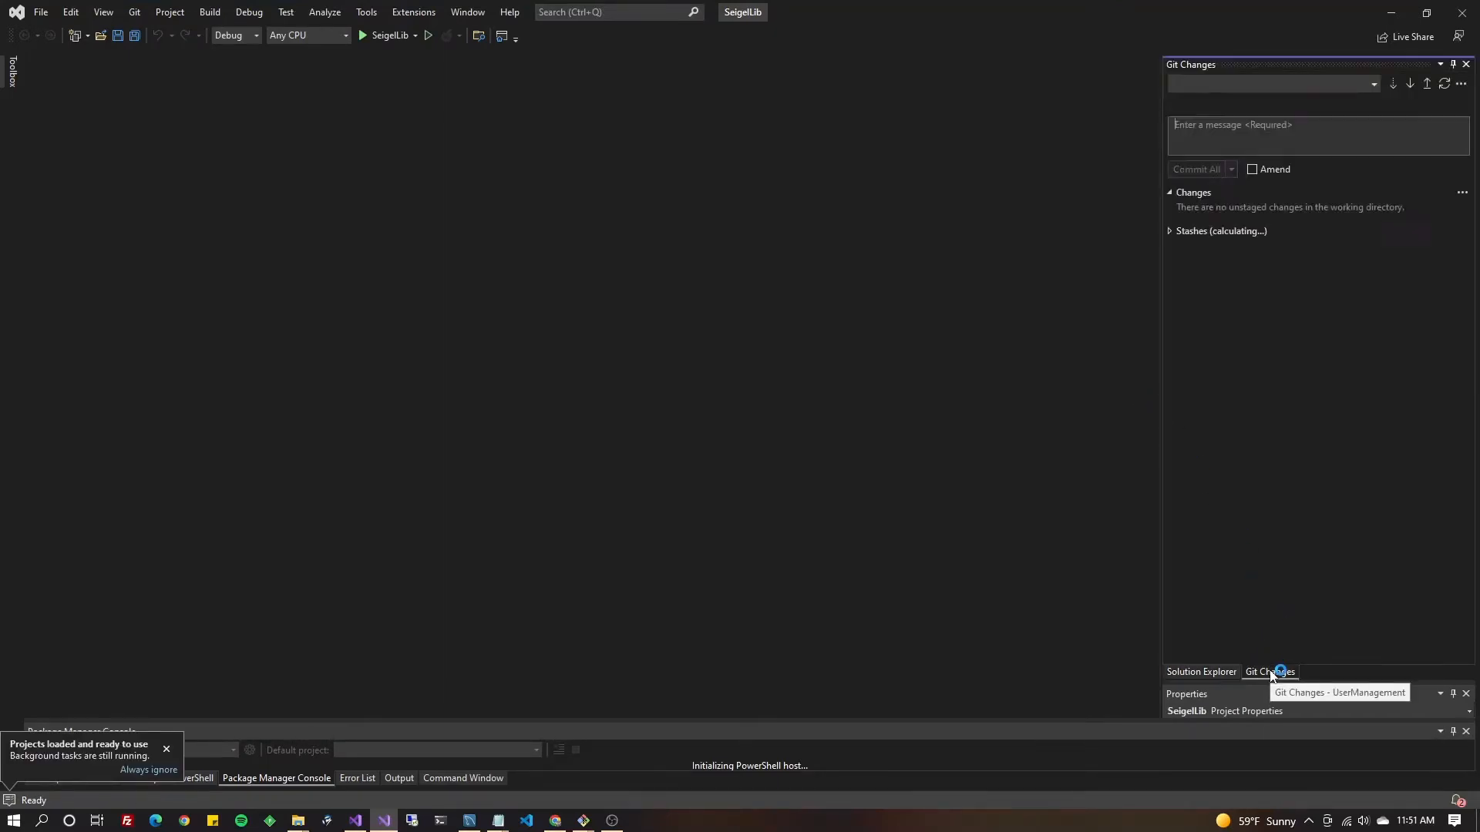
{"action": "left_click", "coordinate": [1269, 672]}
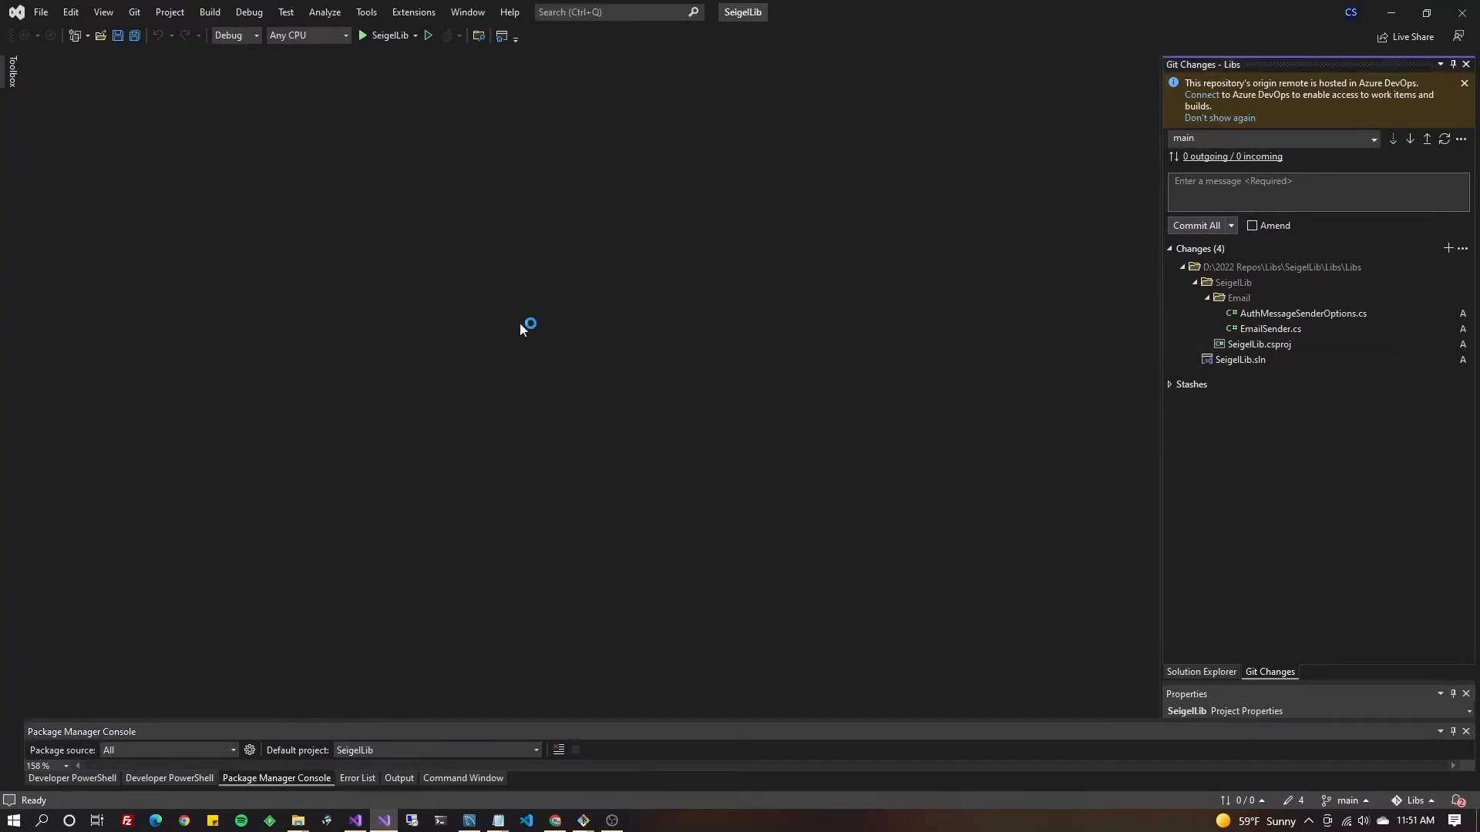
- Commit the four added files with message 'Initial commit' and push to the remote
{"action": "type", "text": "Initi"}
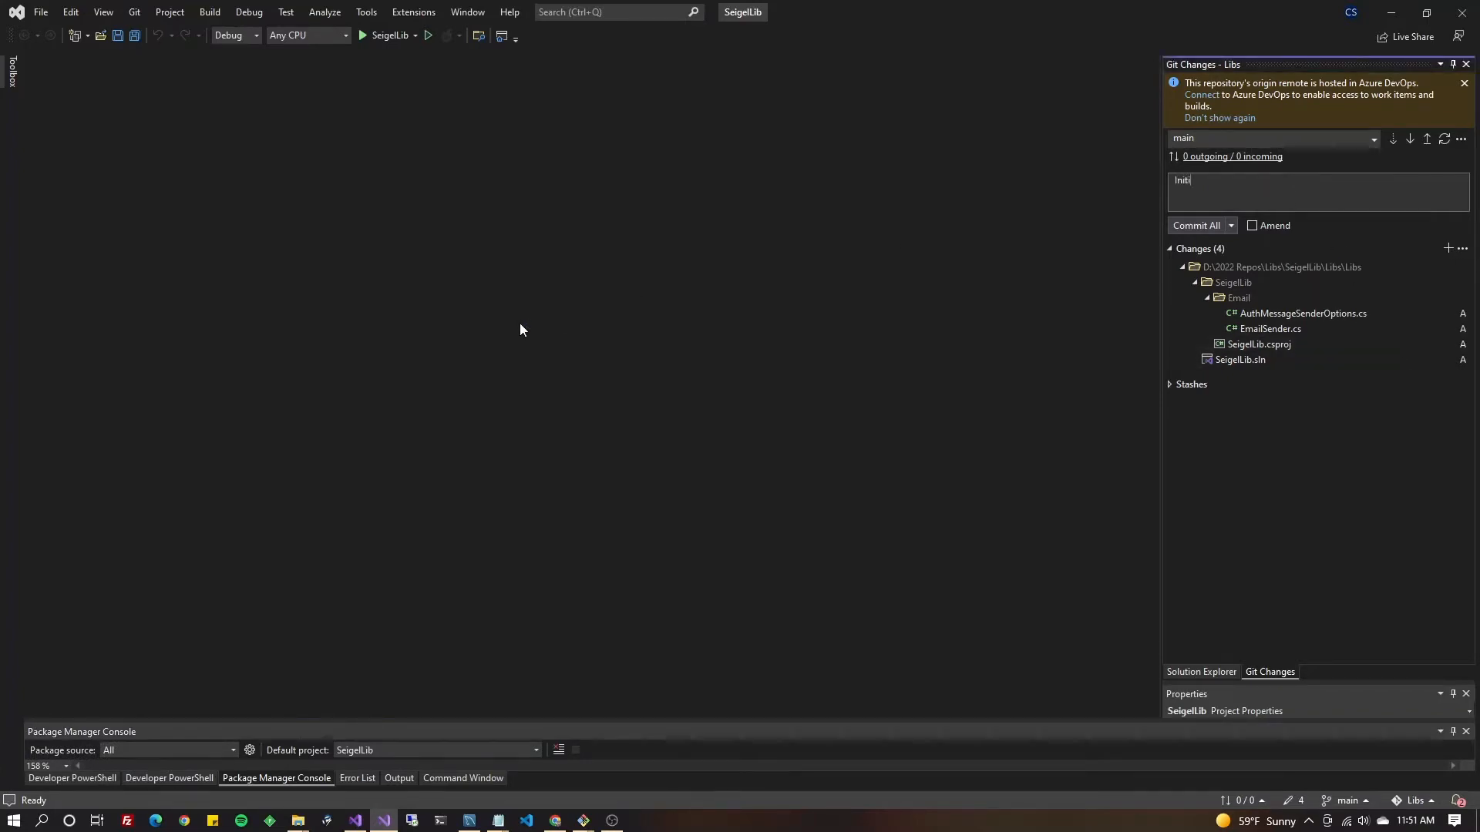
{"action": "type", "text": "al commit"}
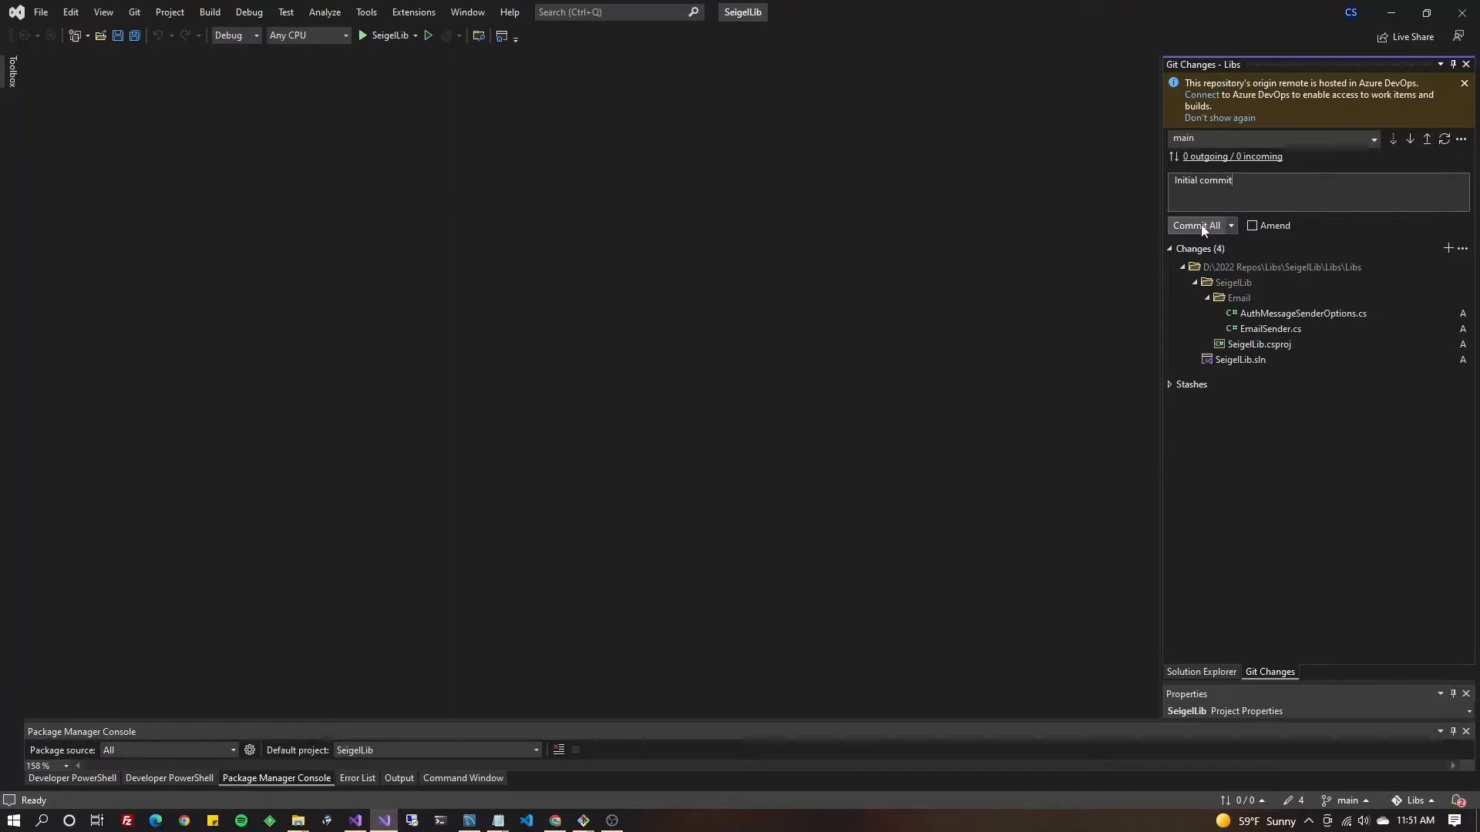
{"action": "left_click", "coordinate": [1196, 225]}
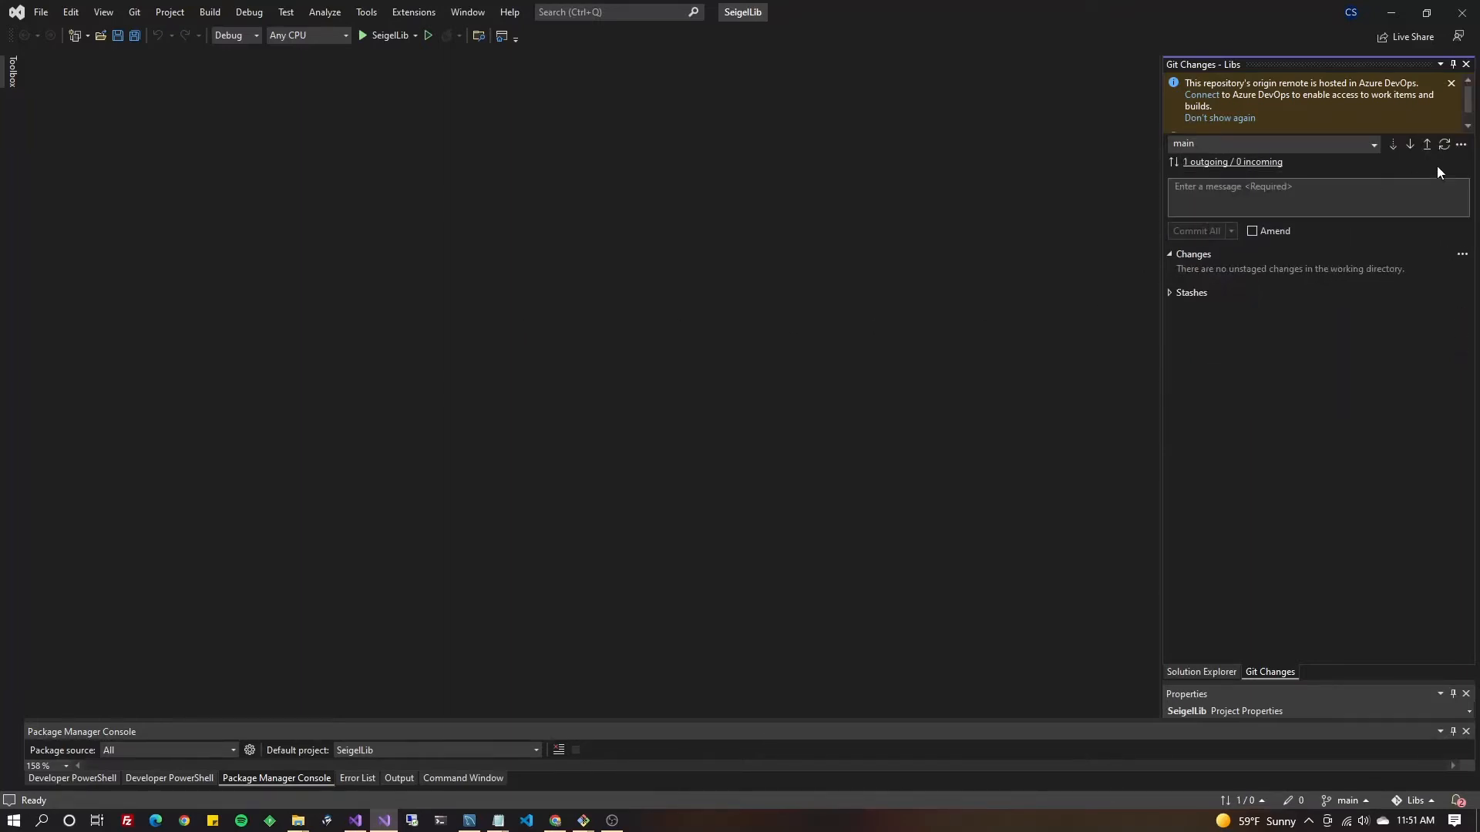
{"action": "left_click", "coordinate": [1427, 143]}
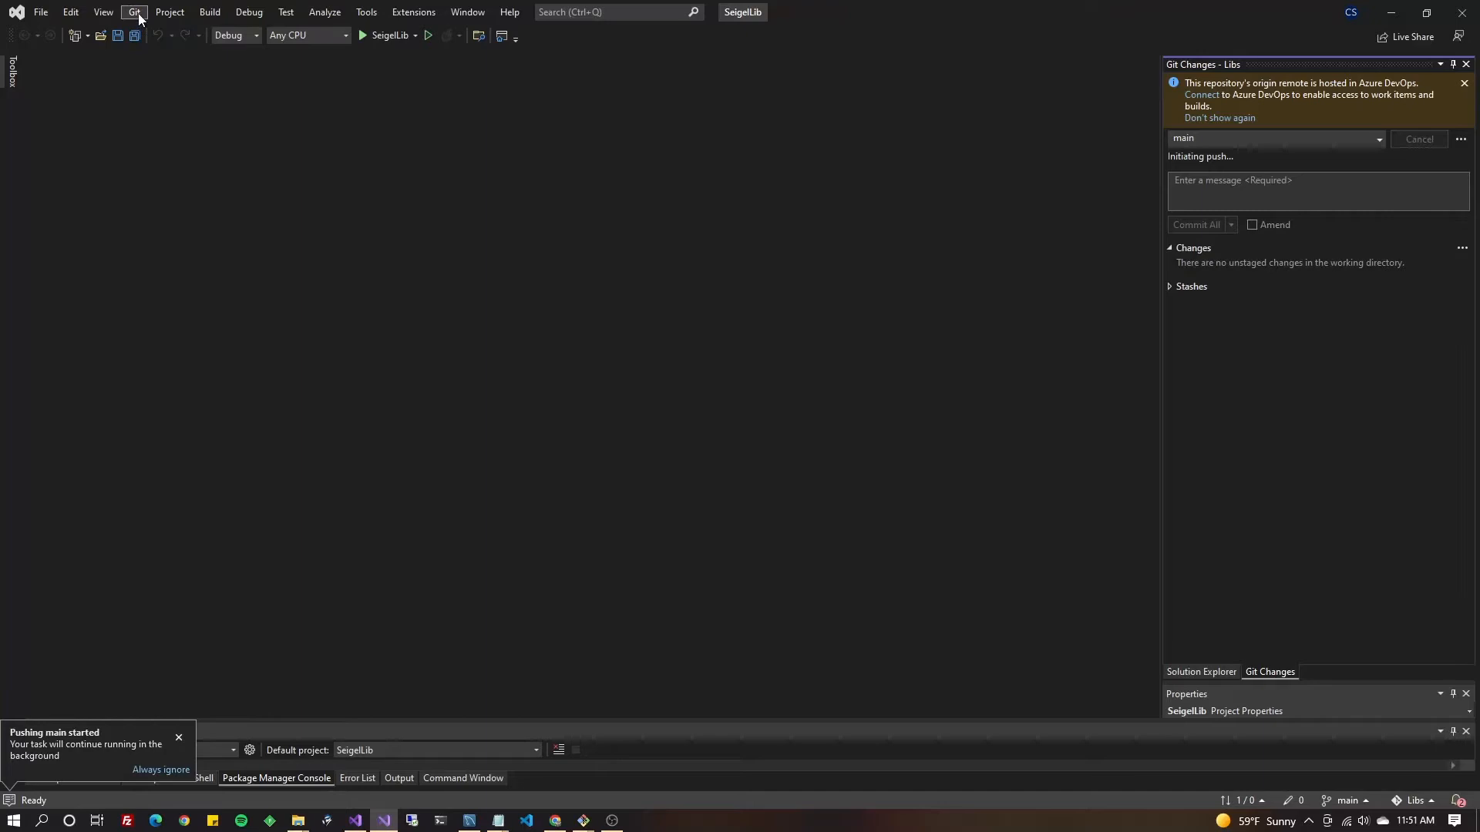
- Review the Initial commit's details in branch history, including a changed file
{"action": "left_click", "coordinate": [132, 11]}
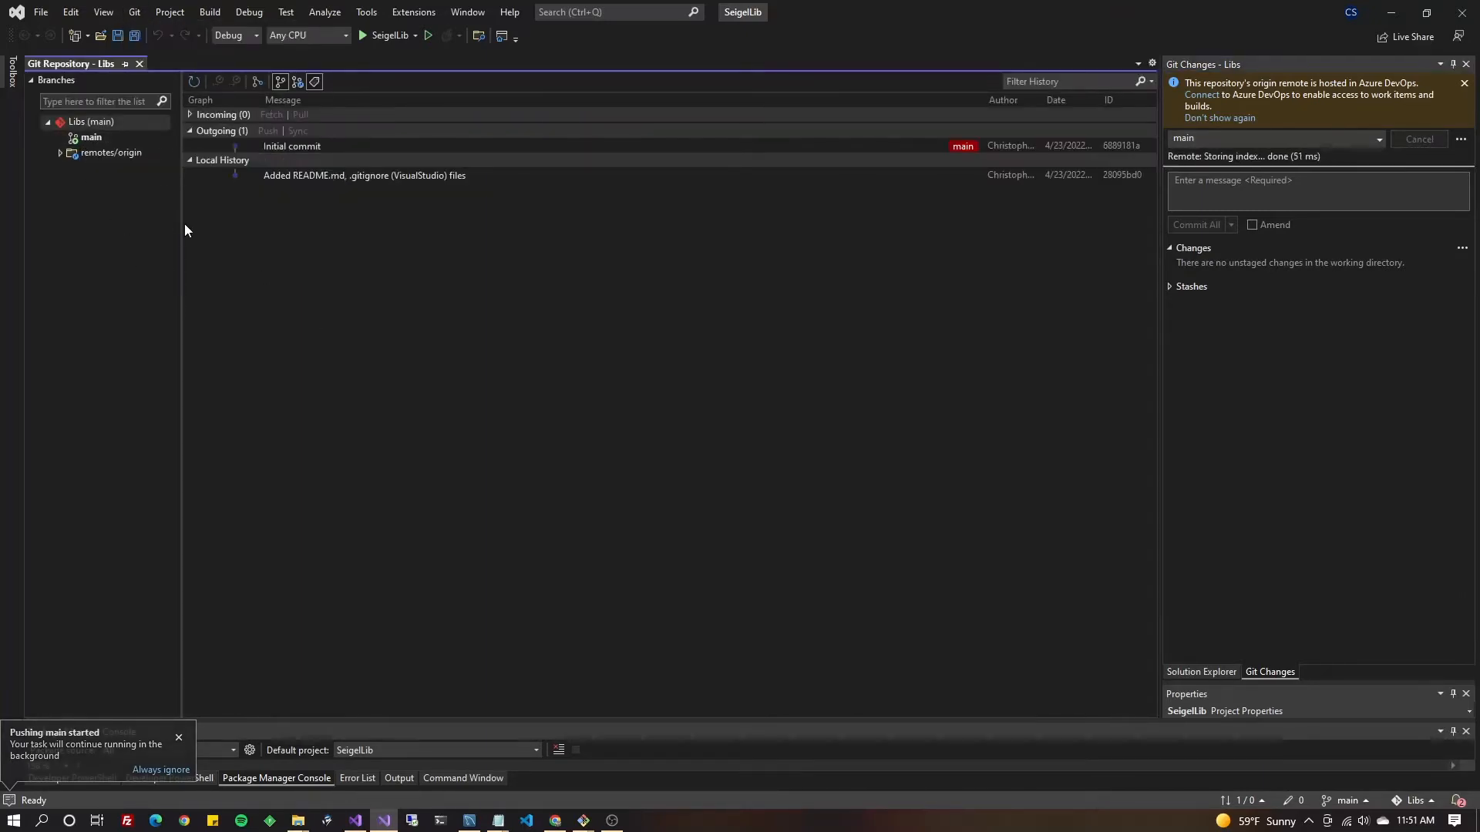
{"action": "left_click", "coordinate": [269, 130]}
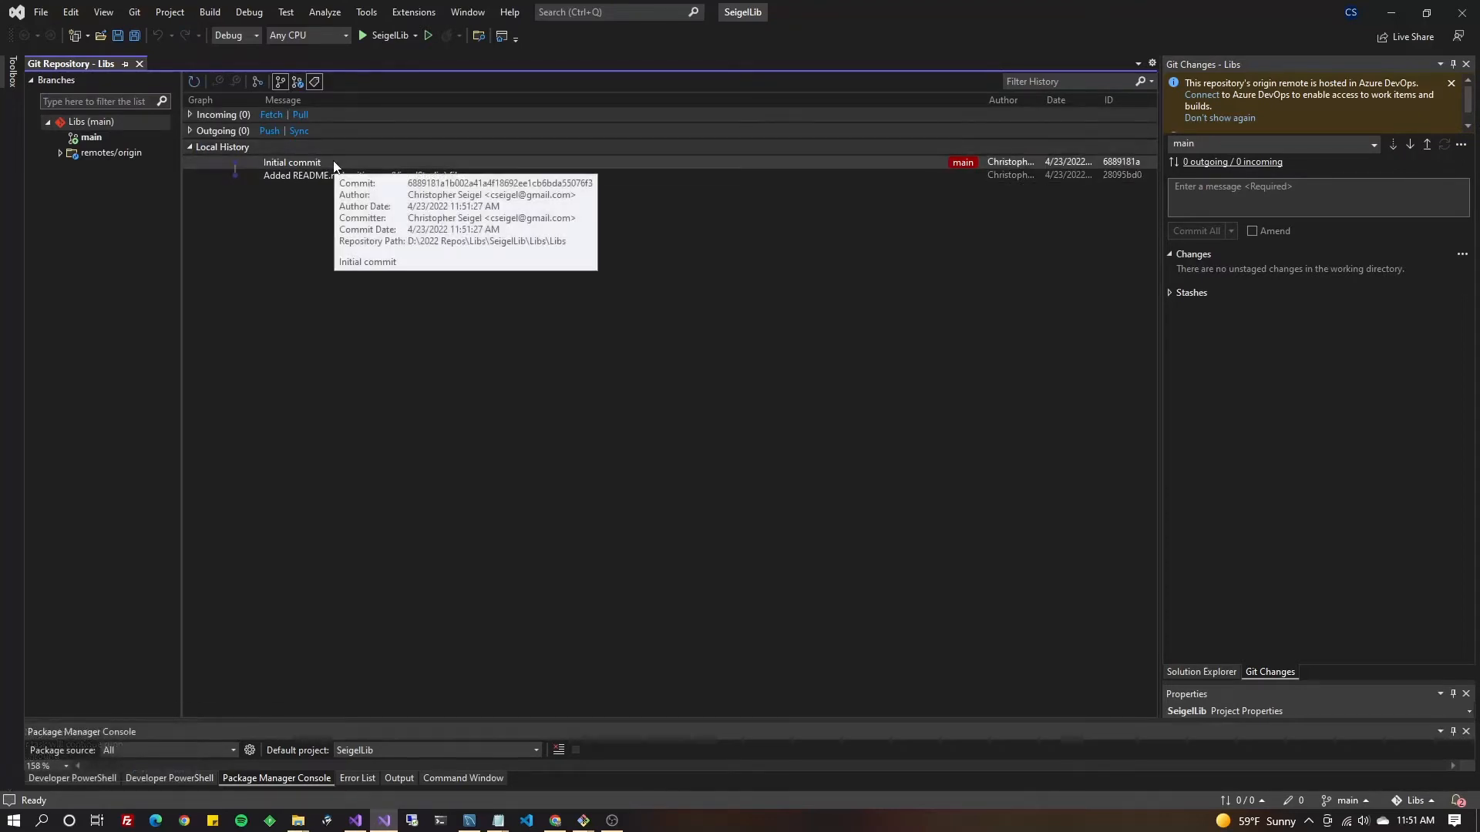
{"action": "left_click", "coordinate": [60, 153]}
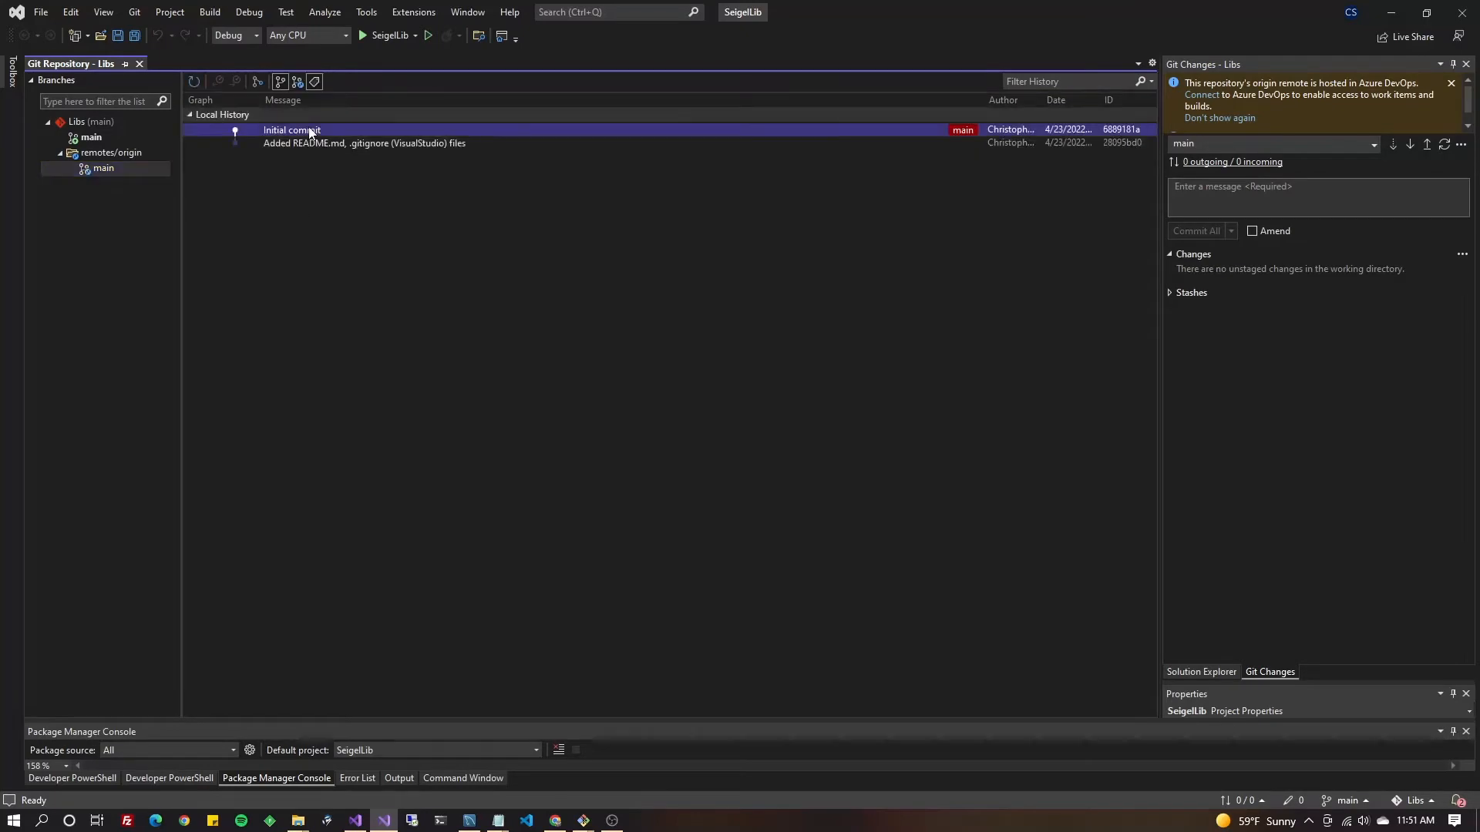
{"action": "double_click", "coordinate": [291, 129]}
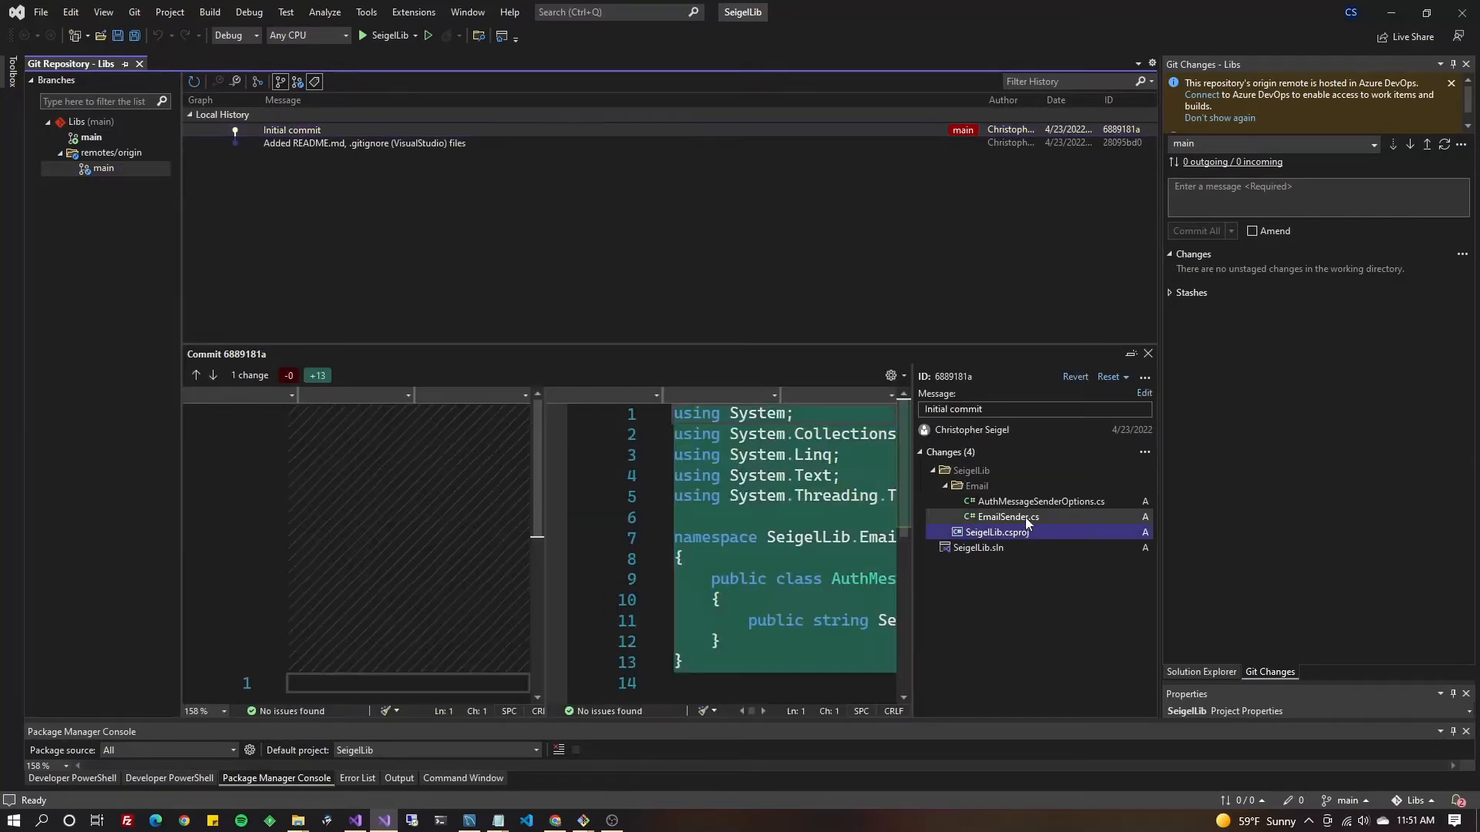
{"action": "left_click", "coordinate": [1007, 516]}
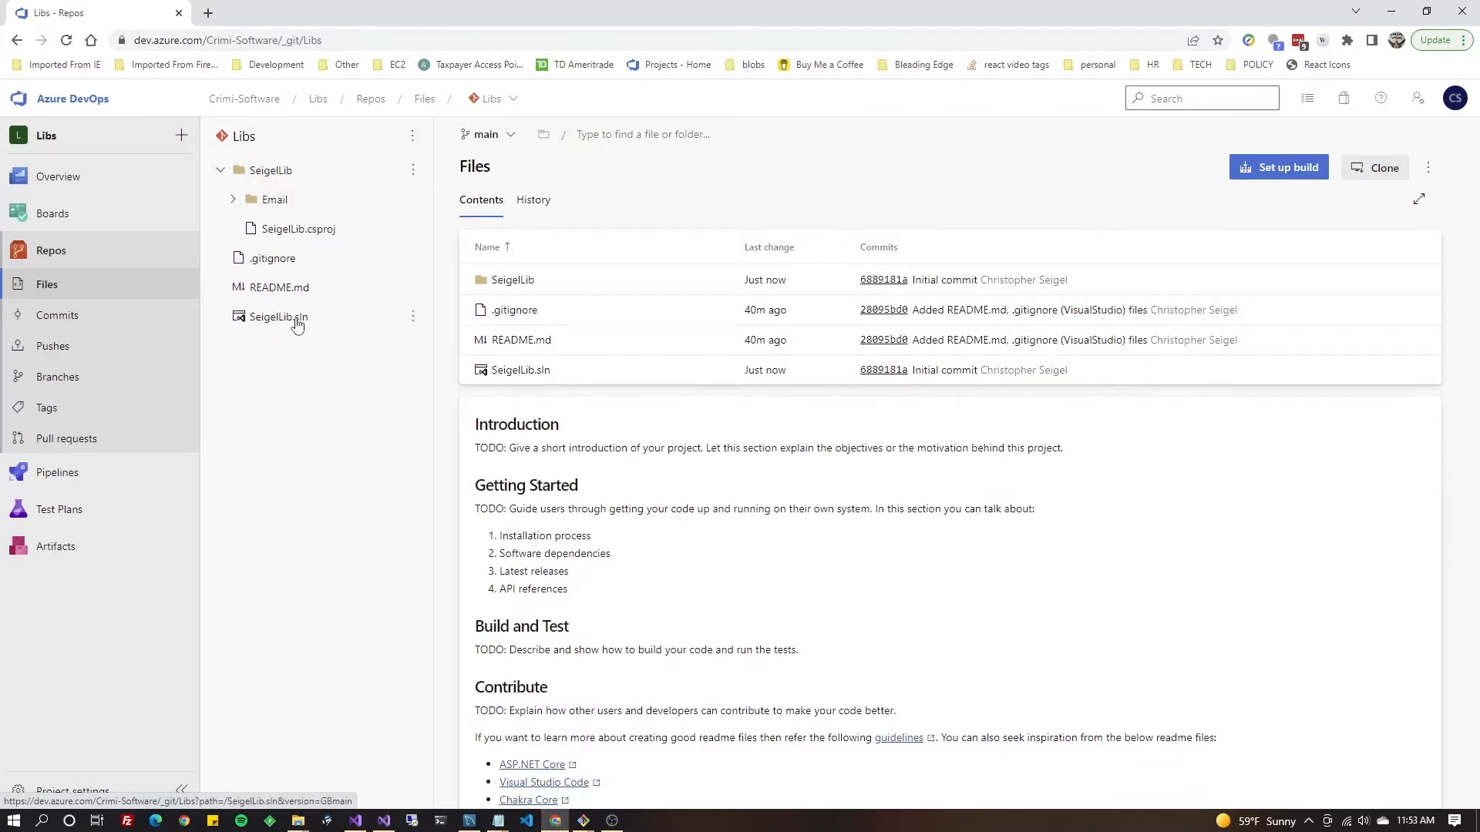
- Verify the pushed SeigelLib files in the Libs repo and go to Artifacts feeds
{"action": "left_click", "coordinate": [274, 199]}
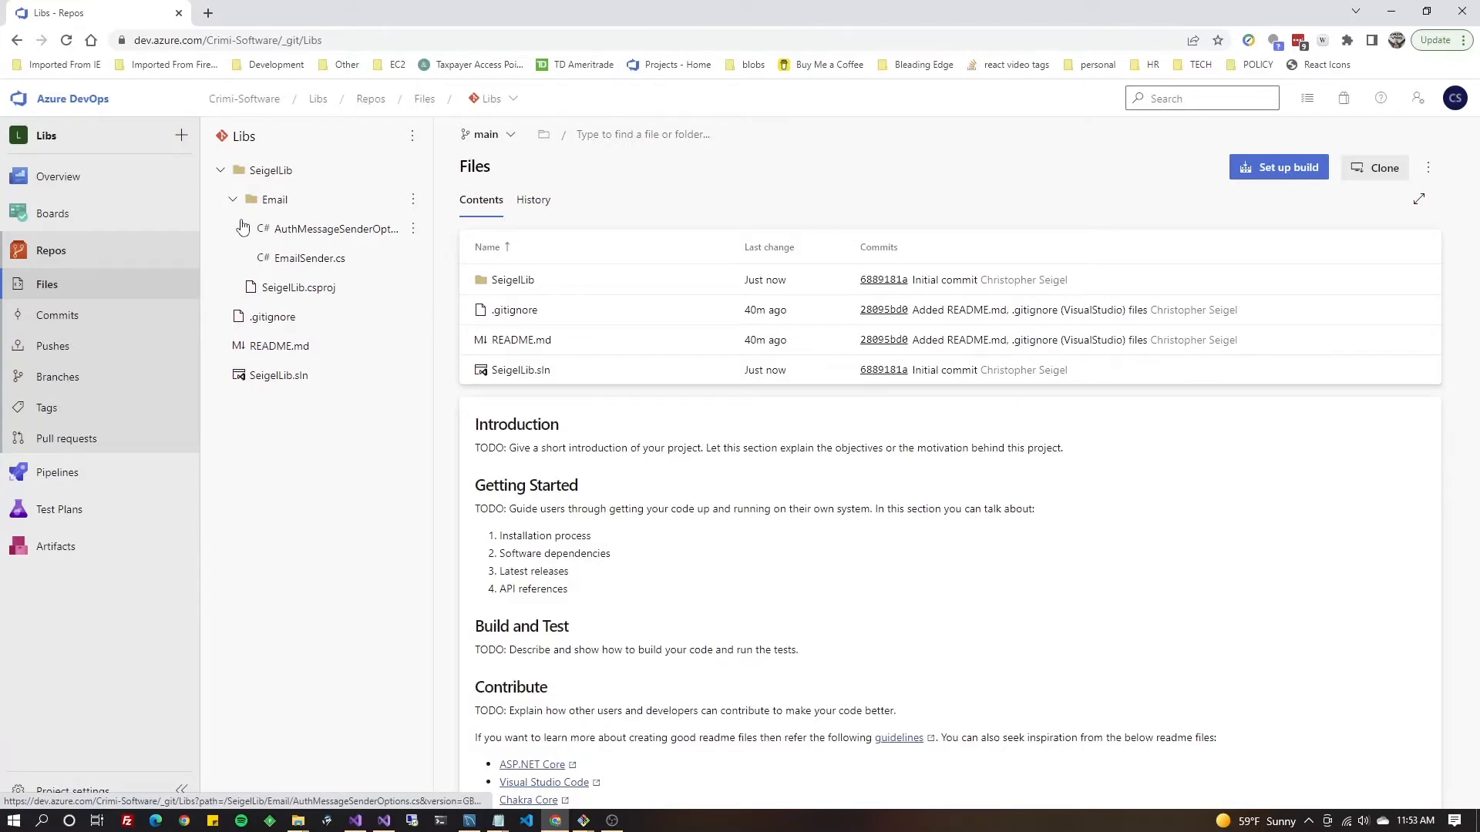
{"action": "mouse_move", "coordinate": [55, 552]}
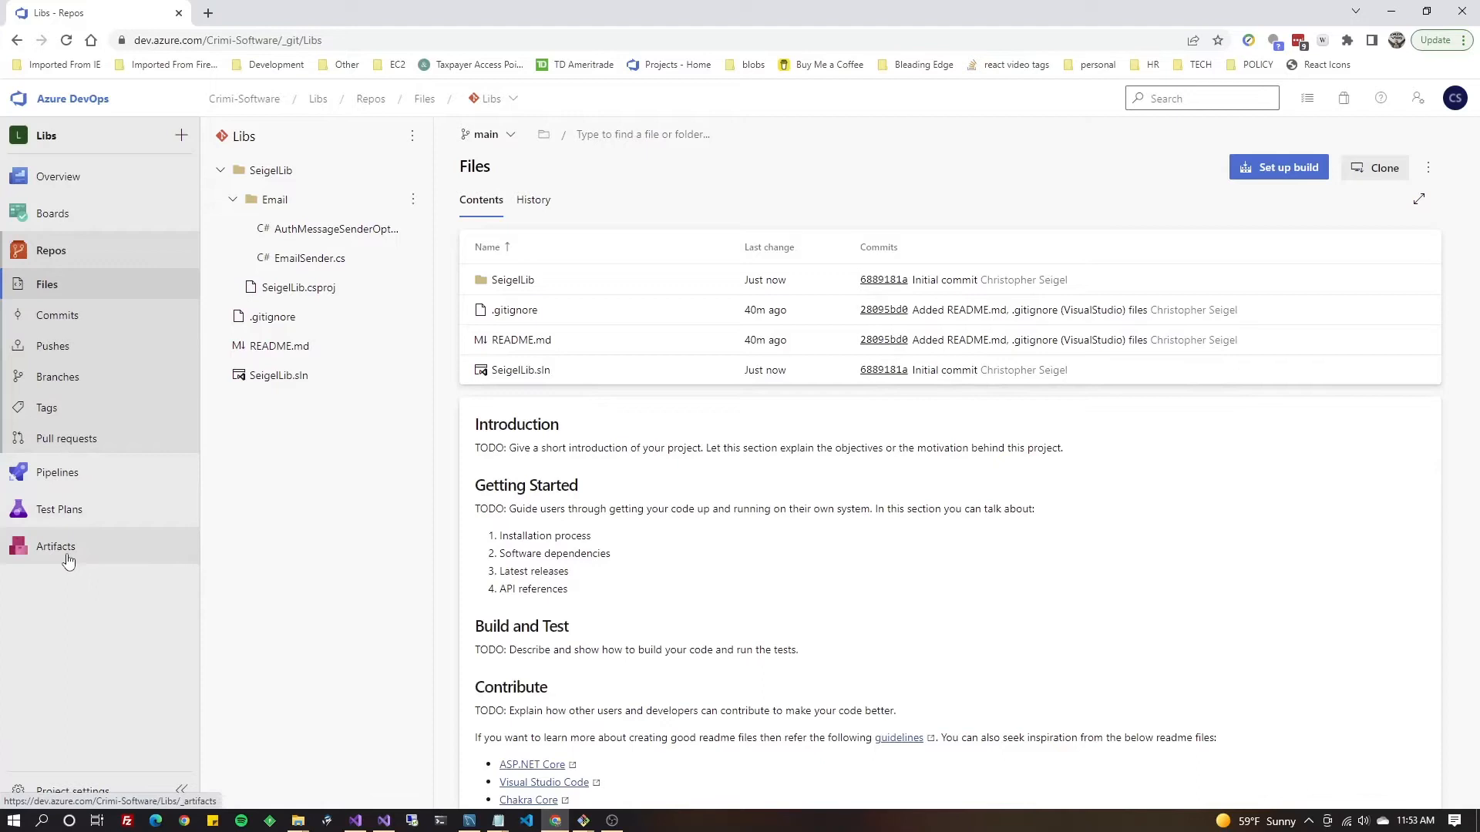
{"action": "left_click", "coordinate": [55, 546]}
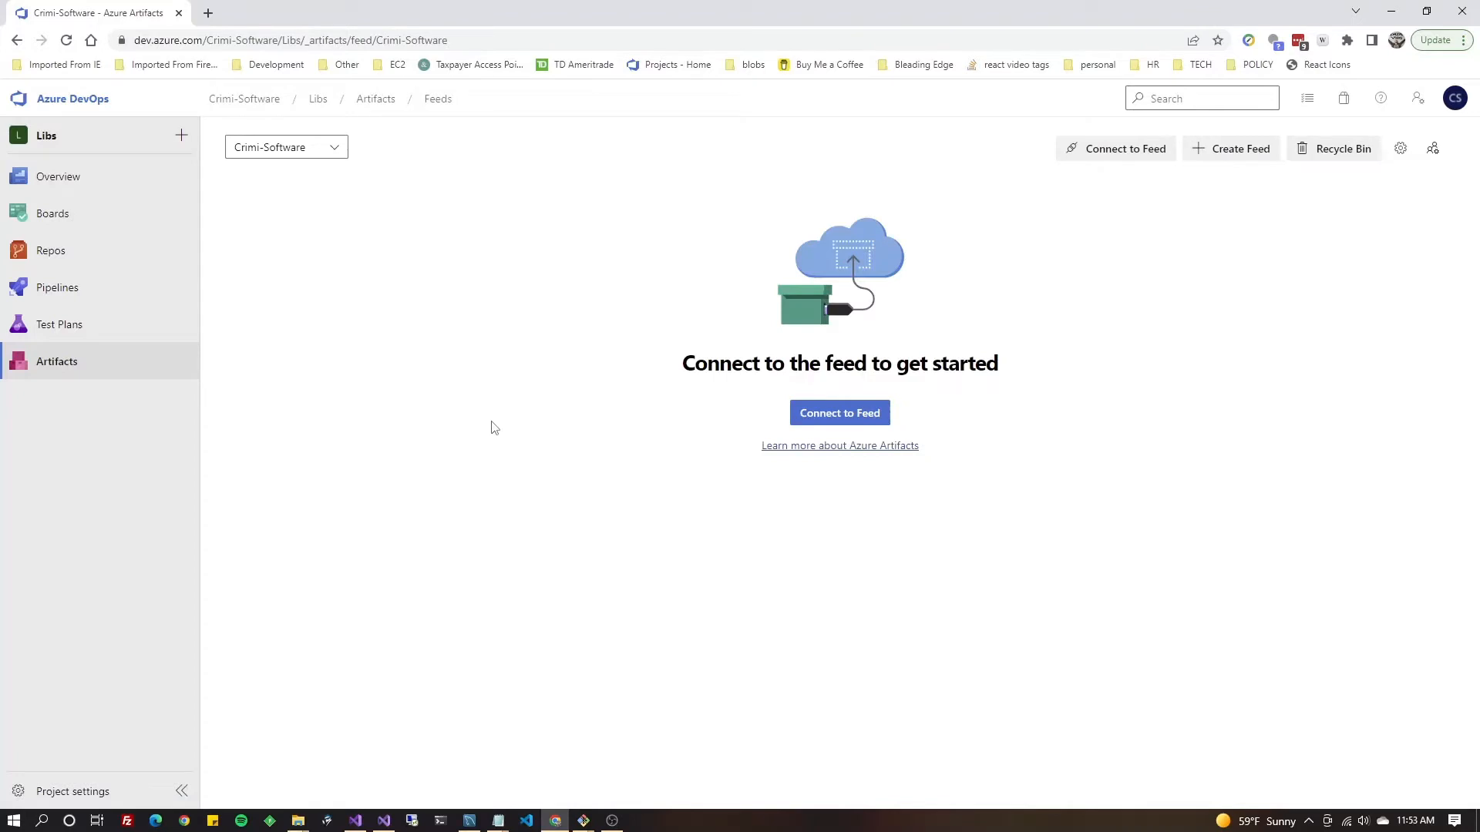
{"action": "mouse_move", "coordinate": [1221, 156]}
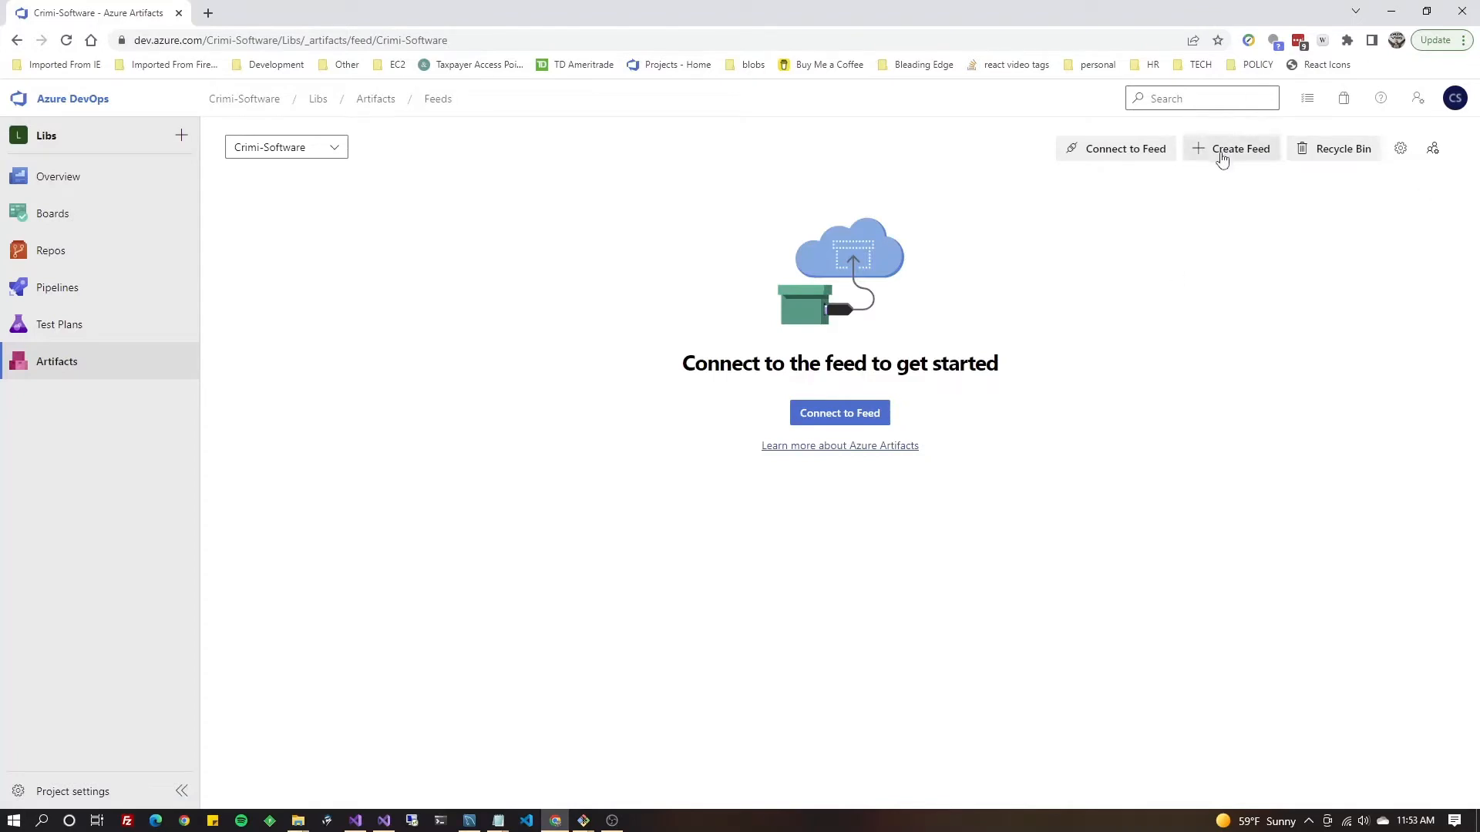
- Create a new feed named SeigelLib with organization visibility and Libs project scope
{"action": "left_click", "coordinate": [1239, 148]}
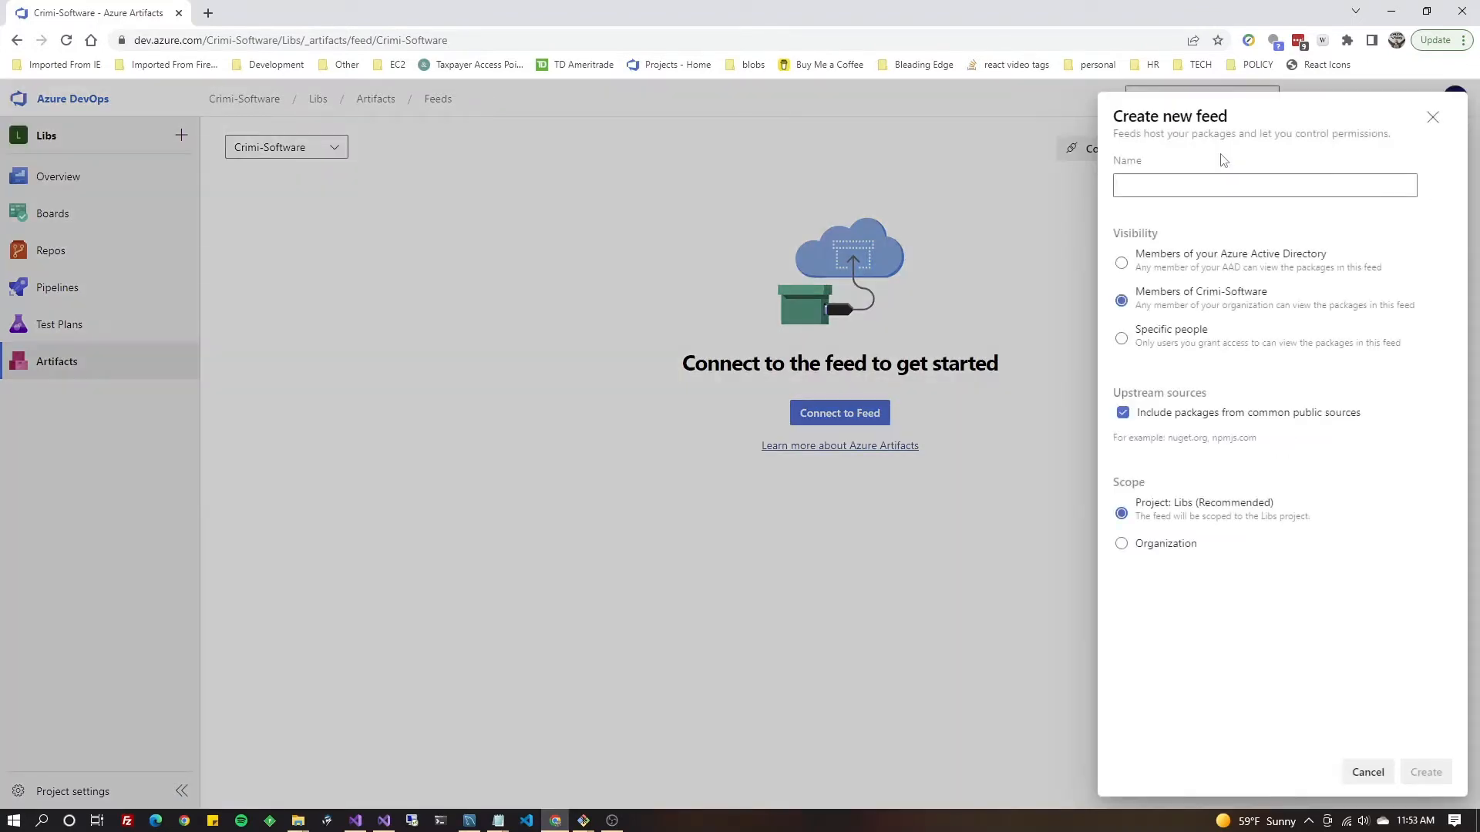
{"action": "mouse_move", "coordinate": [1196, 330]}
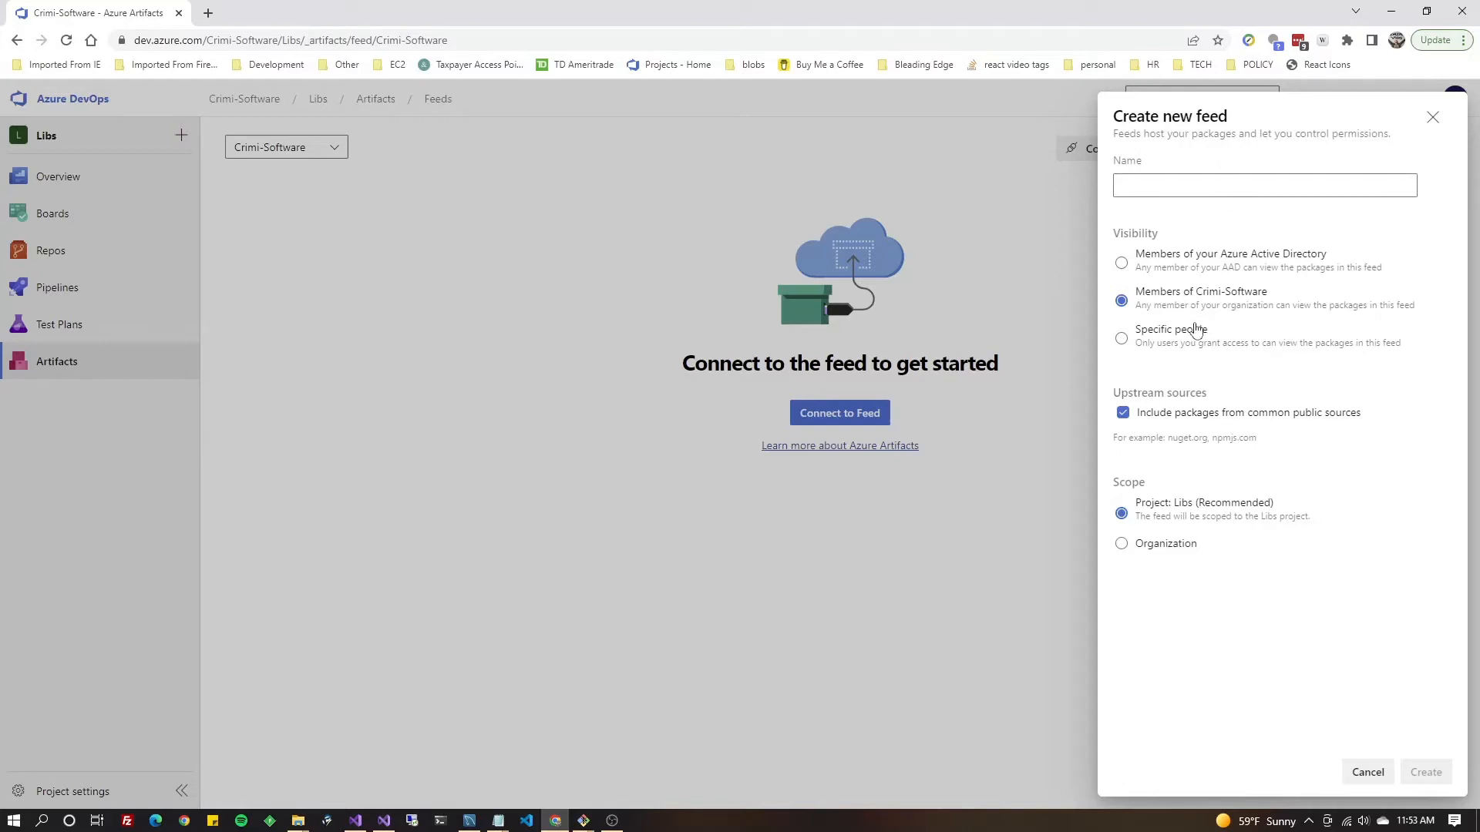
{"action": "left_click", "coordinate": [1264, 185]}
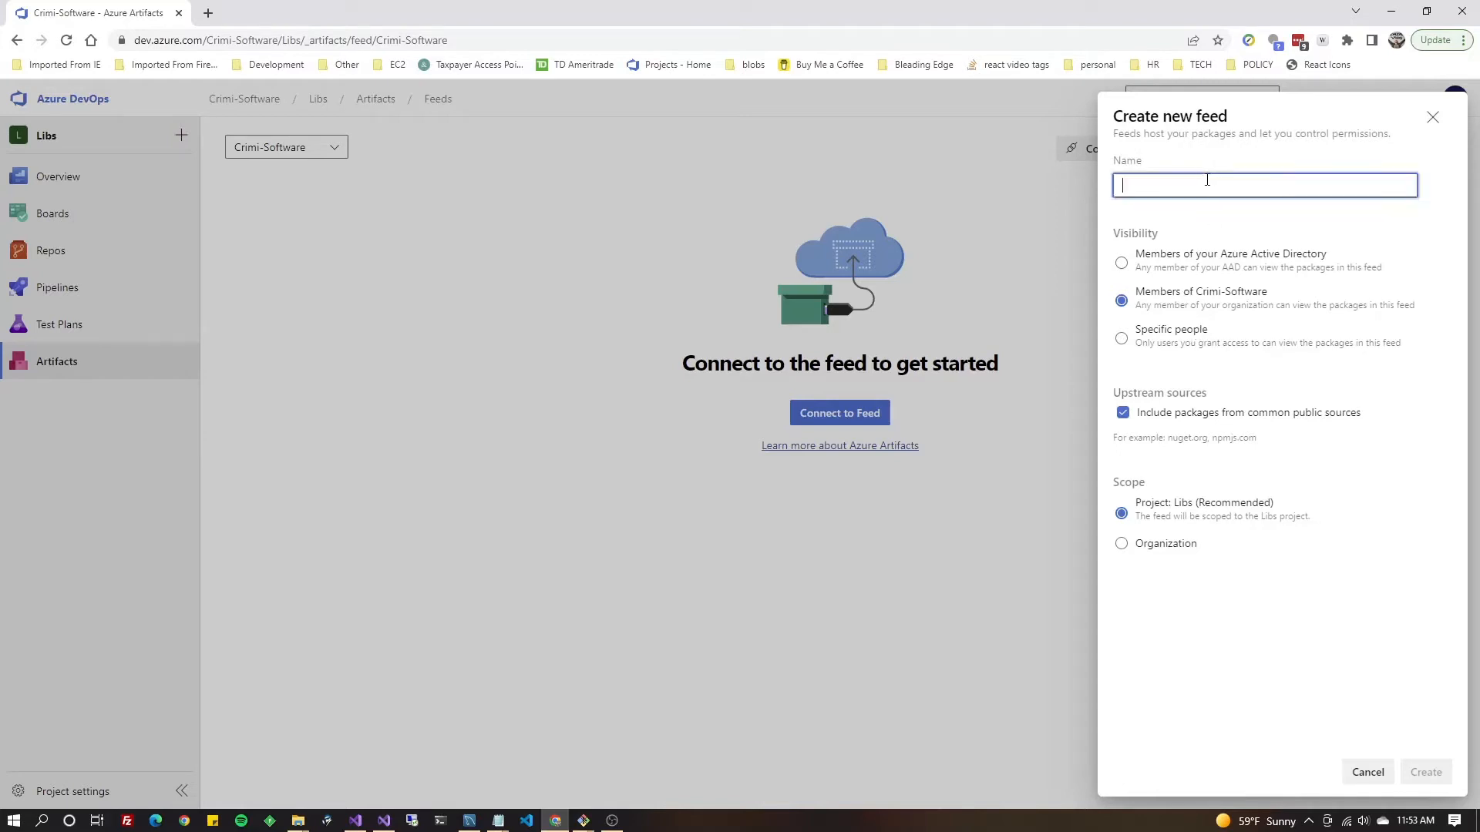
{"action": "mouse_move", "coordinate": [531, 216]}
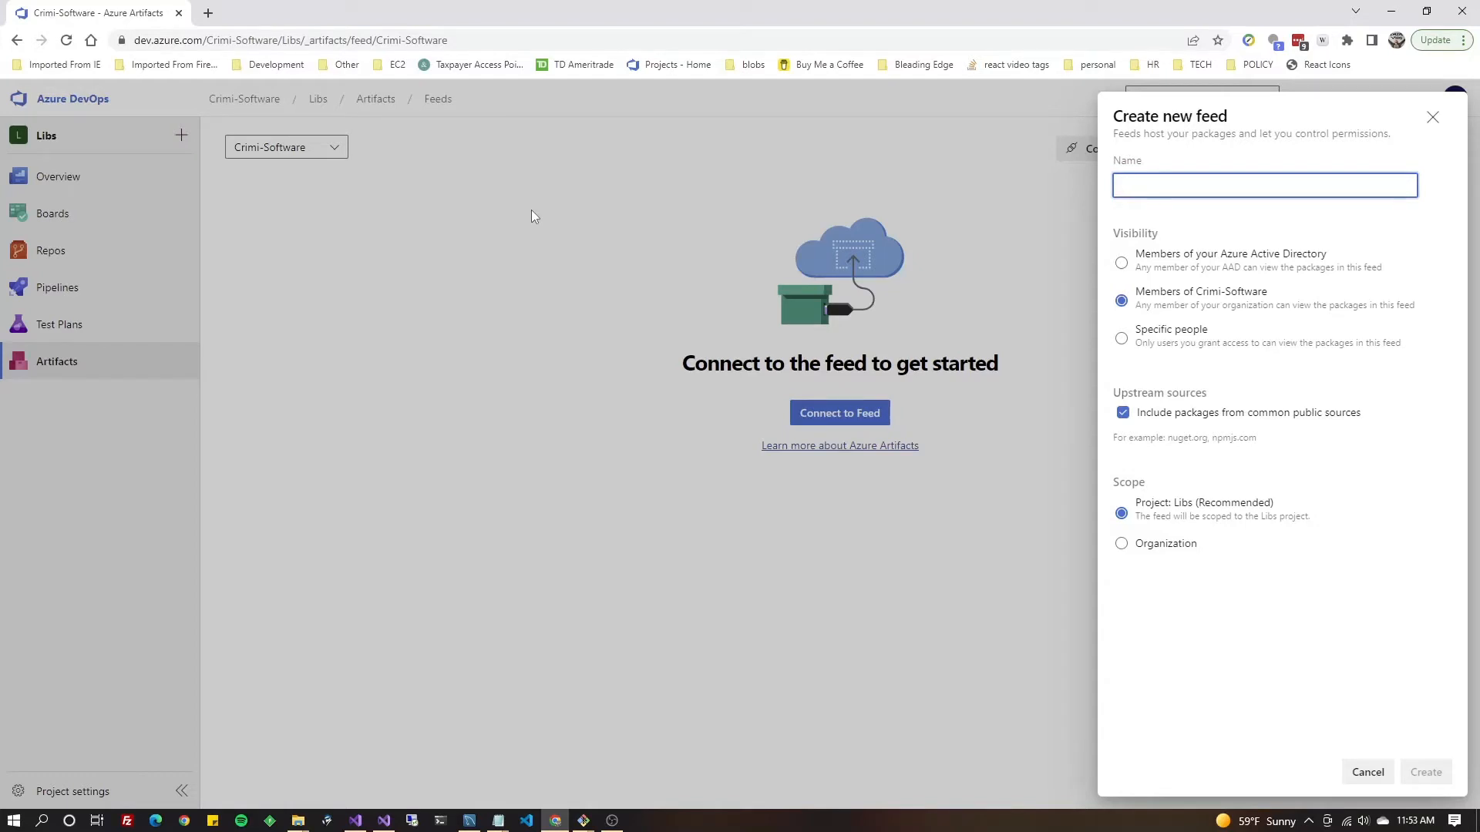
{"action": "type", "text": "Seig"}
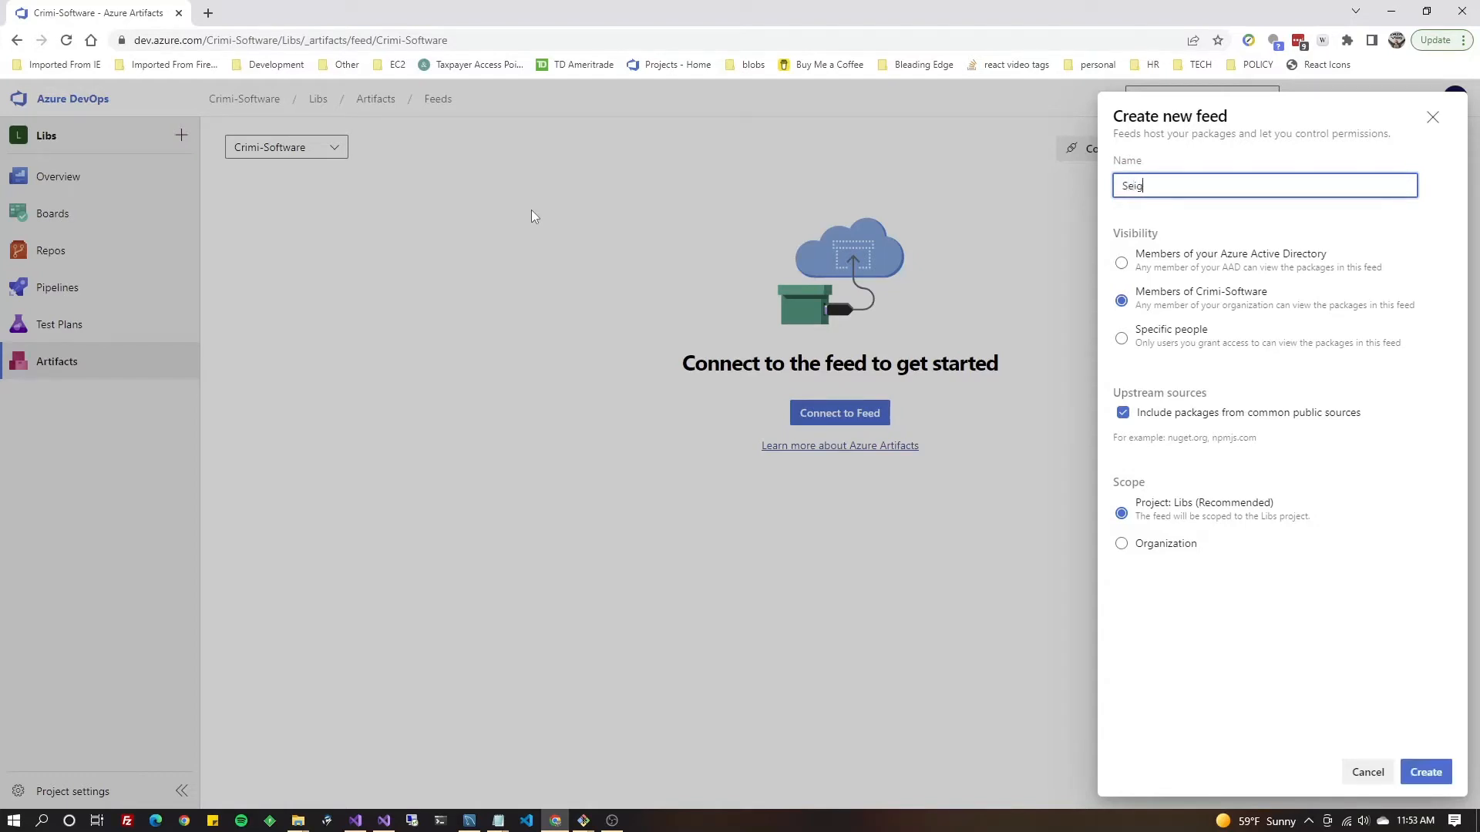
{"action": "type", "text": "elLib"}
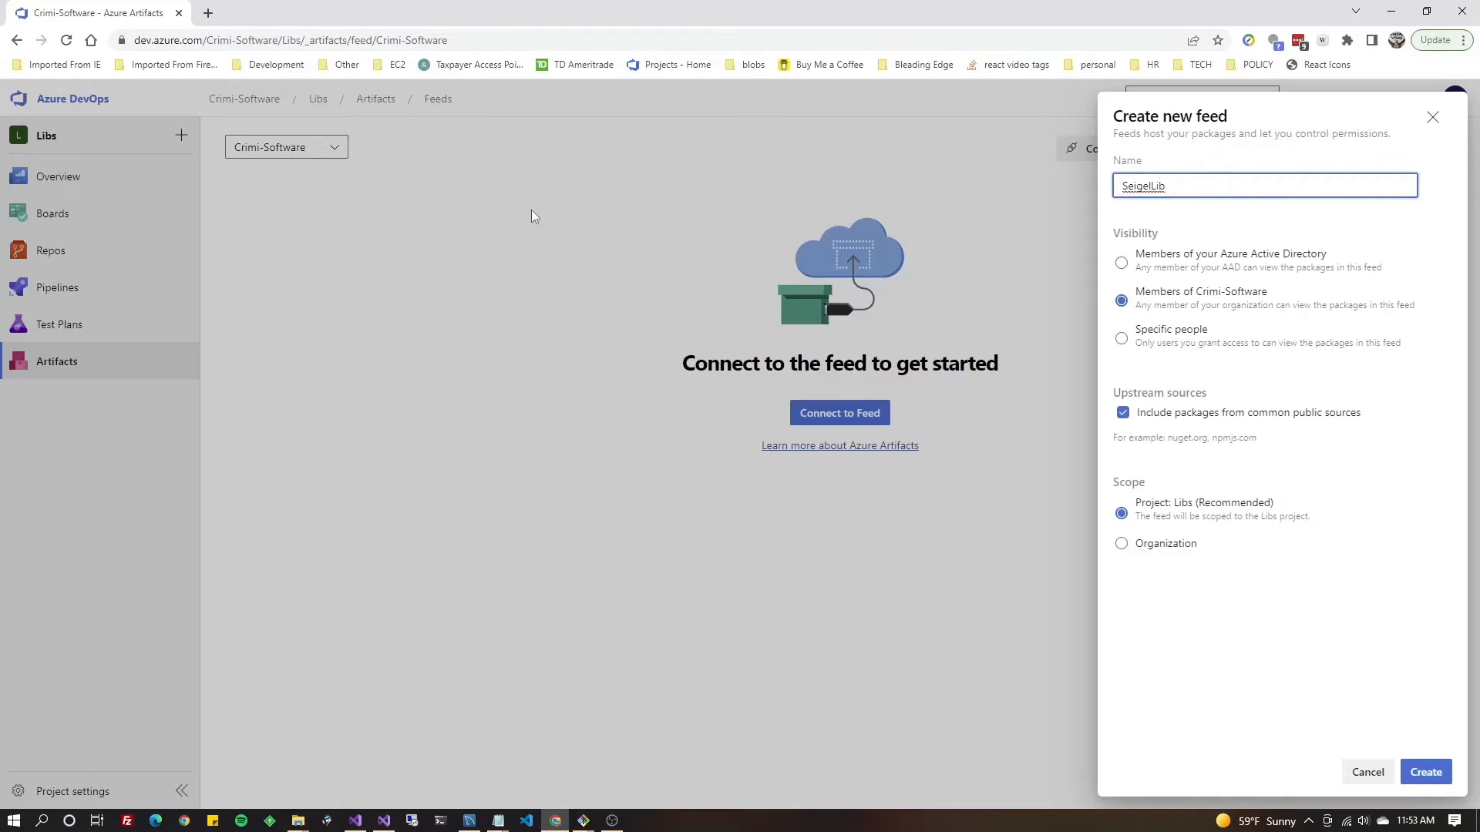
{"action": "mouse_move", "coordinate": [1053, 502]}
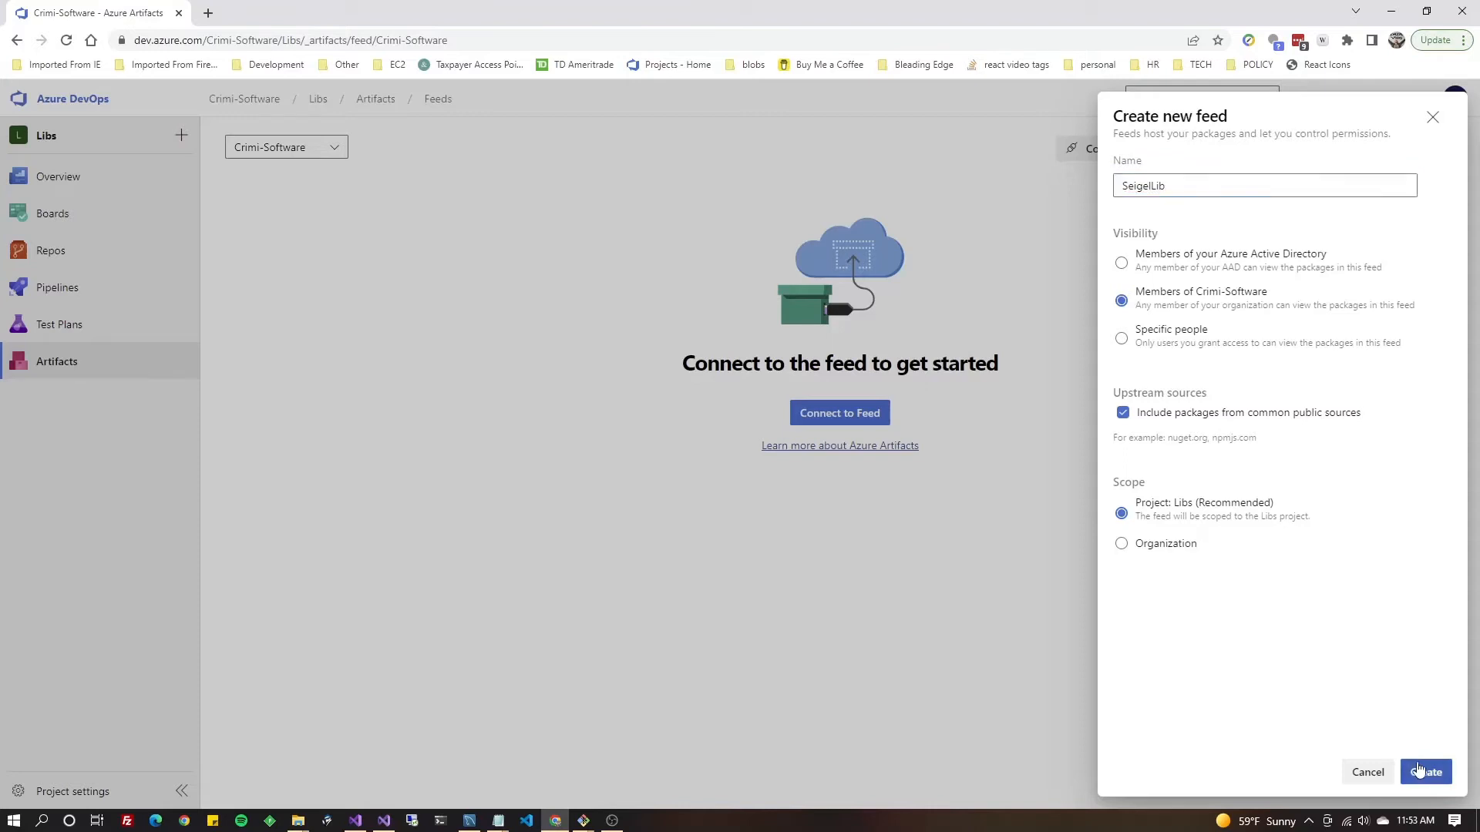
{"action": "left_click", "coordinate": [1426, 771]}
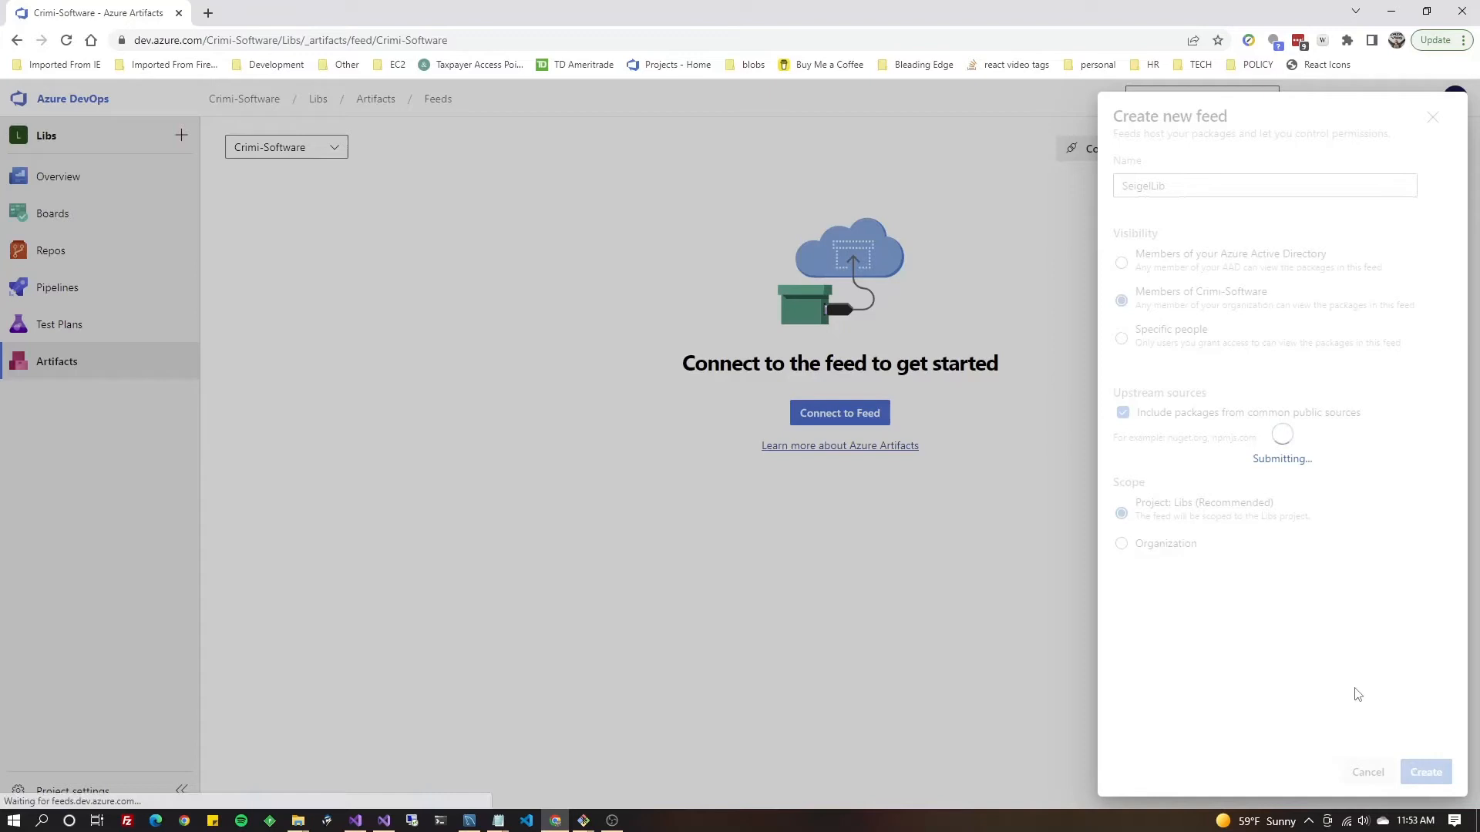
{"action": "left_click", "coordinate": [1424, 771]}
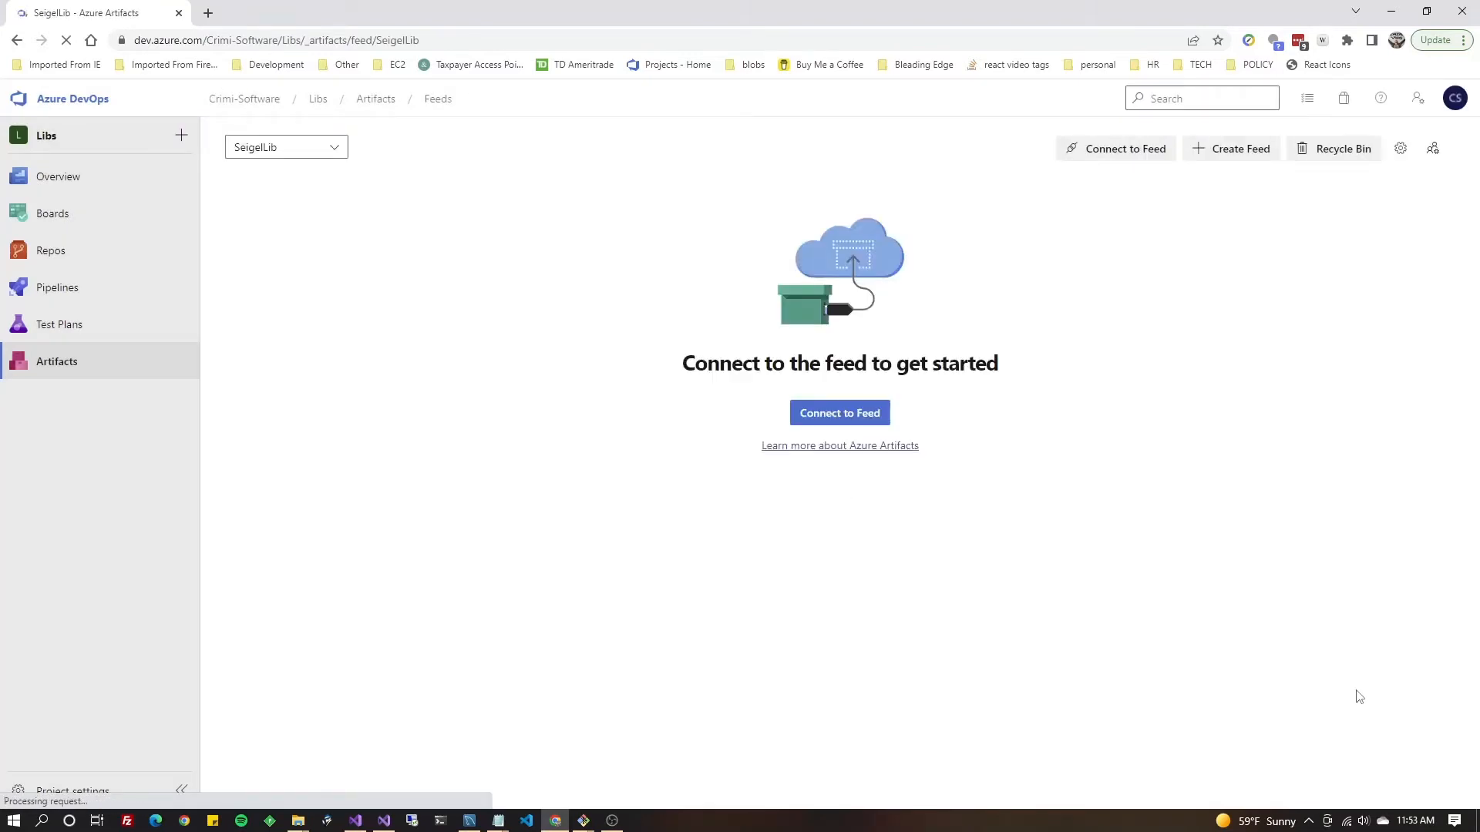
{"action": "mouse_move", "coordinate": [1118, 148]}
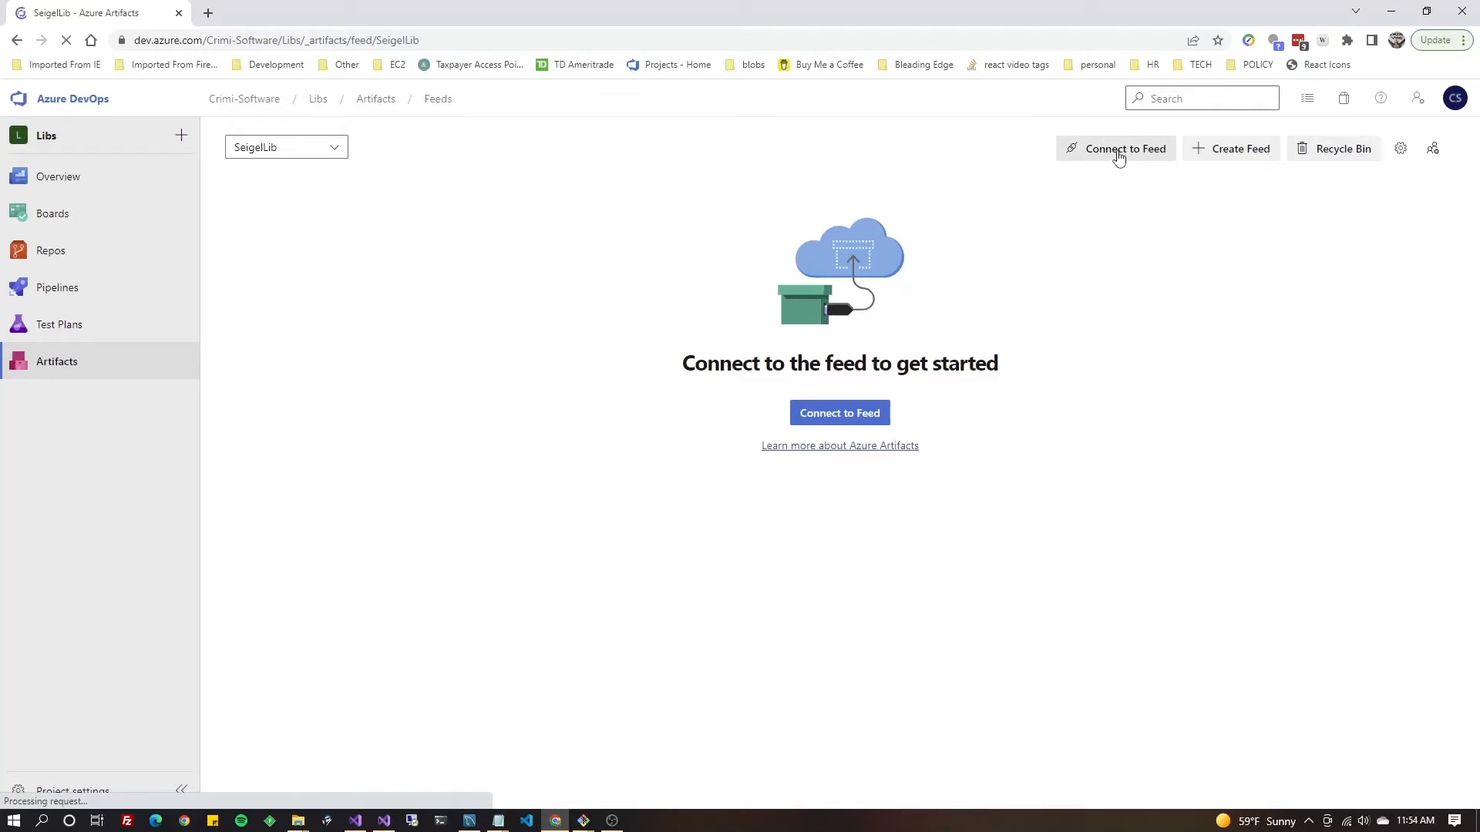
- Show the SeigelLib feed's NuGet.exe connection instructions and head to the latest NuGet download
{"action": "left_click", "coordinate": [1117, 148]}
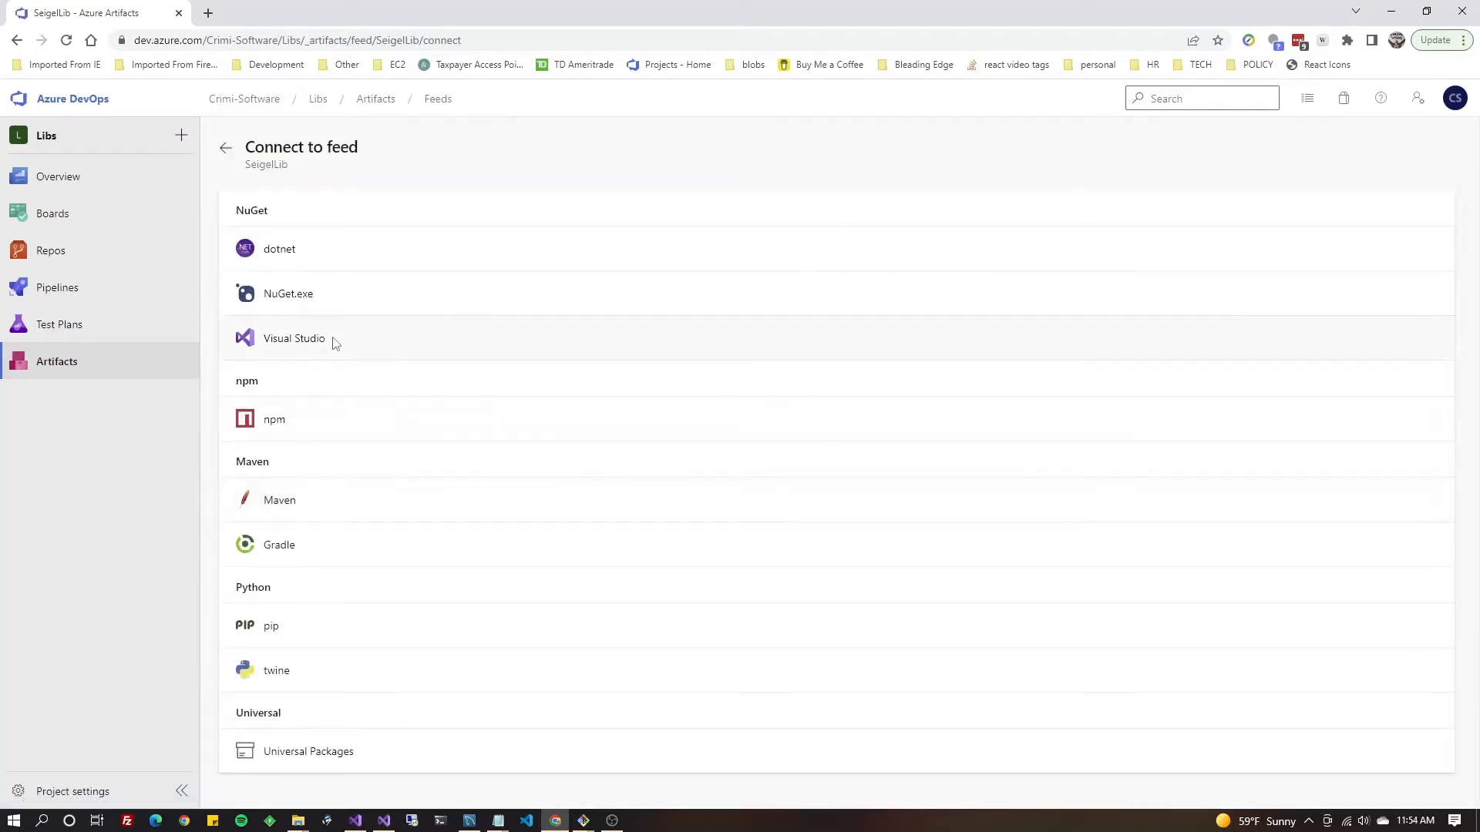
{"action": "mouse_move", "coordinate": [288, 293]}
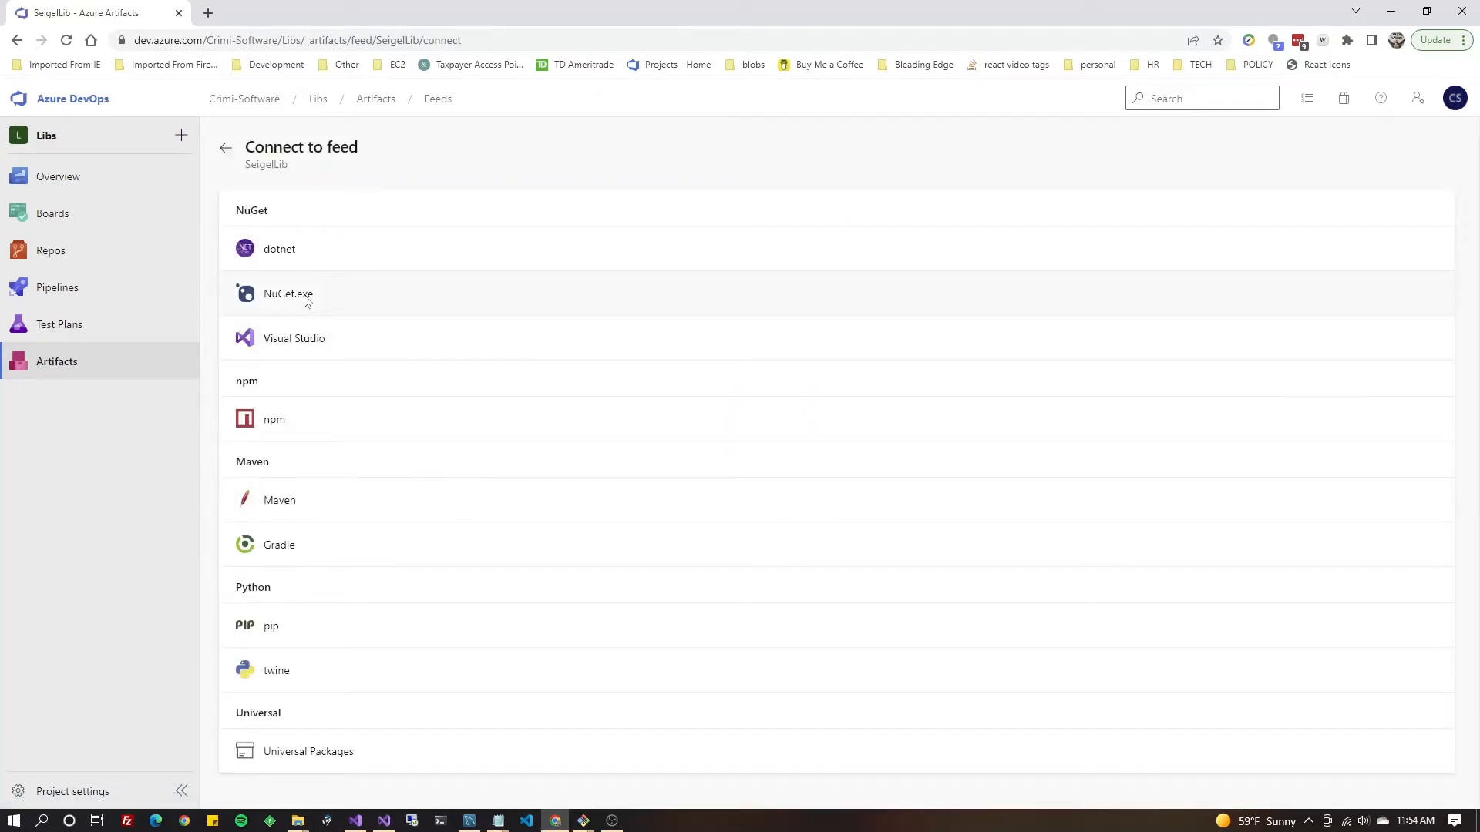
{"action": "left_click", "coordinate": [289, 293]}
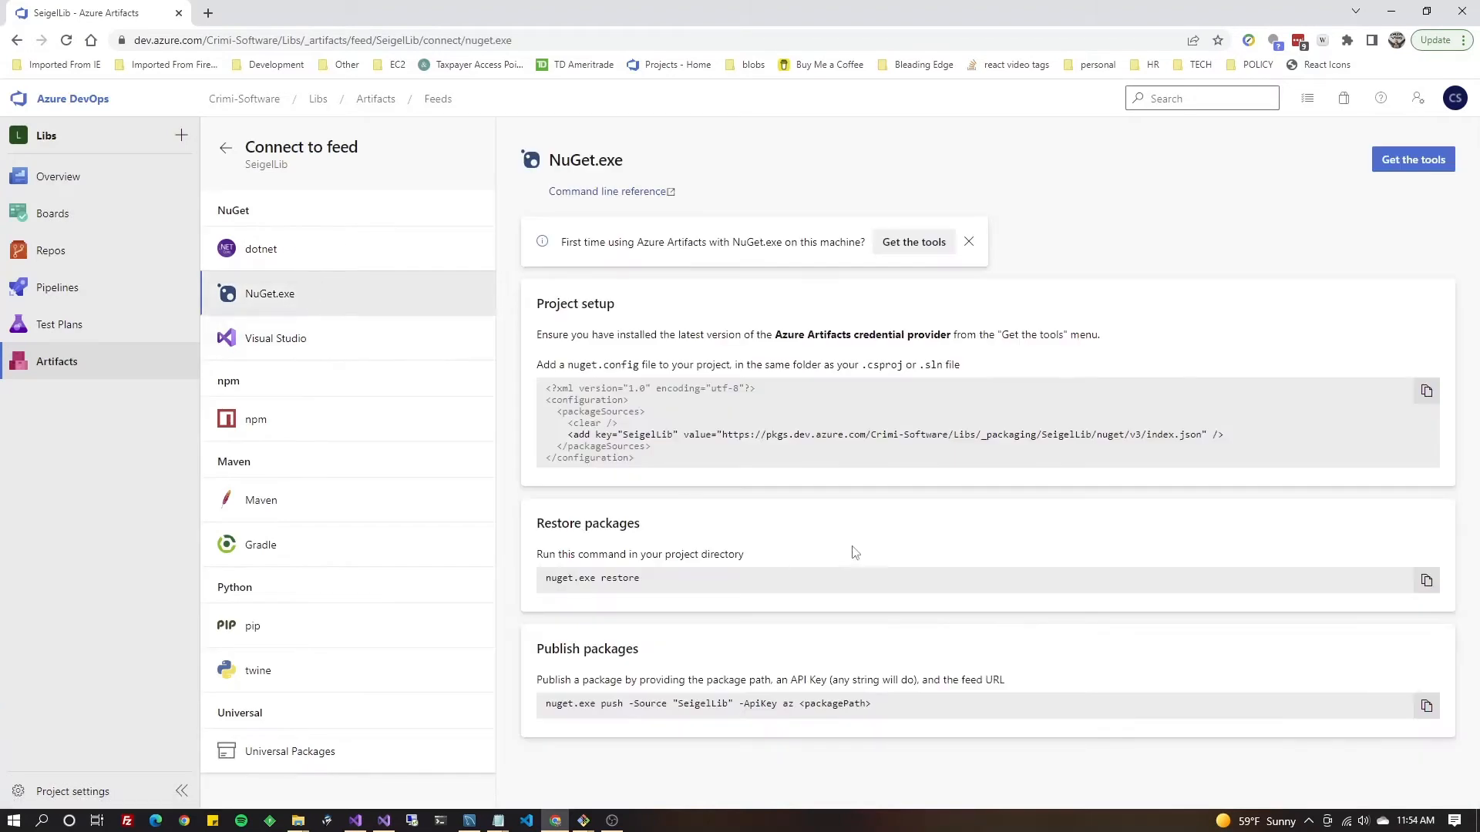
{"action": "mouse_move", "coordinate": [897, 525]}
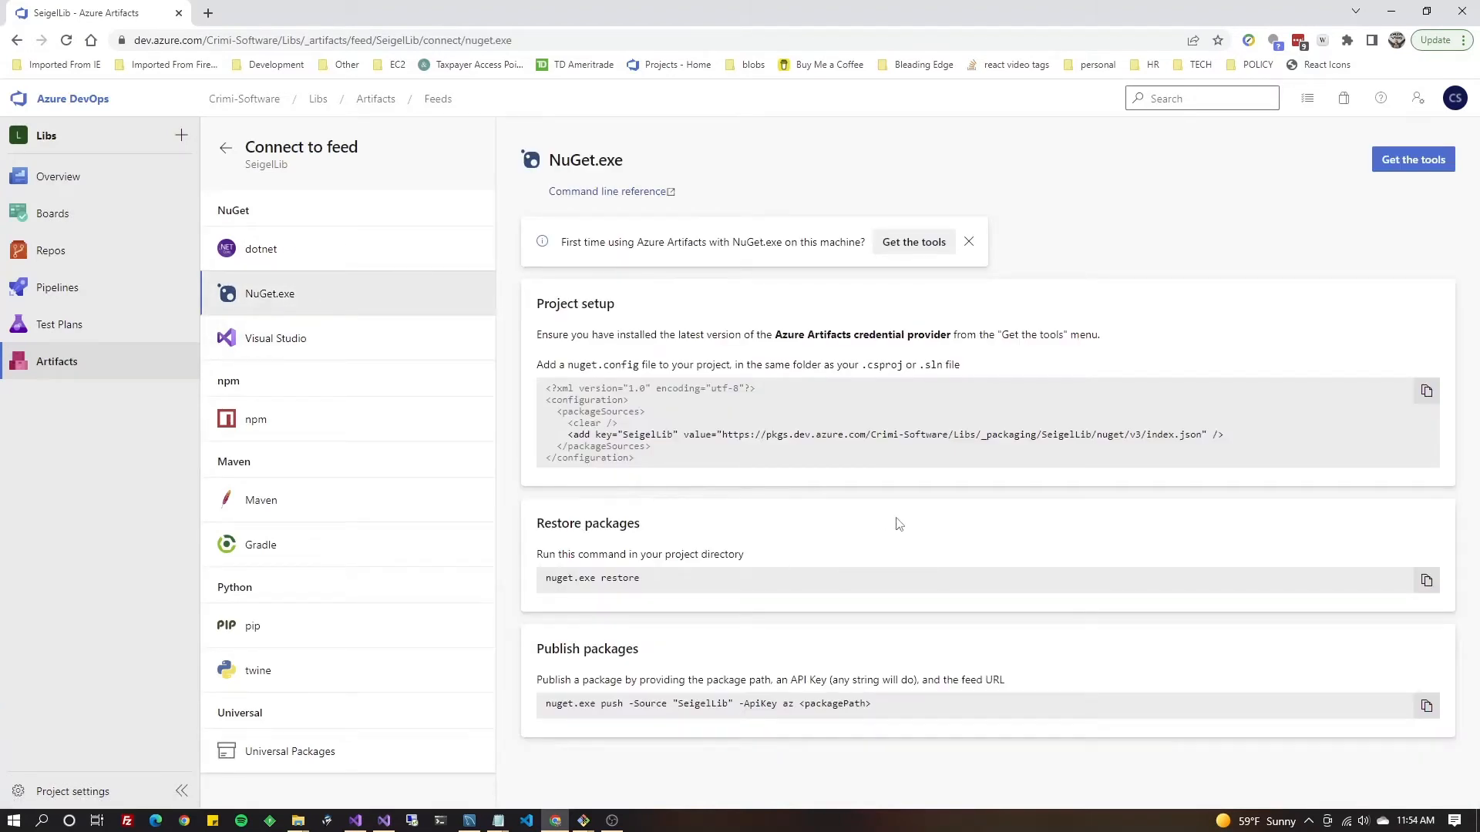
{"action": "mouse_move", "coordinate": [940, 367]}
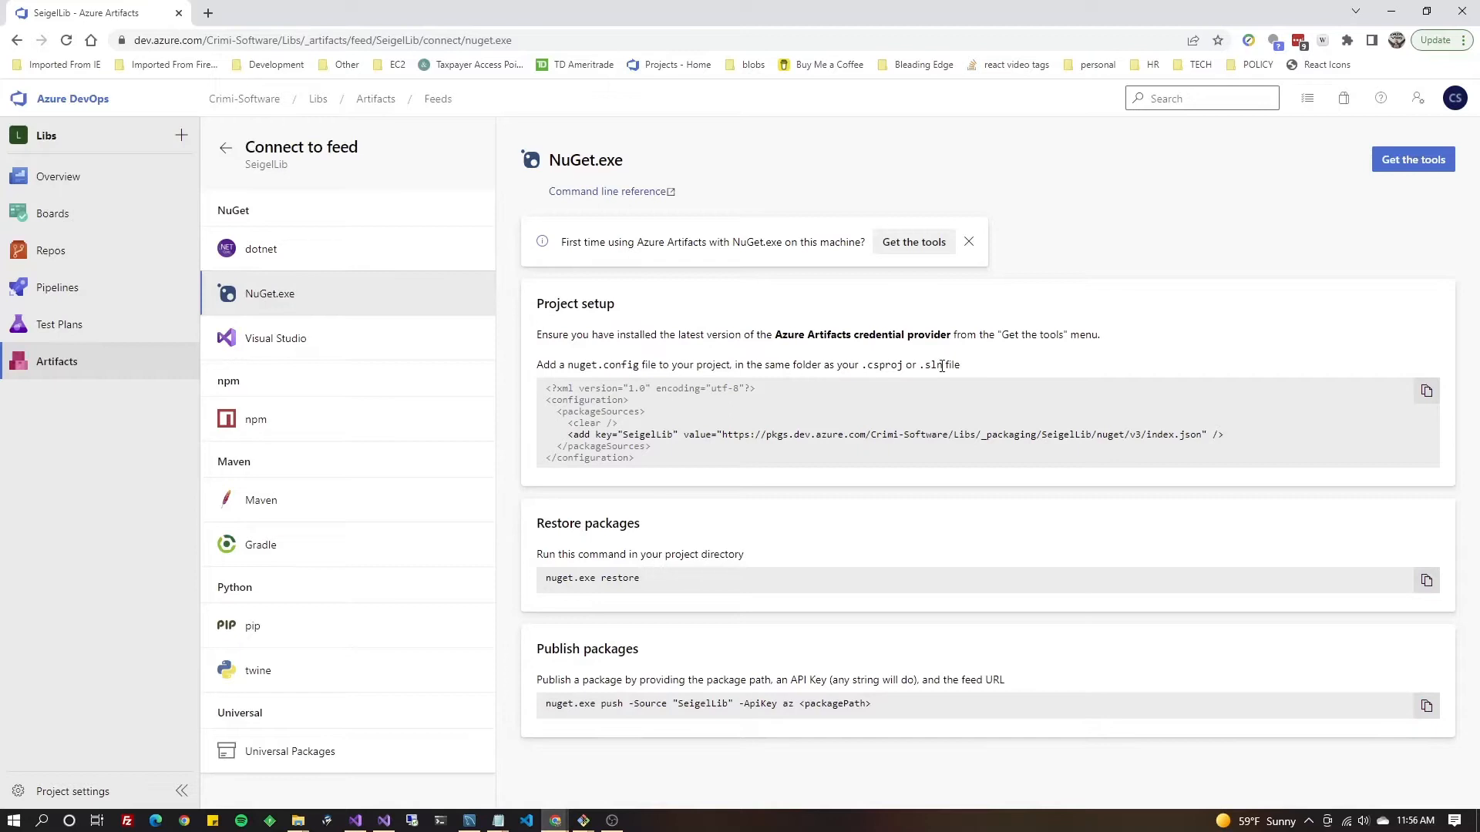
{"action": "mouse_move", "coordinate": [1187, 316]}
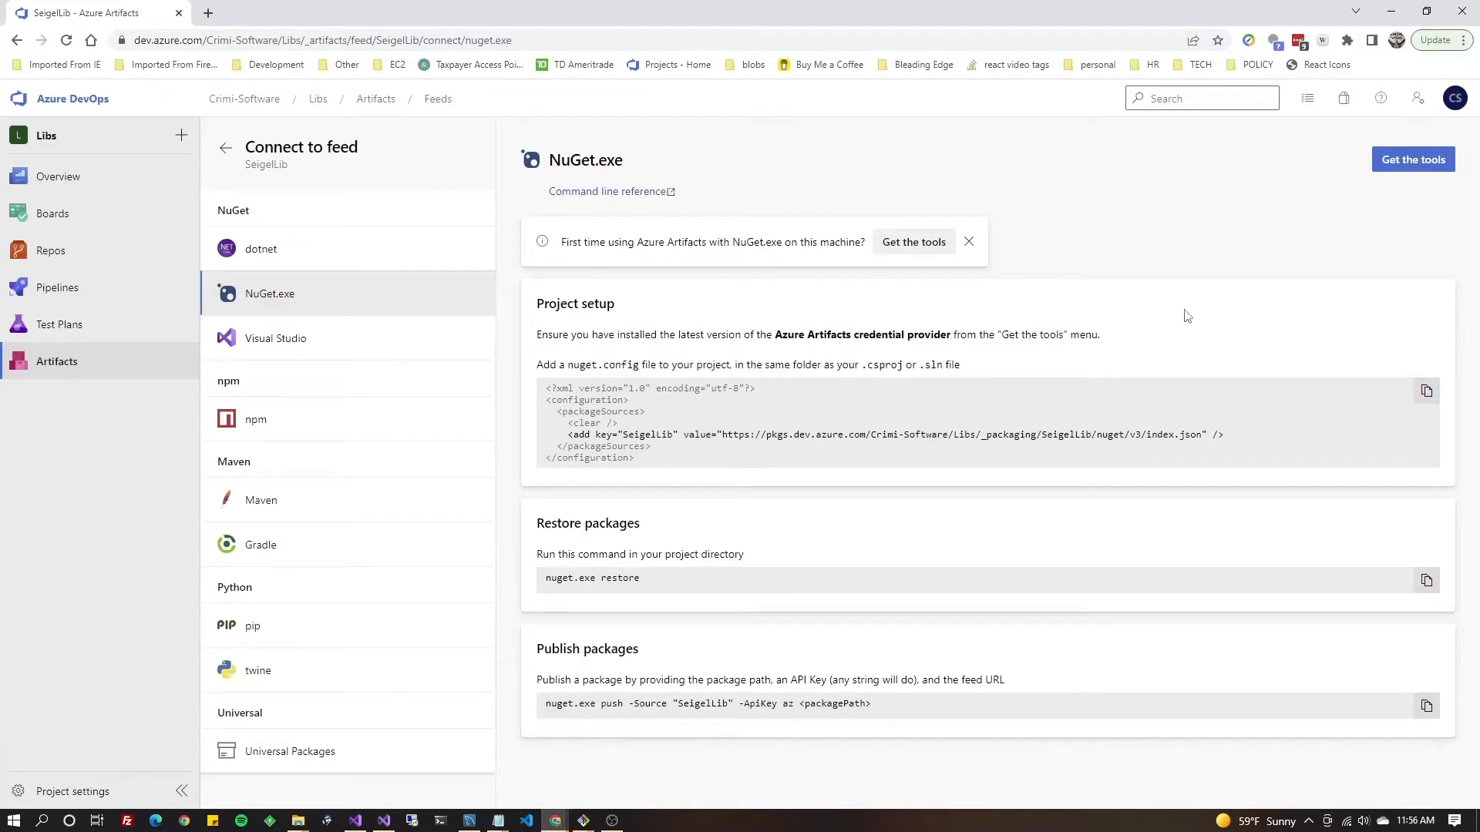
{"action": "left_click", "coordinate": [1414, 159]}
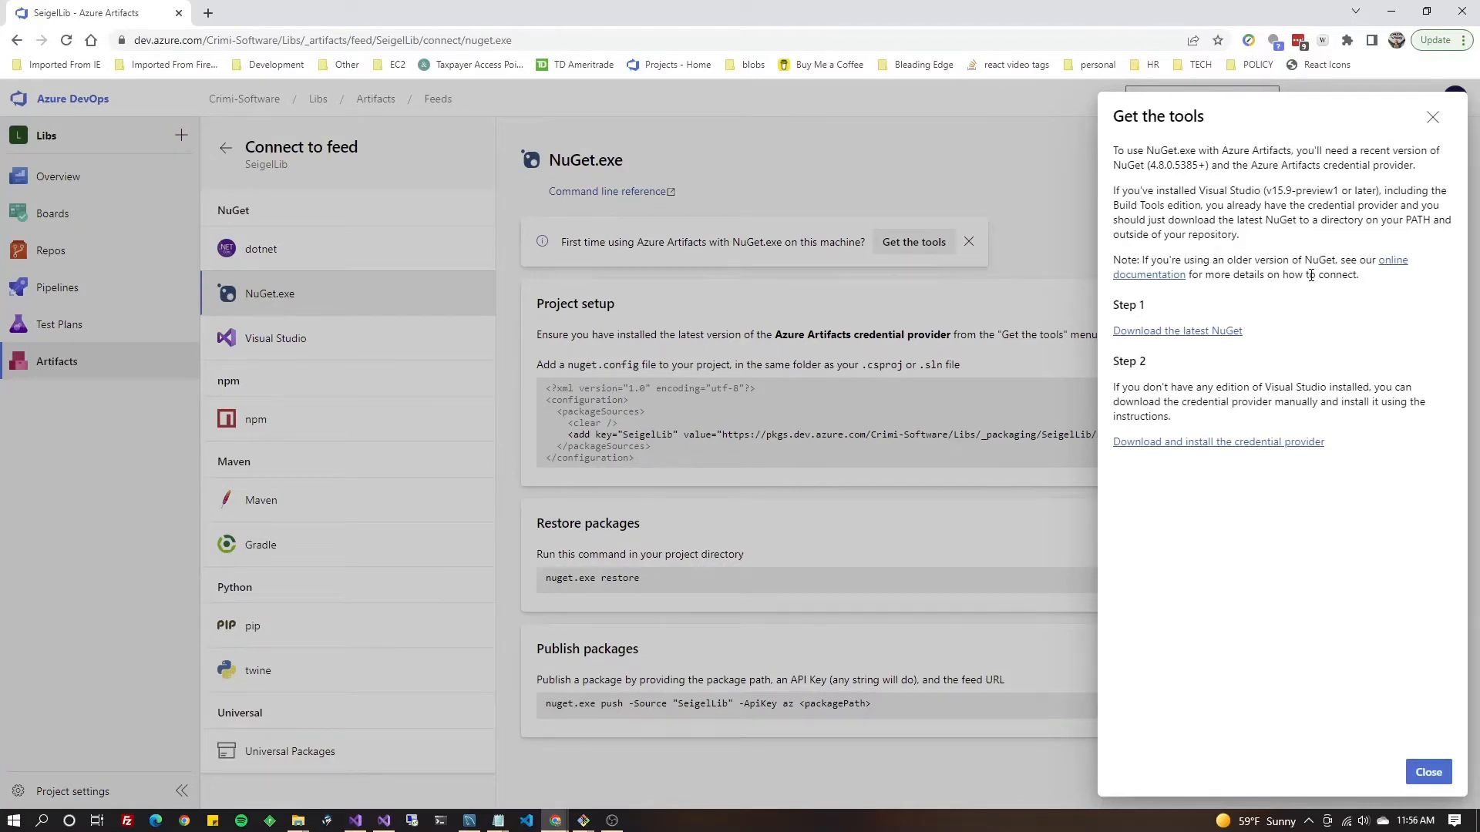
{"action": "mouse_move", "coordinate": [1177, 330]}
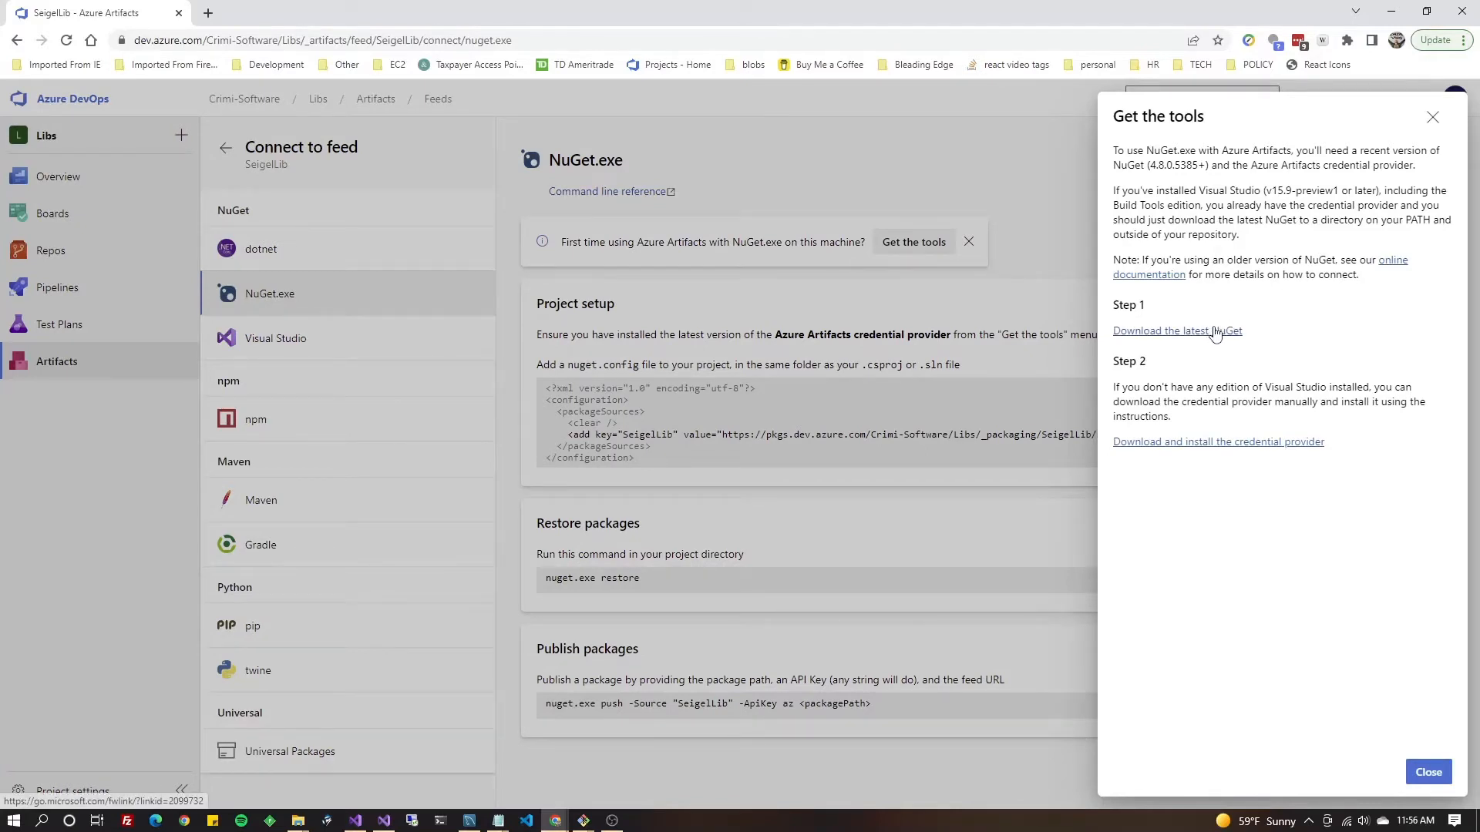
{"action": "mouse_move", "coordinate": [1239, 308]}
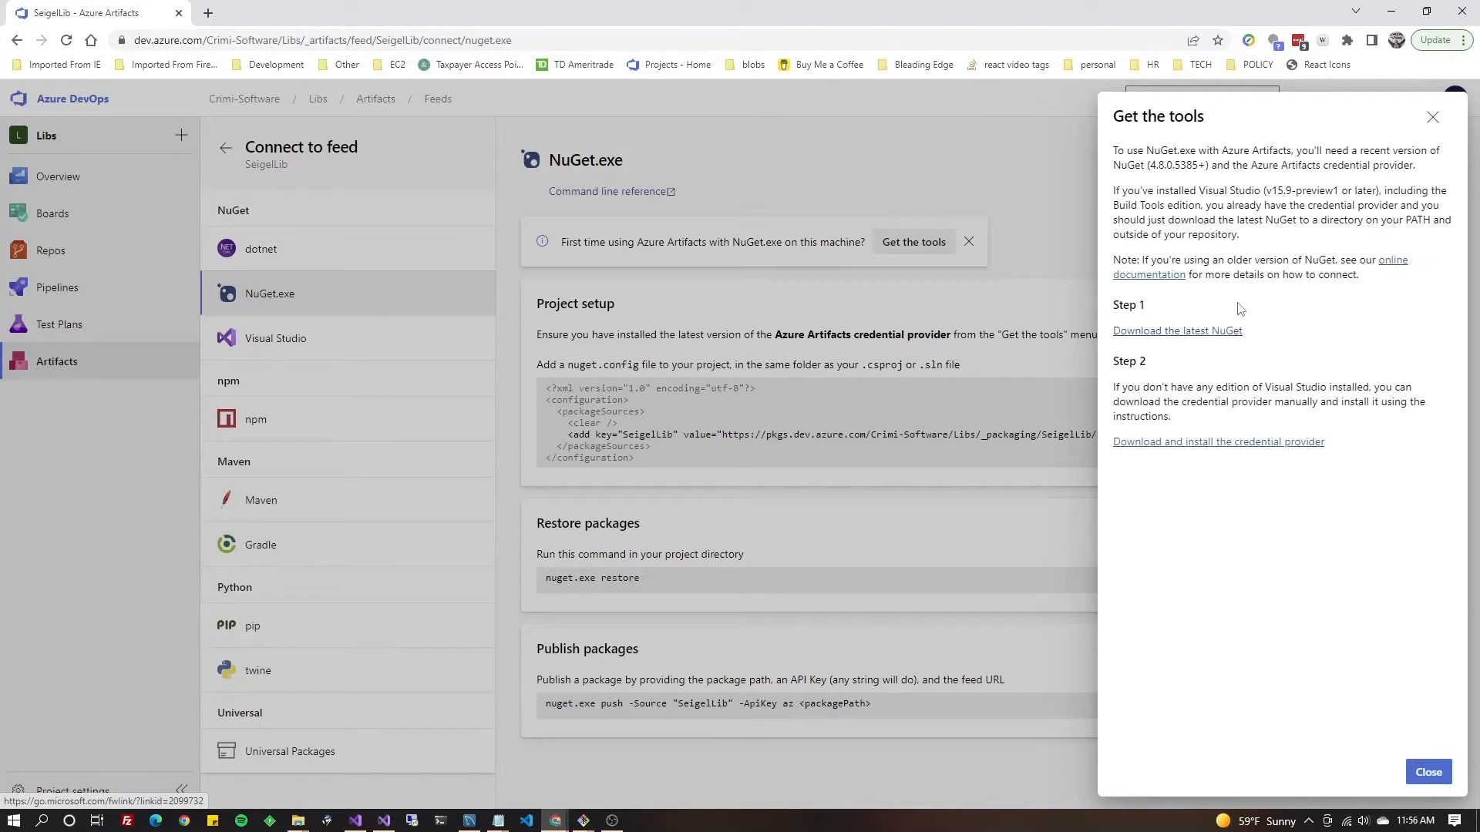
{"action": "mouse_move", "coordinate": [1216, 337]}
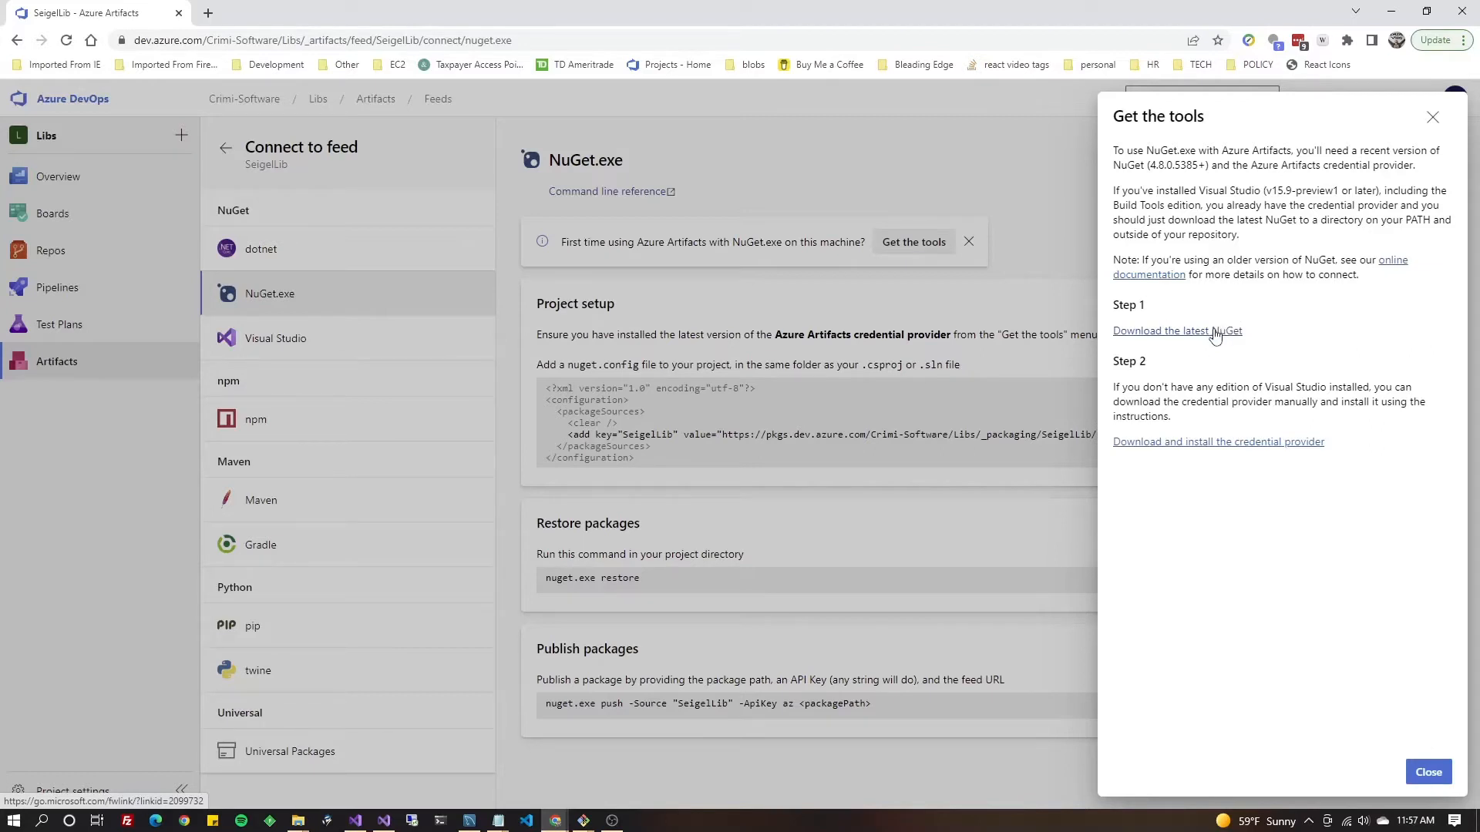
{"action": "left_click", "coordinate": [1177, 330]}
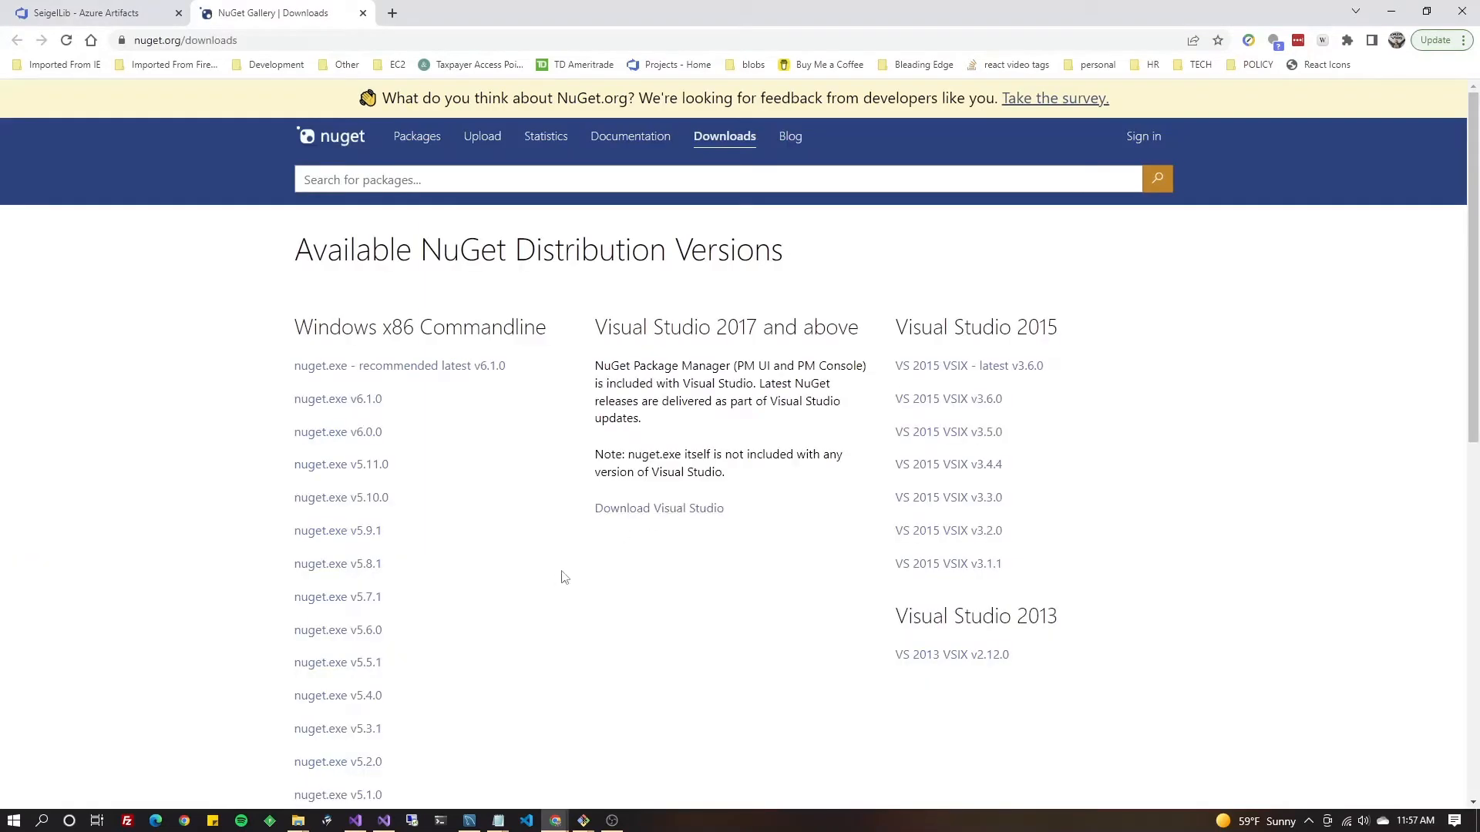
{"action": "mouse_move", "coordinate": [516, 568]}
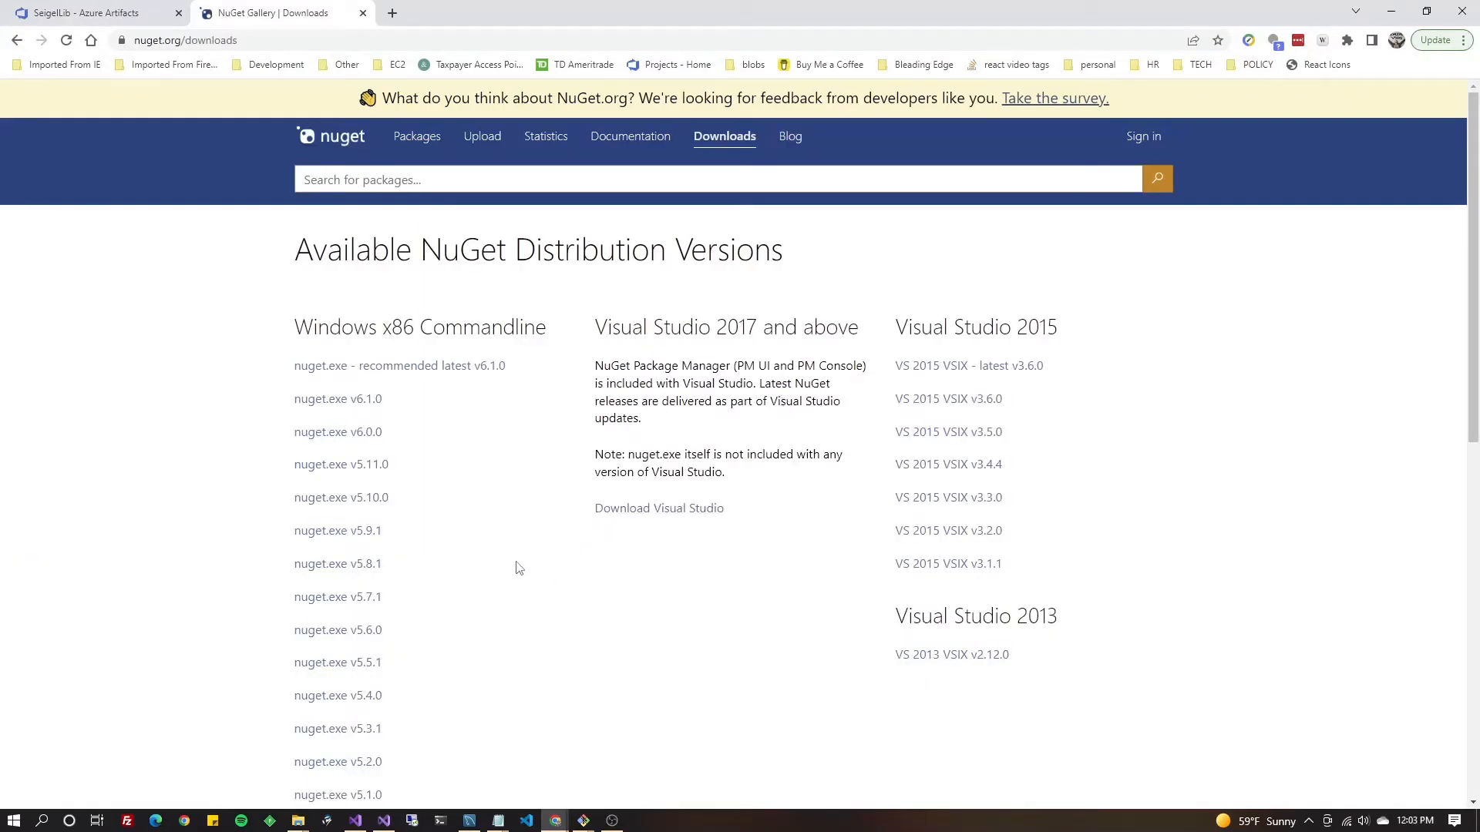
{"action": "mouse_move", "coordinate": [387, 464]}
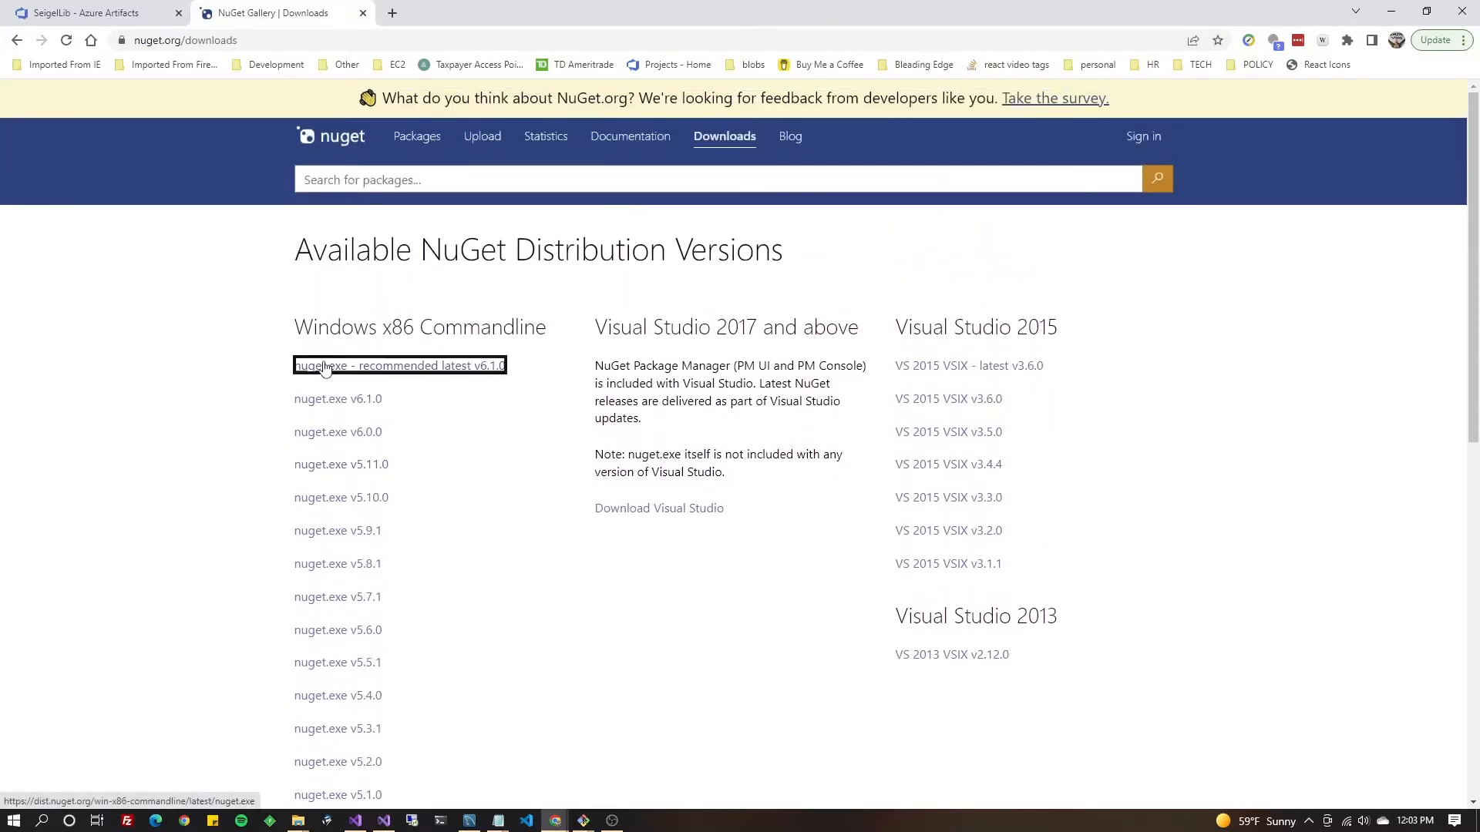
- Download the recommended latest nuget.exe v6.1.0 for Windows x86
{"action": "left_click", "coordinate": [398, 367]}
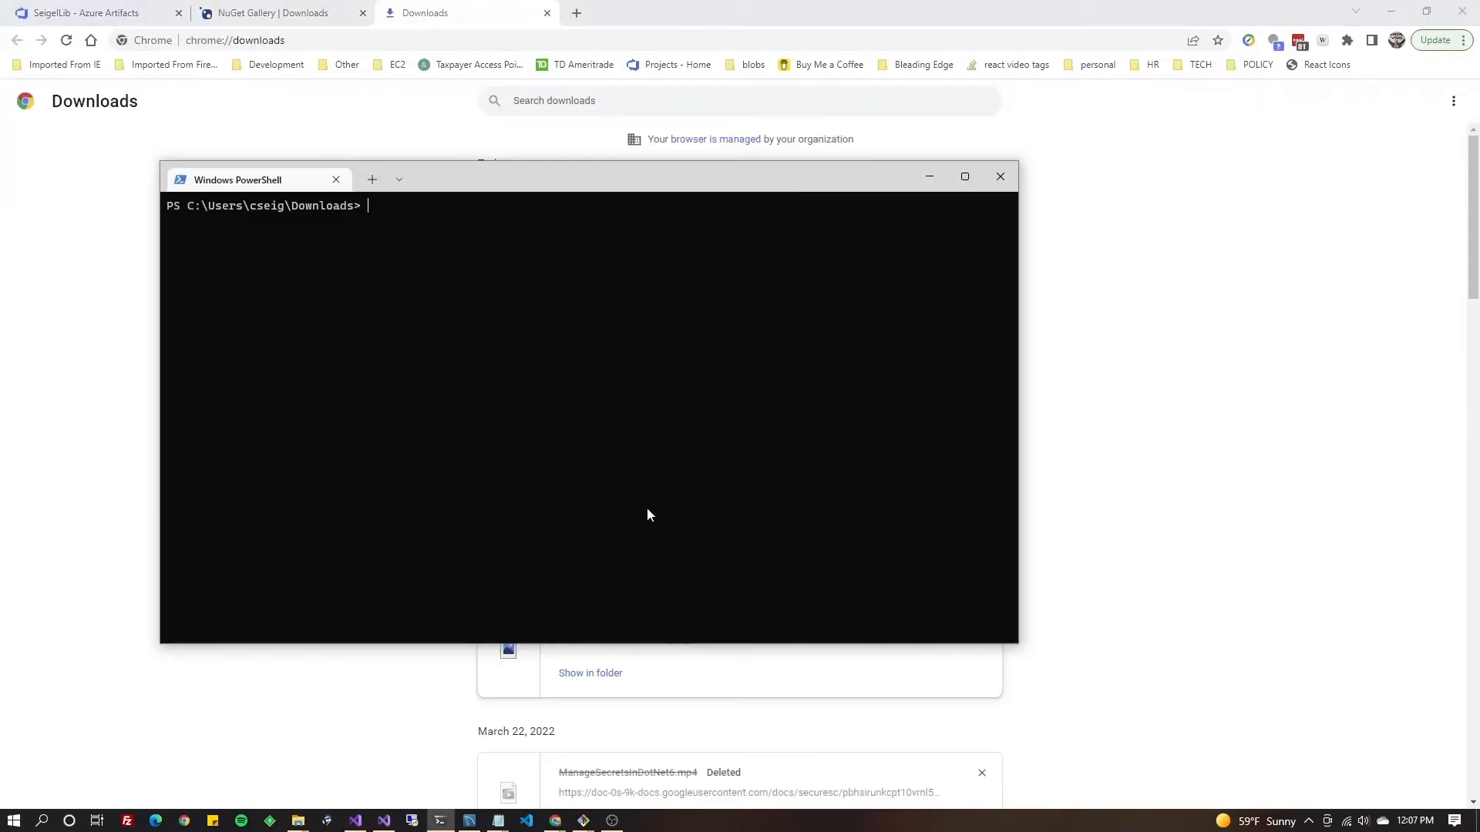
{"action": "mouse_move", "coordinate": [550, 418]}
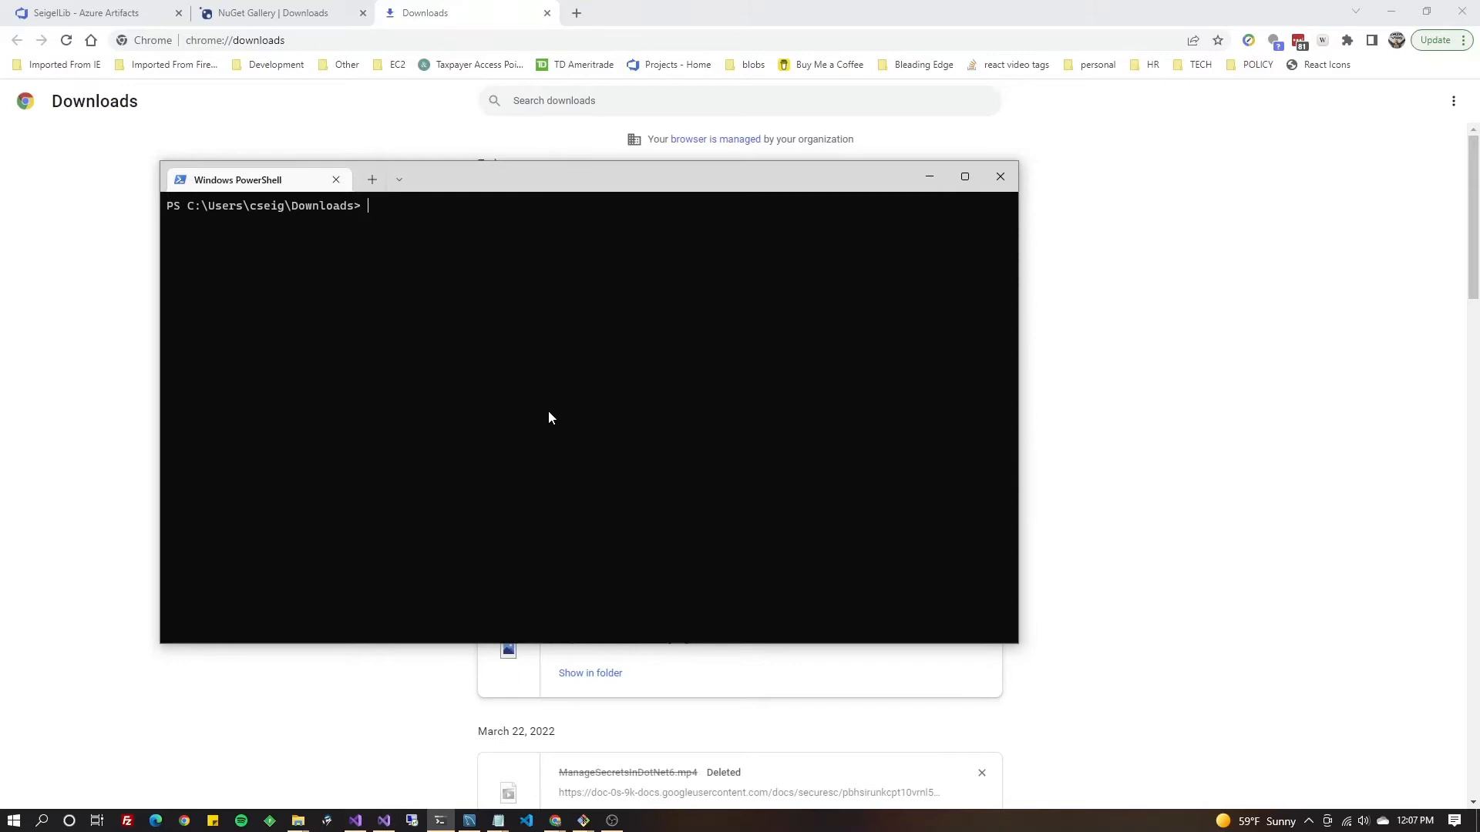
- Run the downloaded nuget.exe from the Downloads folder in PowerShell
{"action": "type", "text": "."}
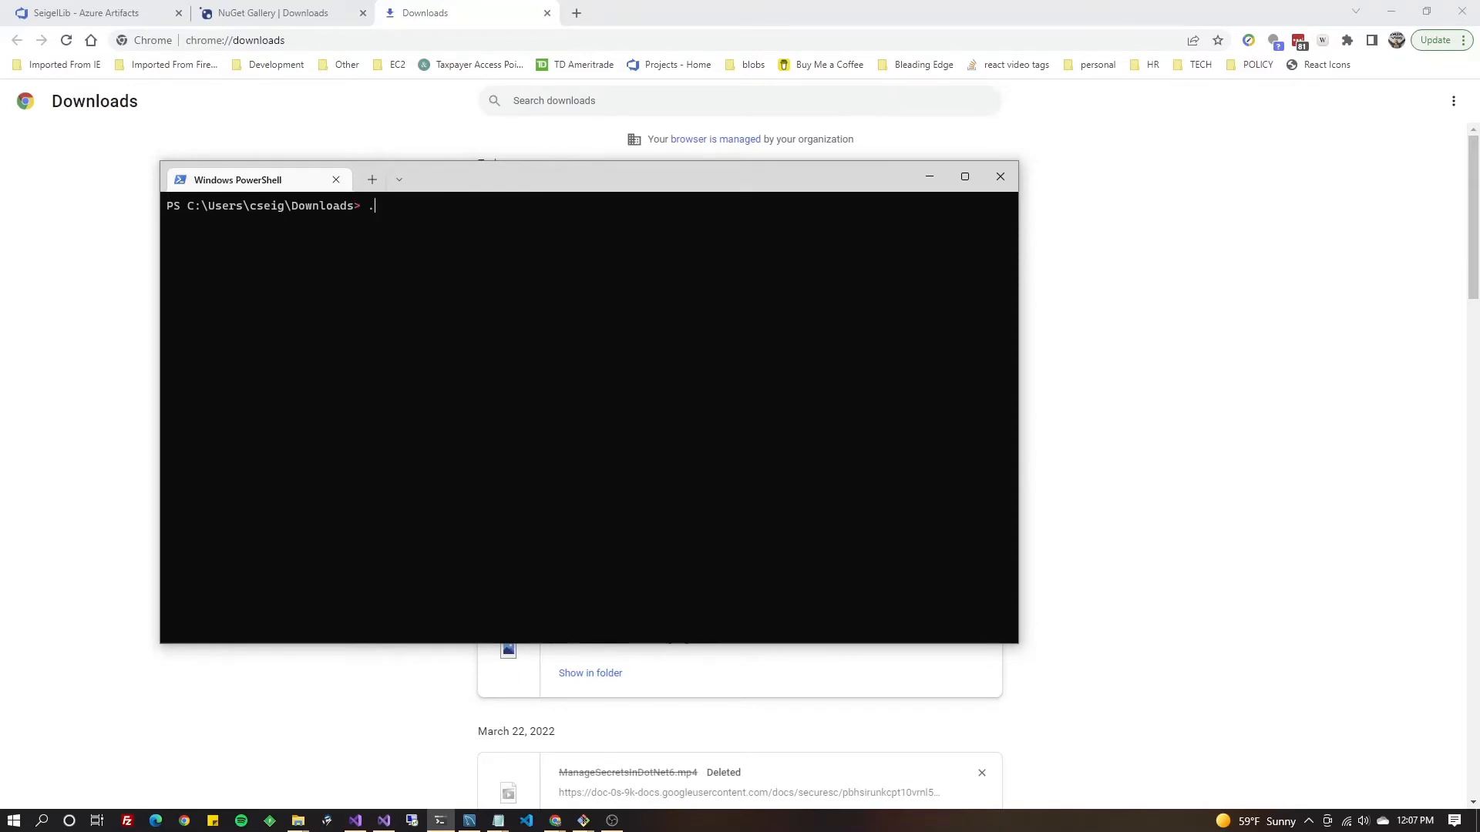
{"action": "type", "text": "nuget."}
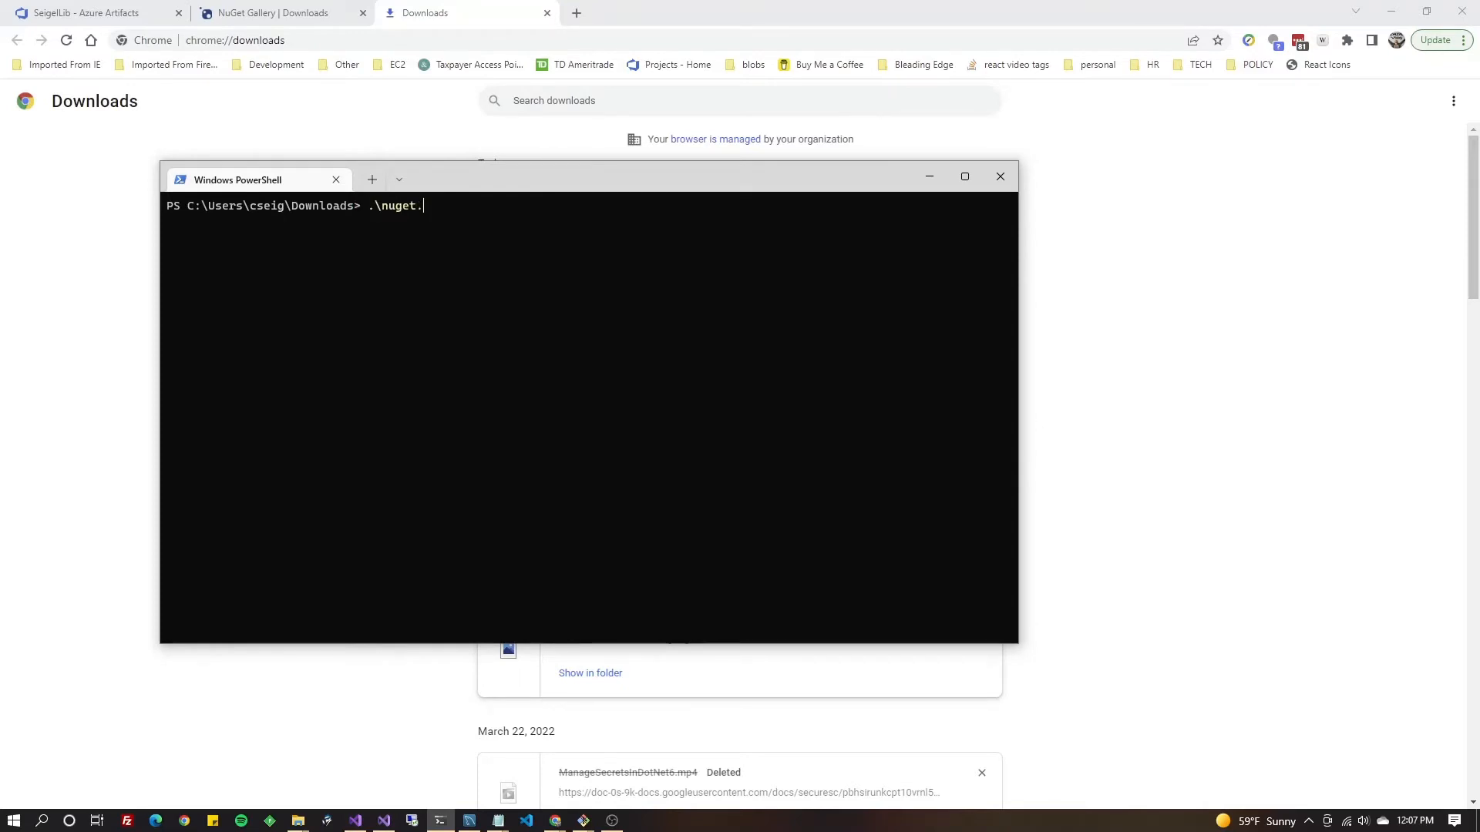
{"action": "key", "text": "Return"}
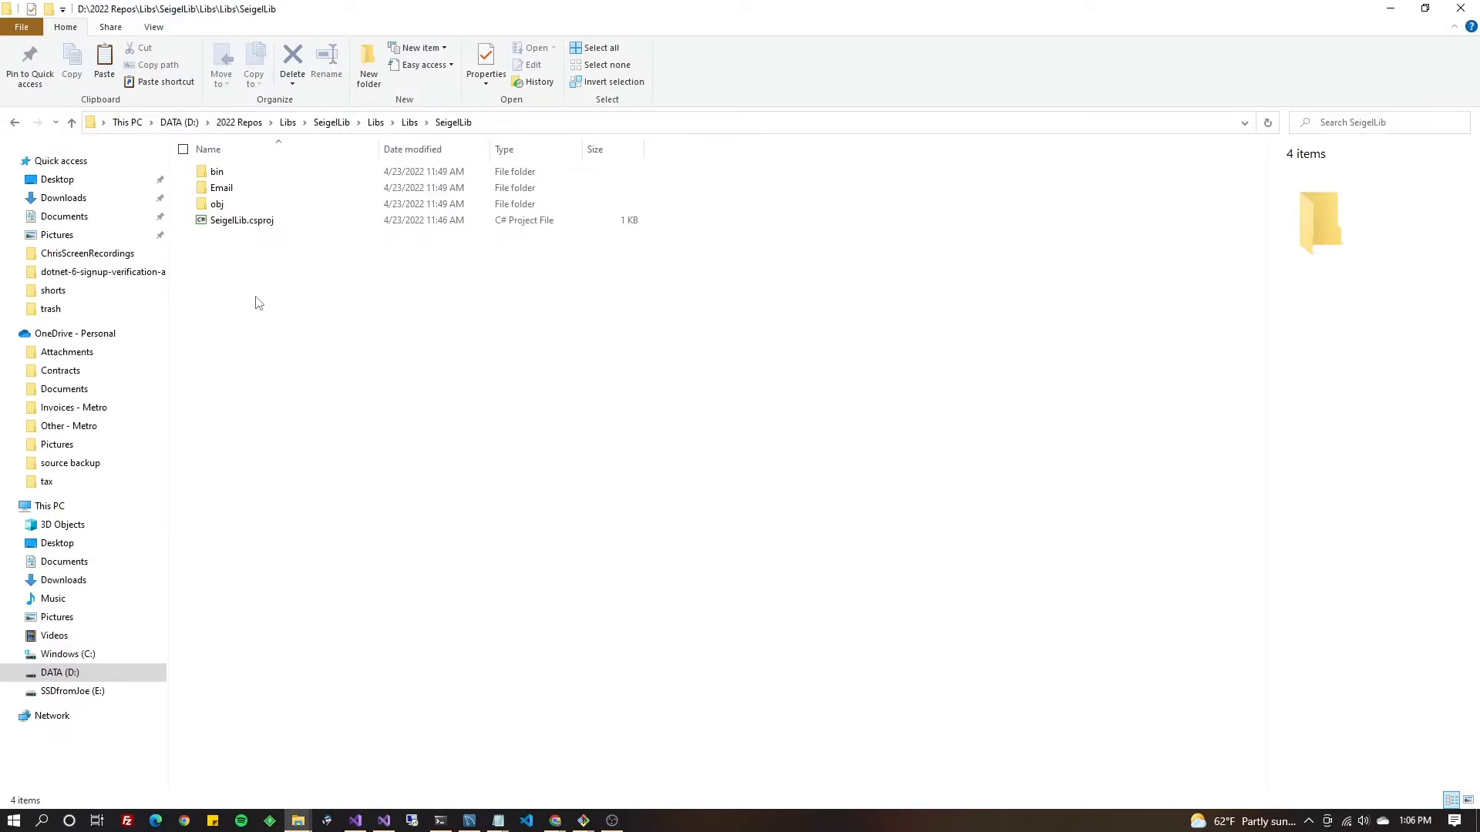
- Paste nuget.exe into the SeigelLib project folder next to SeigelLib.csproj
{"action": "right_click", "coordinate": [259, 303]}
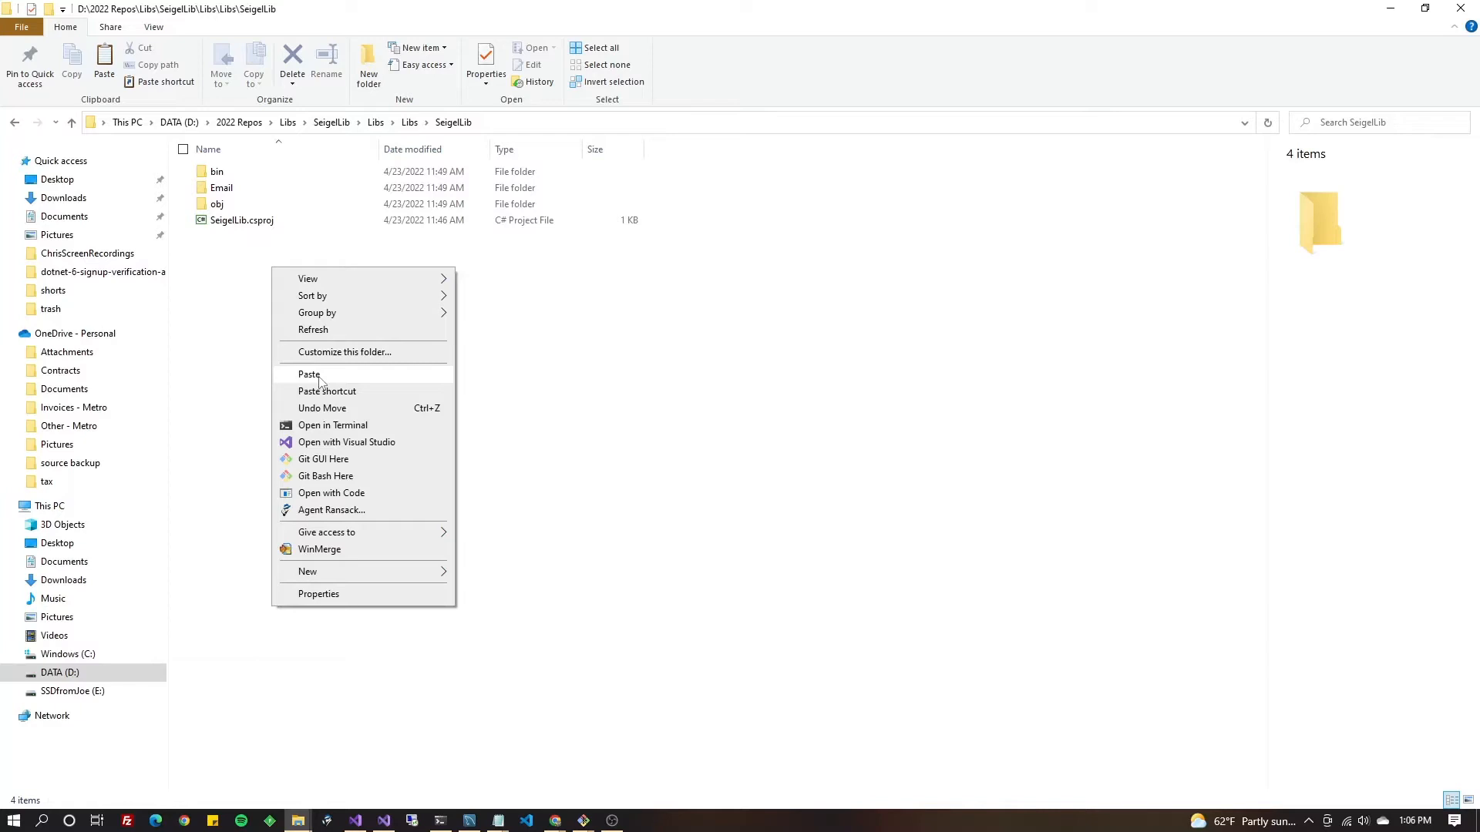
{"action": "left_click", "coordinate": [309, 373]}
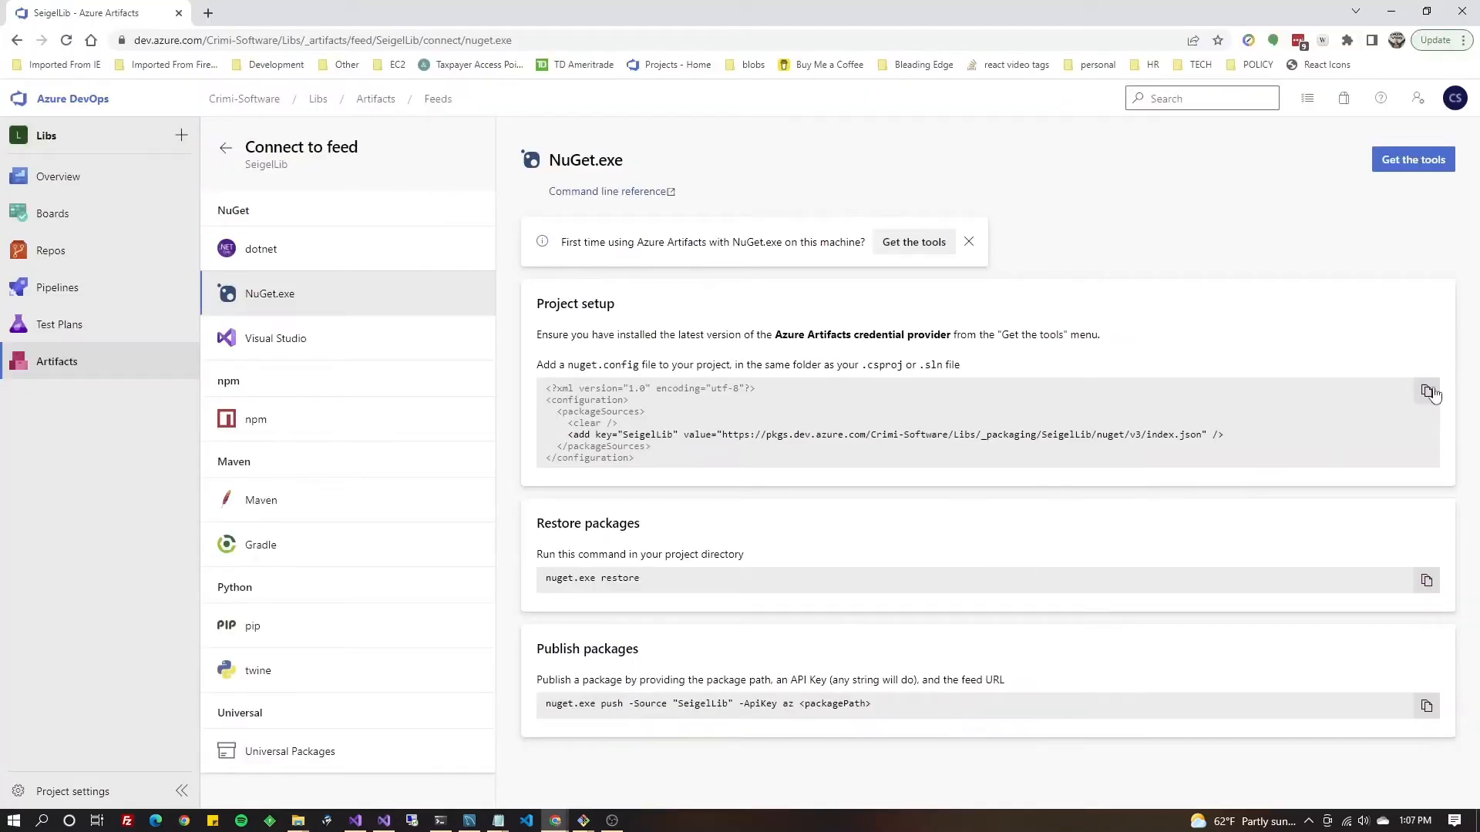
{"action": "mouse_move", "coordinate": [1426, 390]}
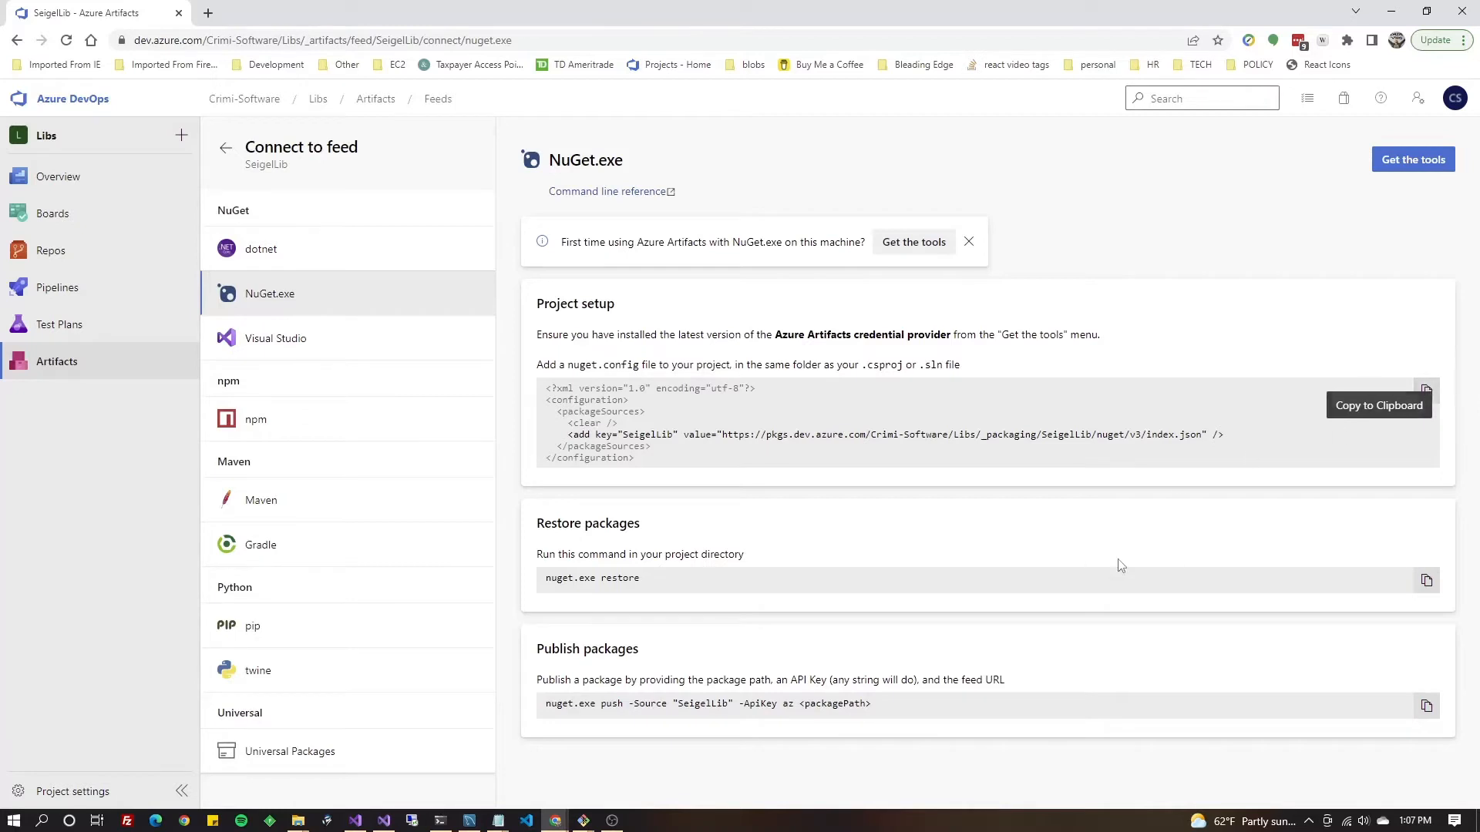
{"action": "mouse_move", "coordinate": [516, 737]}
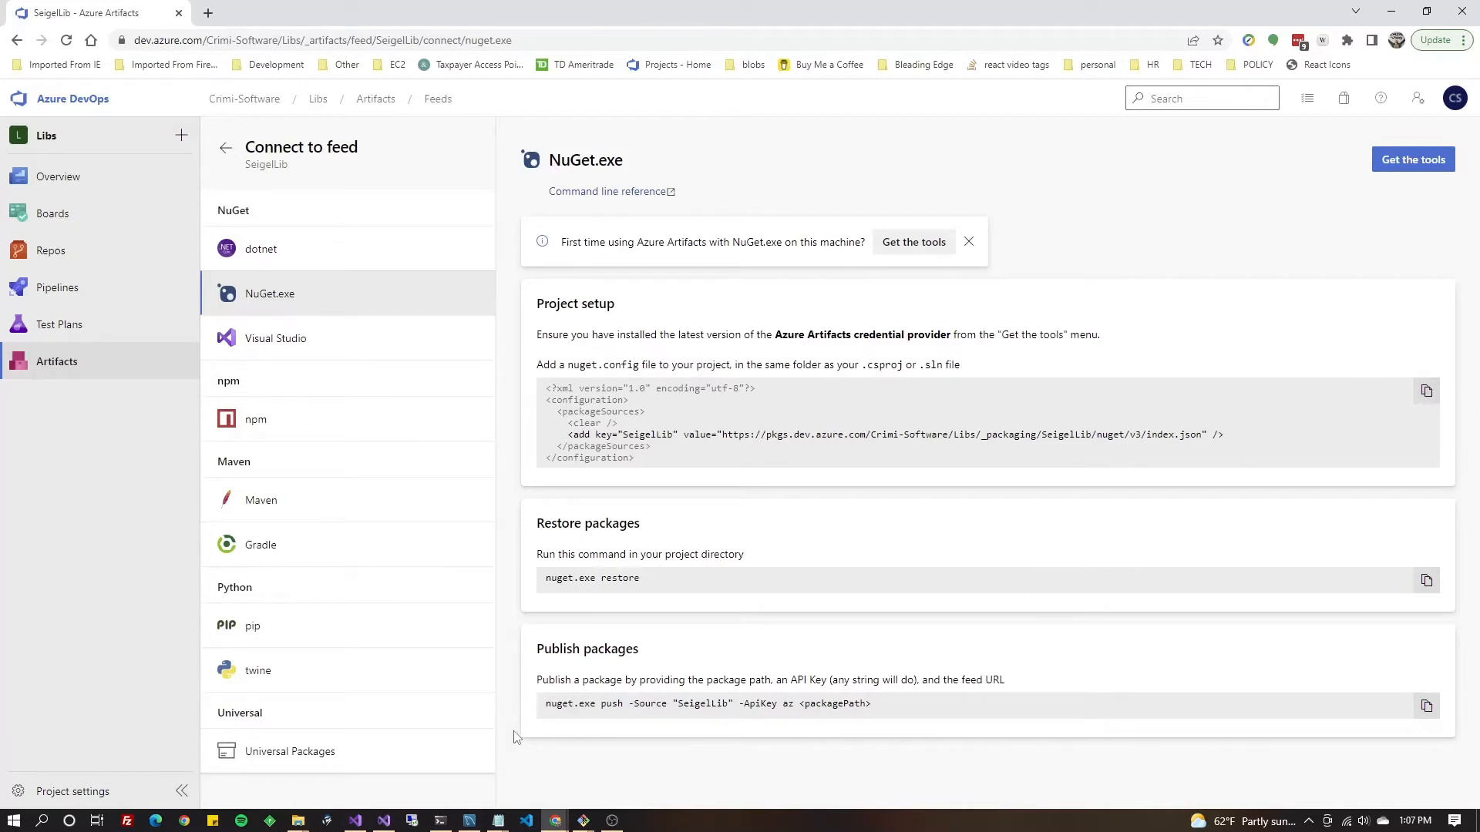
{"action": "mouse_move", "coordinate": [338, 773]}
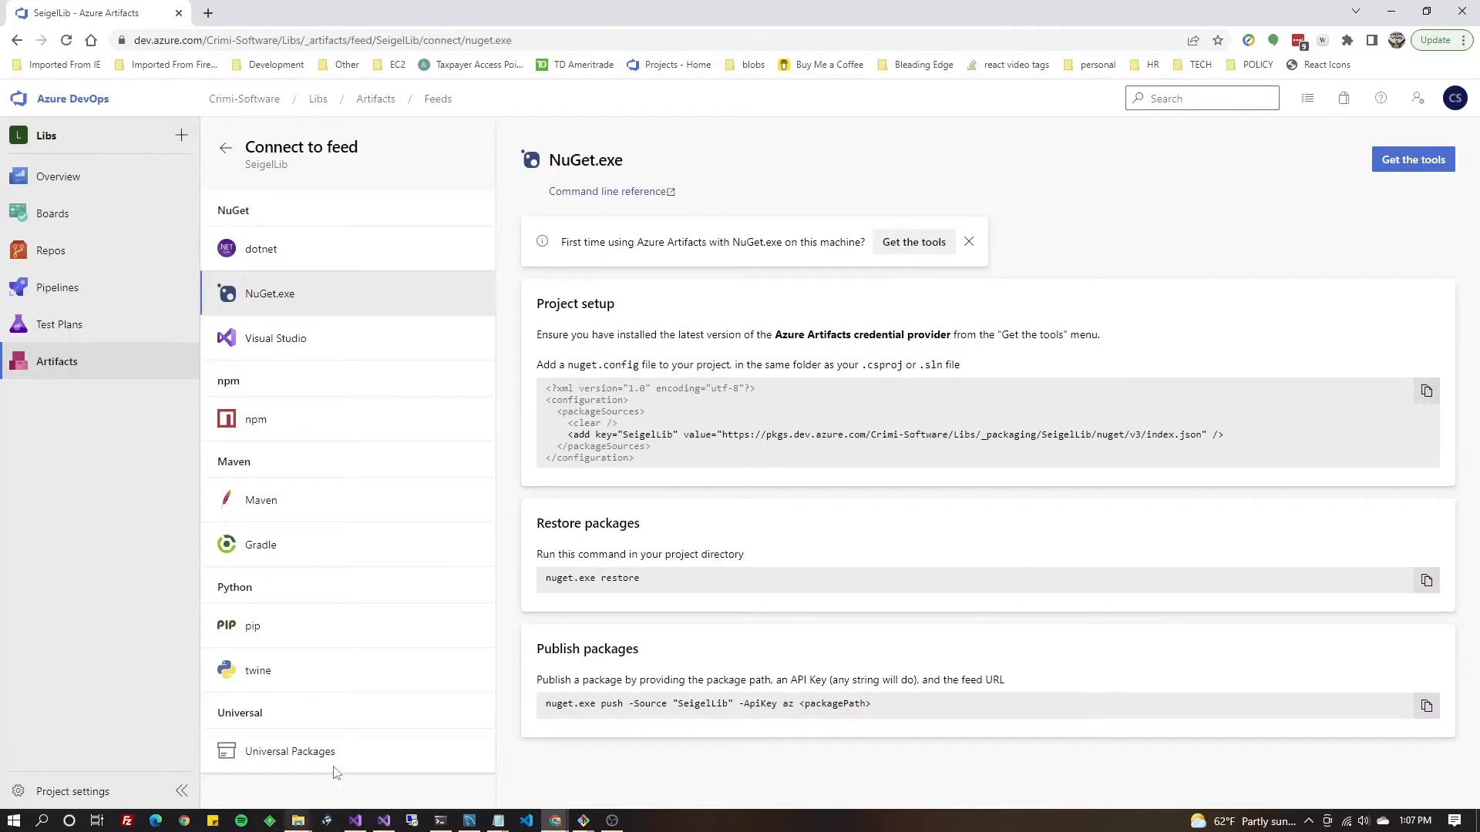
{"action": "mouse_move", "coordinate": [288, 809]}
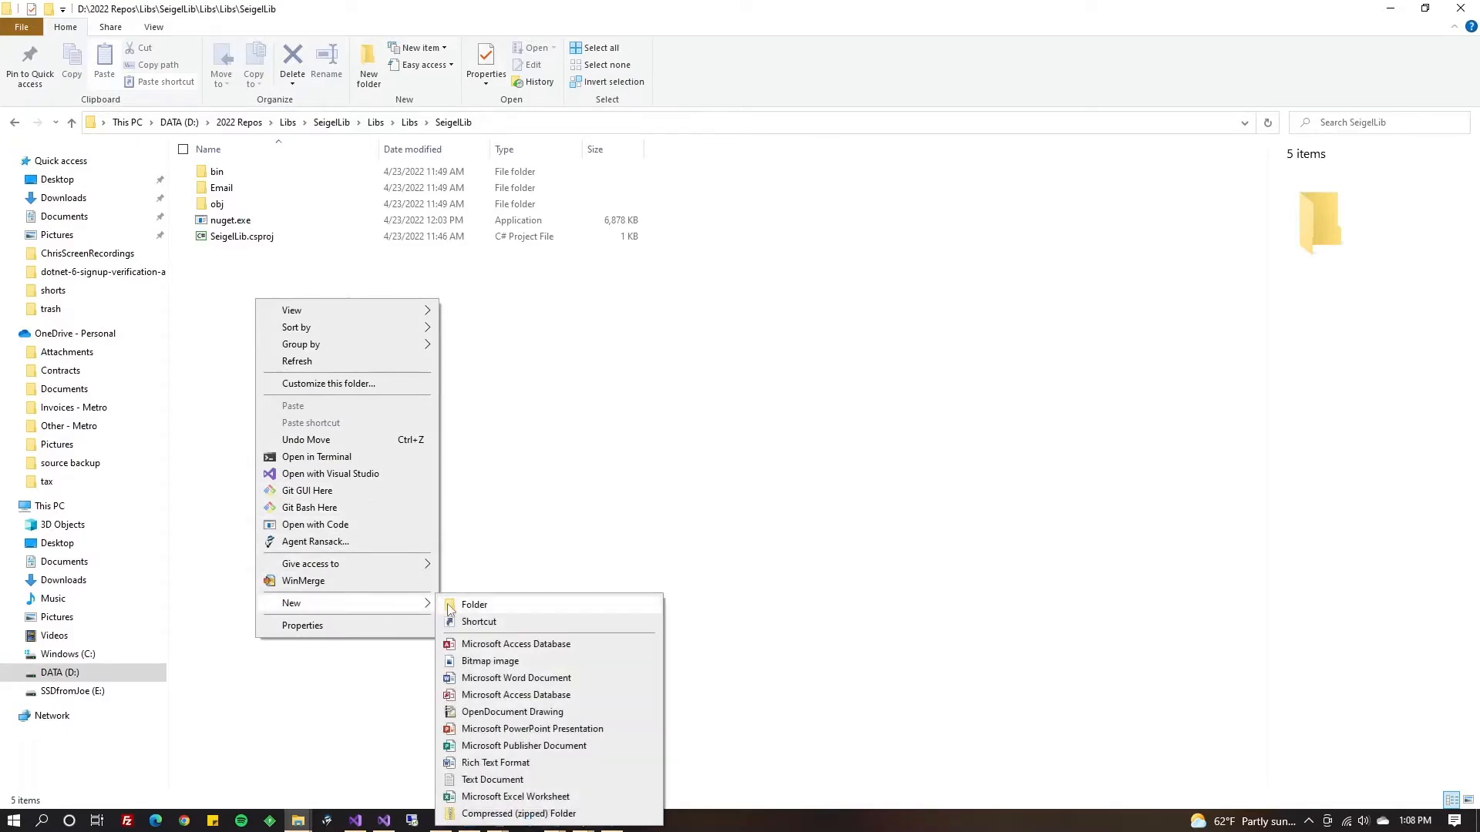
- Create a nuget.config text file in the SeigelLib folder and open it in Notepad
{"action": "left_click", "coordinate": [491, 780]}
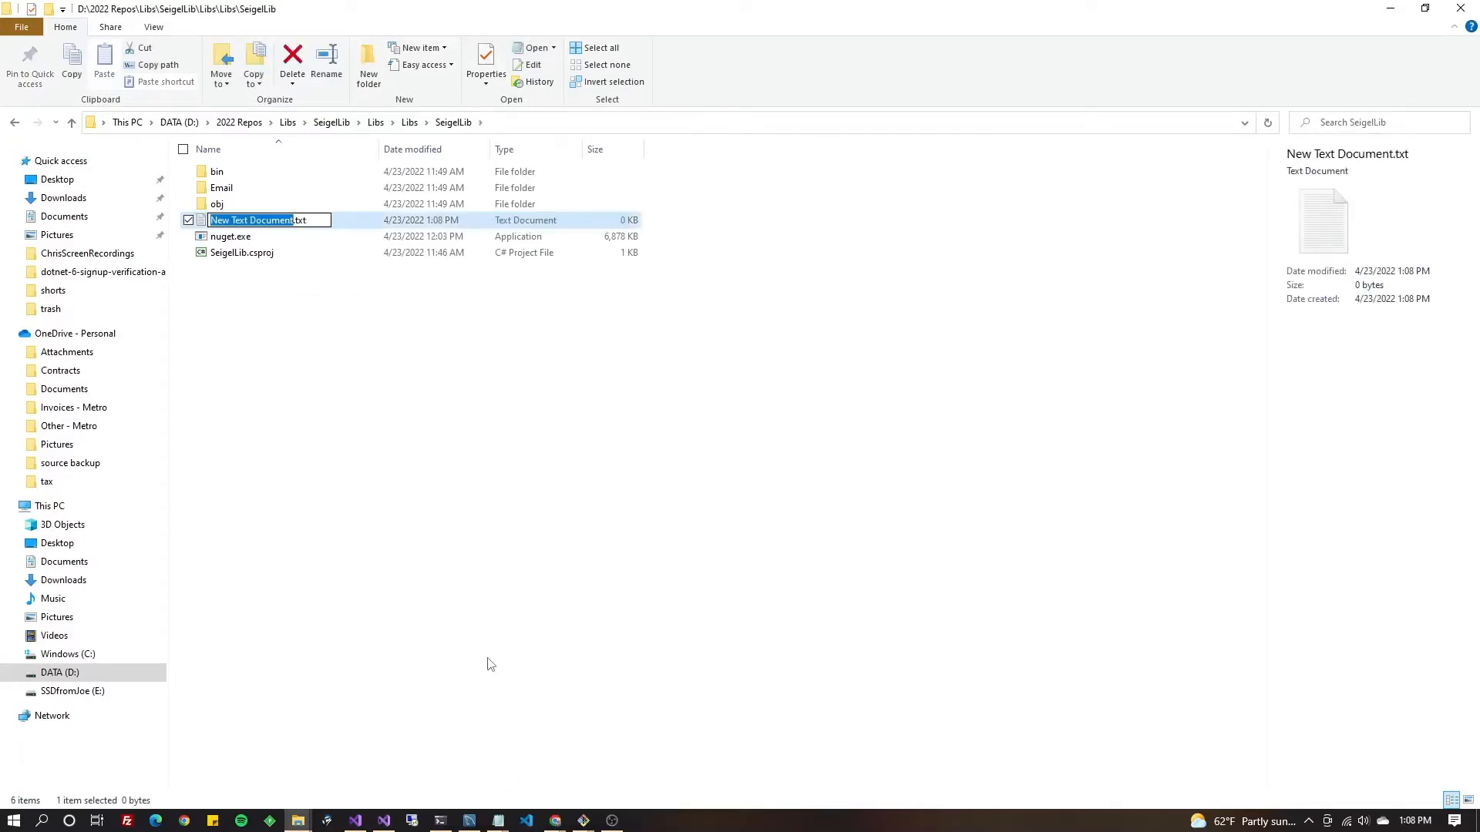
{"action": "type", "text": "nuget.config"}
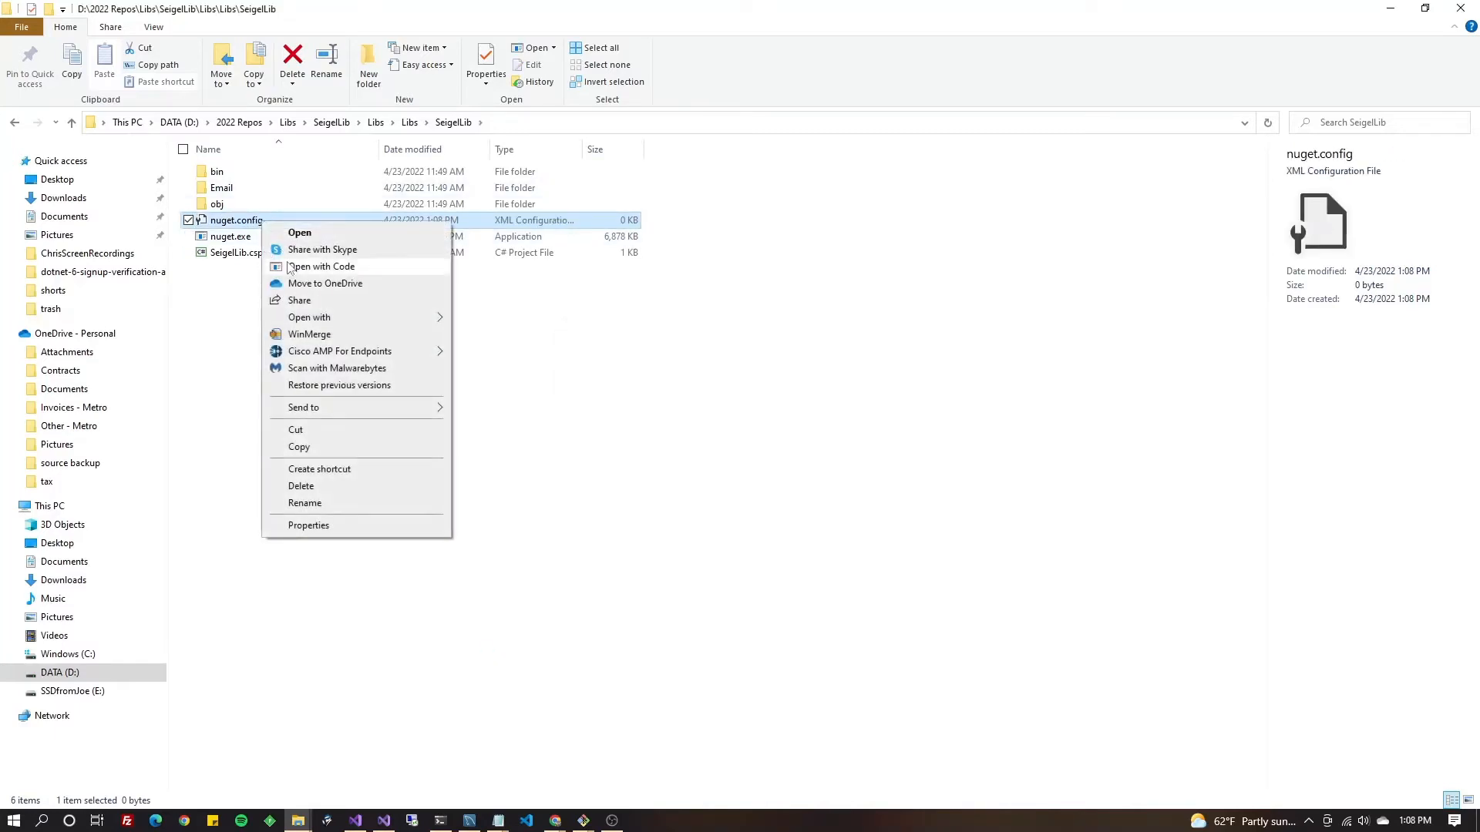
{"action": "left_click", "coordinate": [309, 317]}
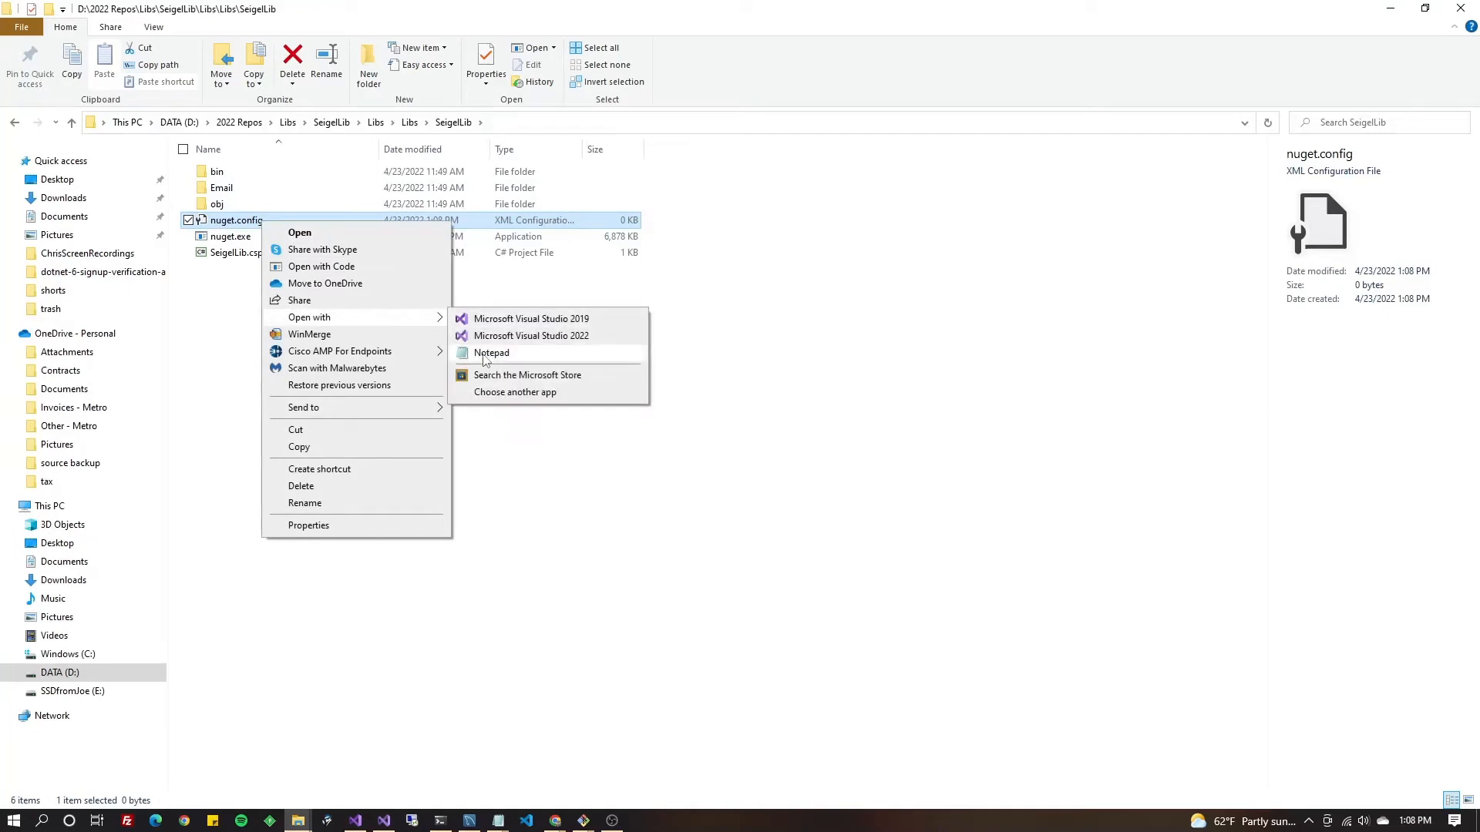
{"action": "left_click", "coordinate": [490, 351]}
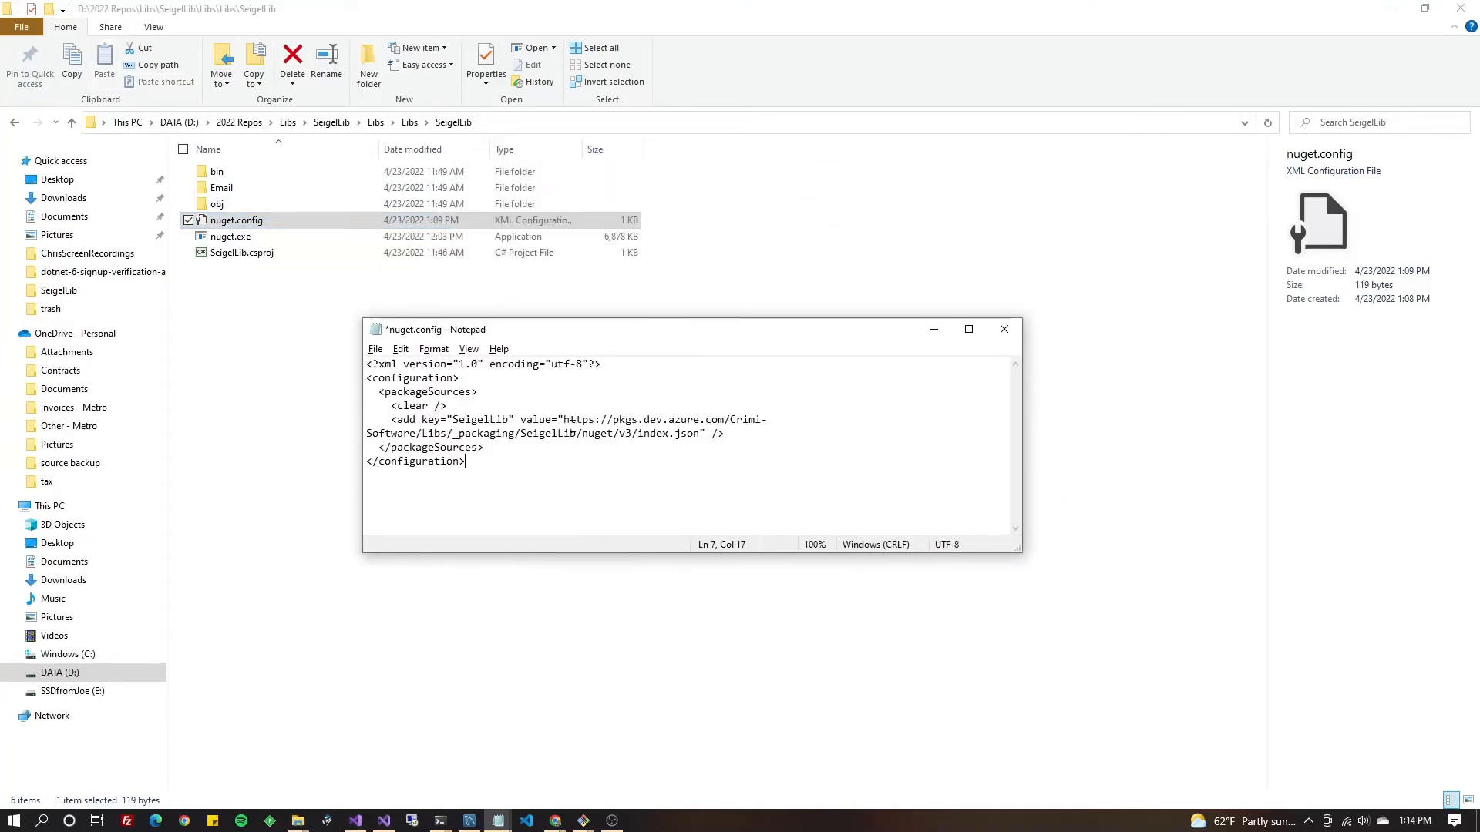
- Save nuget.config with the SeigelLib feed as its only package source and close Notepad
{"action": "left_click", "coordinate": [398, 419]}
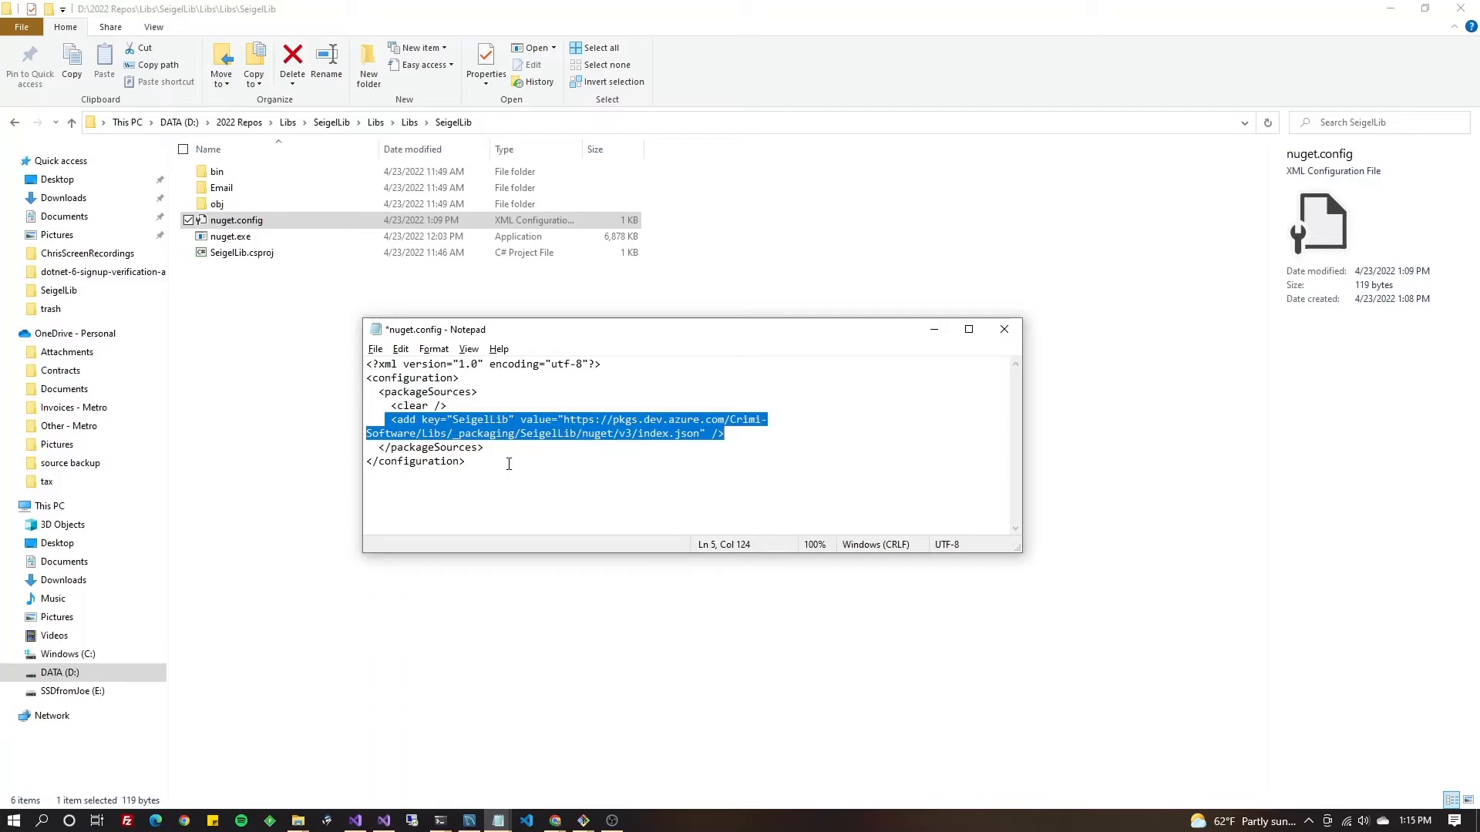
{"action": "left_click", "coordinate": [464, 461]}
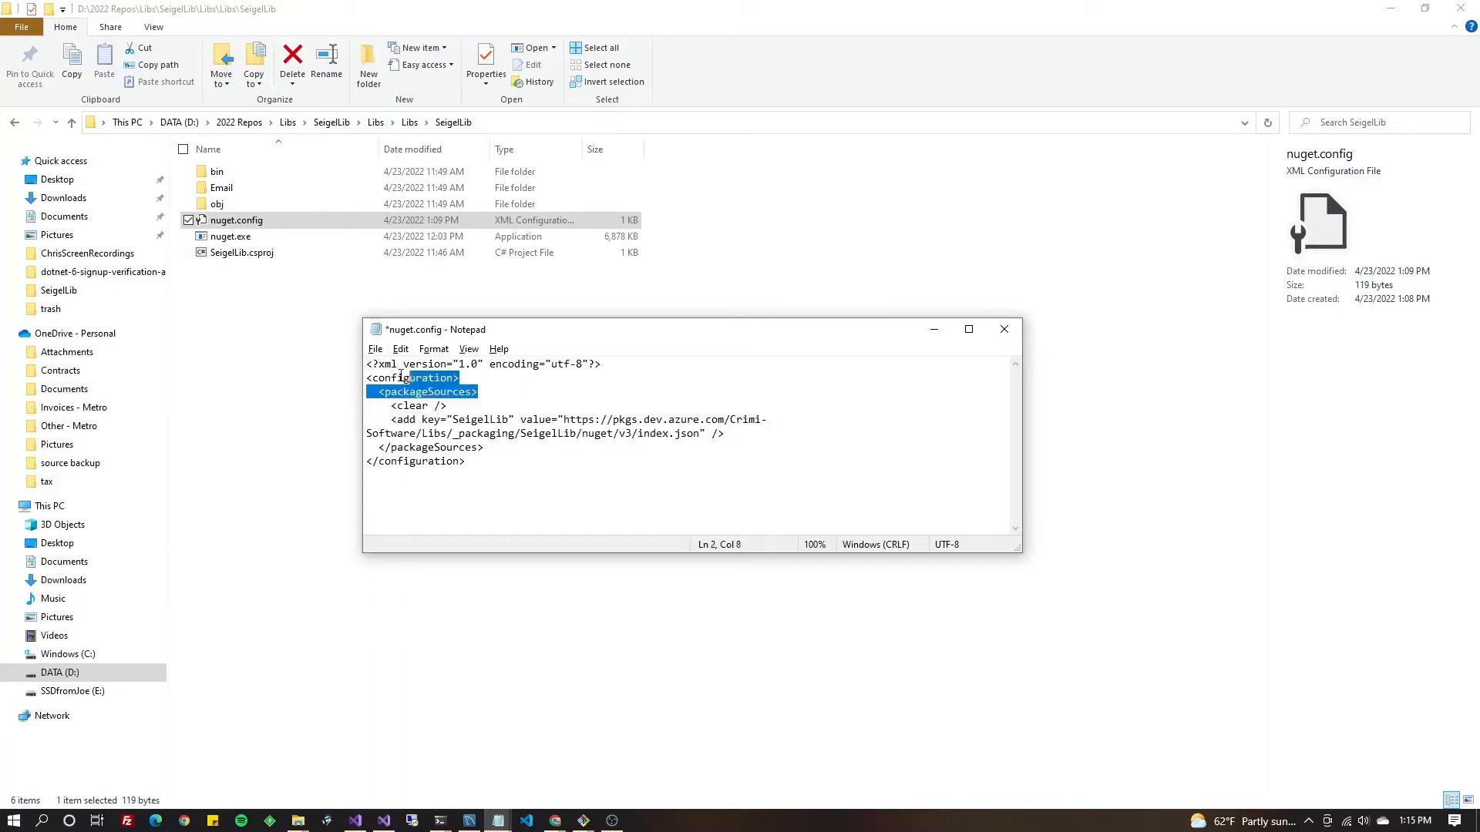
{"action": "left_click", "coordinate": [463, 391]}
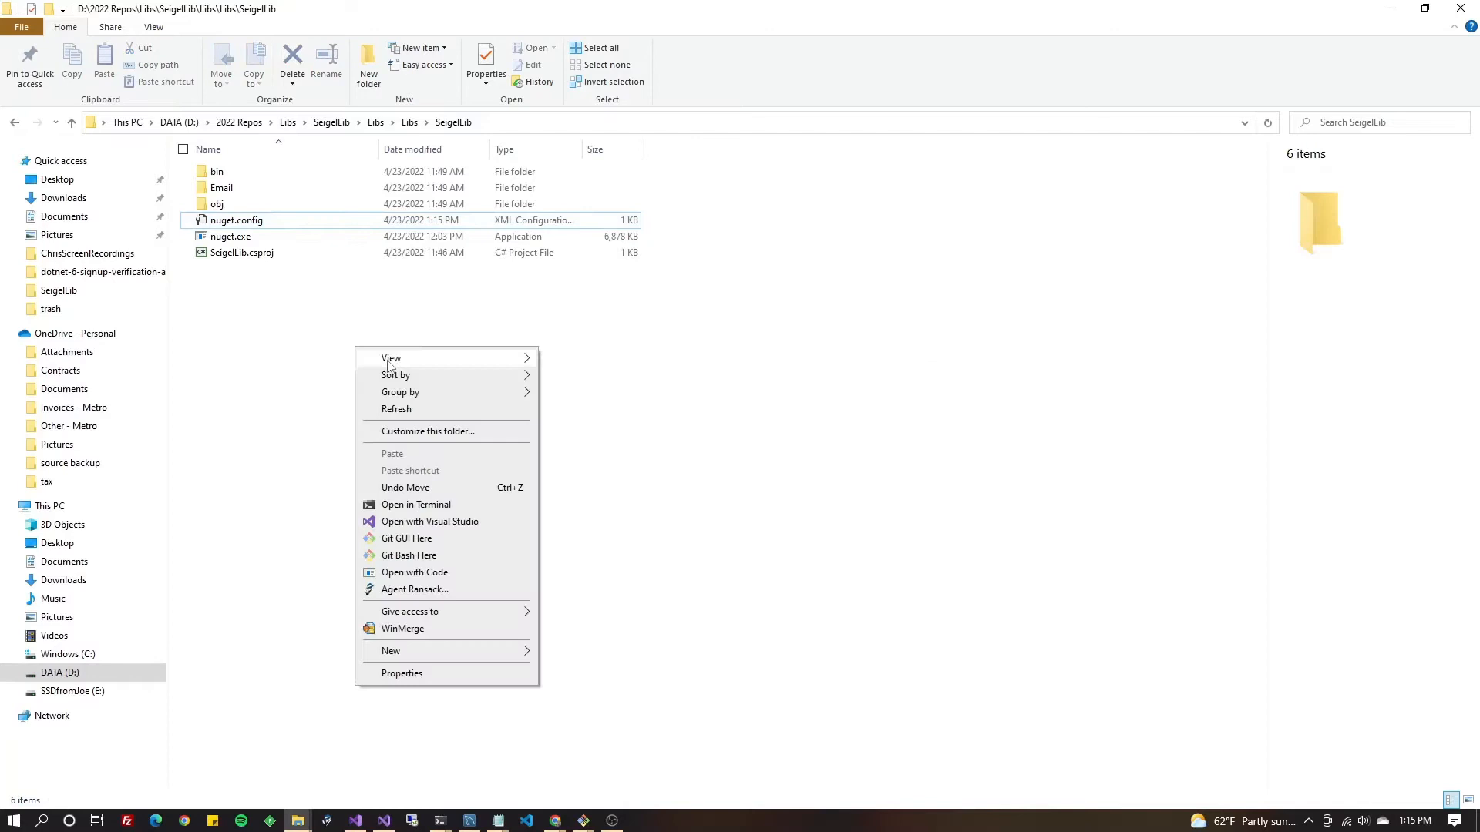
- Run ./nuget.exe restore in the SeigelLib folder, see the root element error, then cd to the parent
{"action": "left_click", "coordinate": [415, 504]}
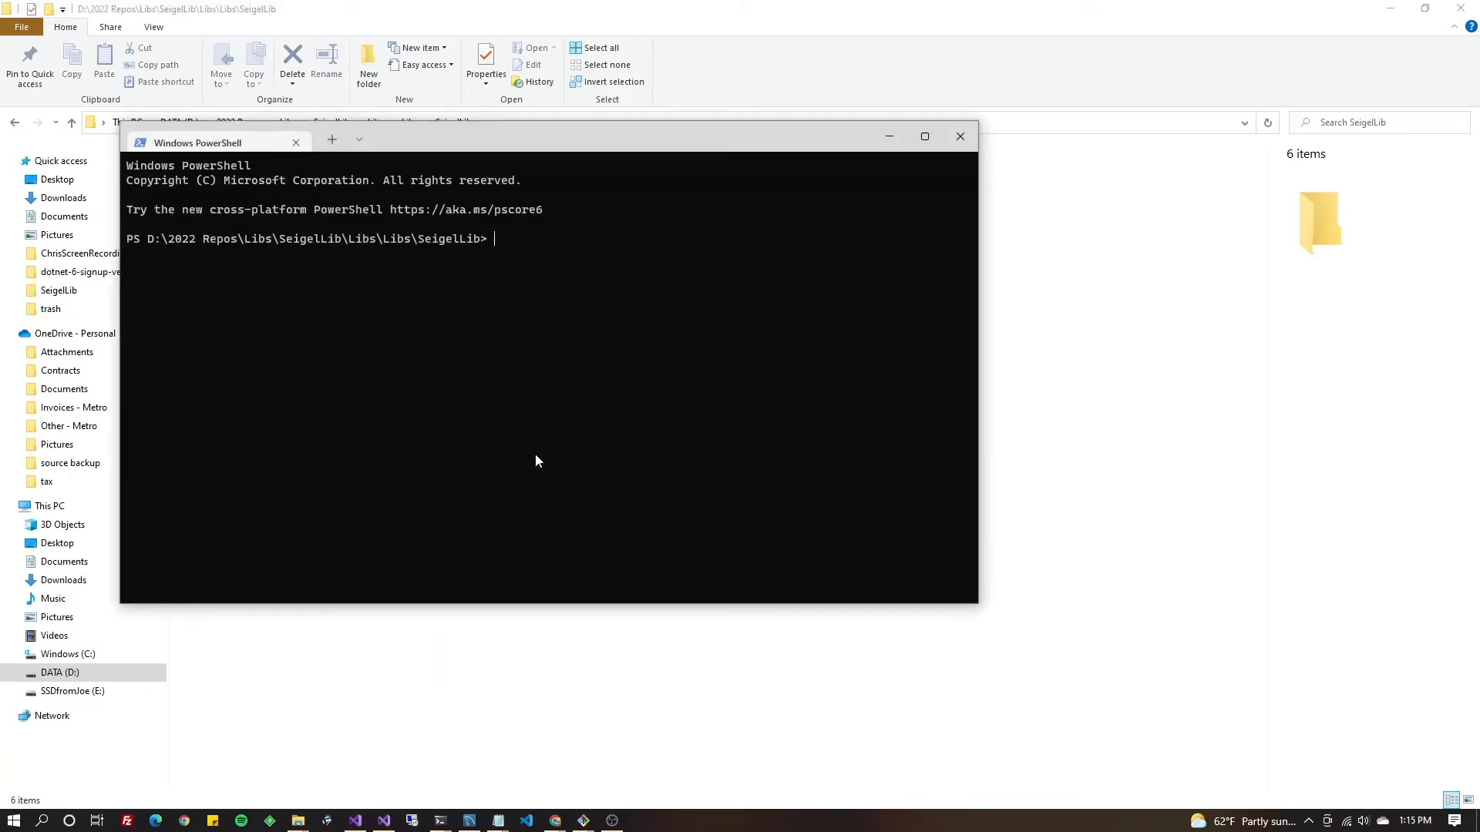
{"action": "type", "text": "./"}
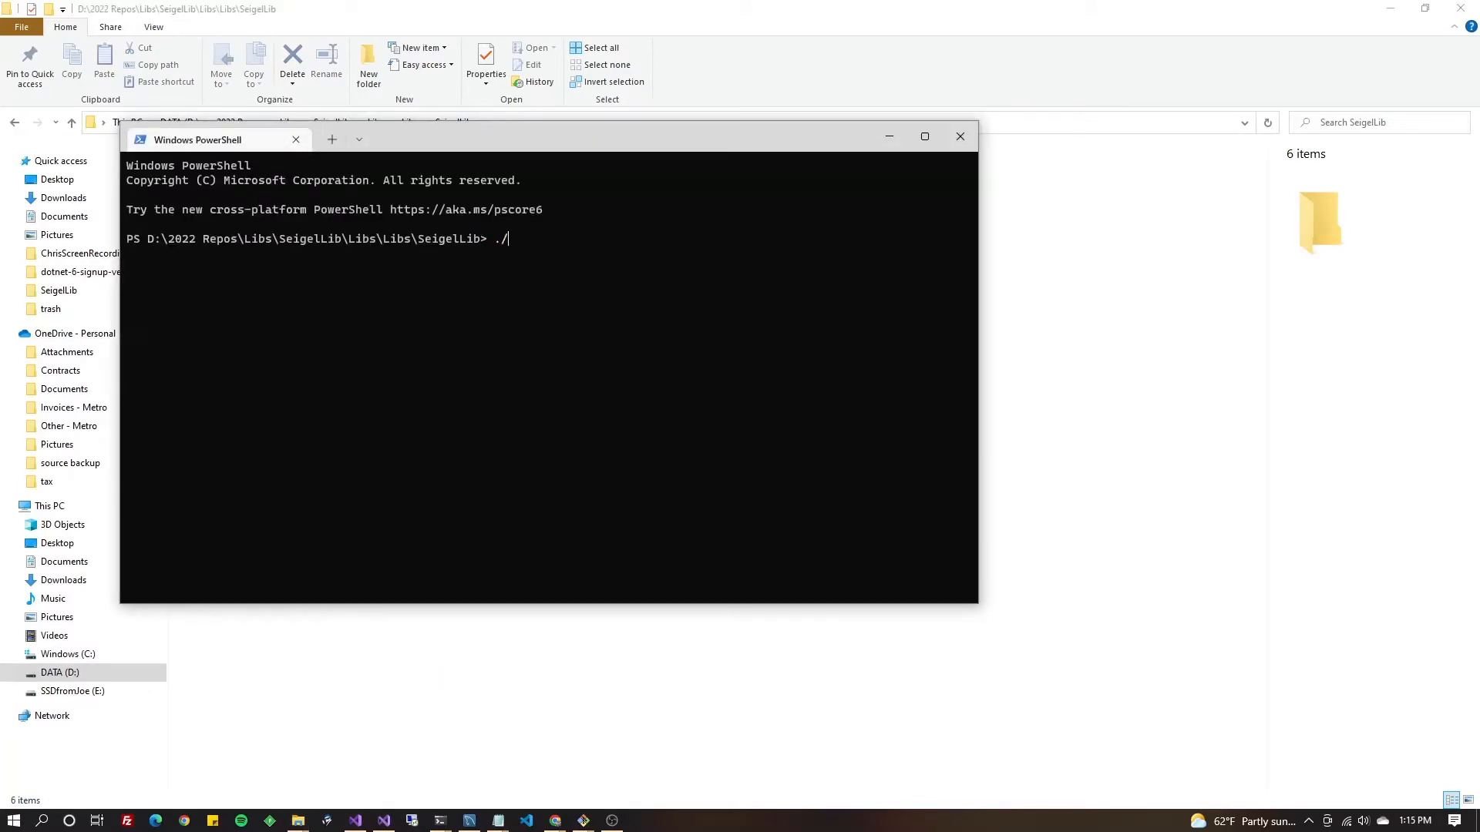
{"action": "type", "text": "nuget.exe restore"}
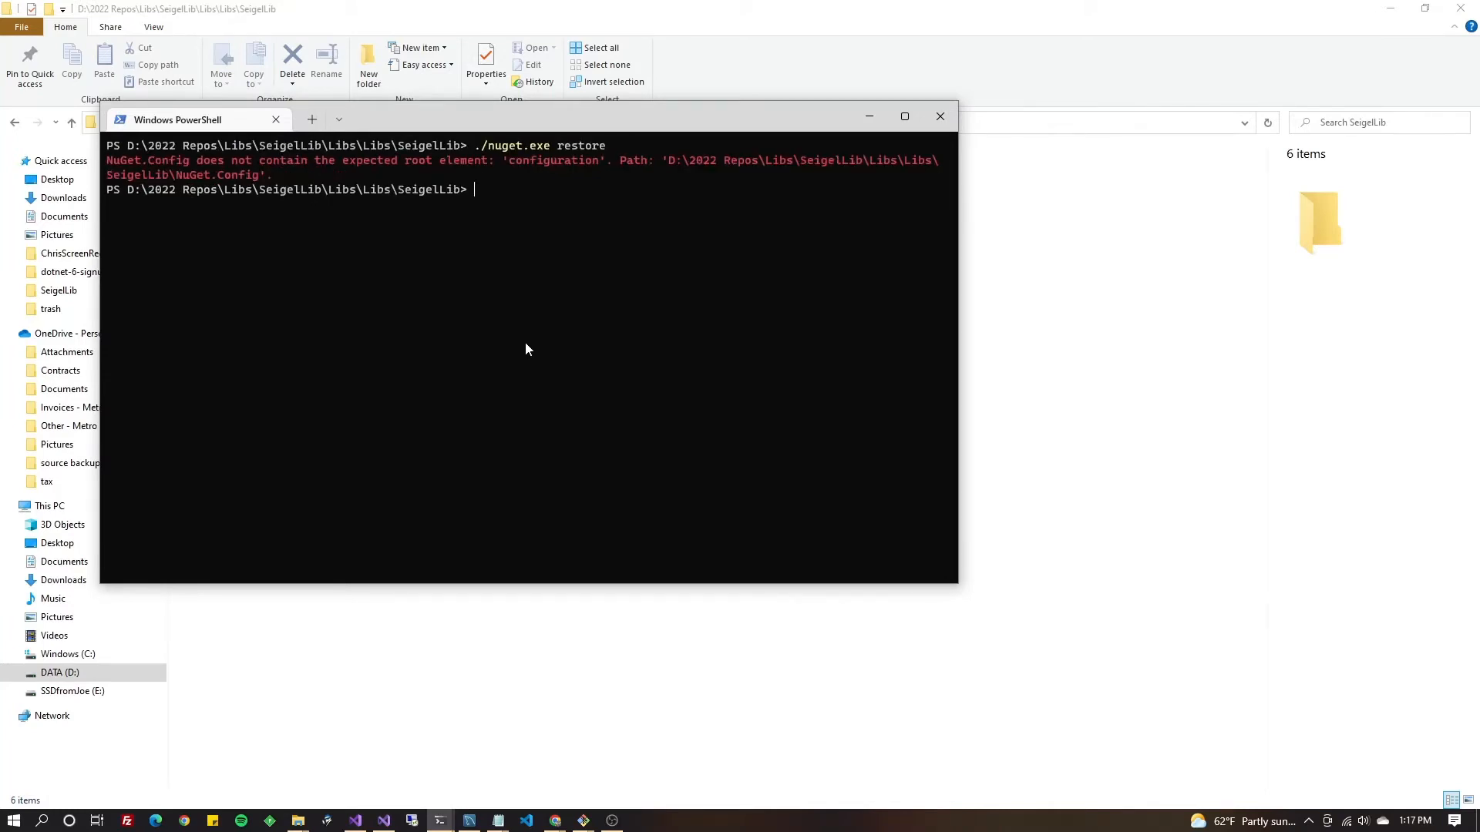
{"action": "mouse_move", "coordinate": [430, 259]}
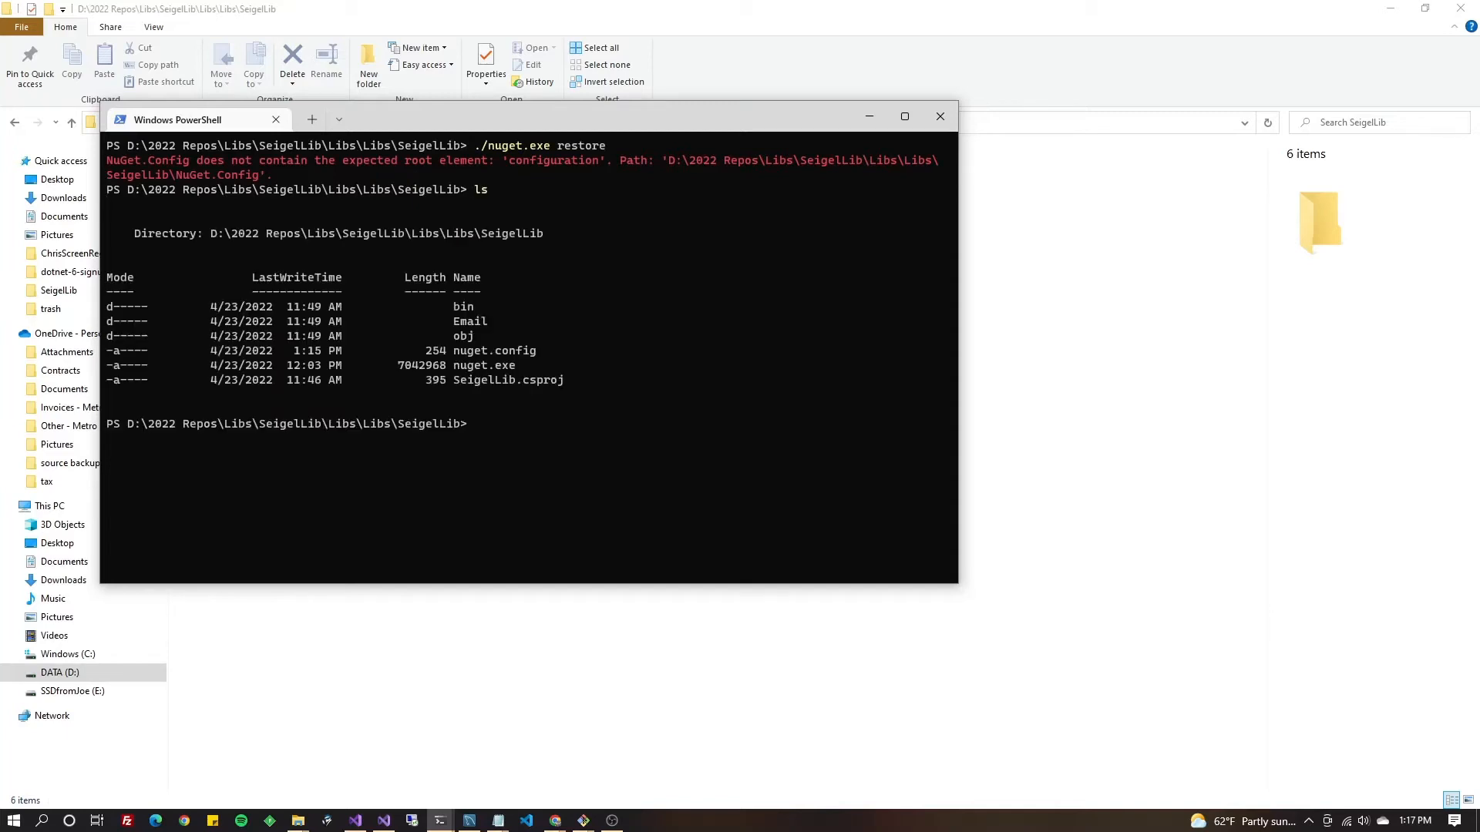
{"action": "type", "text": "cd .."}
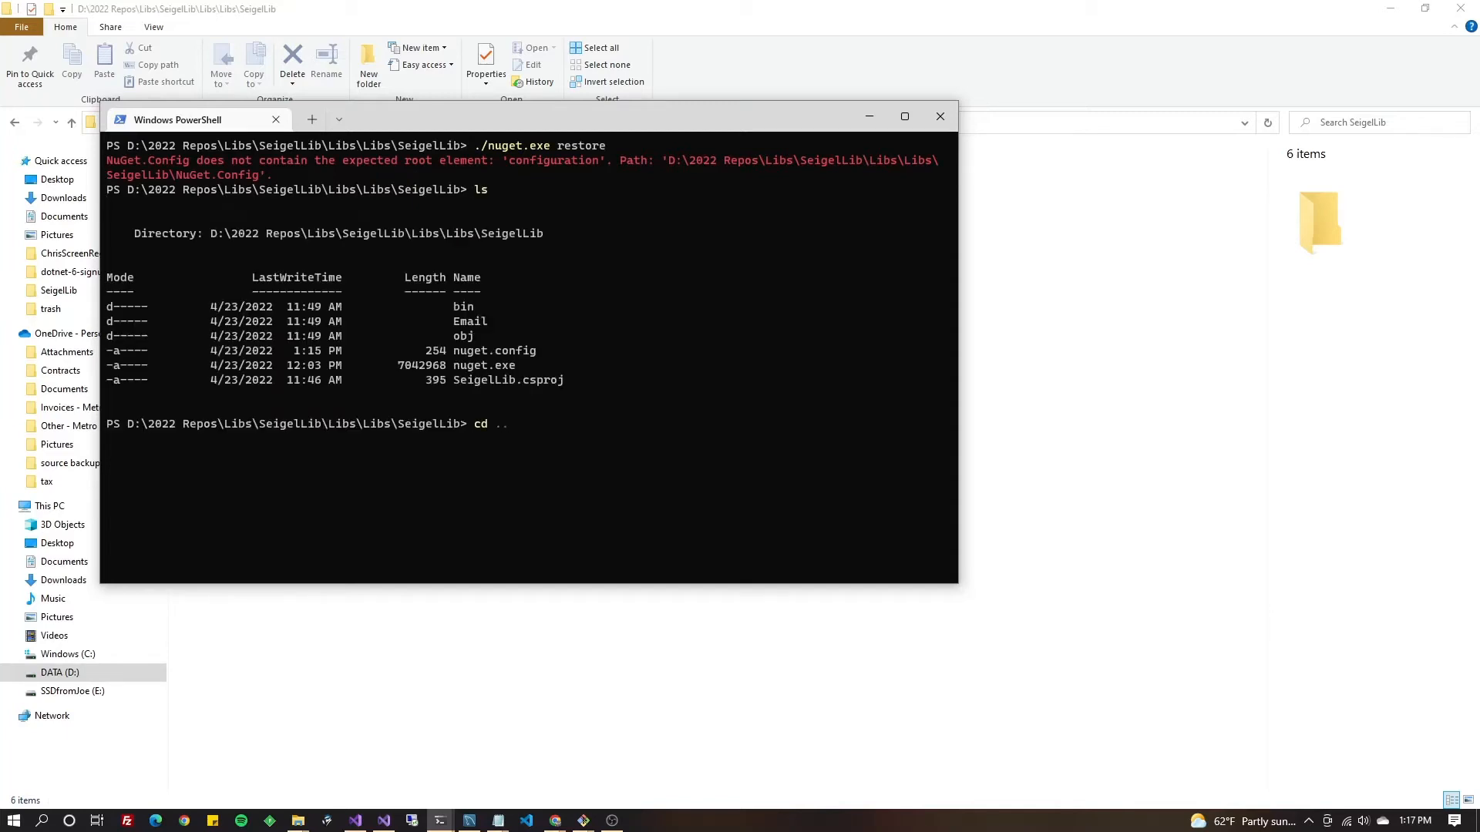
{"action": "key", "text": "Return"}
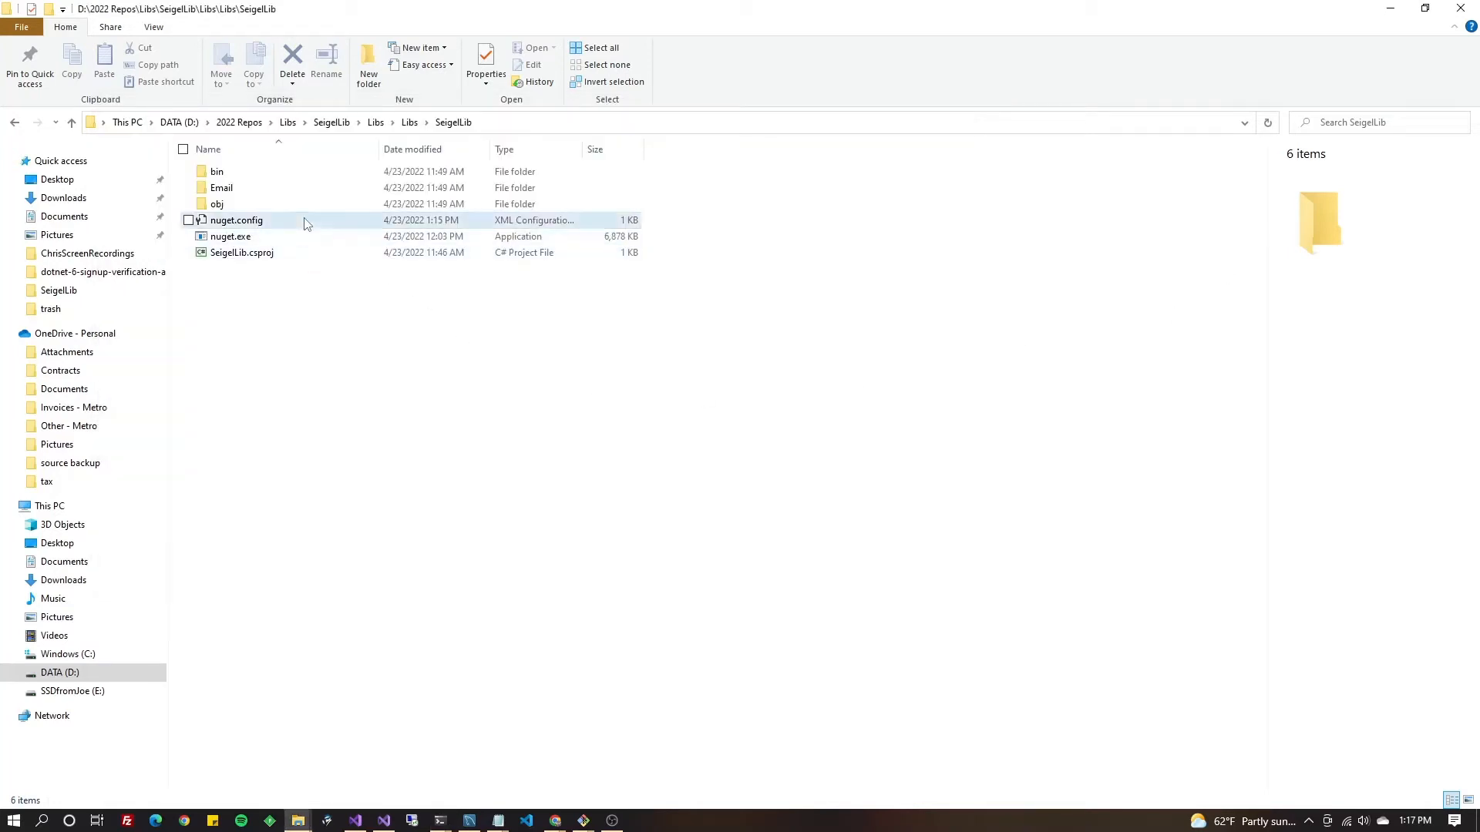
- Paste nuget.config and nuget.exe into the Libs folder beside SeigelLib.sln, then return to PowerShell
{"action": "left_click", "coordinate": [230, 236]}
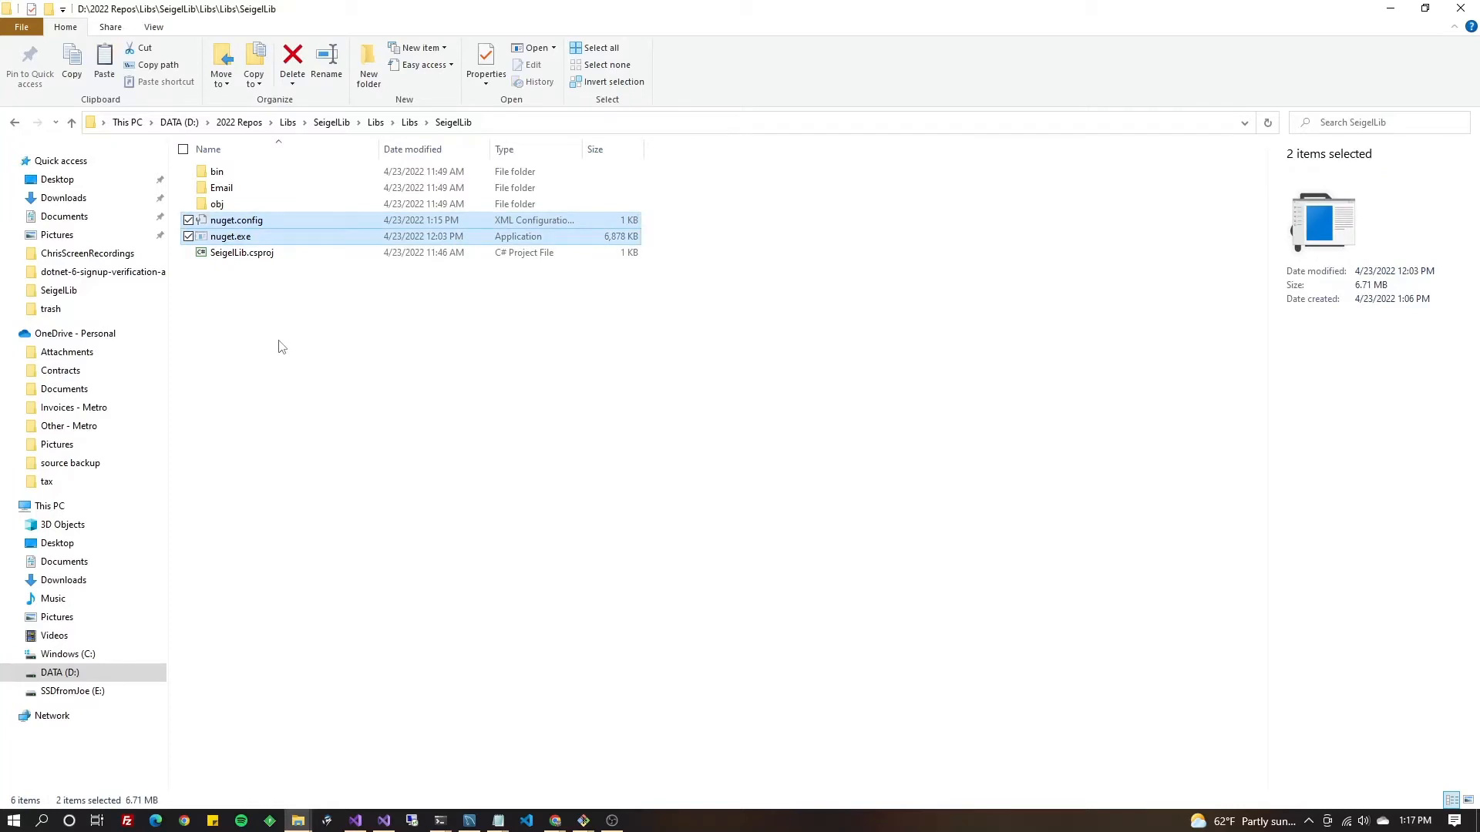
{"action": "mouse_move", "coordinate": [409, 124]}
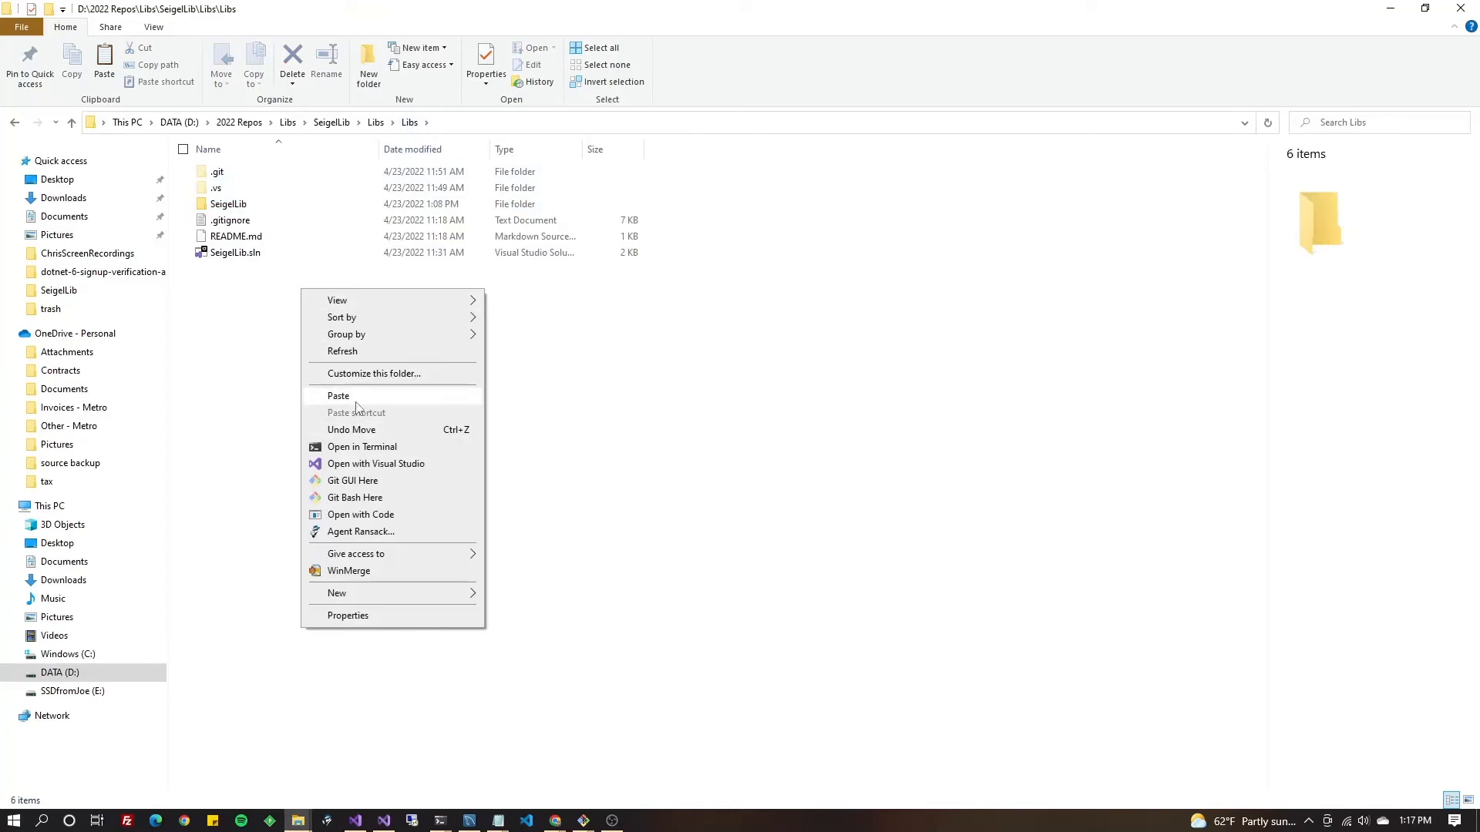
{"action": "left_click", "coordinate": [338, 396]}
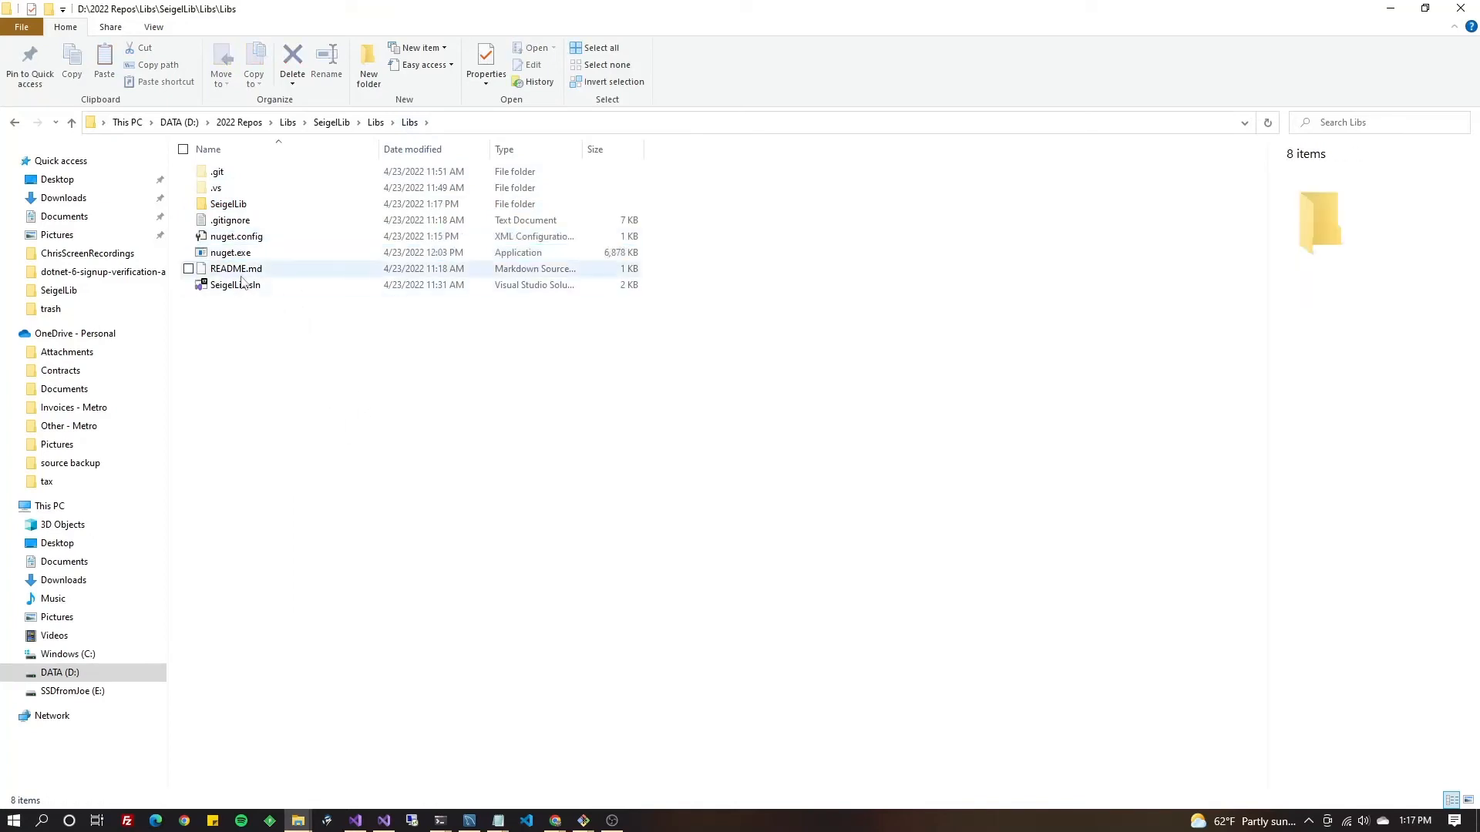
{"action": "mouse_move", "coordinate": [272, 262]}
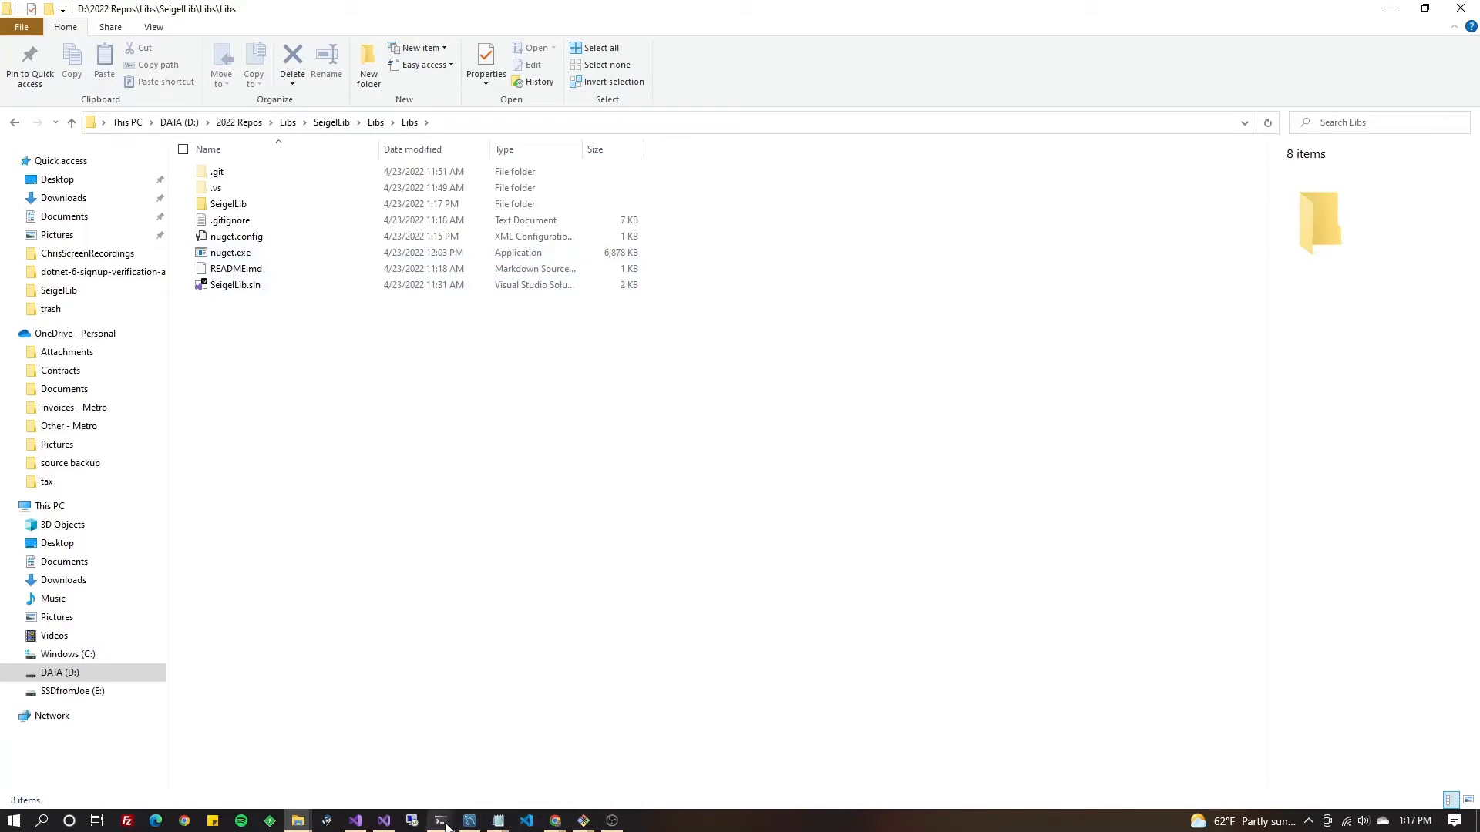
{"action": "left_click", "coordinate": [438, 820]}
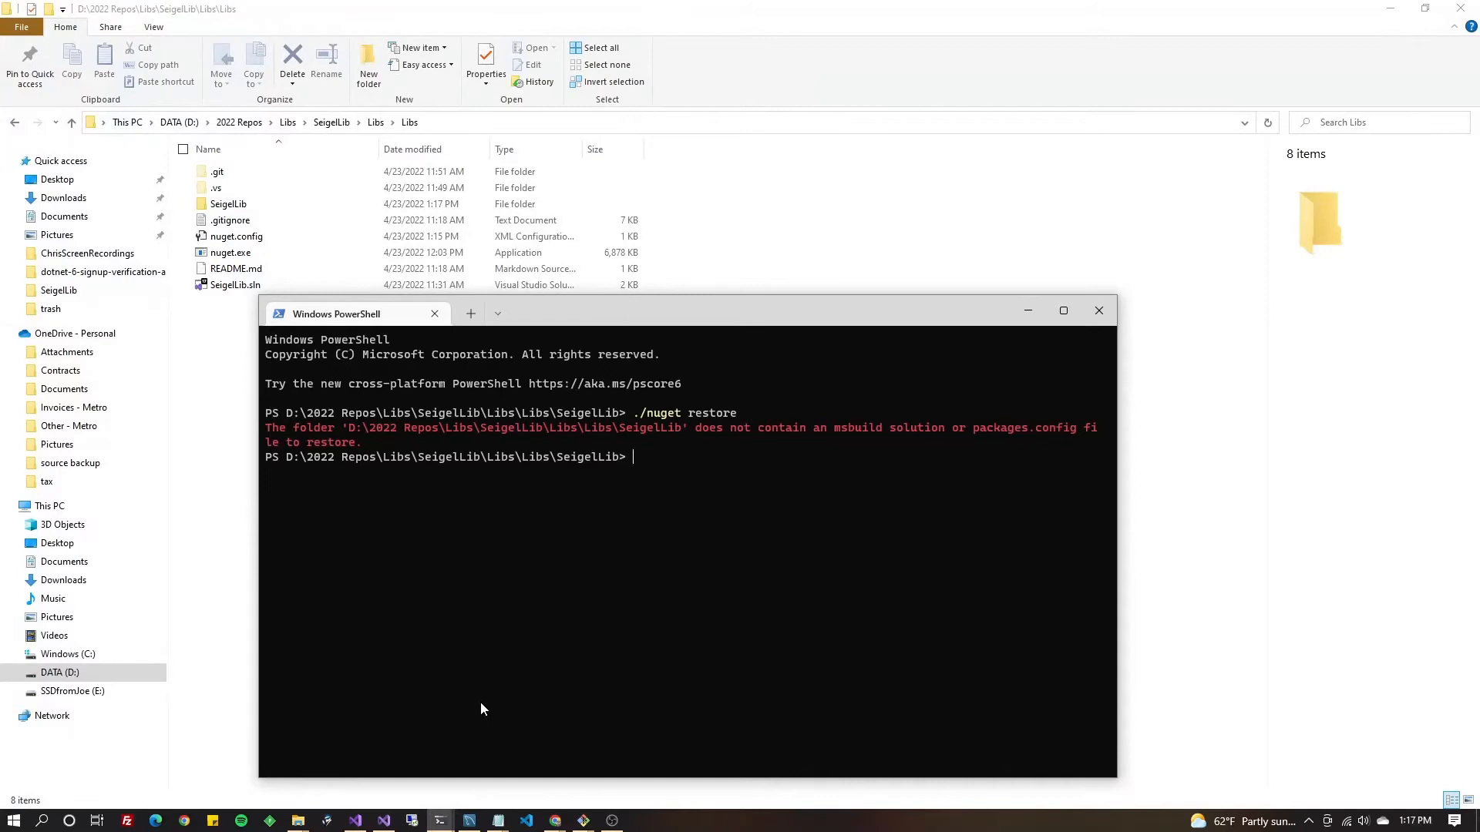
- Move up to the Libs folder and run ./nuget restore so SeigelLib.csproj restores from the feed
{"action": "type", "text": "cd .."}
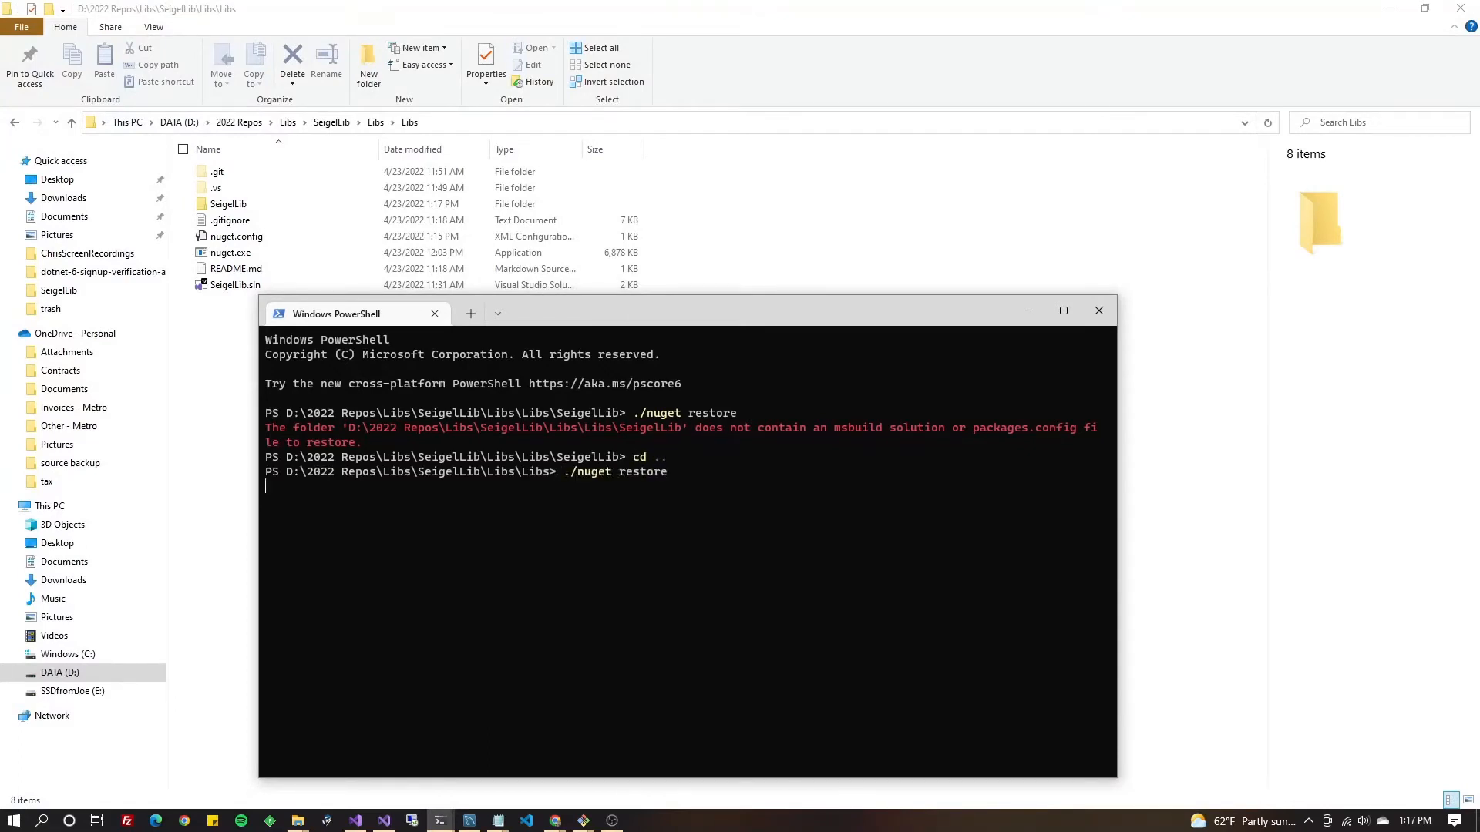
{"action": "key", "text": "Return"}
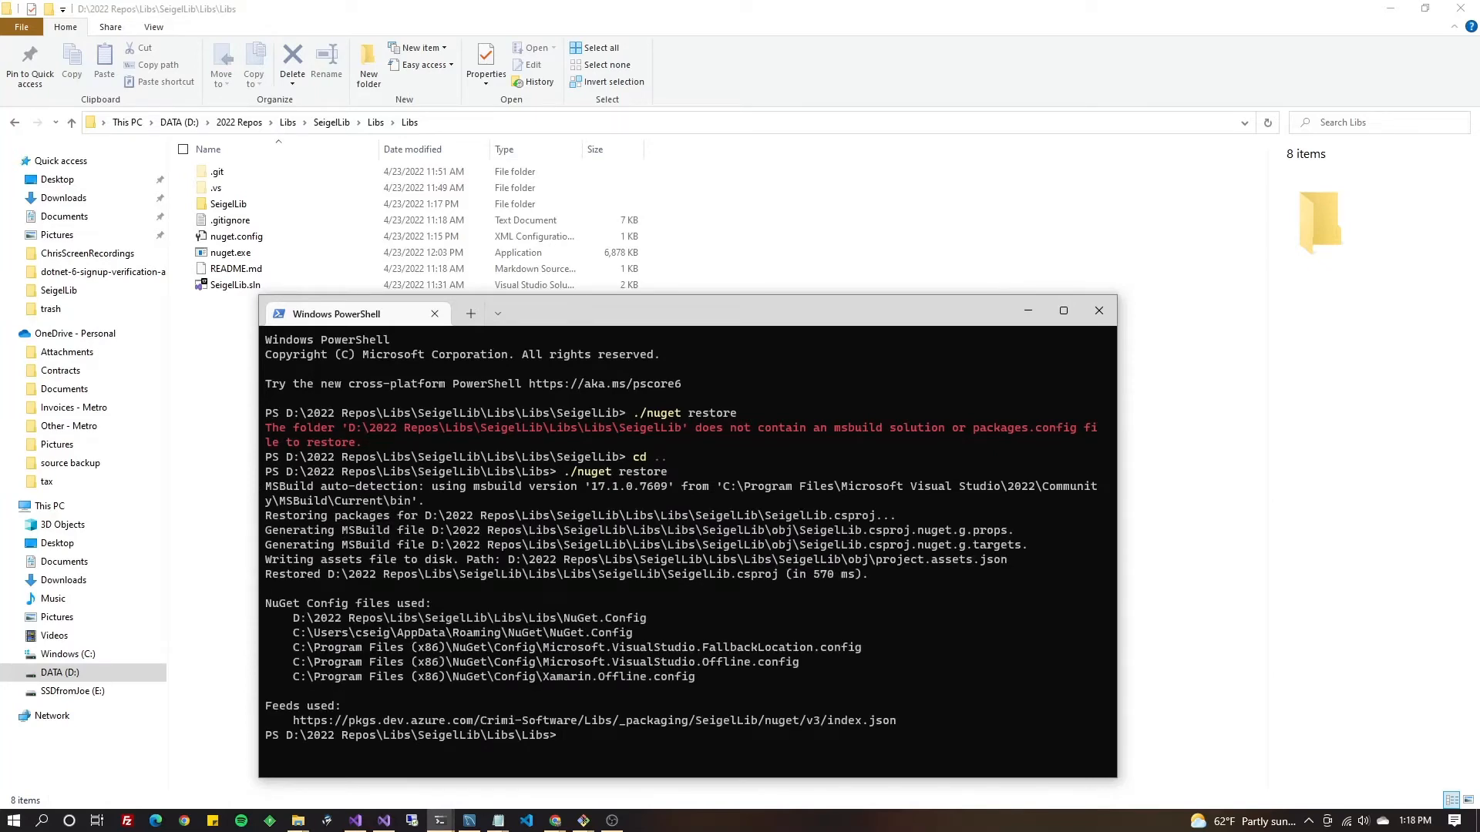
{"action": "mouse_move", "coordinate": [533, 699]}
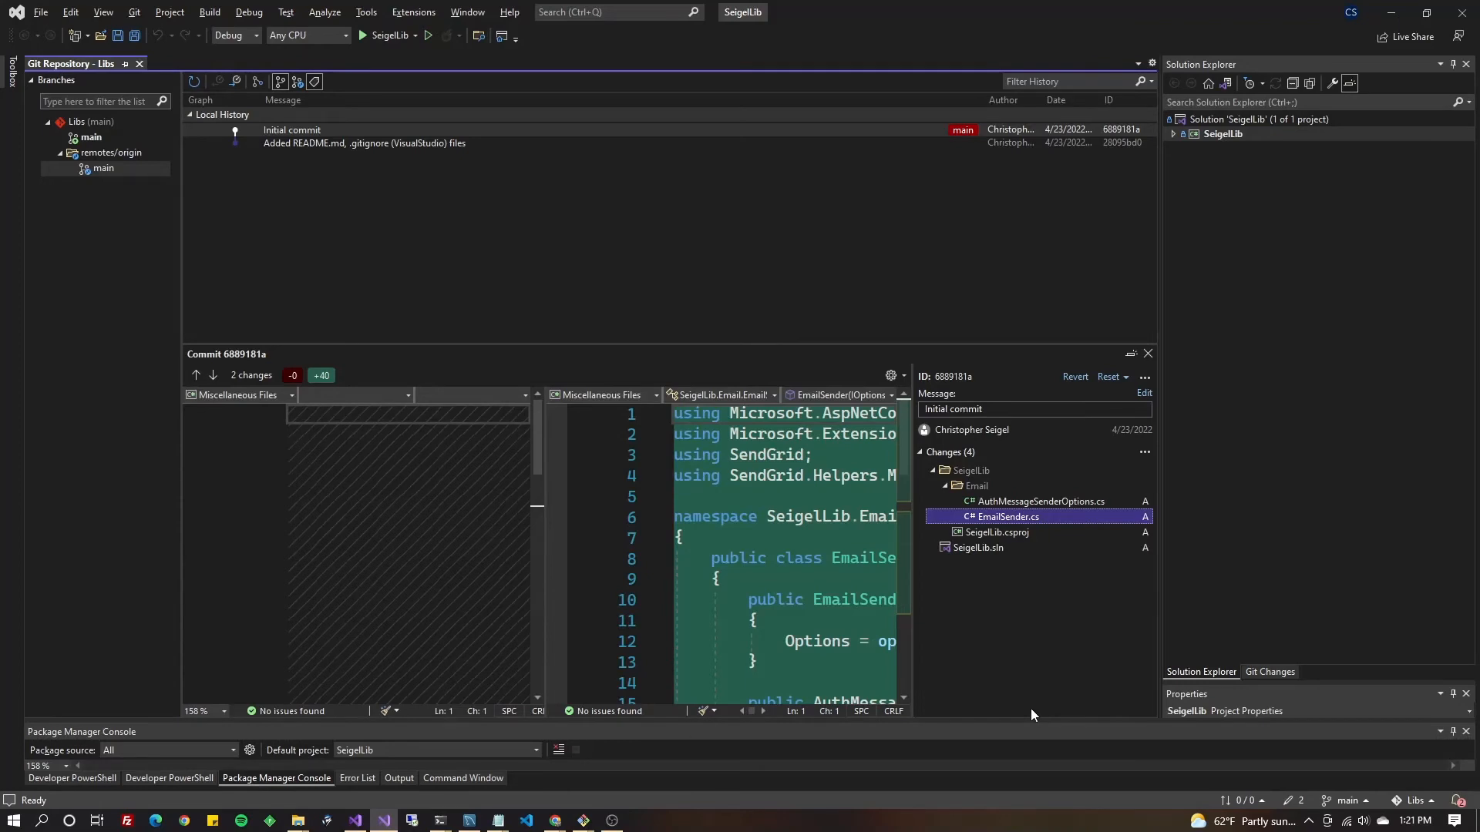
{"action": "mouse_move", "coordinate": [1138, 531]}
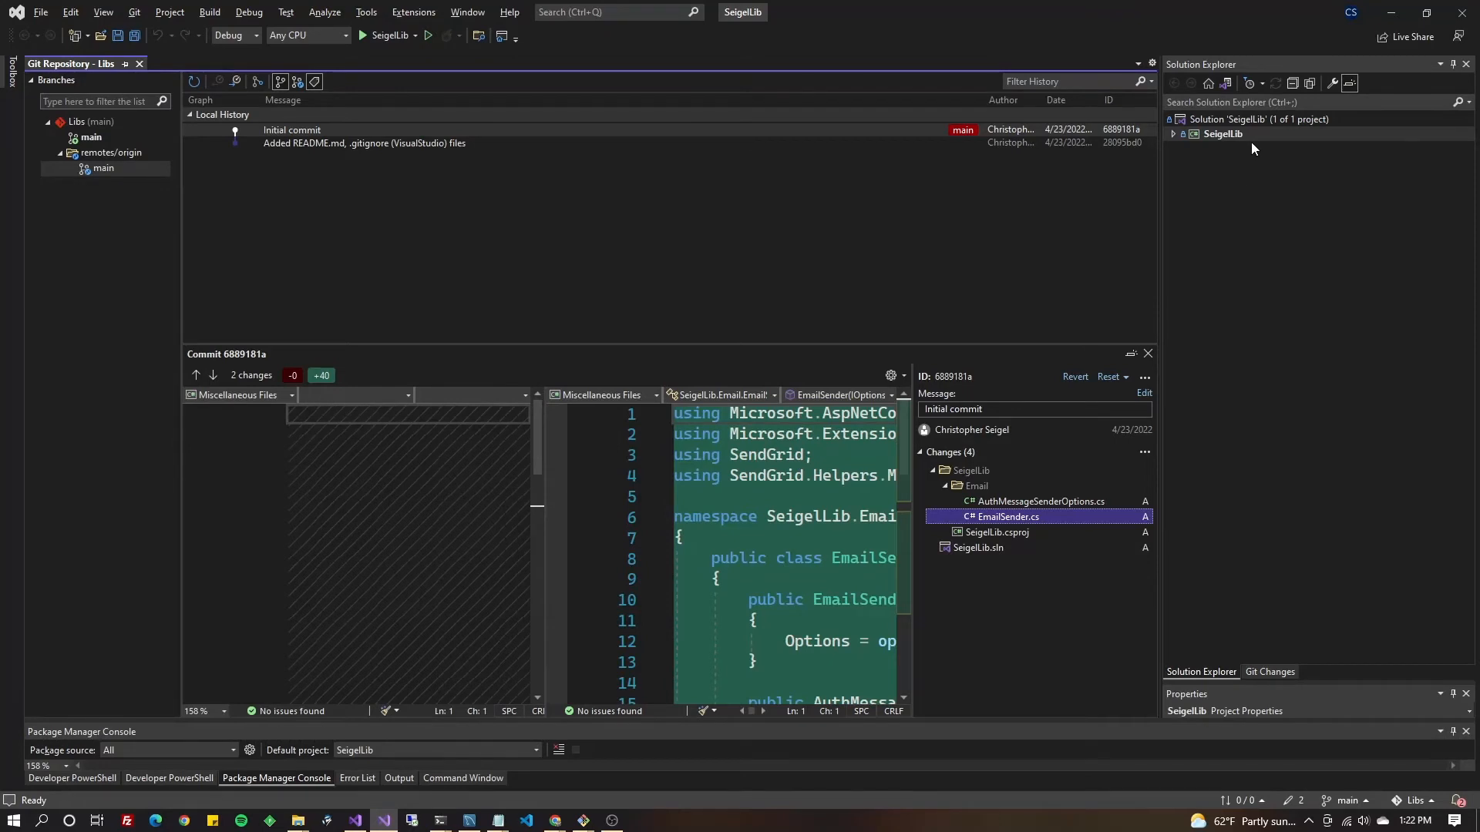
- Bring up the SeigelLib project's Properties from Solution Explorer
{"action": "right_click", "coordinate": [1222, 132]}
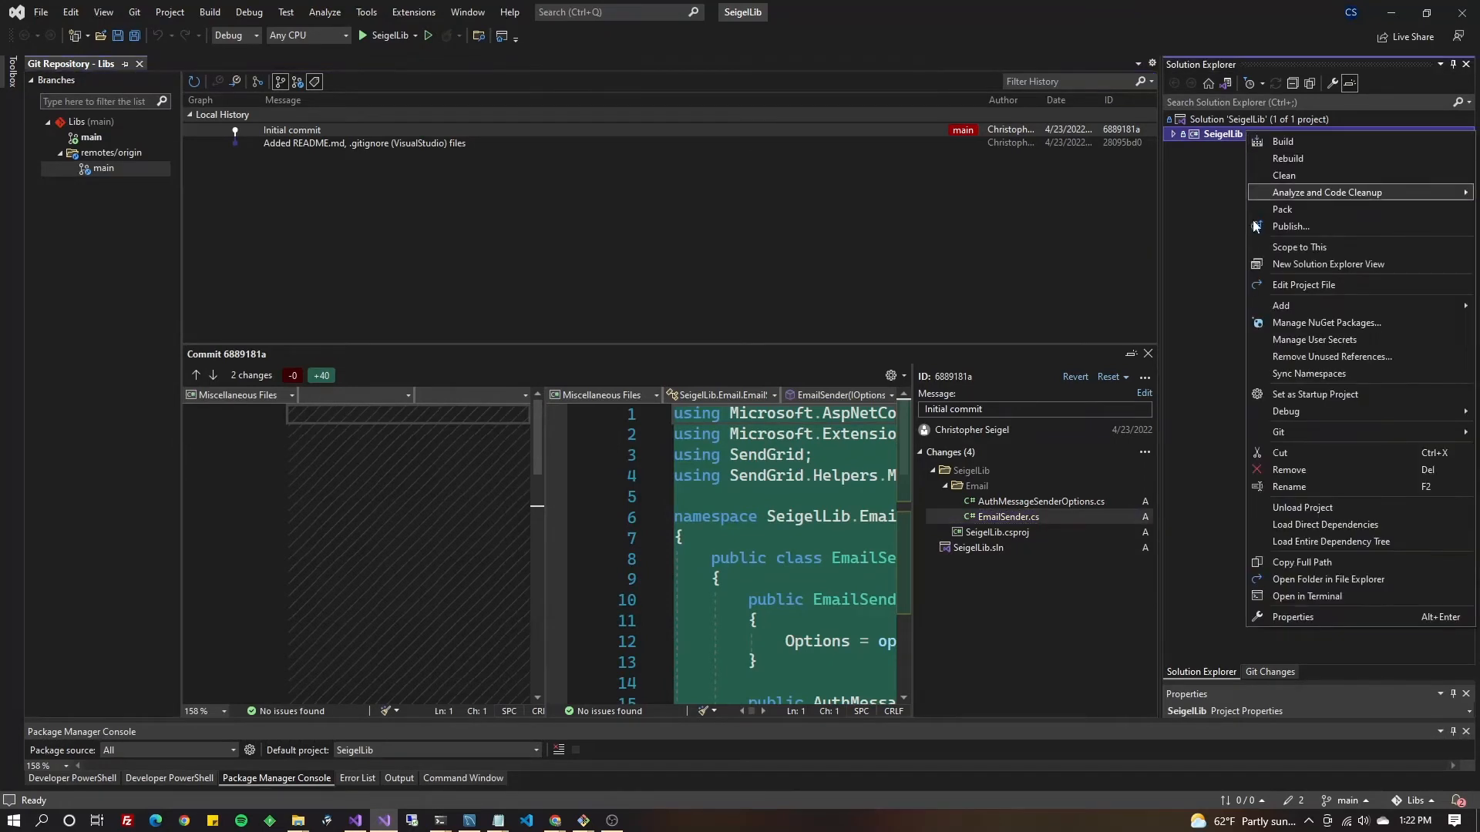
{"action": "left_click", "coordinate": [1292, 617]}
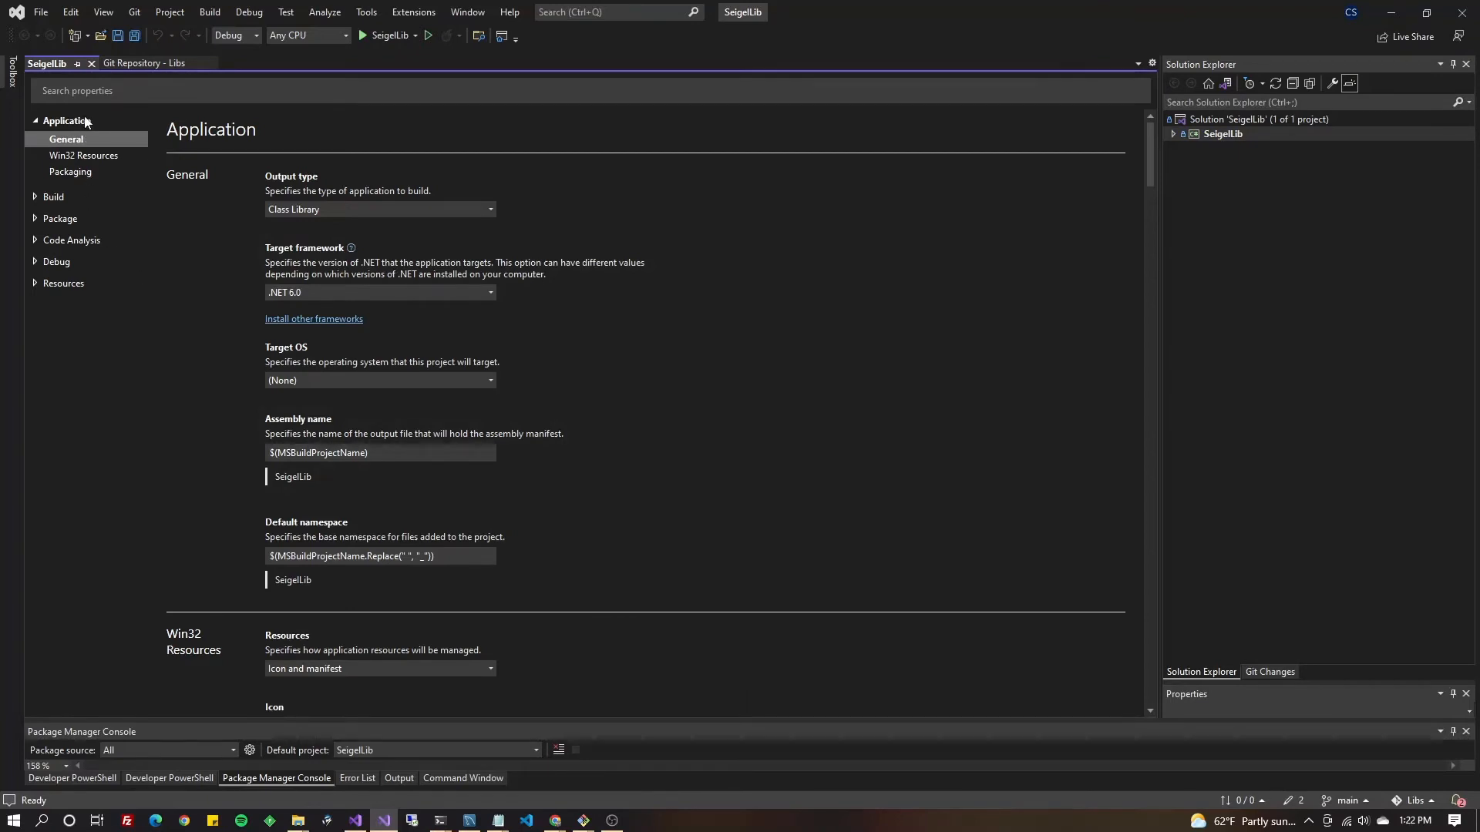
- Navigate the project properties down to the Package > General section
{"action": "left_click", "coordinate": [71, 171]}
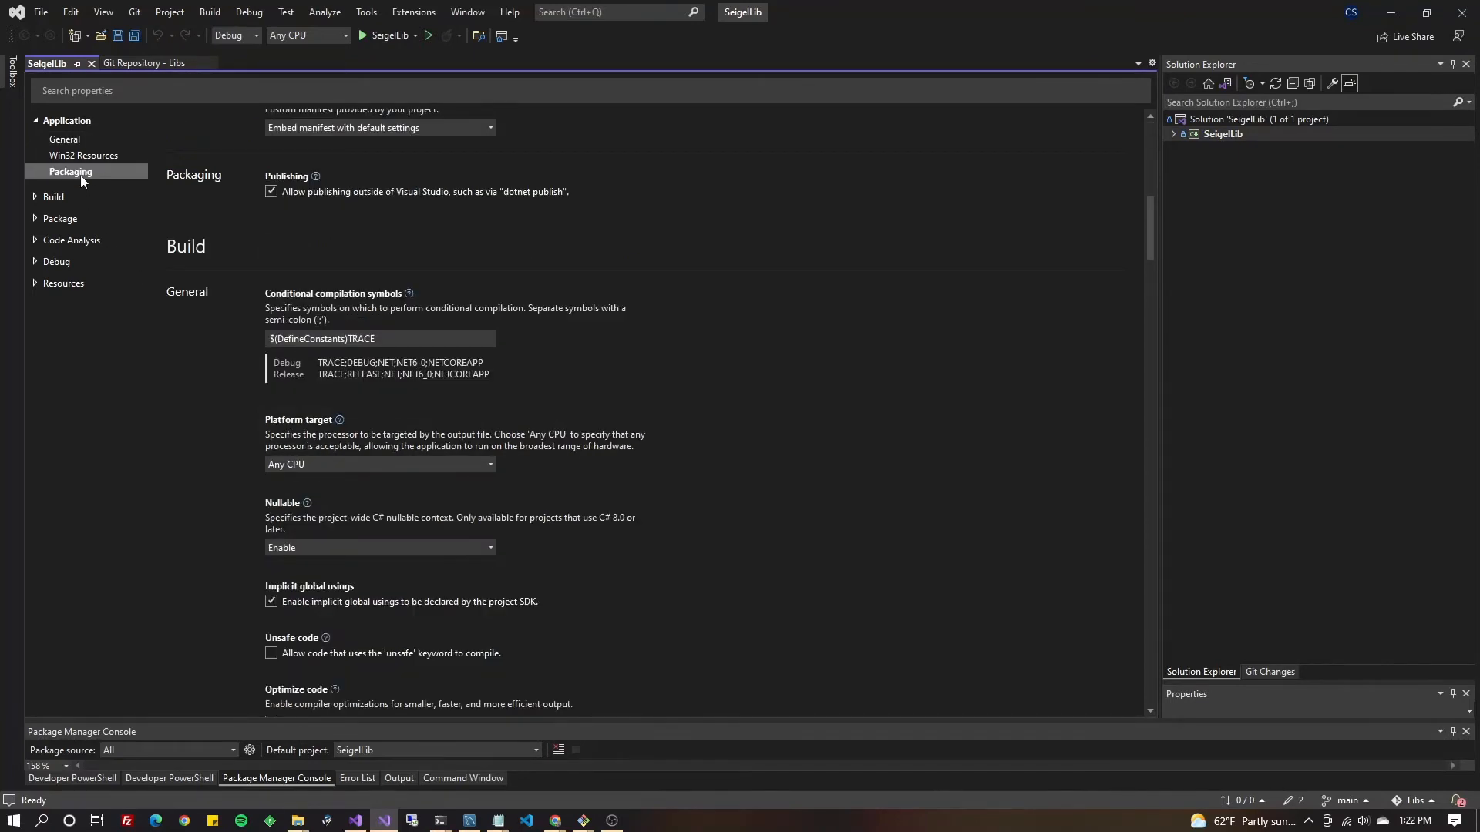
{"action": "mouse_move", "coordinate": [738, 484]}
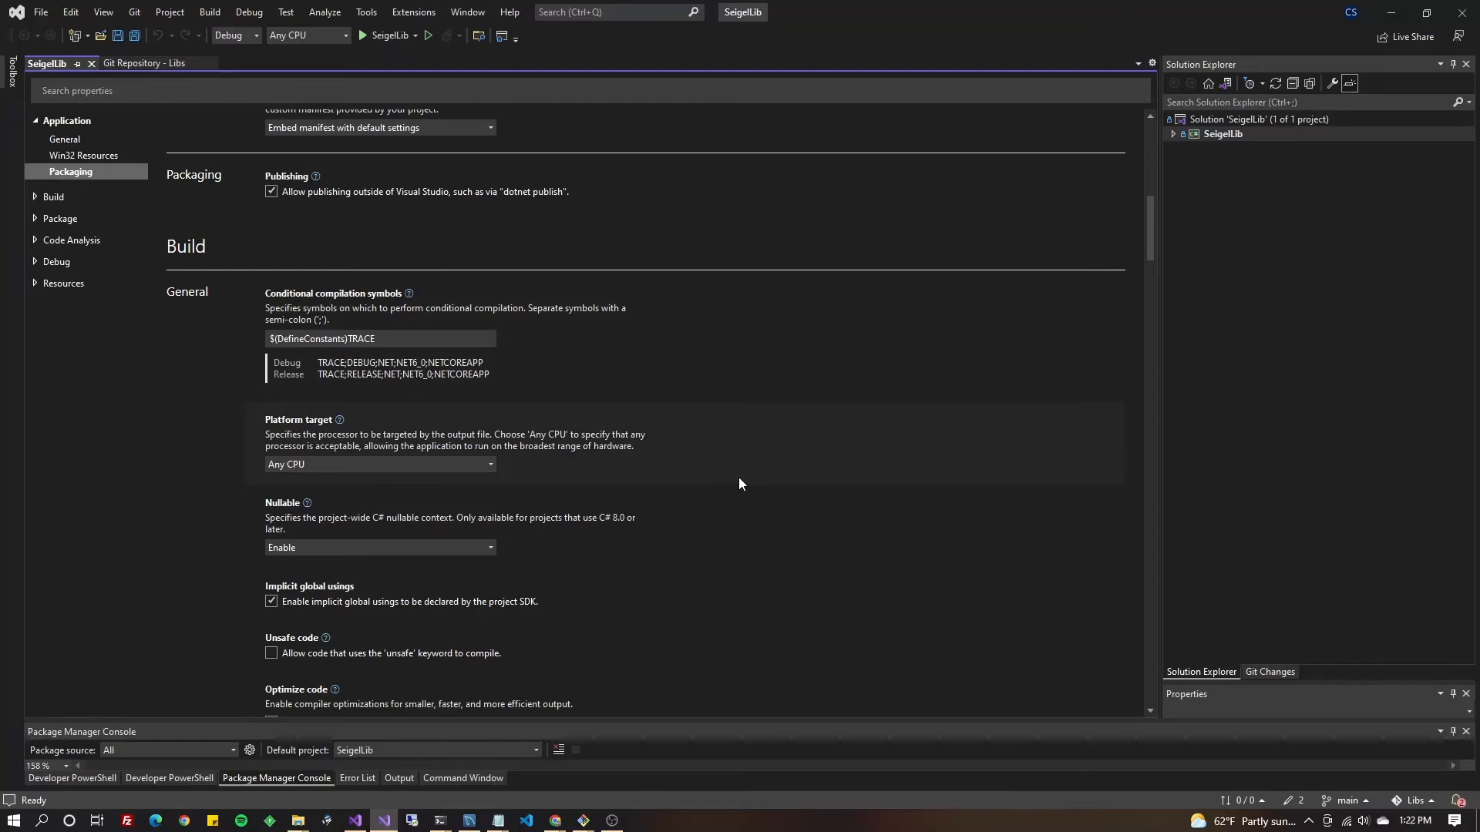
{"action": "left_click", "coordinate": [54, 195]}
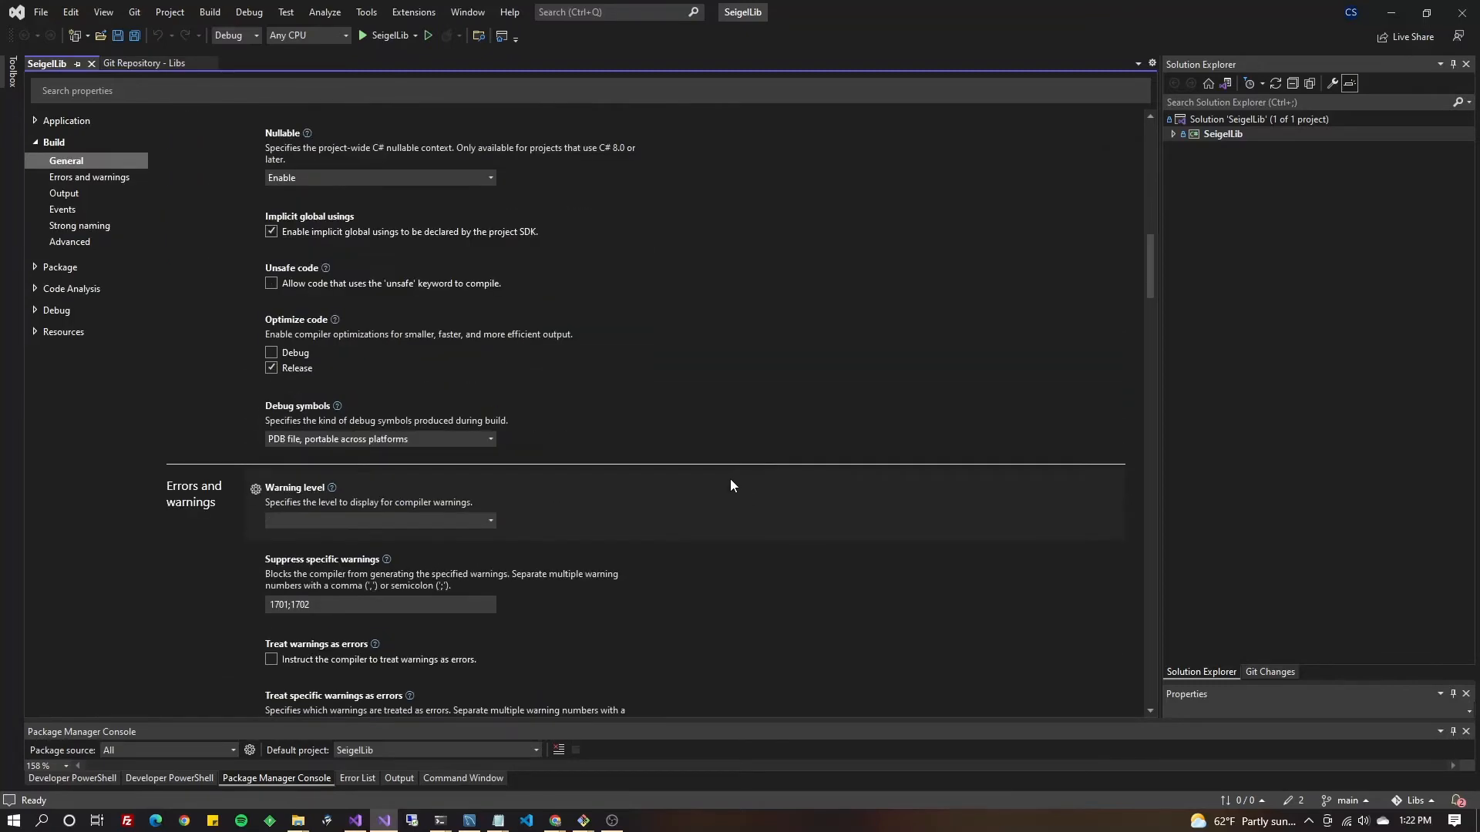
{"action": "left_click", "coordinate": [90, 178]}
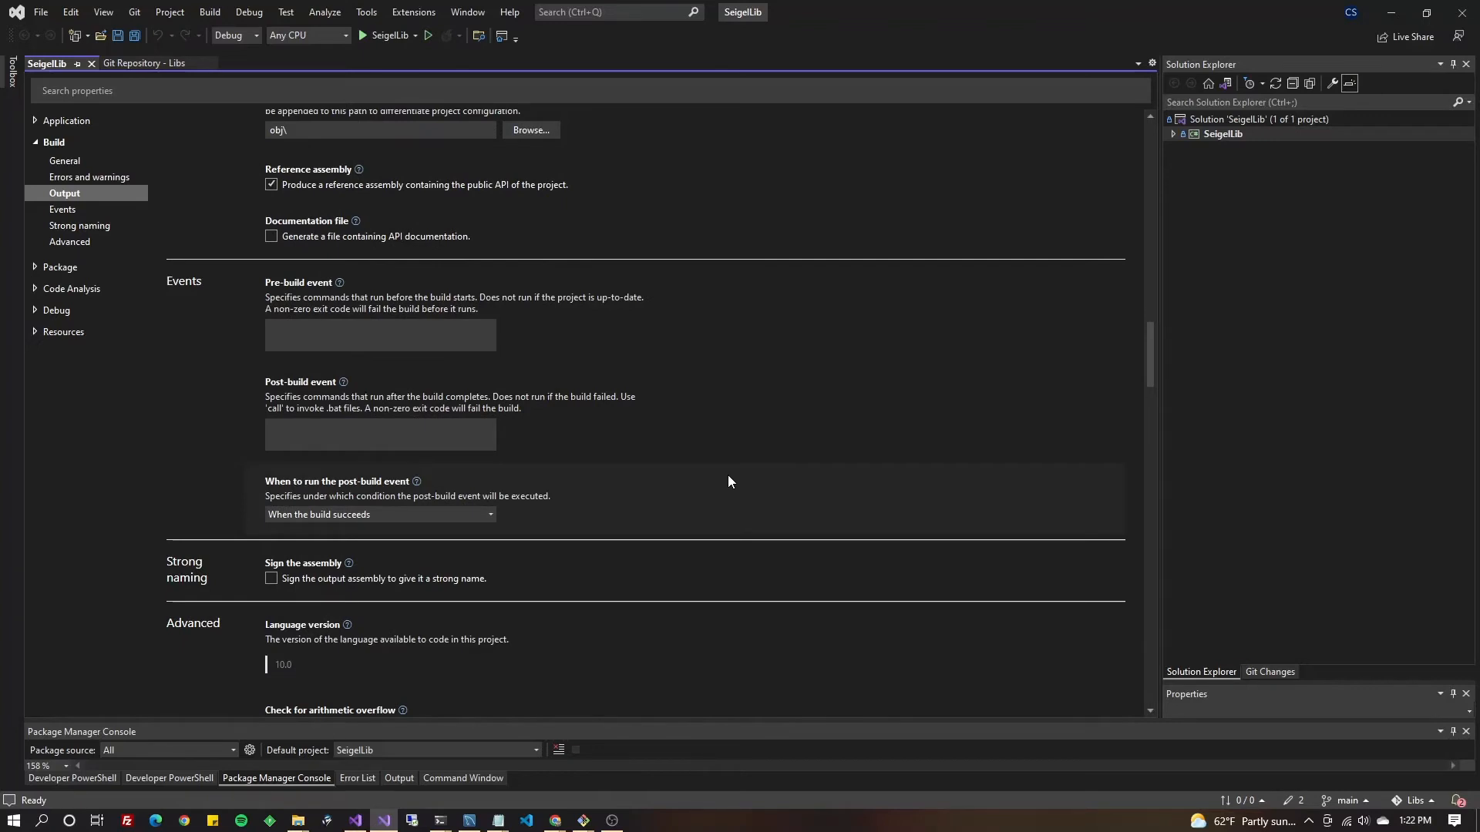
{"action": "scroll", "scroll_direction": "down", "scroll_amount": 3}
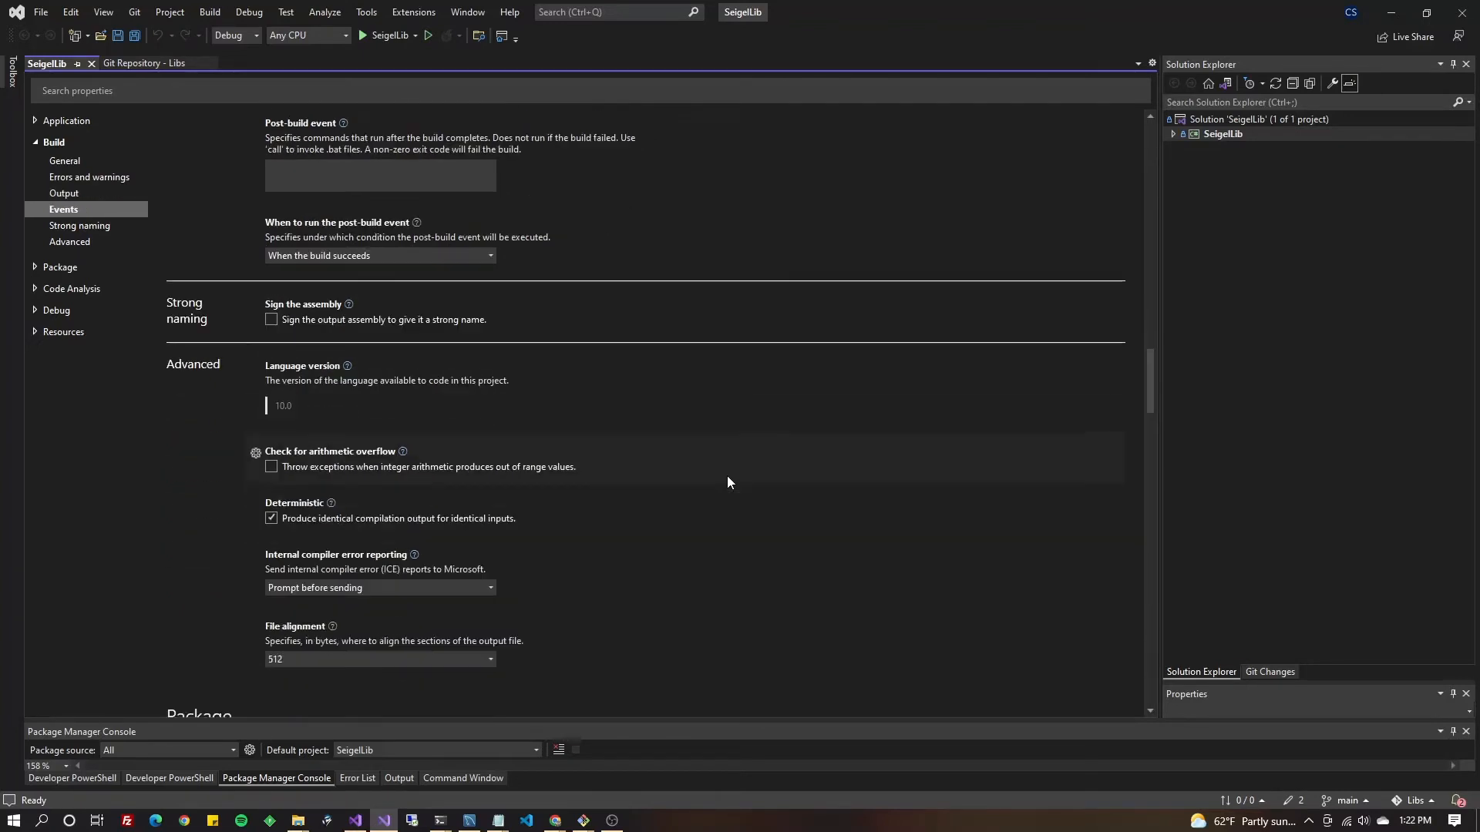
{"action": "scroll", "scroll_direction": "down", "scroll_amount": 3}
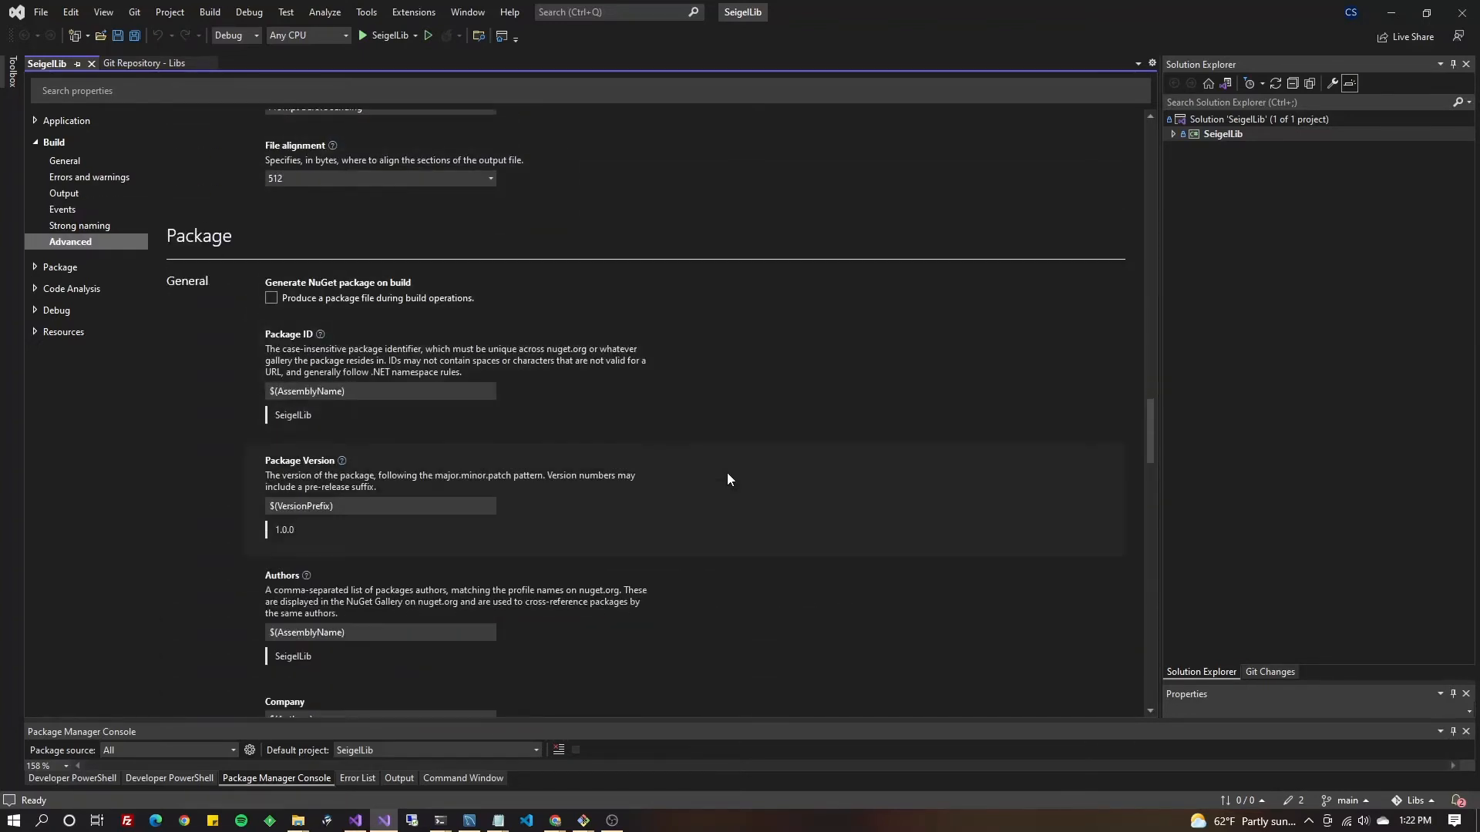
{"action": "mouse_move", "coordinate": [286, 302]}
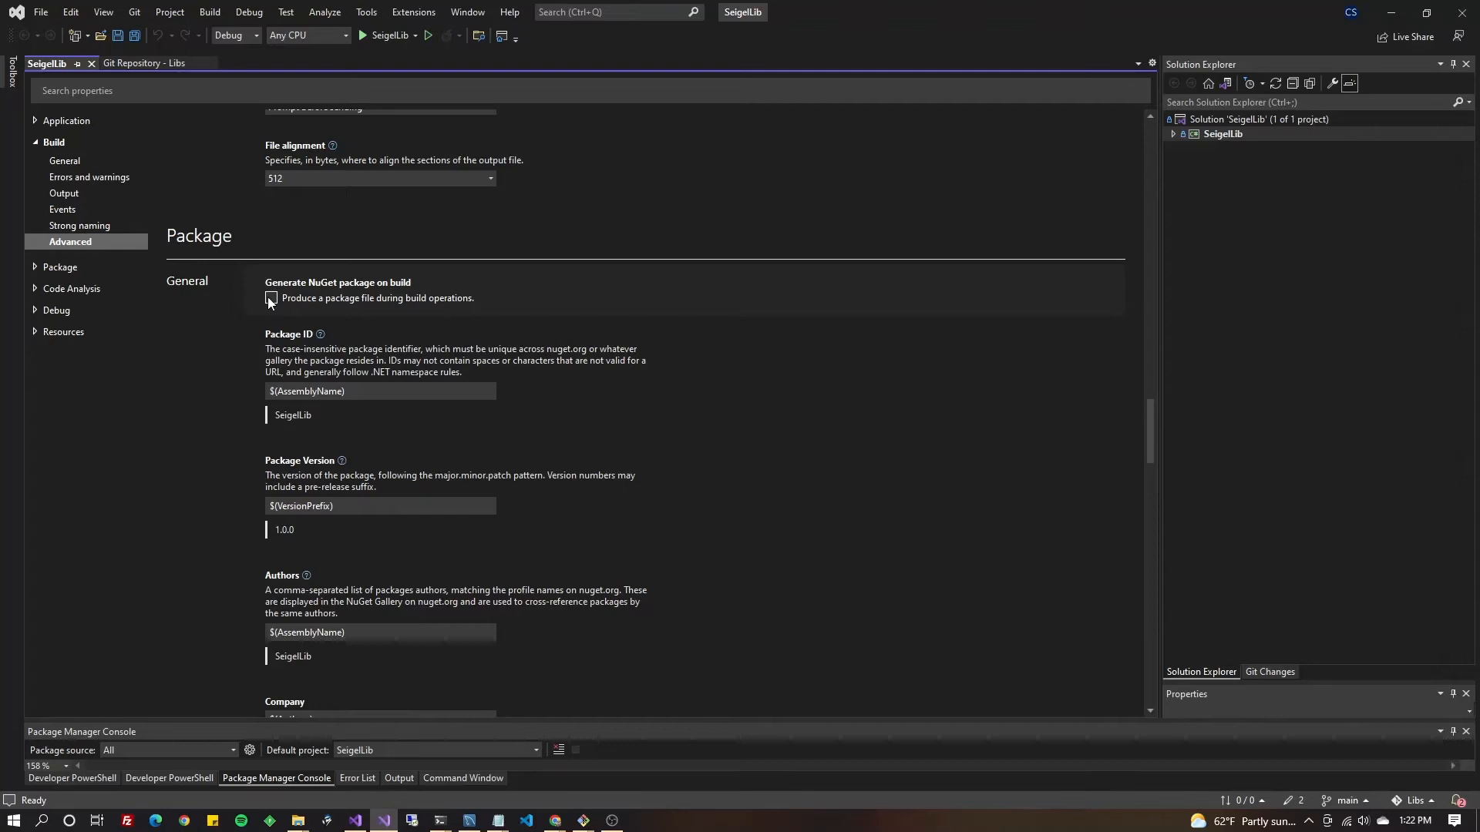
{"action": "left_click", "coordinate": [272, 298]}
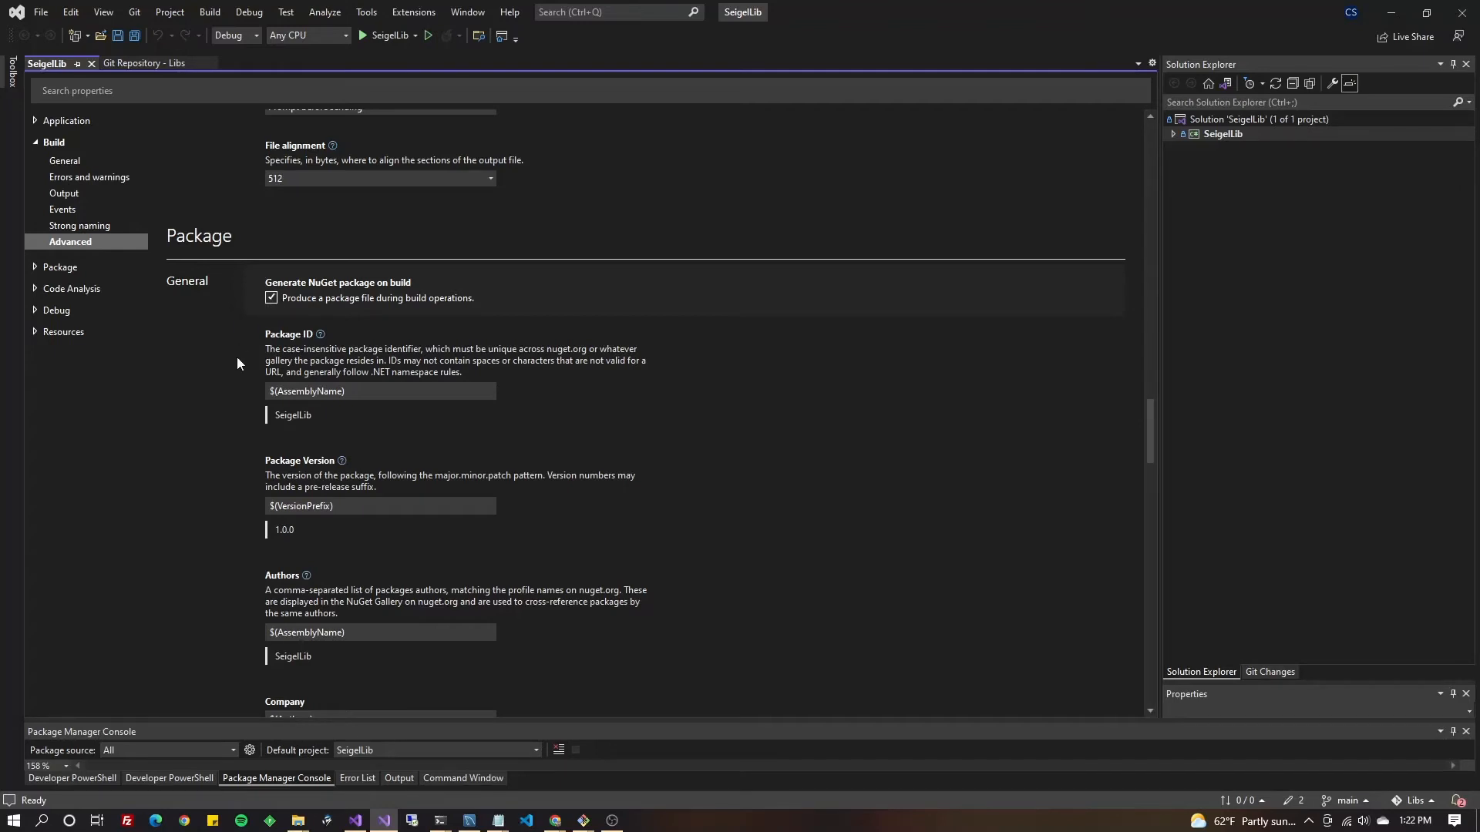
{"action": "scroll", "scroll_direction": "down", "scroll_amount": 3}
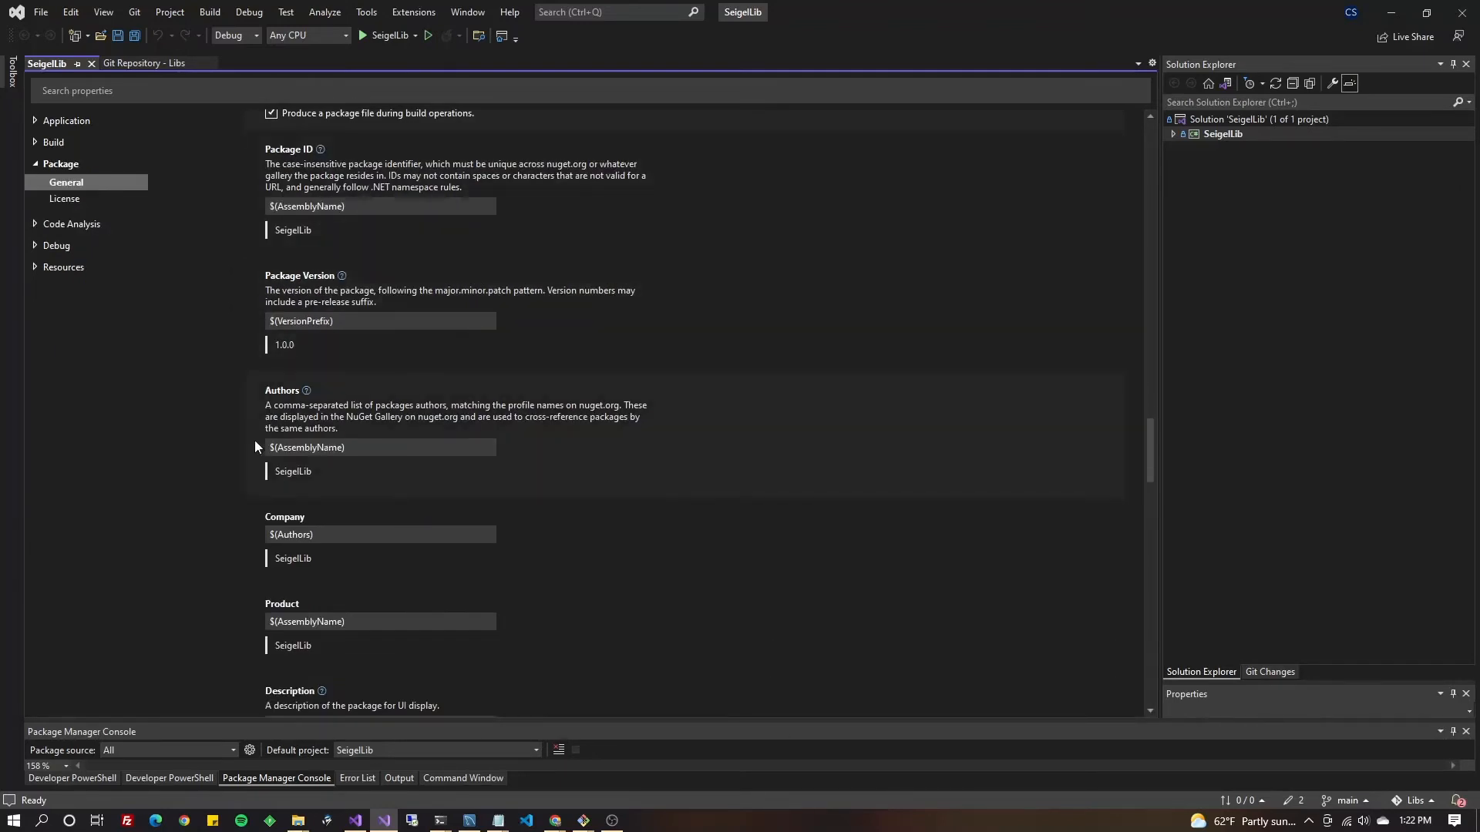
{"action": "scroll", "scroll_direction": "down", "scroll_amount": 3}
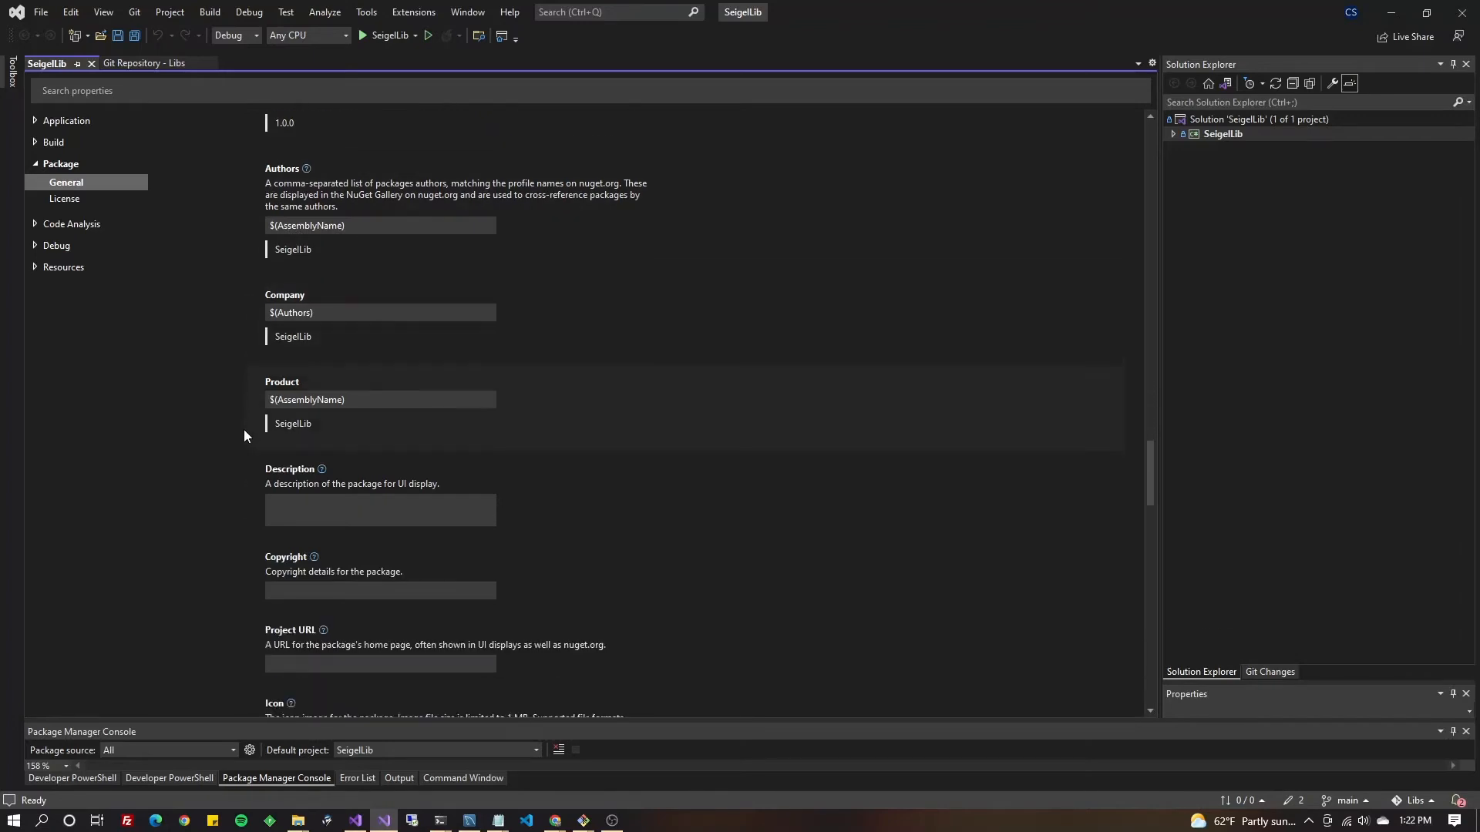
- Enter the description "General library for email, SMS, and other shared routines" and rebuild the solution
{"action": "left_click", "coordinate": [379, 510]}
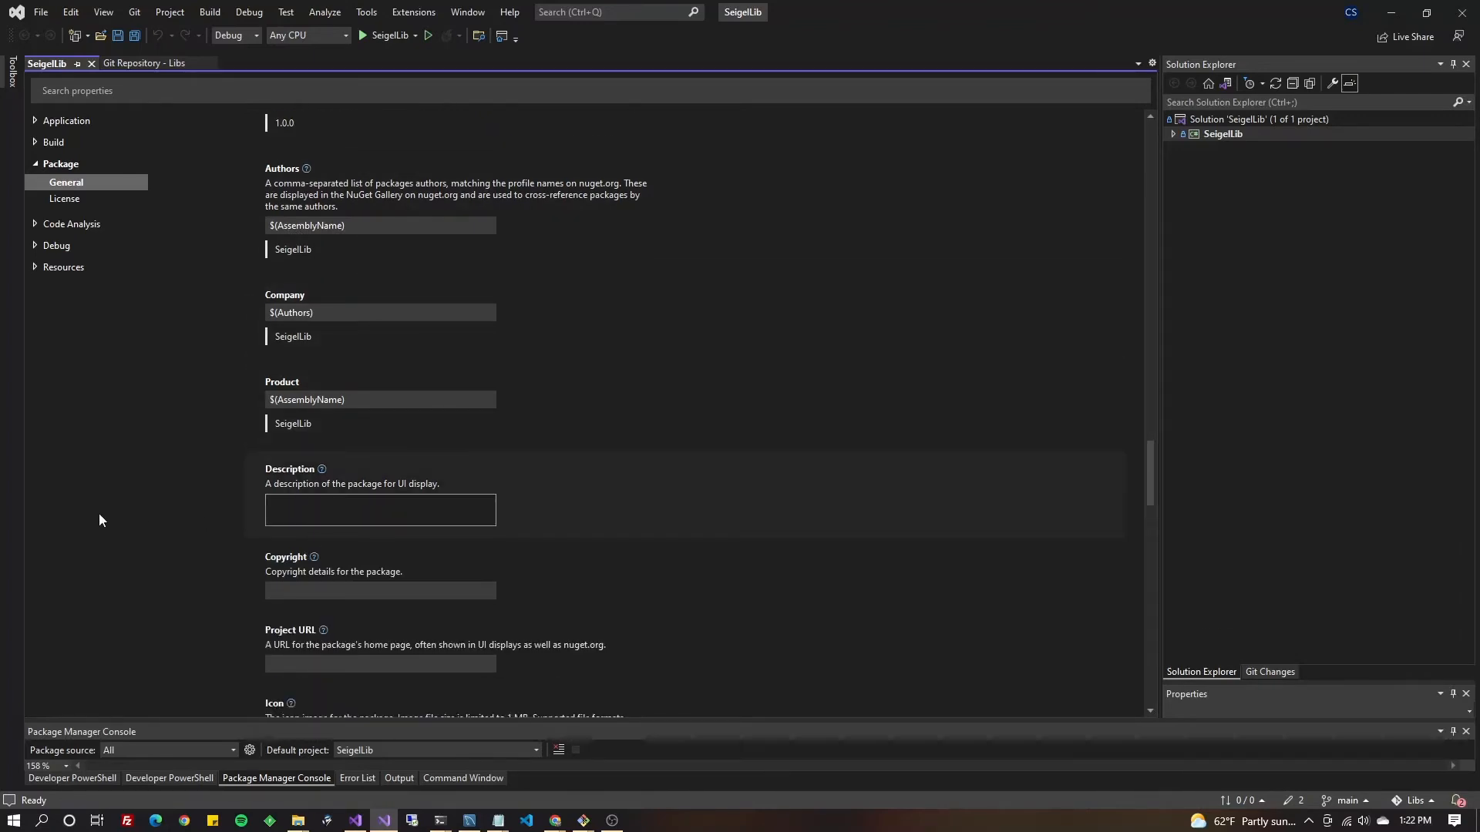
{"action": "left_click", "coordinate": [379, 510]}
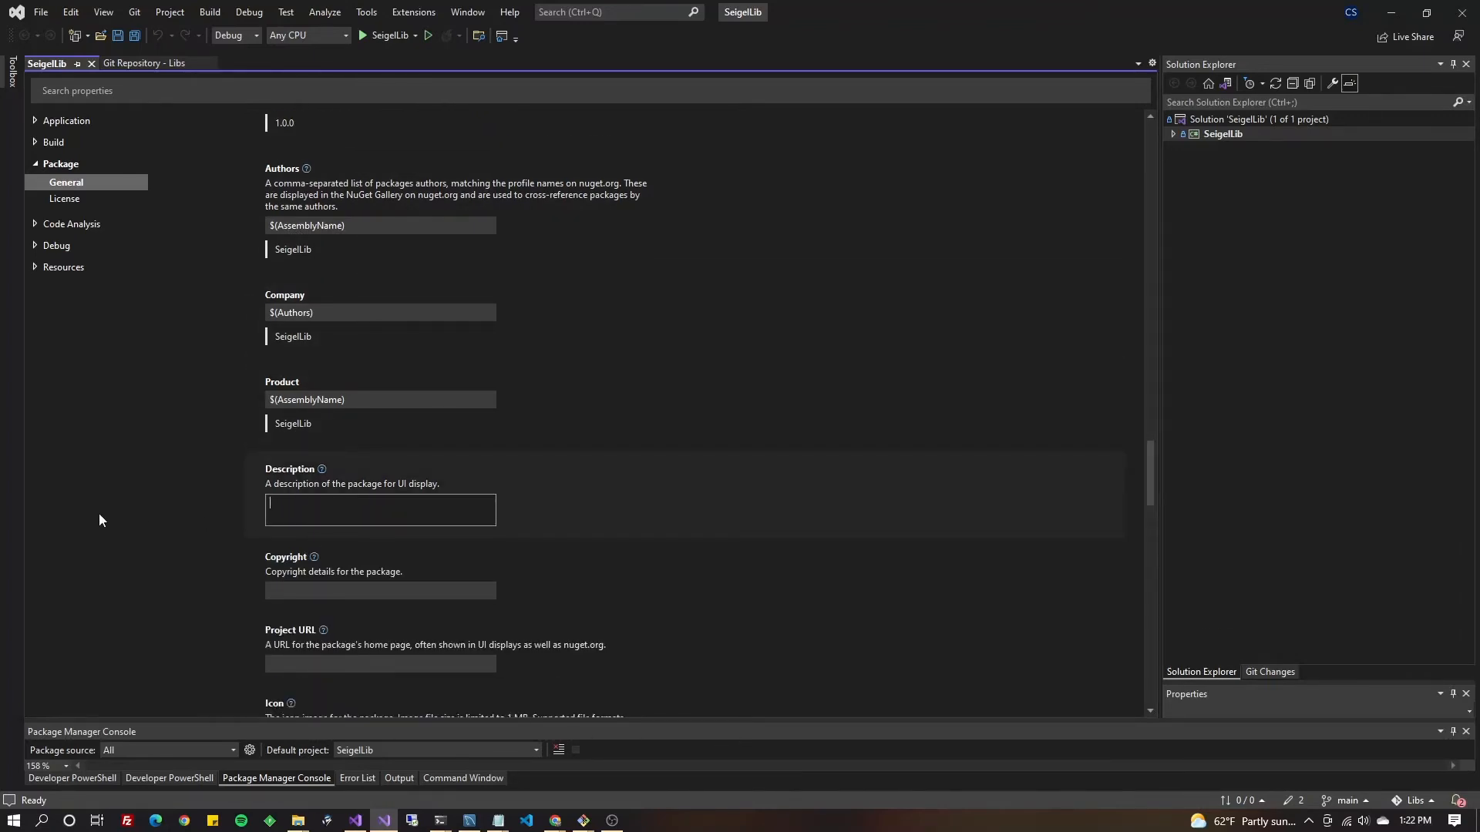
{"action": "type", "text": "General library for email, SMS, and other shared"}
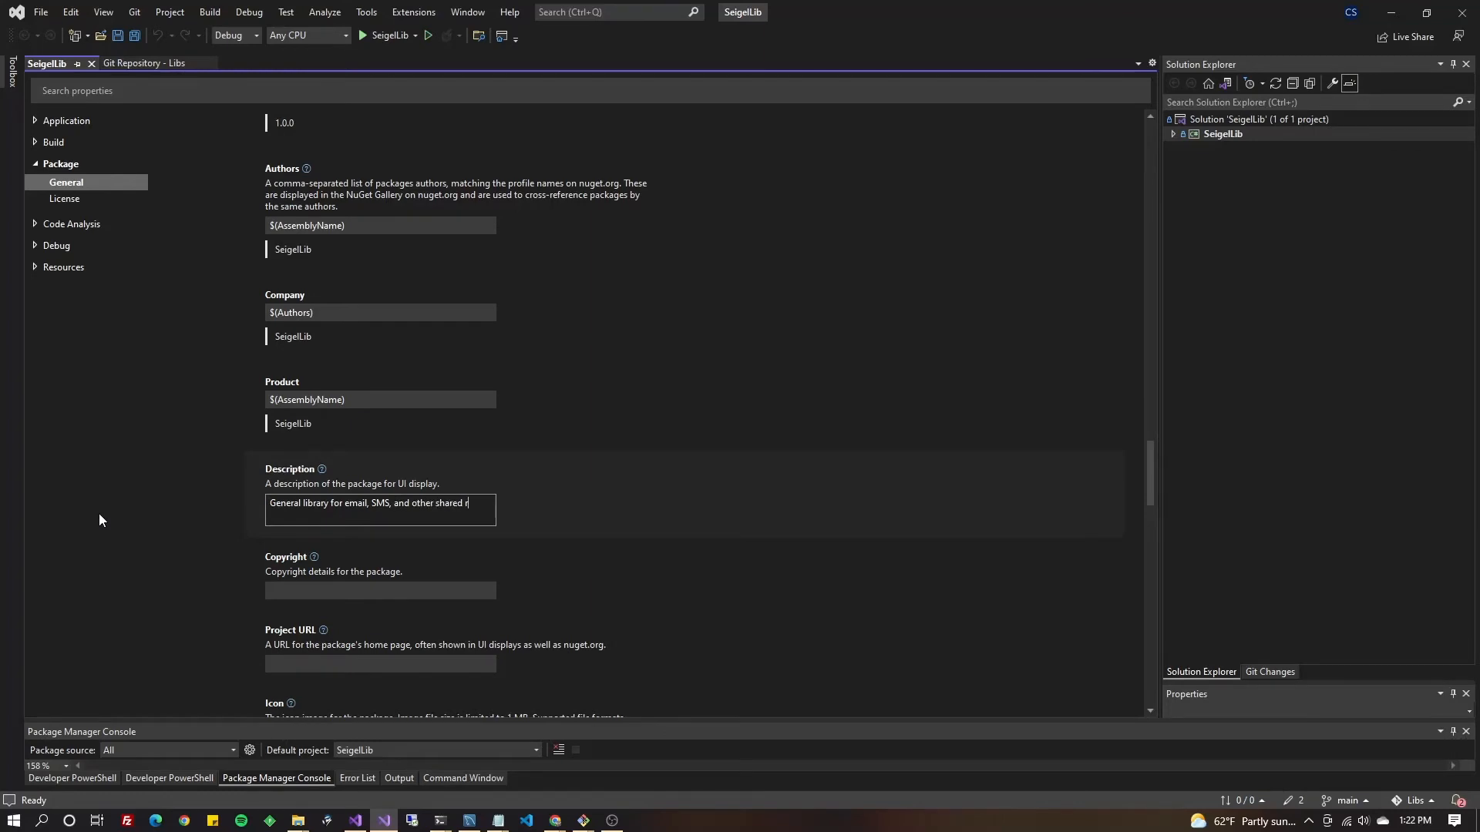
{"action": "type", "text": "routines"}
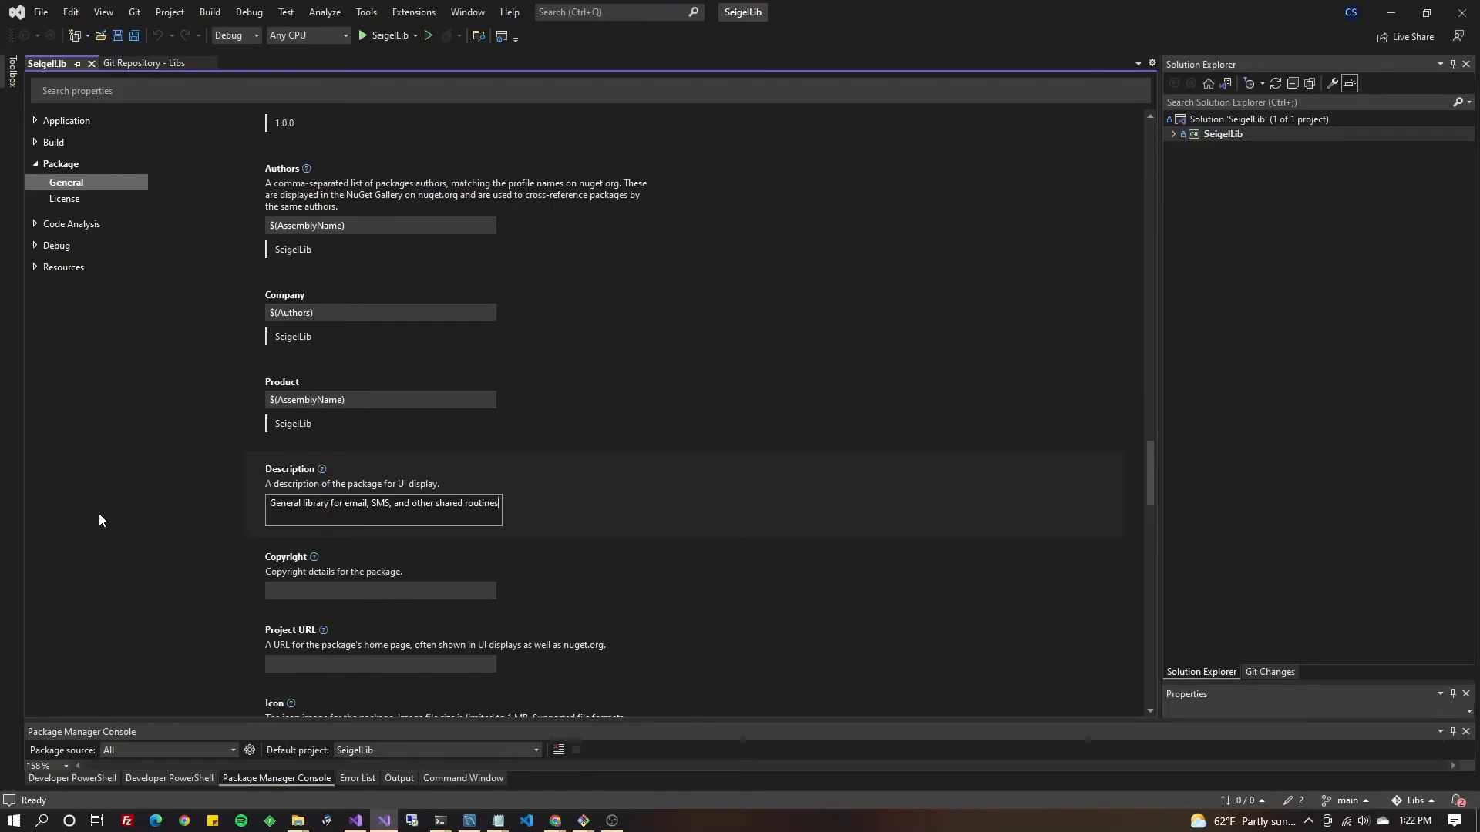
{"action": "mouse_move", "coordinate": [612, 450]}
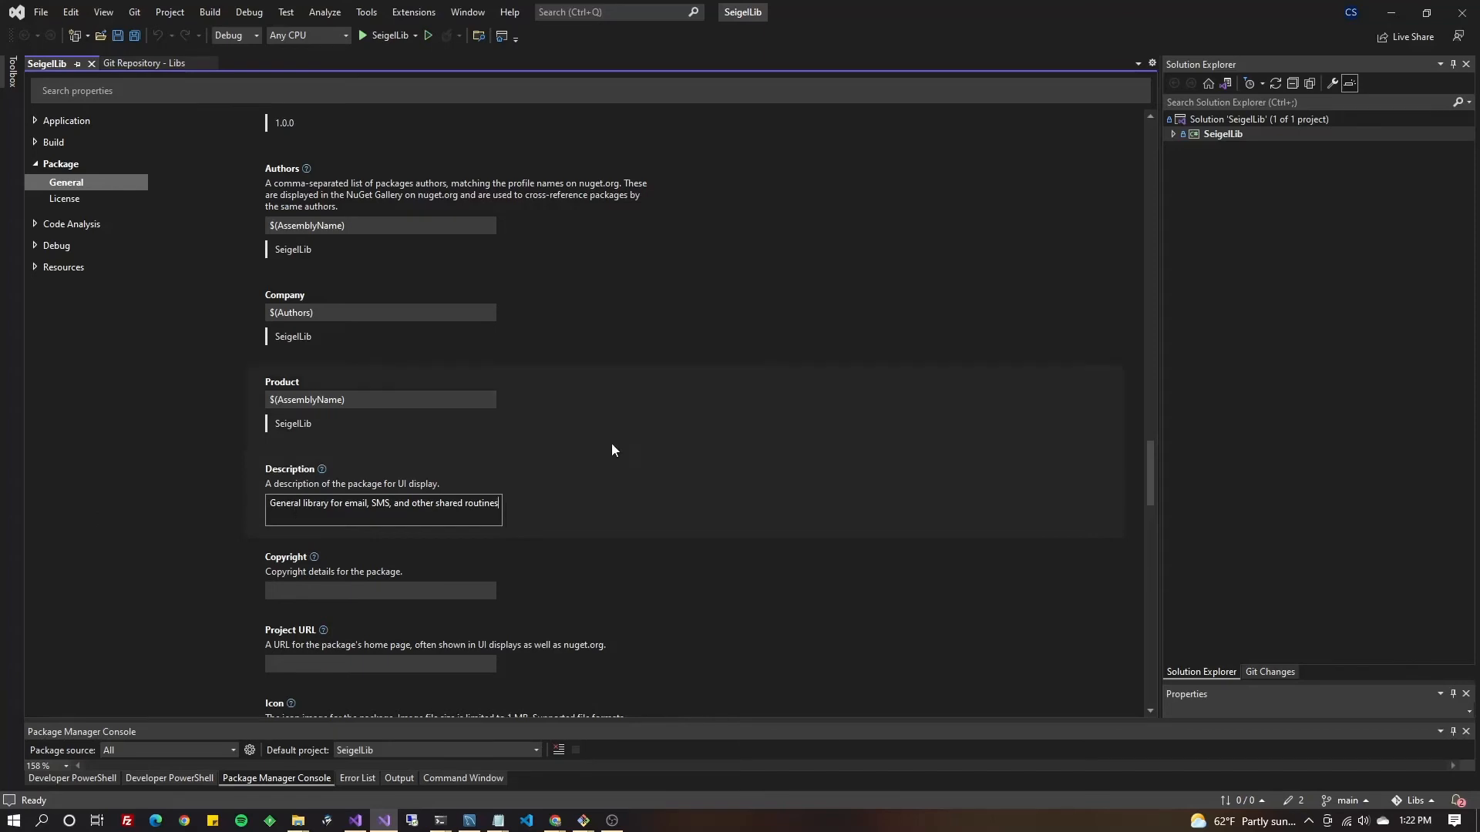
{"action": "mouse_move", "coordinate": [40, 10]}
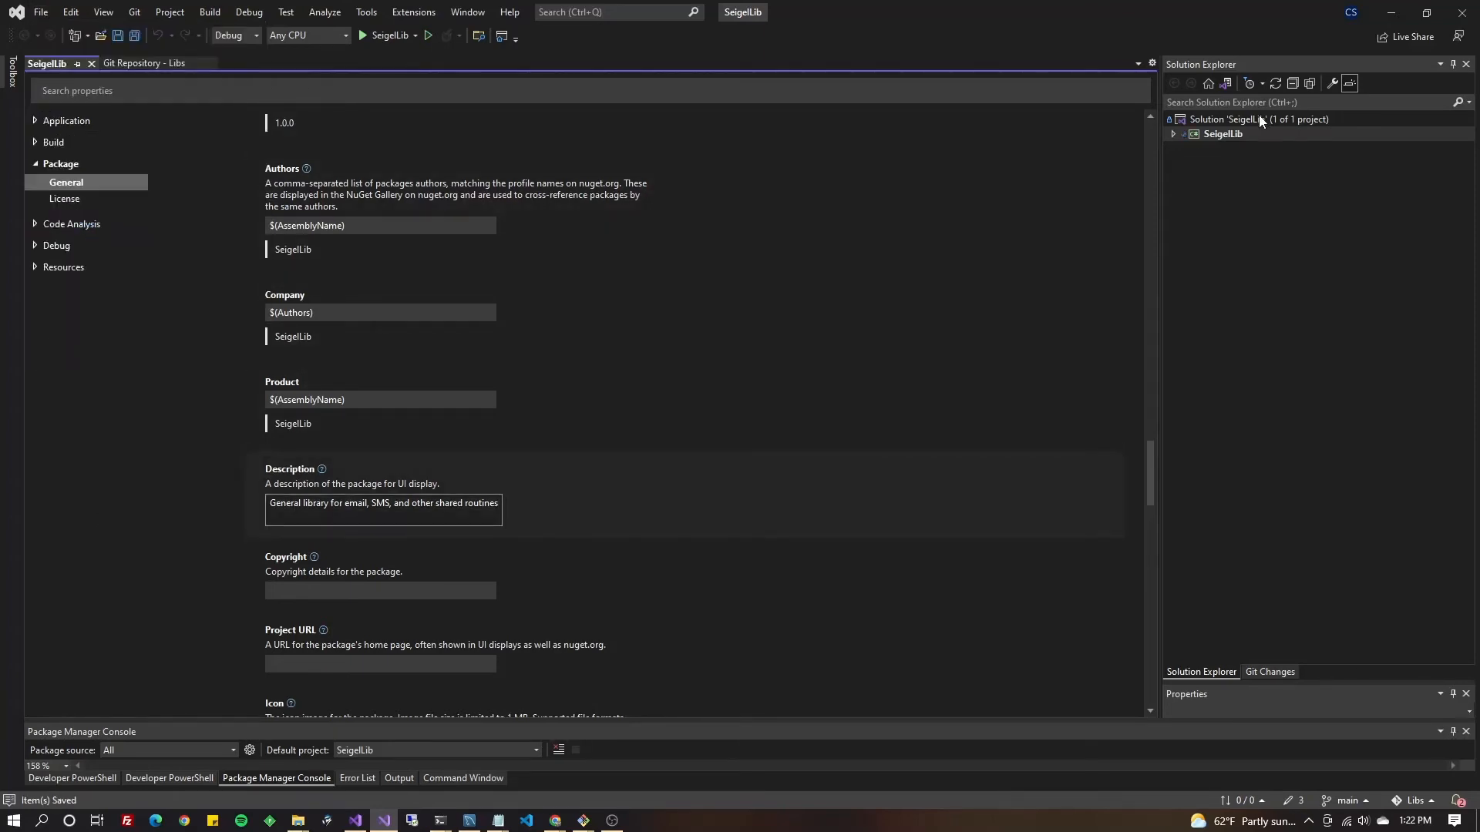
{"action": "left_click", "coordinate": [1260, 119]}
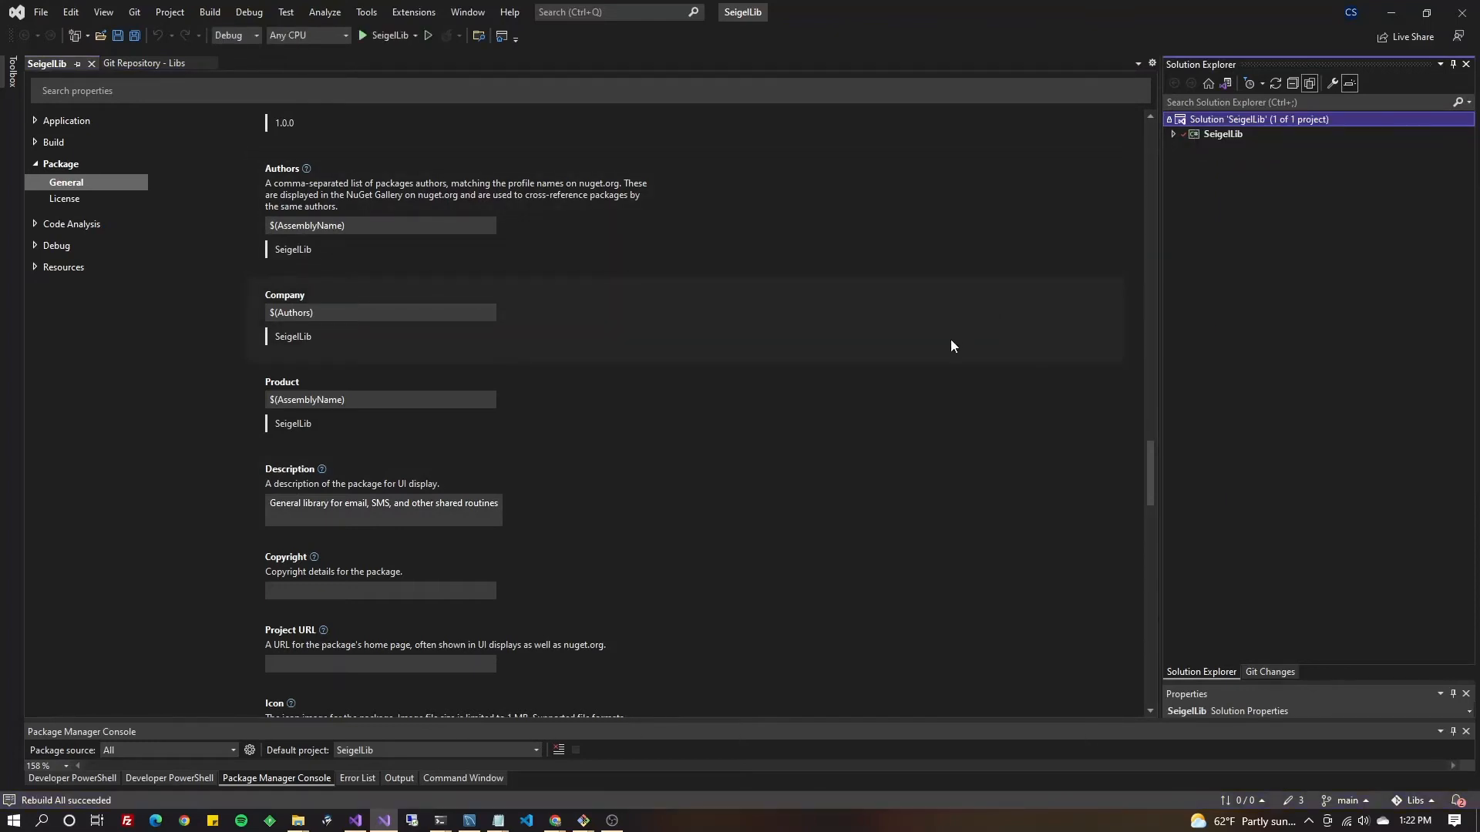
{"action": "mouse_move", "coordinate": [1082, 286]}
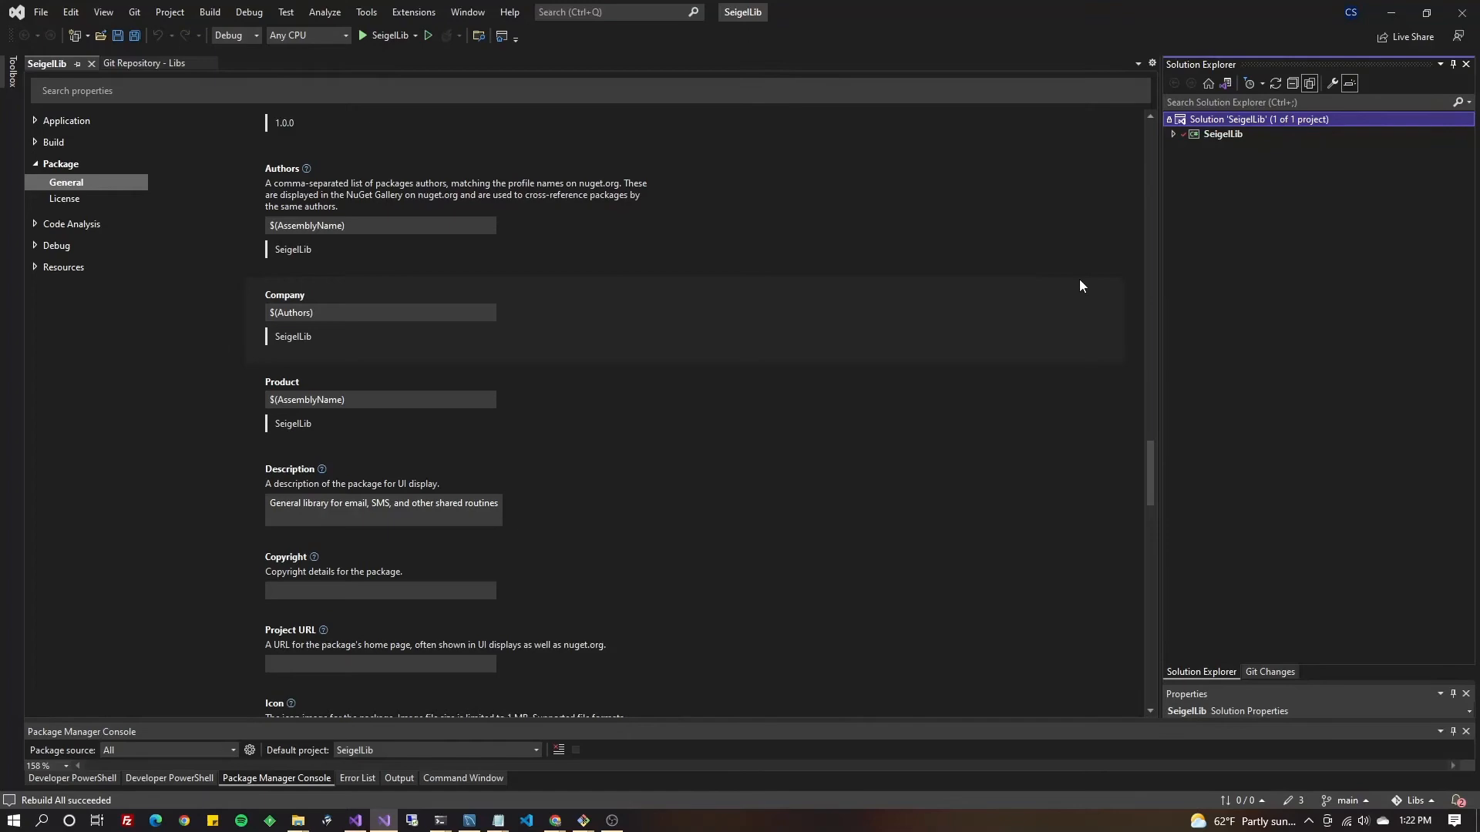
{"action": "mouse_move", "coordinate": [197, 105]}
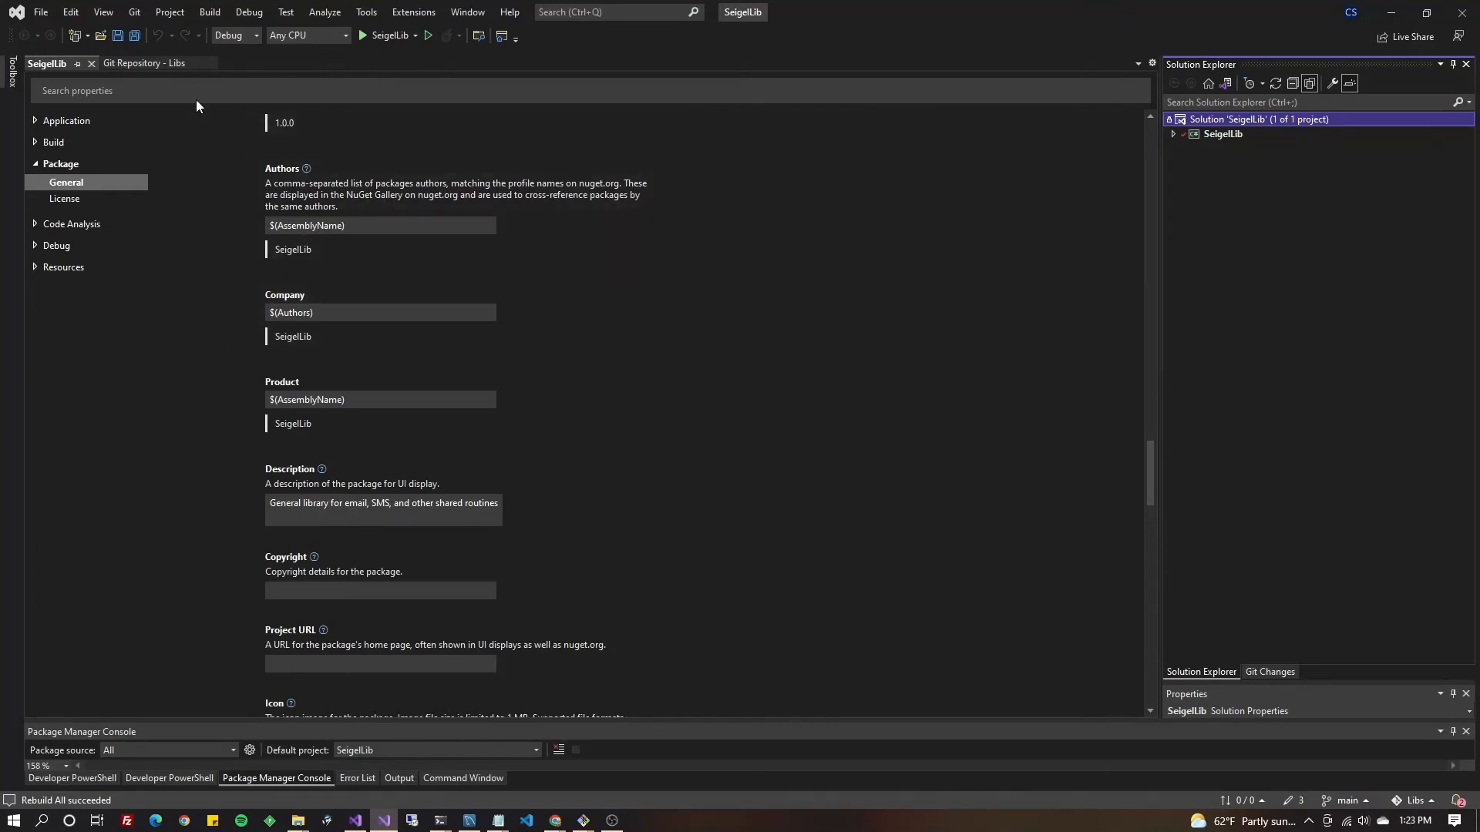
- Locate SeigelLib.1.0.0.nupkg in the project's bin\Debug output and cut it
{"action": "right_click", "coordinate": [48, 63]}
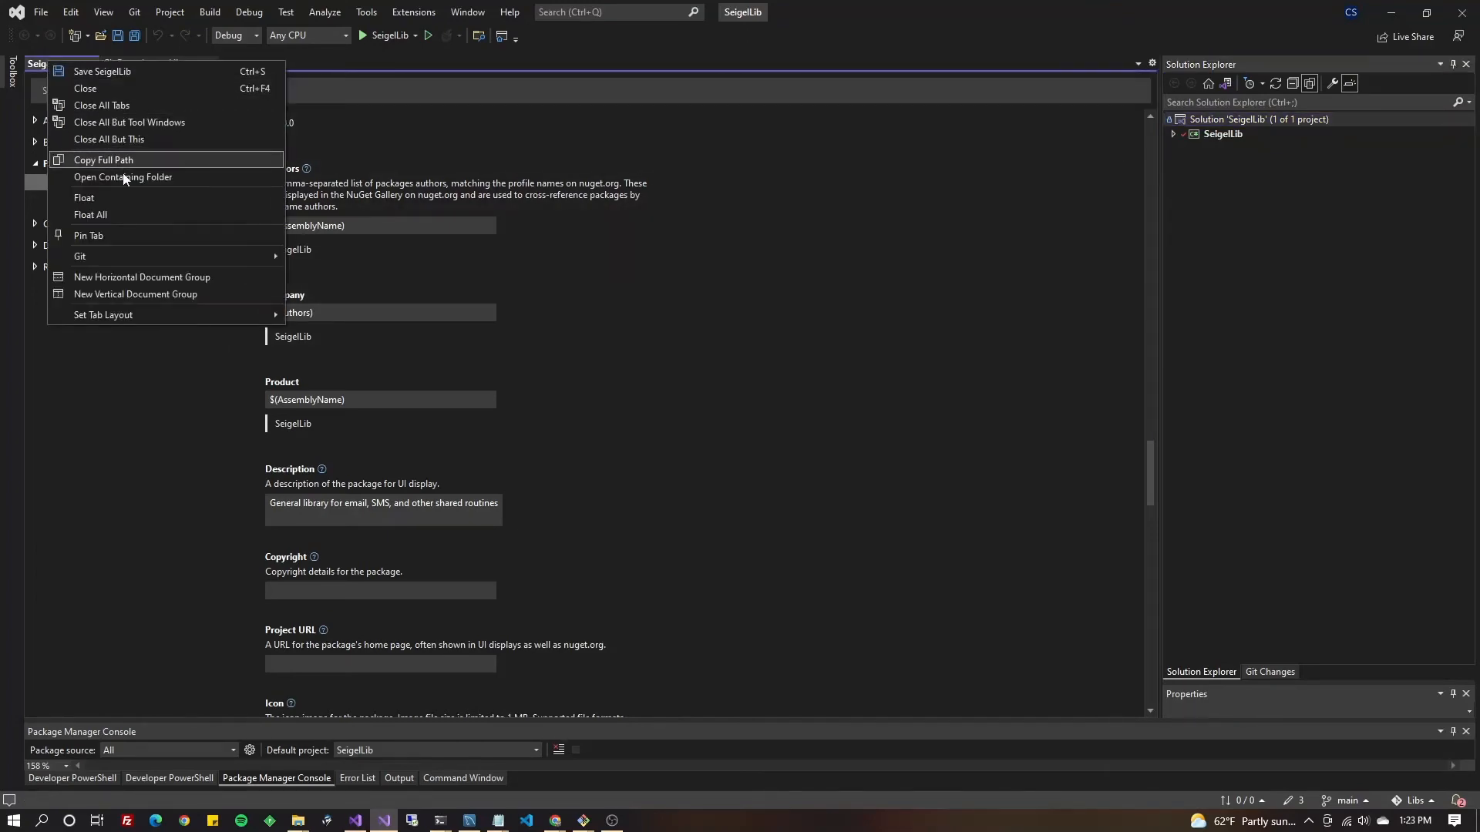
{"action": "left_click", "coordinate": [123, 177]}
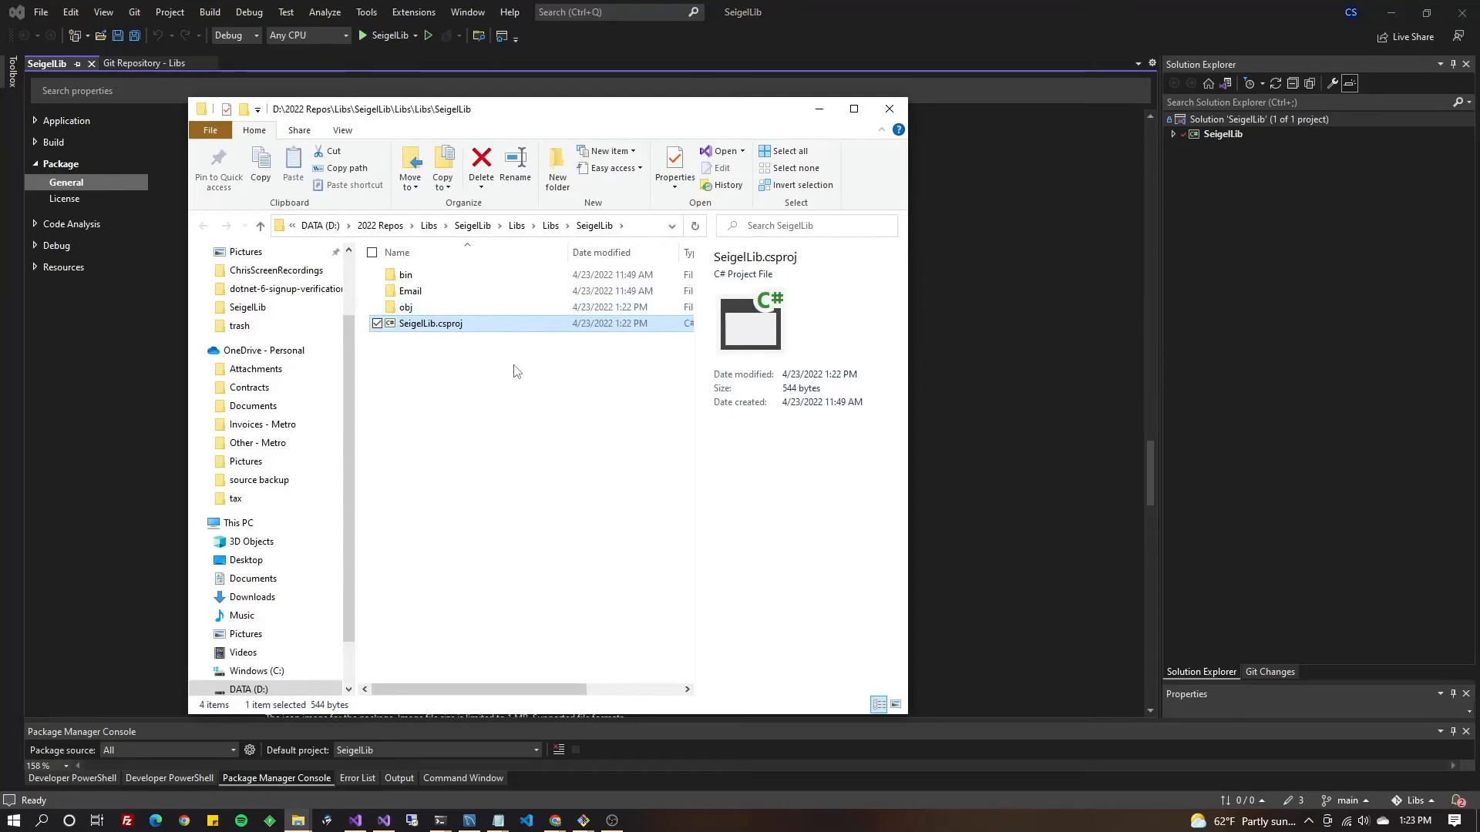
{"action": "mouse_move", "coordinate": [440, 287]}
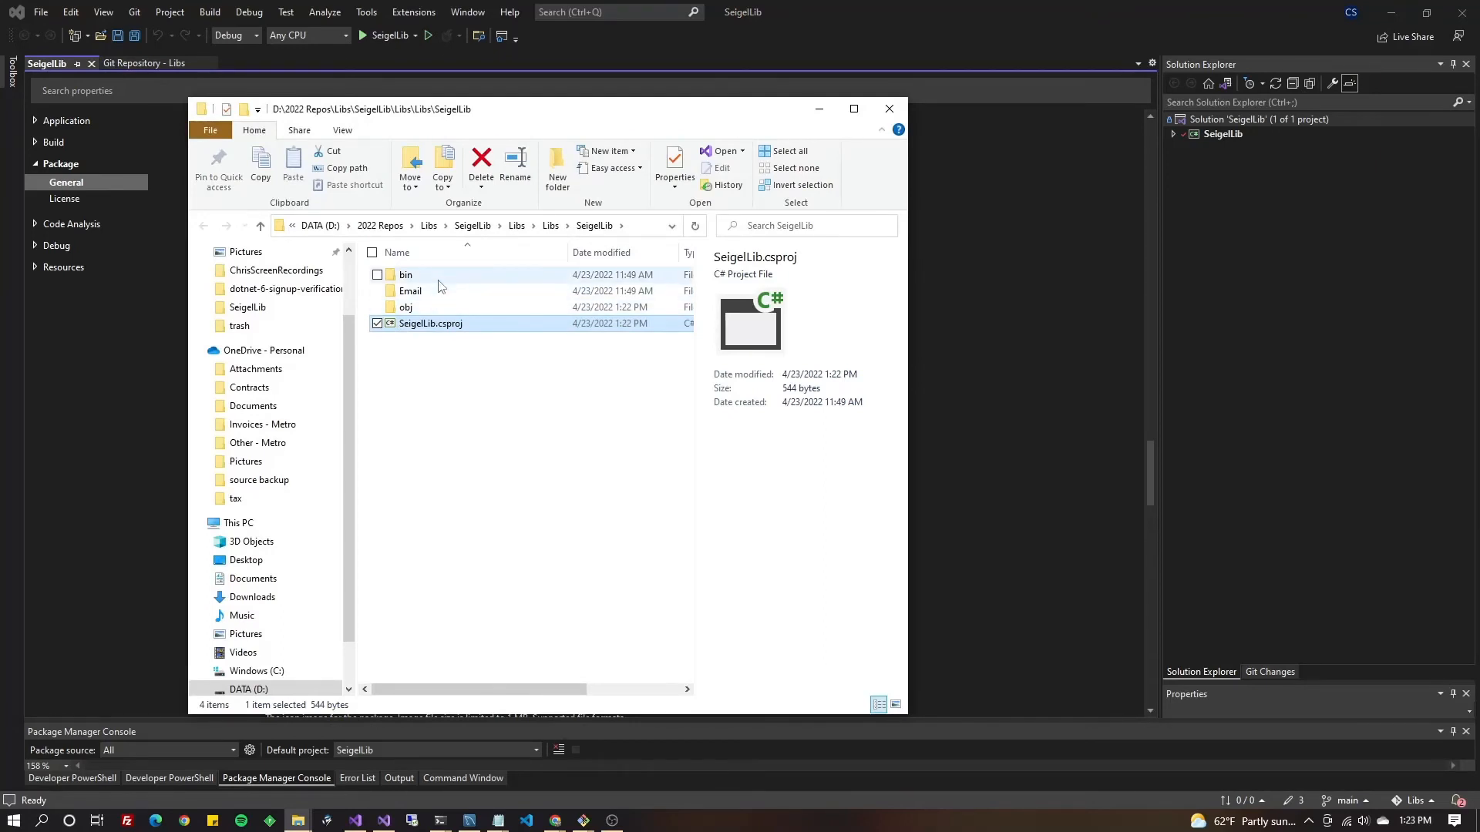
{"action": "double_click", "coordinate": [405, 274]}
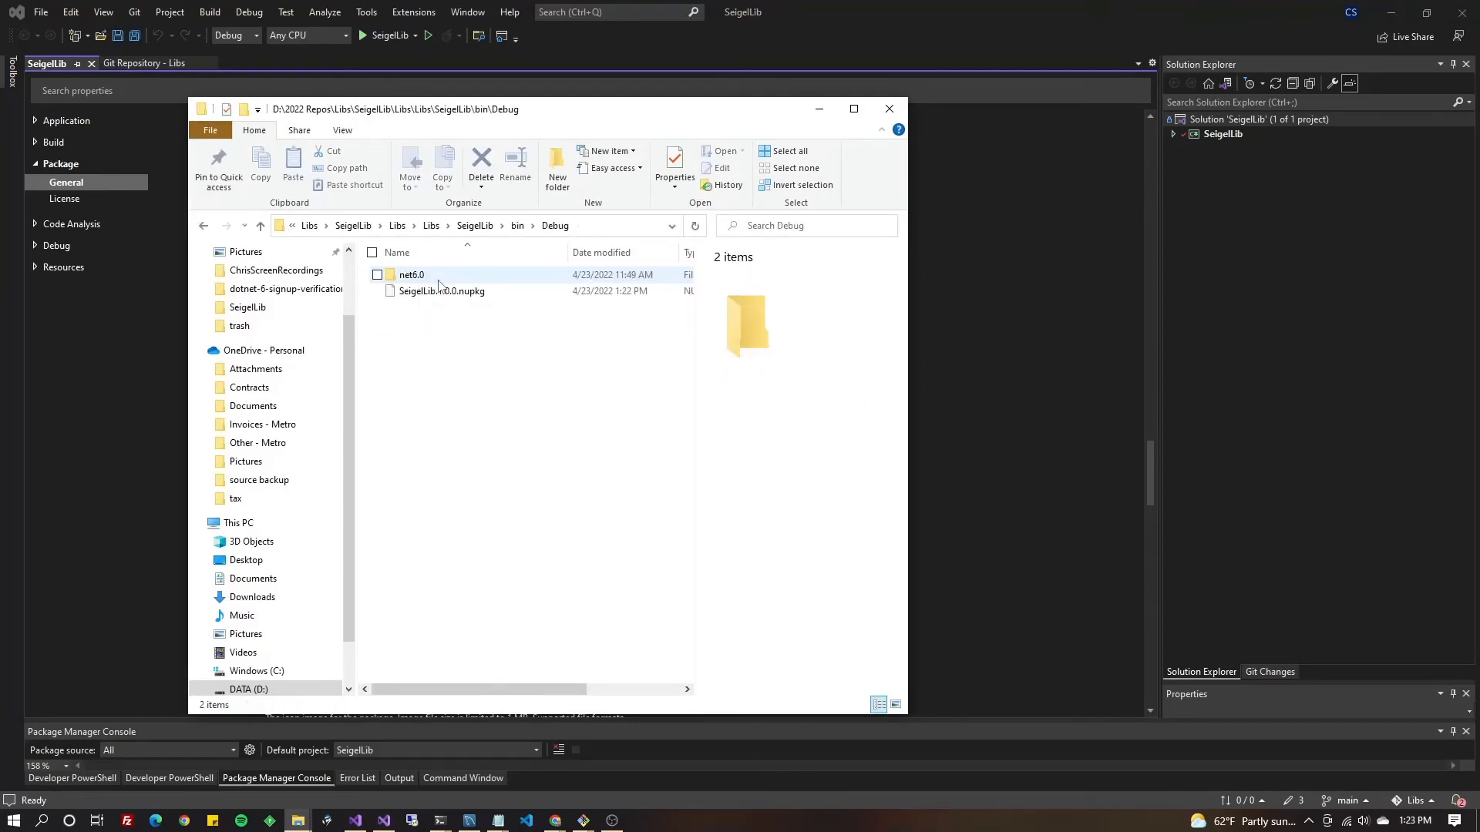
{"action": "mouse_move", "coordinate": [443, 291]}
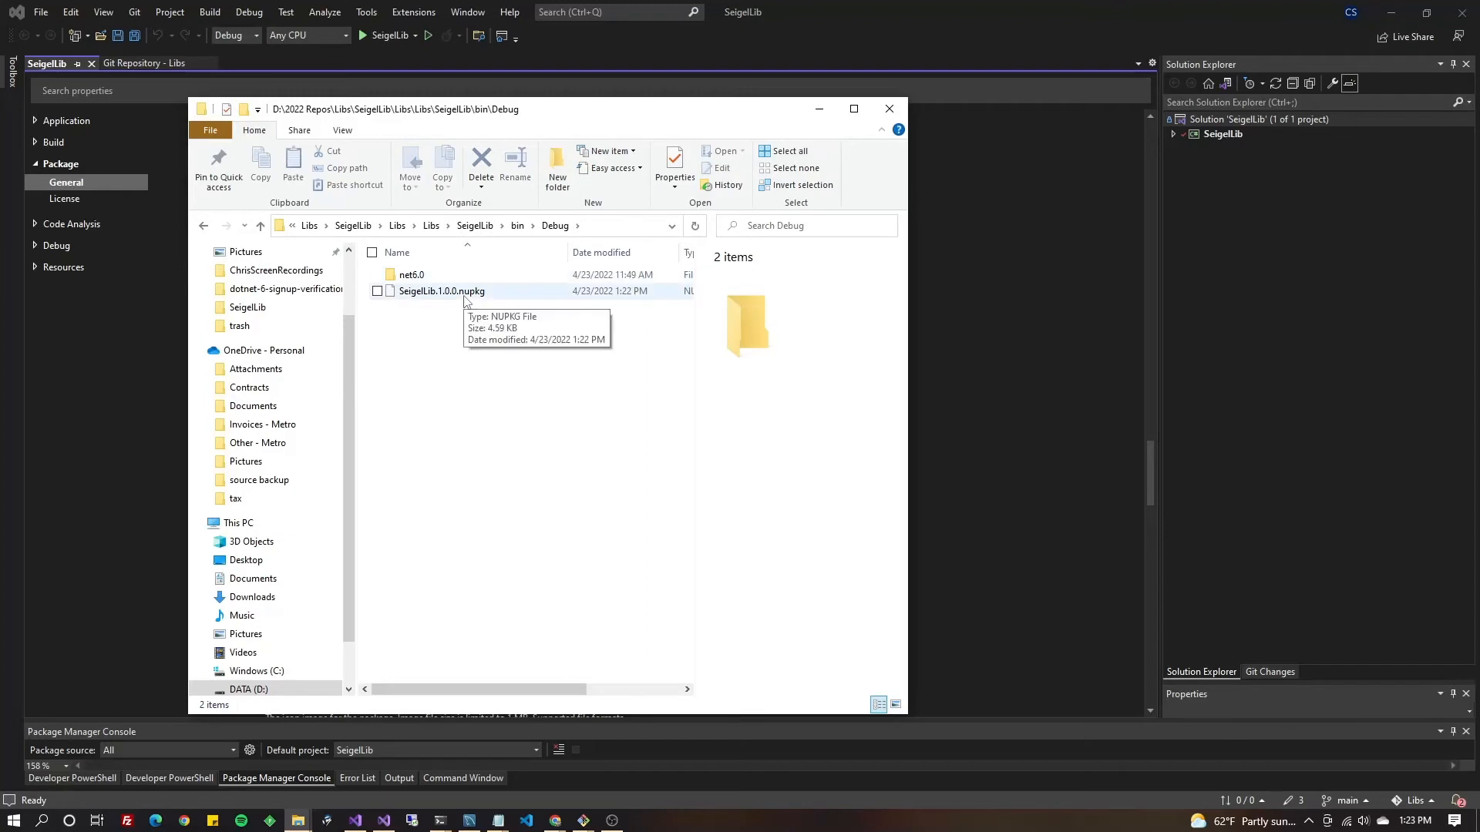
{"action": "left_click", "coordinate": [440, 291]}
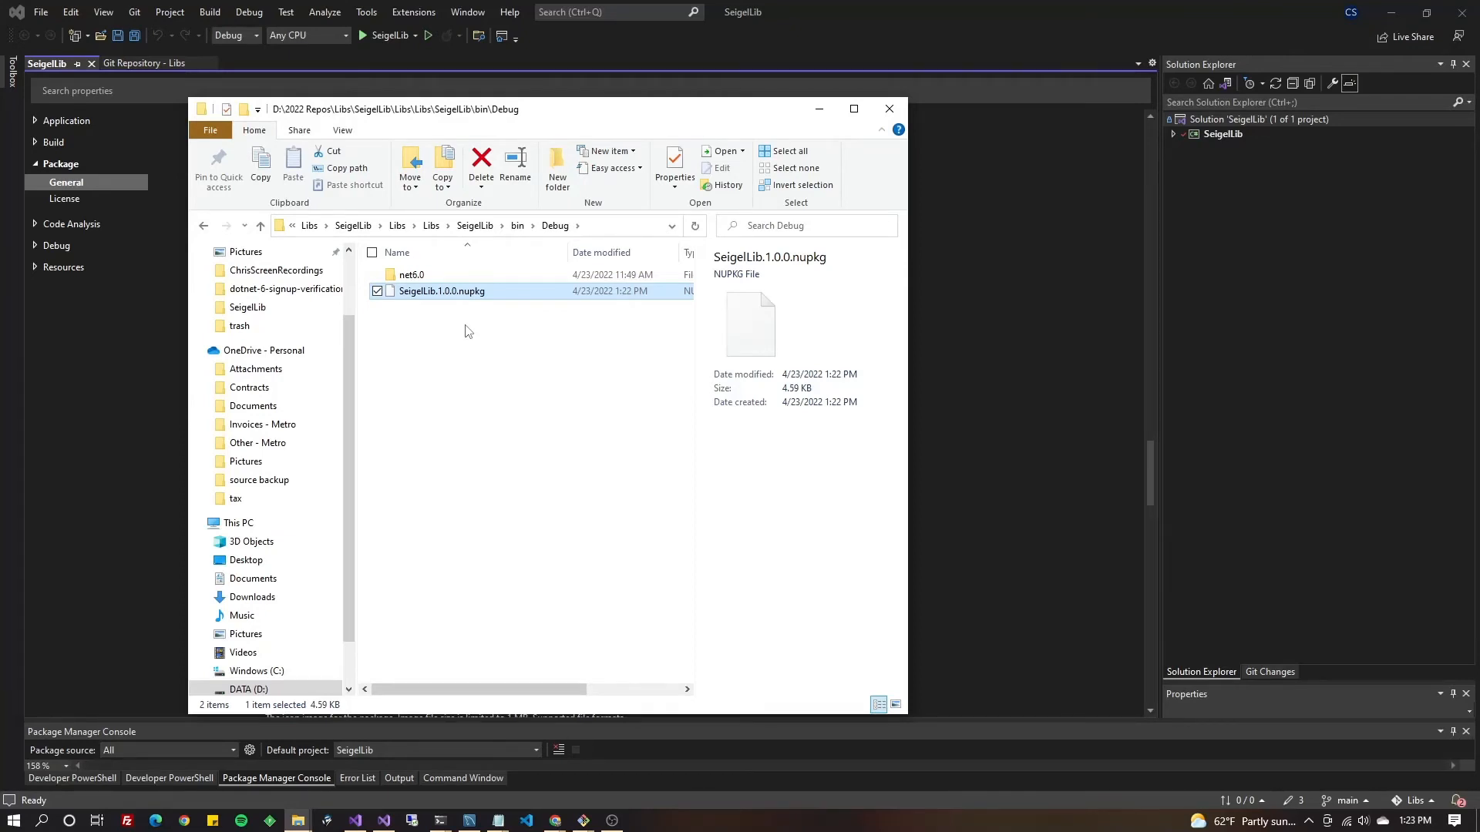
{"action": "left_click", "coordinate": [852, 108]}
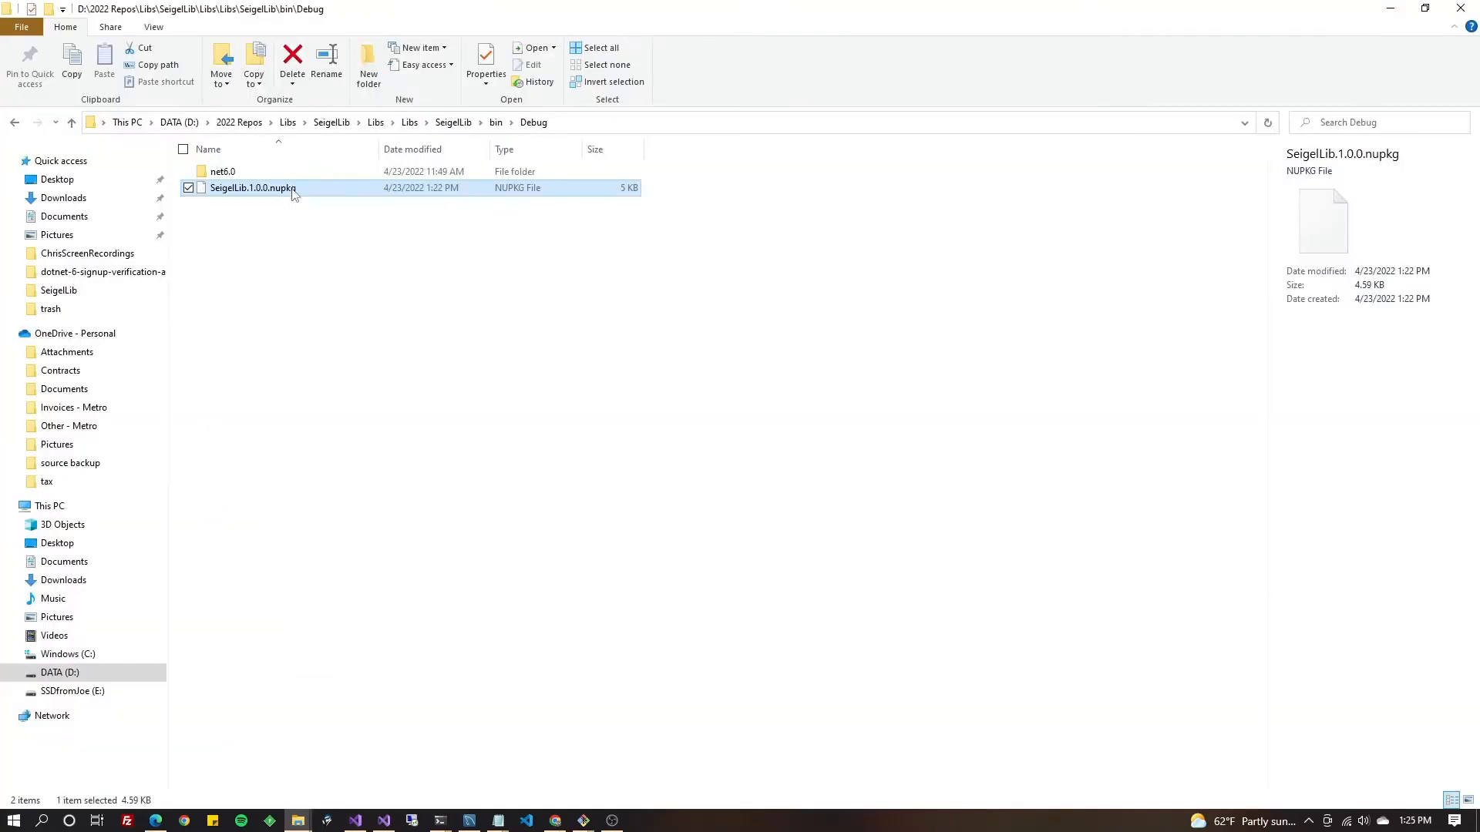
{"action": "right_click", "coordinate": [250, 188]}
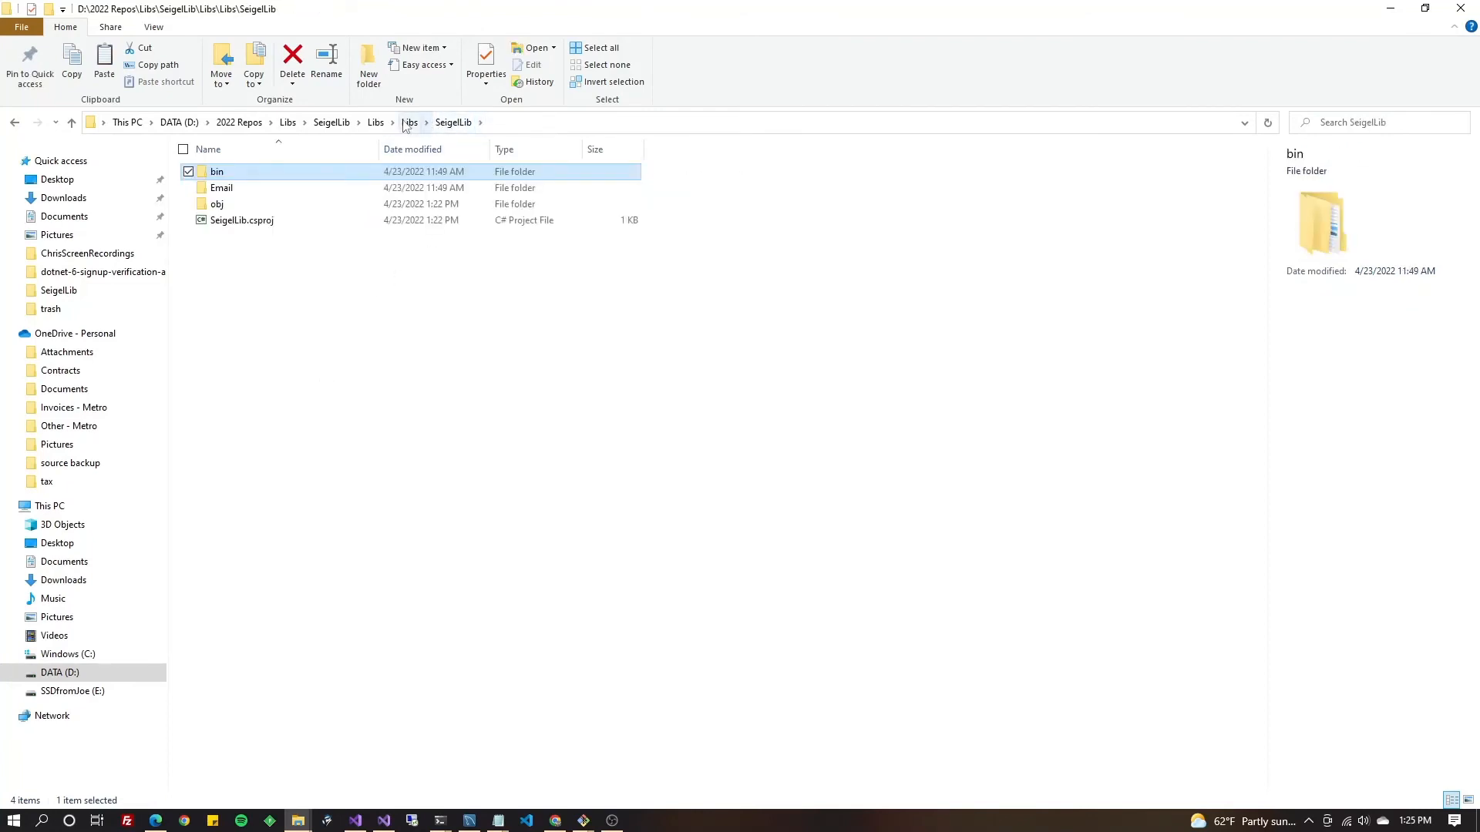
{"action": "mouse_move", "coordinate": [453, 122]}
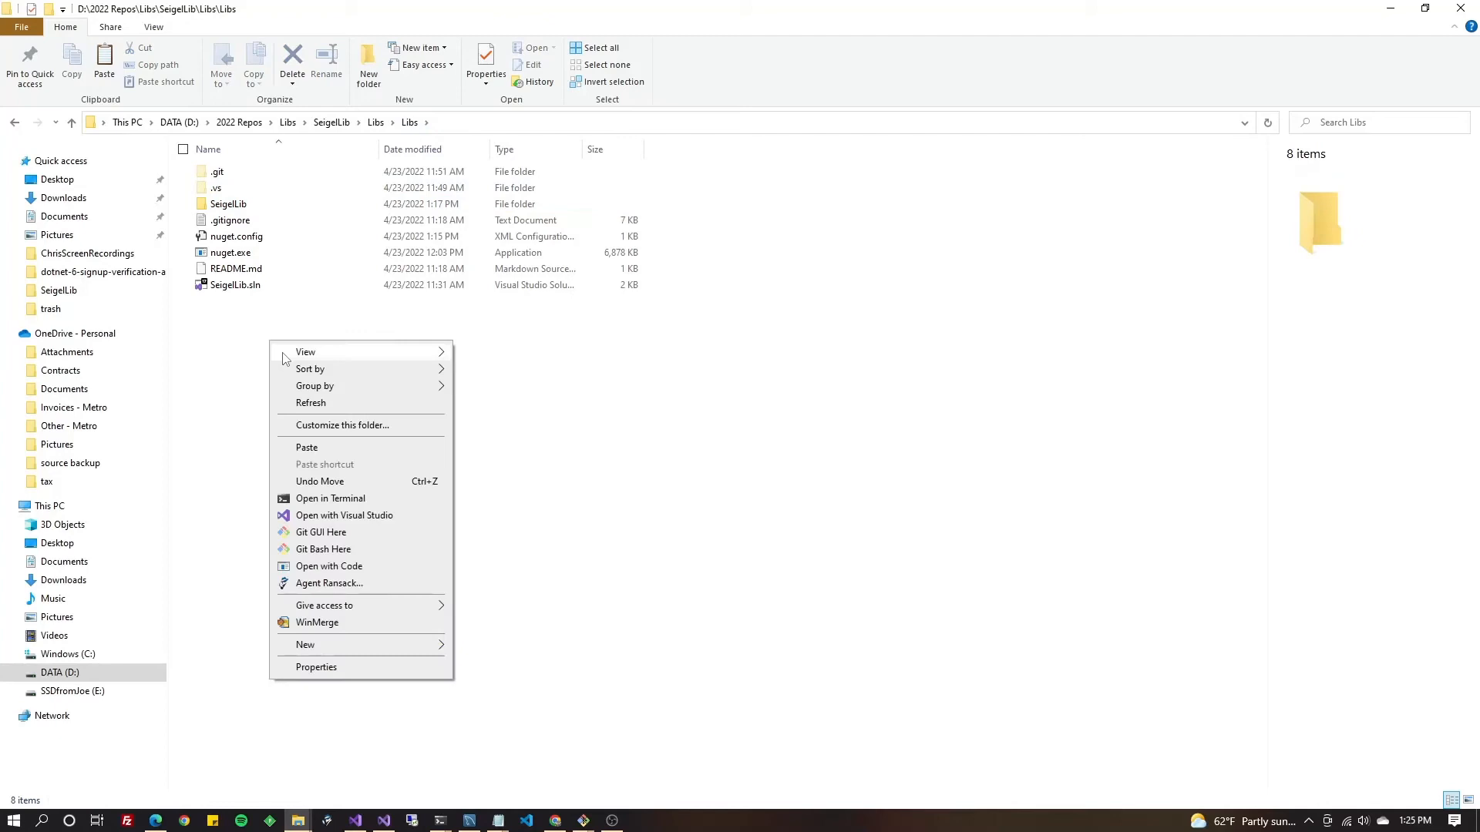
- Paste the .nupkg into the Libs folder, open a terminal there, and copy the nuget push command
{"action": "left_click", "coordinate": [305, 447]}
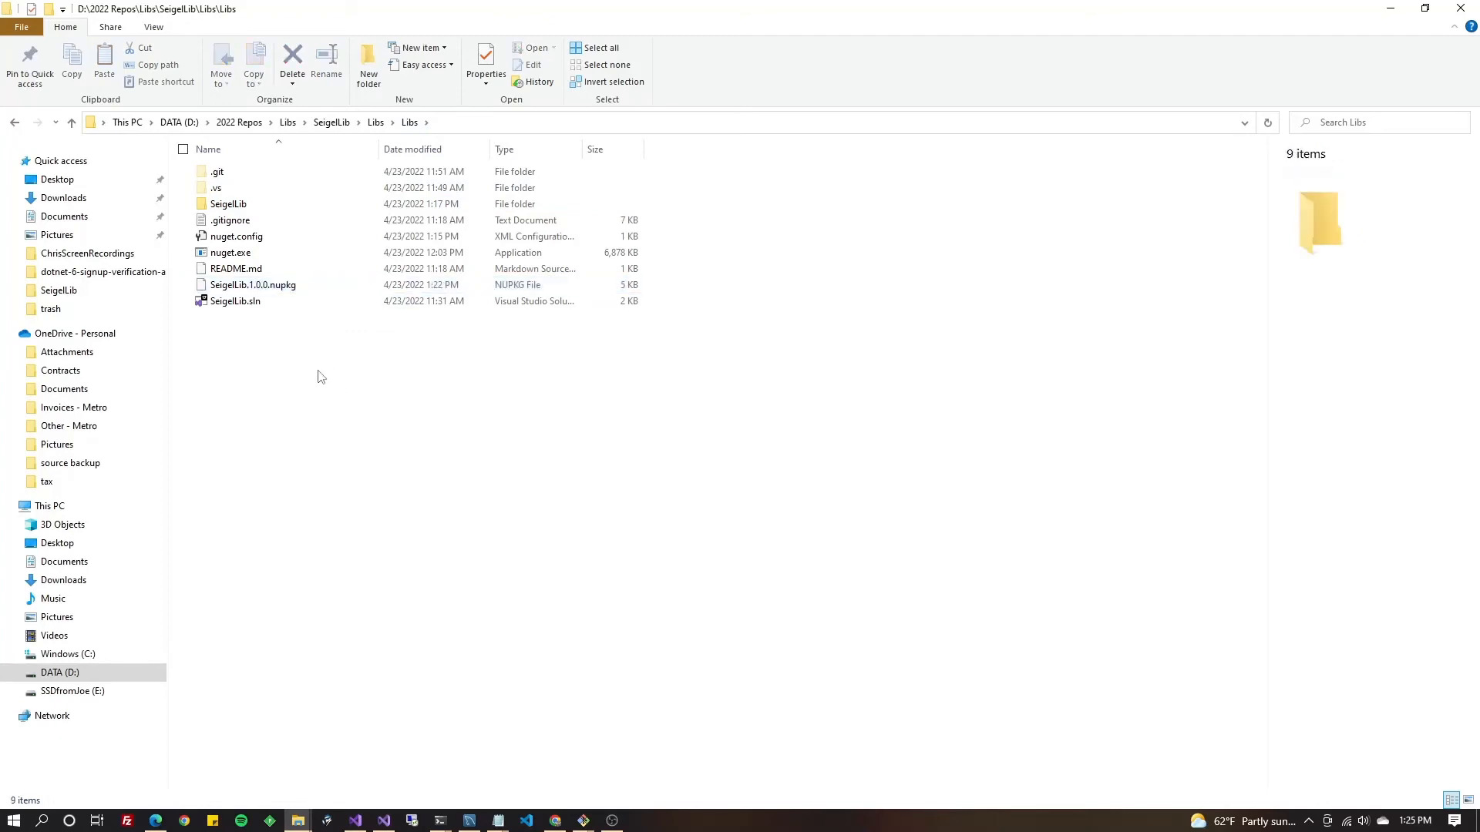
{"action": "right_click", "coordinate": [320, 376]}
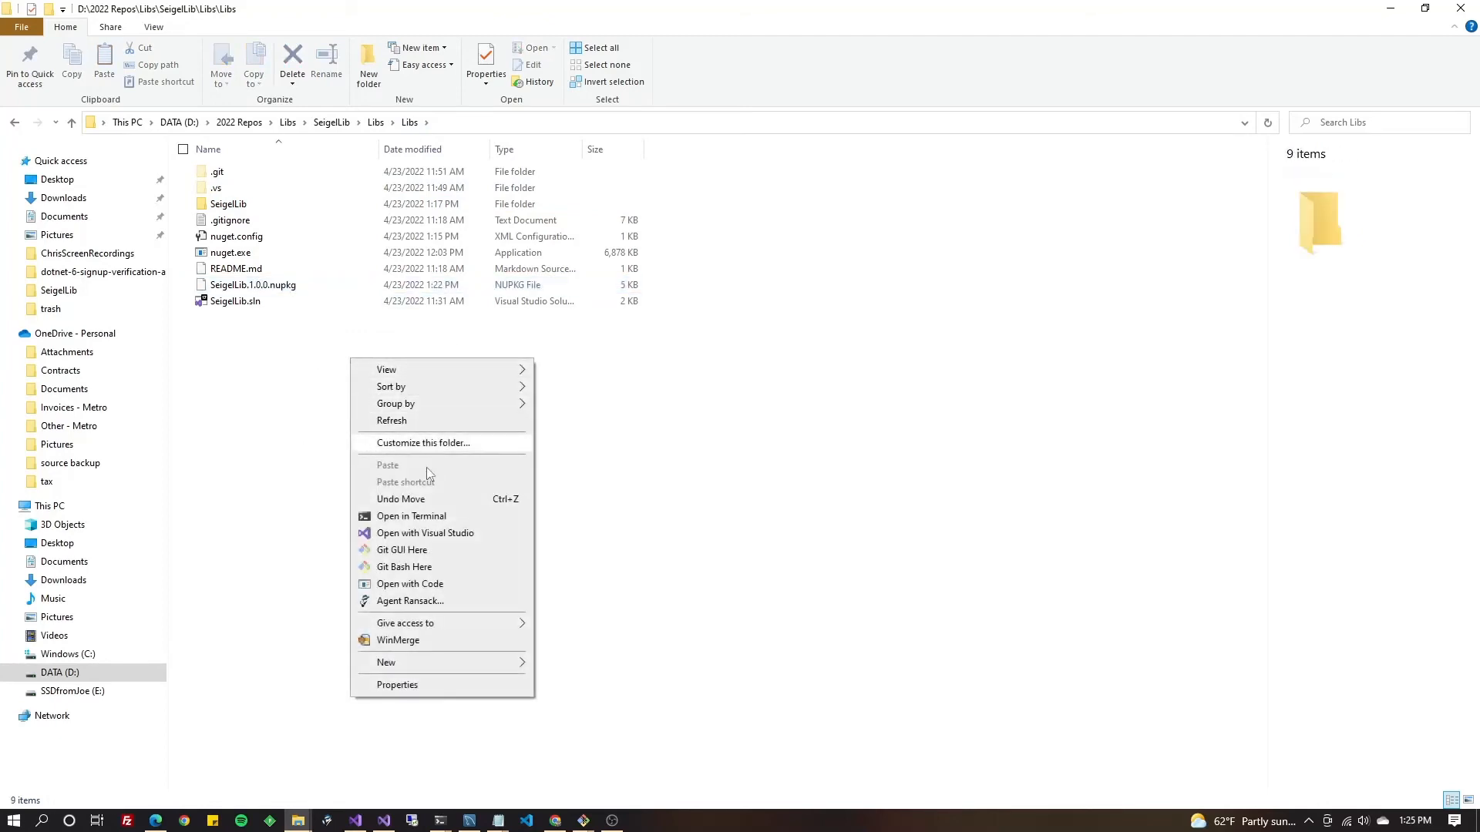
{"action": "left_click", "coordinate": [410, 515]}
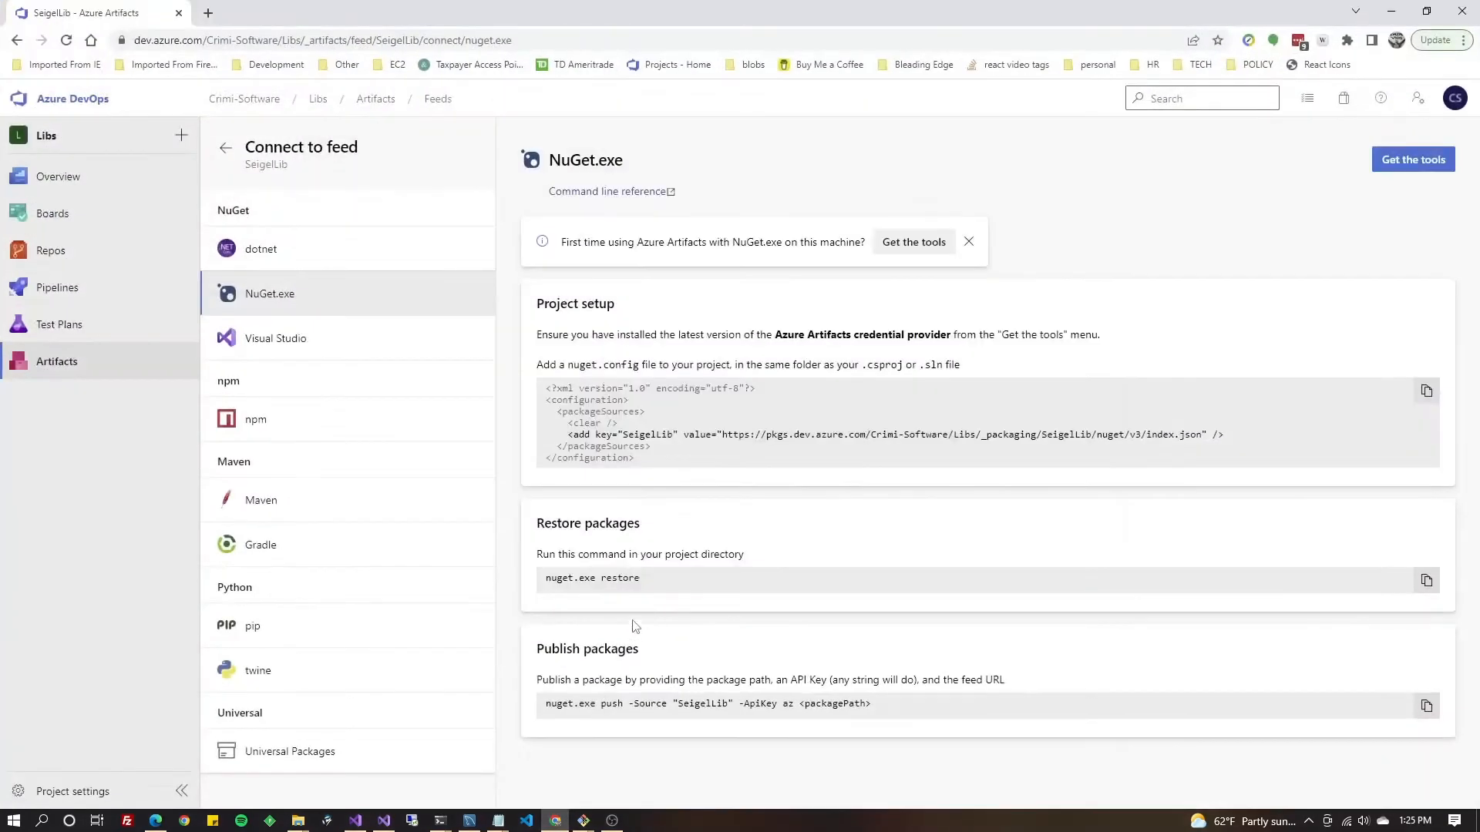
{"action": "double_click", "coordinate": [587, 649]}
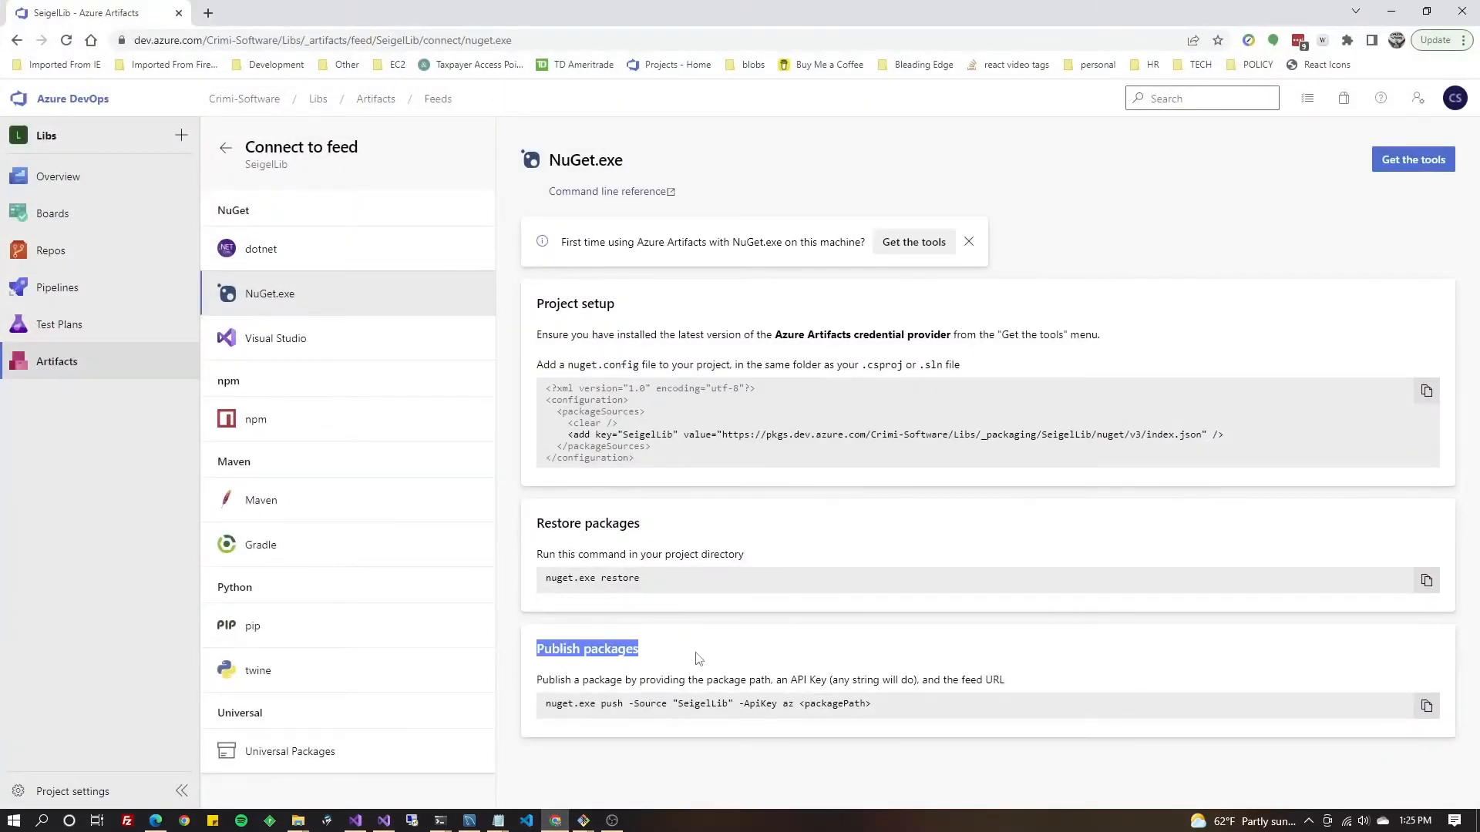
{"action": "mouse_move", "coordinate": [1426, 707]}
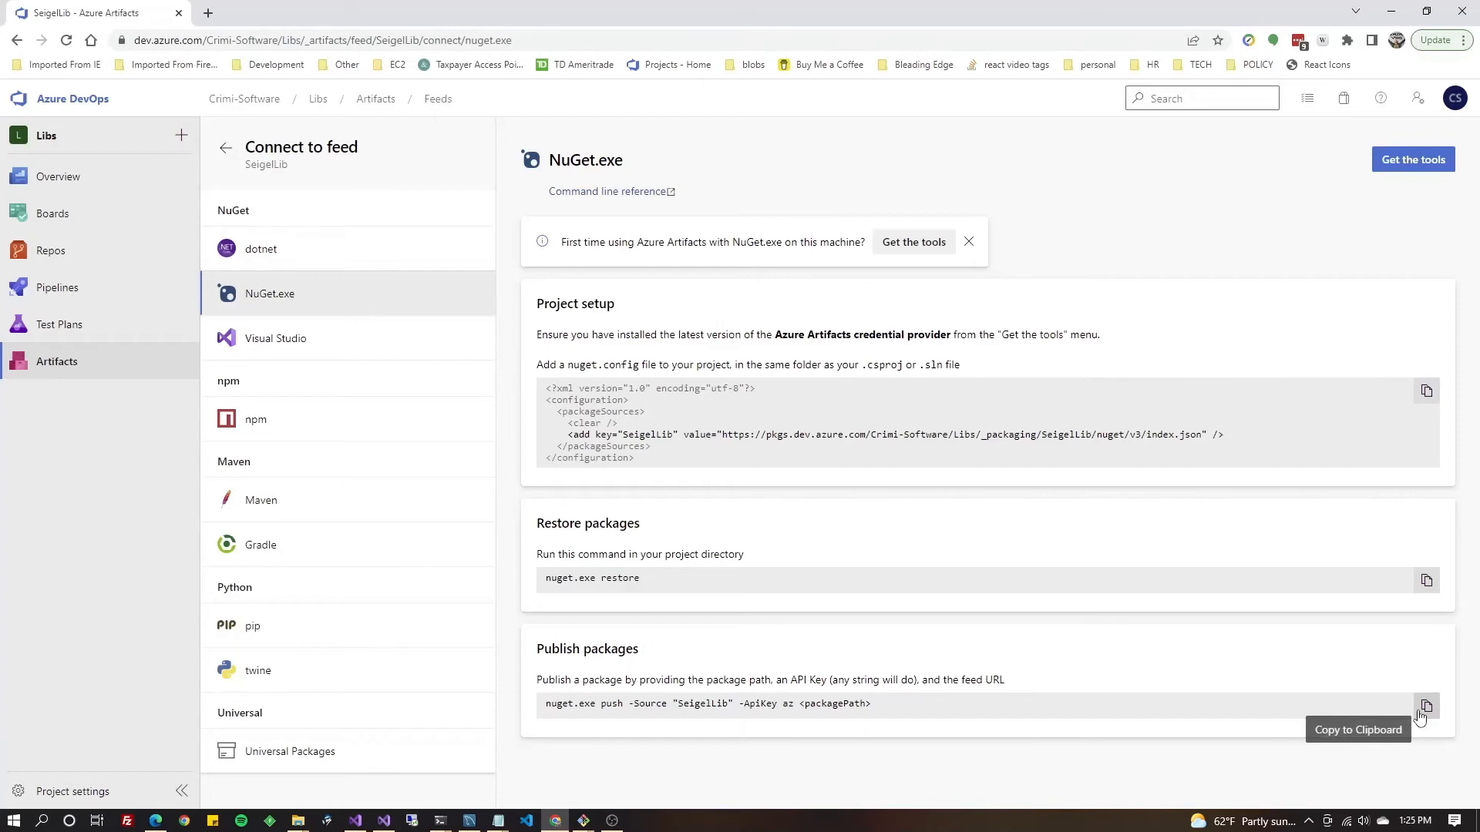
{"action": "left_click", "coordinate": [439, 819]}
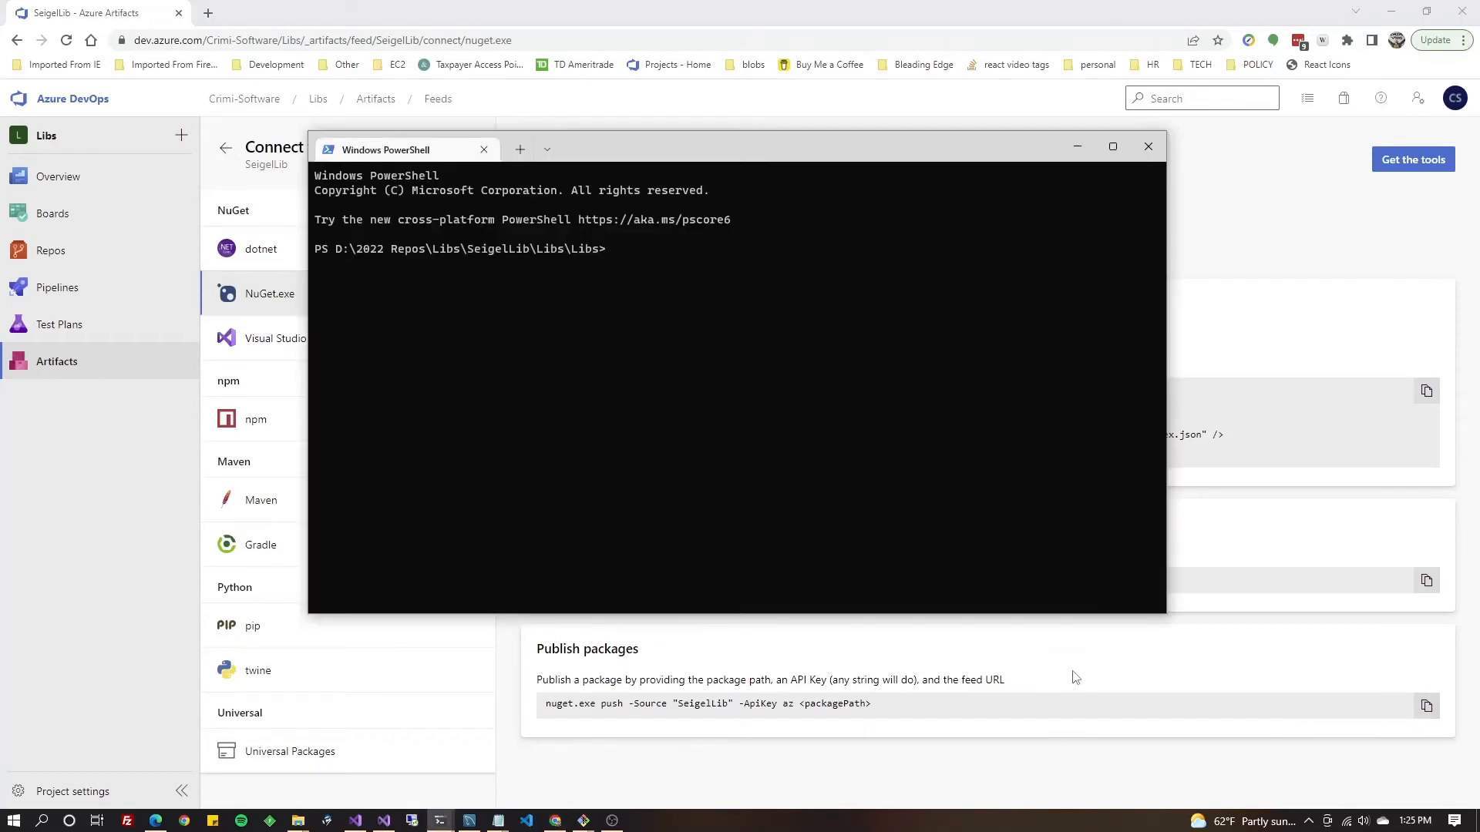
{"action": "type", "text": "nuget.exe push -Source \"SeigelLib\" -ApiKey az <packagePath>"}
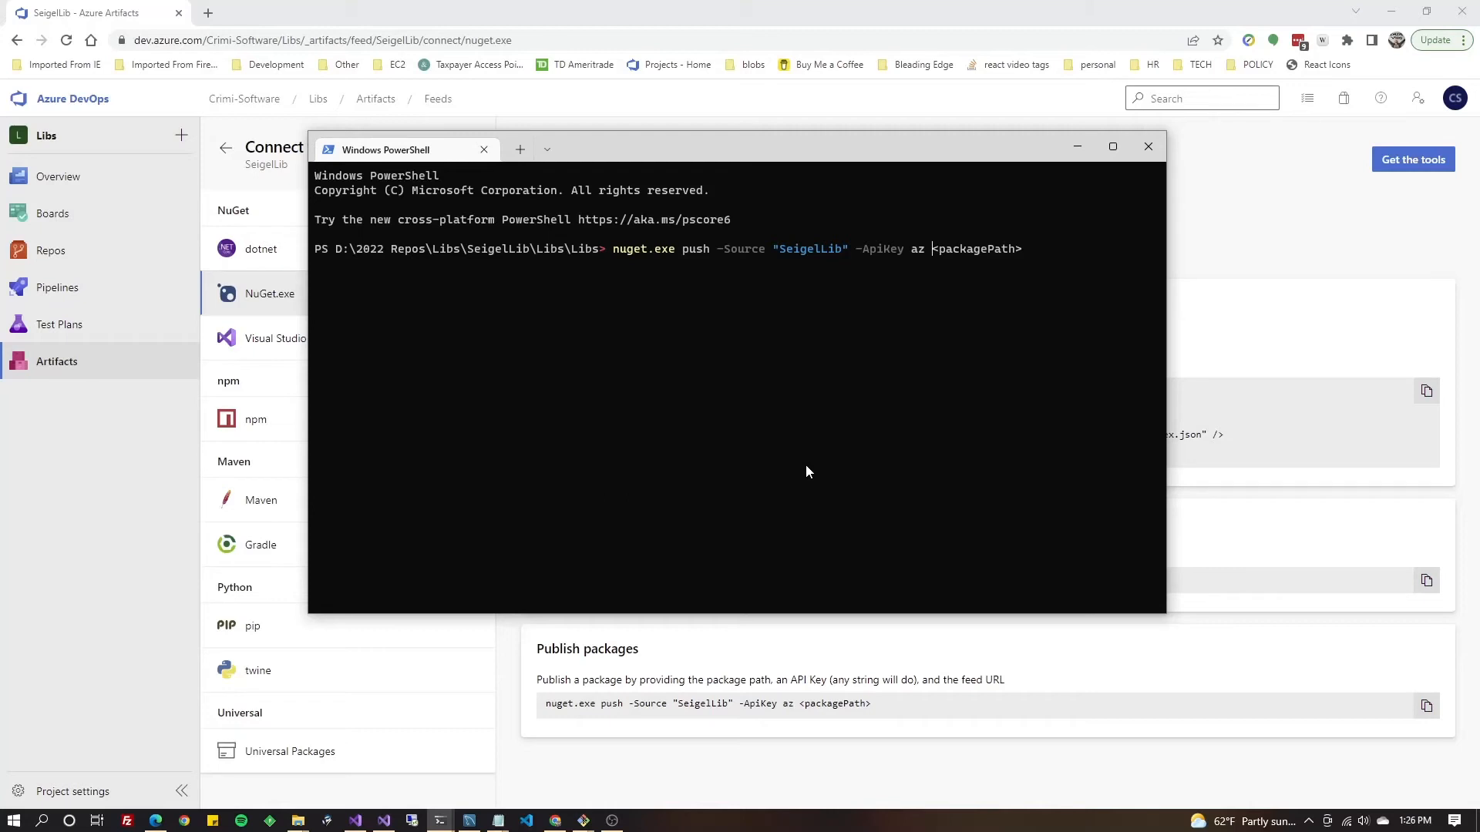
{"action": "double_click", "coordinate": [975, 248]}
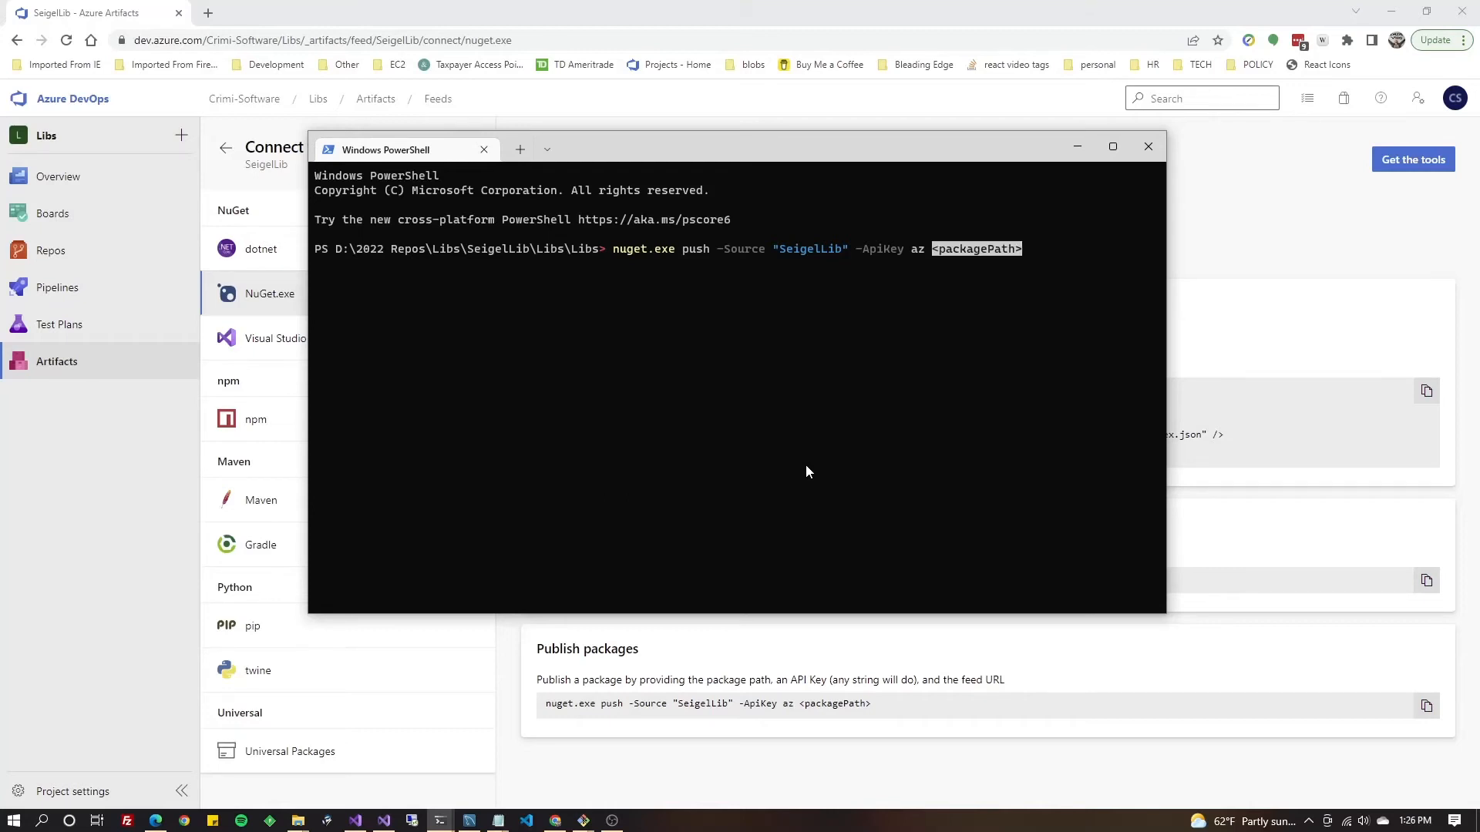
{"action": "key", "text": "Backspace"}
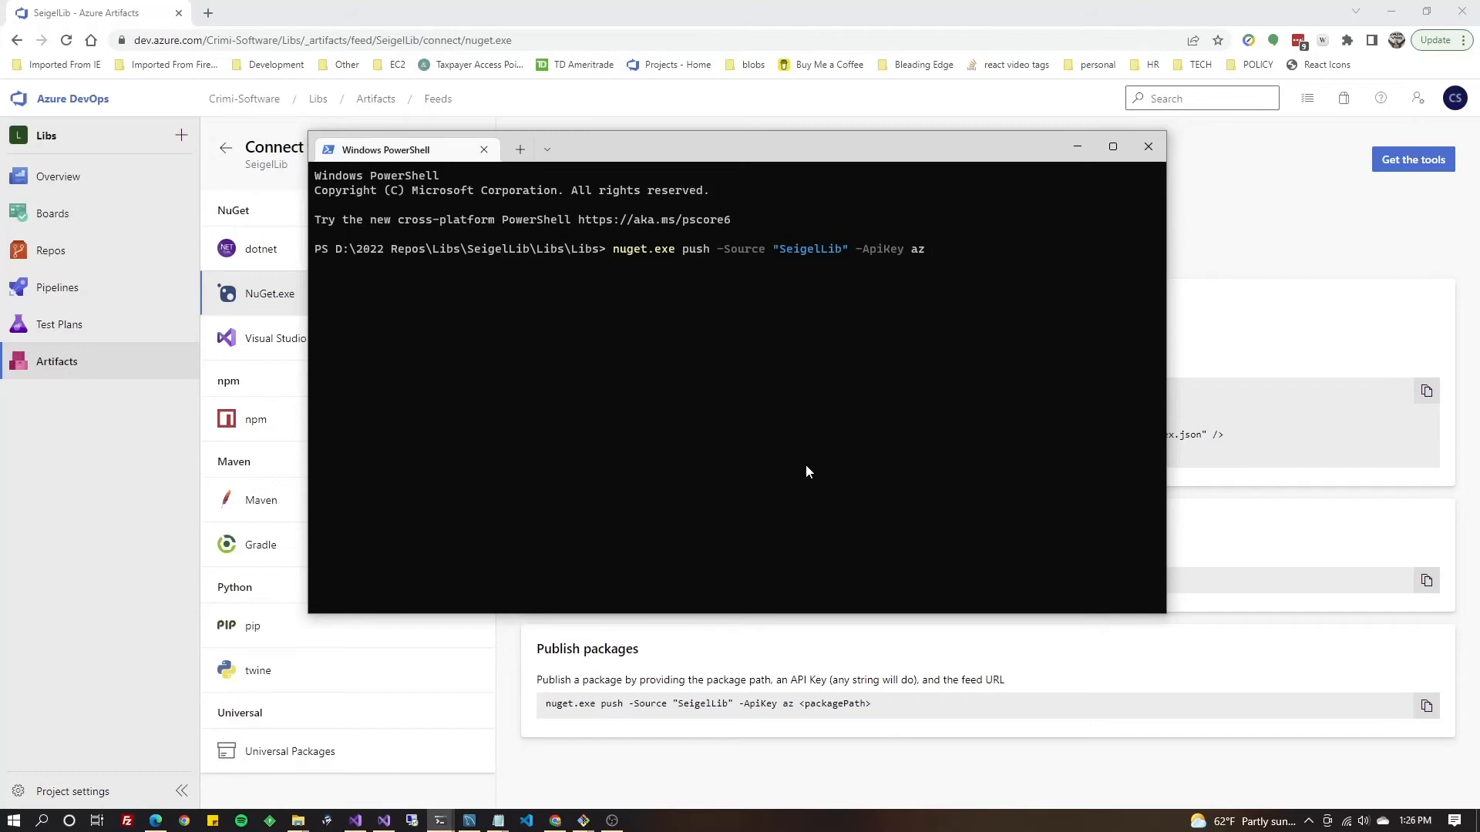
{"action": "type", "text": "./"}
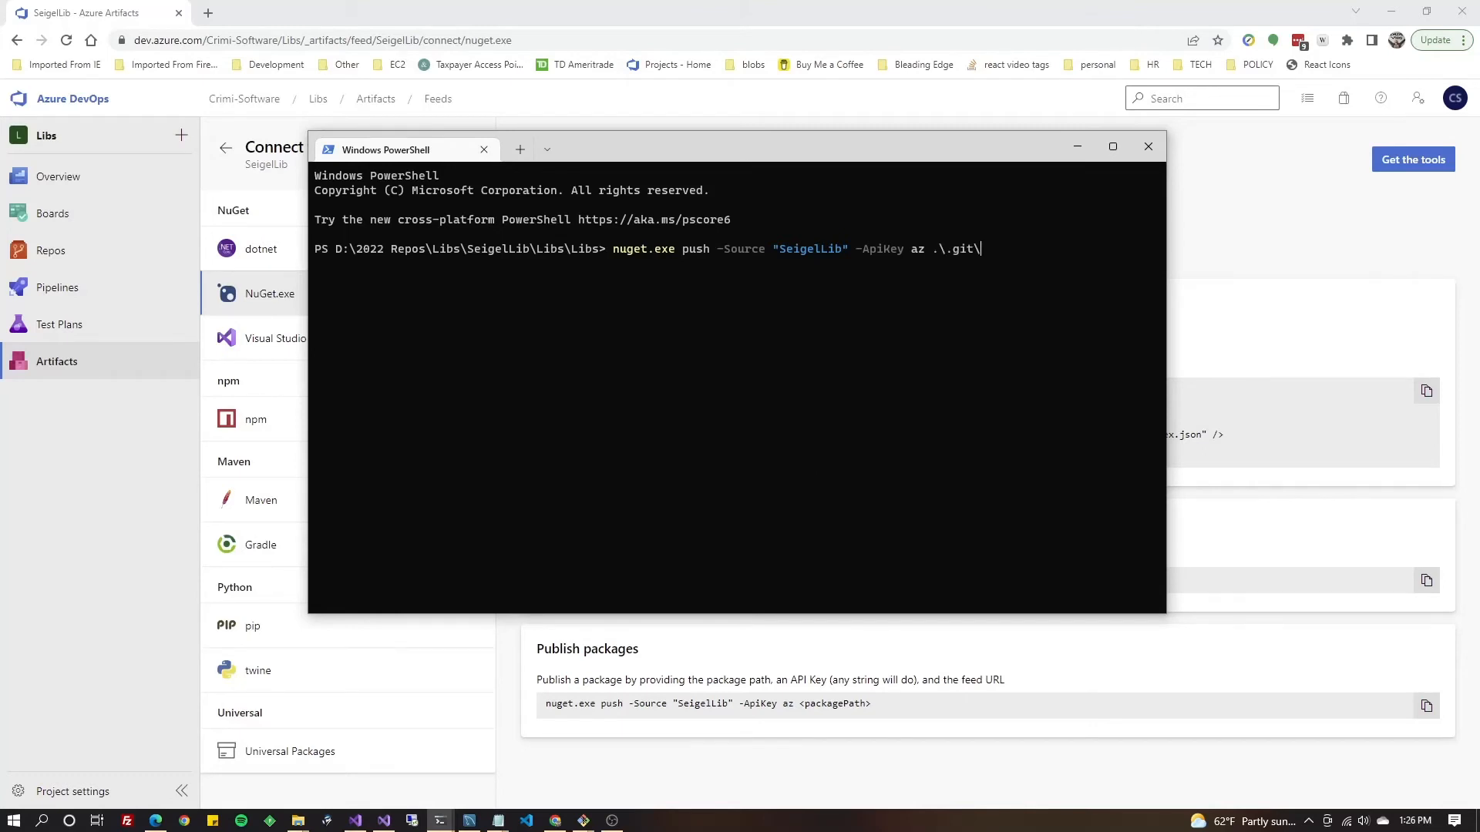
{"action": "type", "text": "nuget.config"}
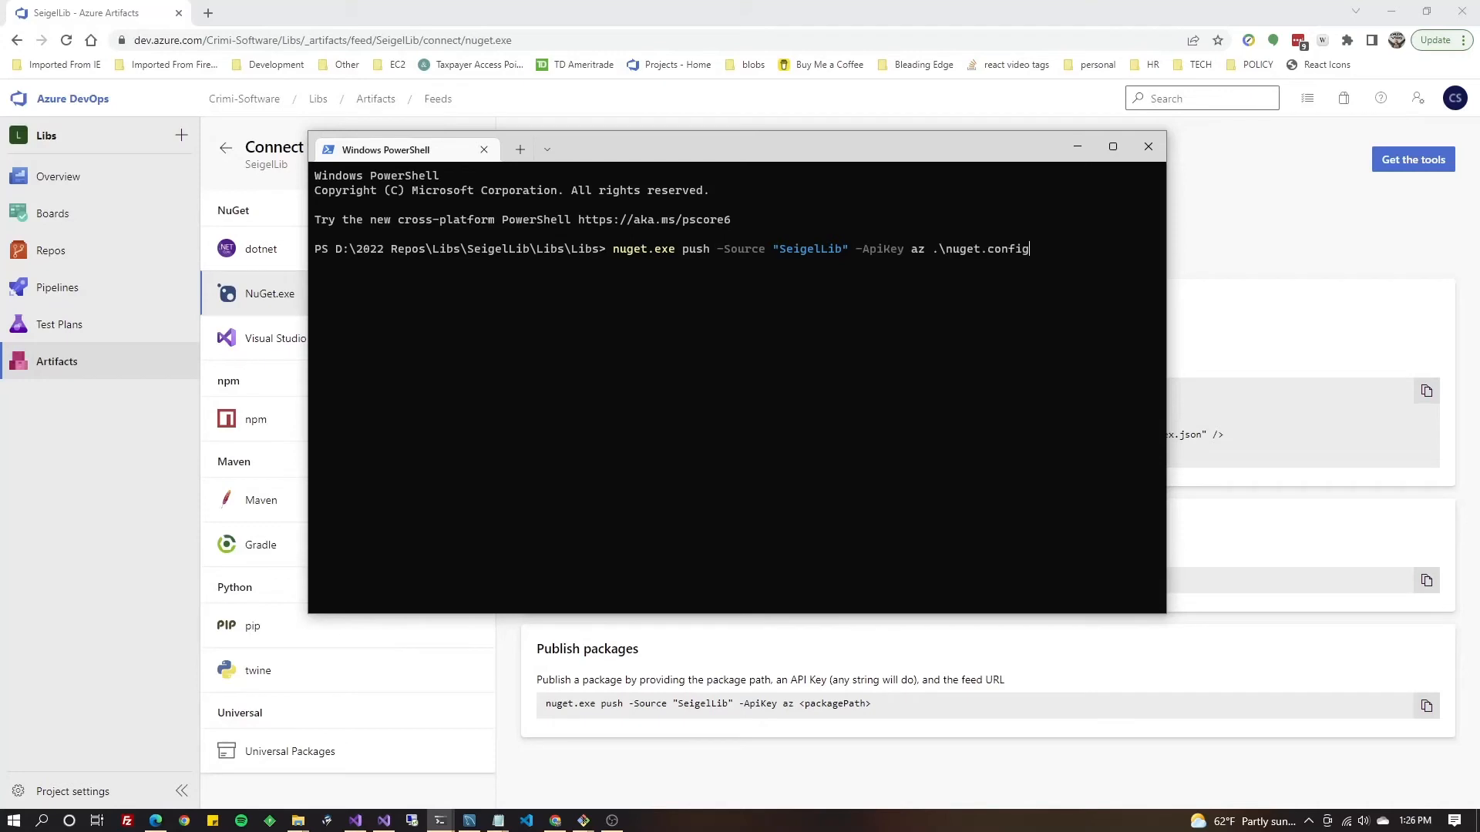
{"action": "type", "text": "\\SeigelLib\\"}
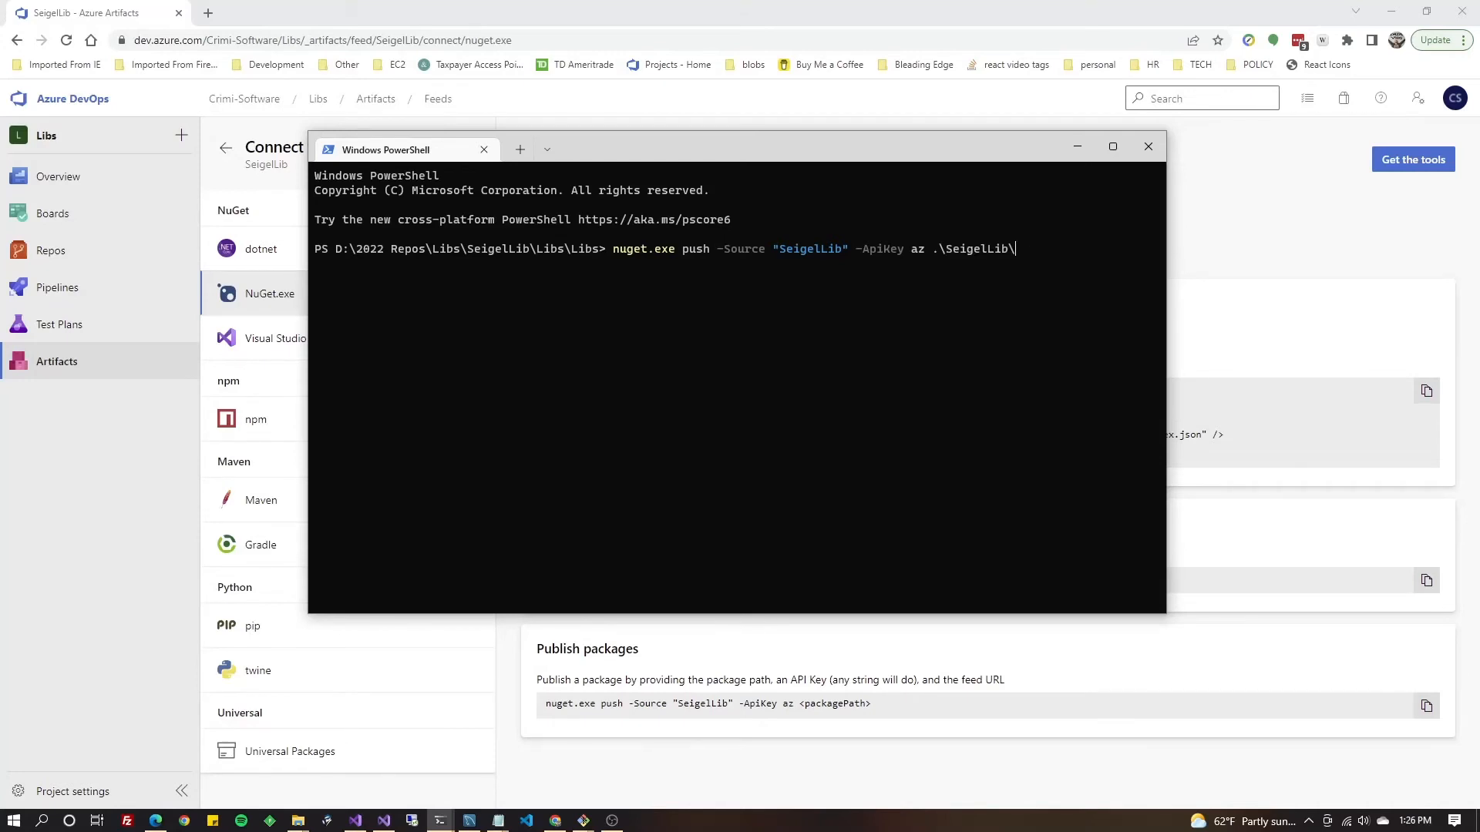
{"action": "type", "text": "1.0.0.nupkg"}
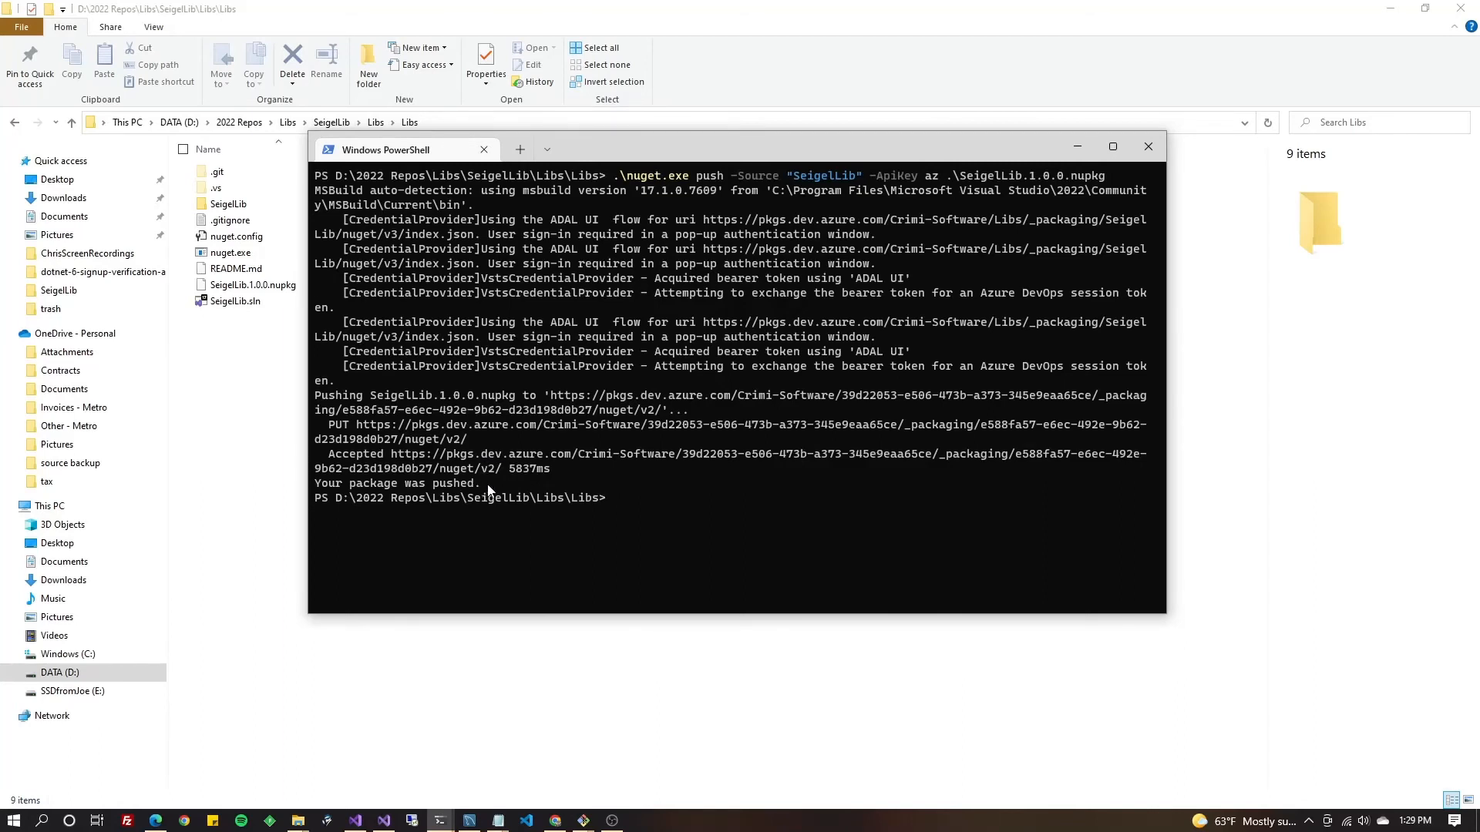
- Highlight the "Your package was pushed." confirmation line
{"action": "triple_click", "coordinate": [396, 483]}
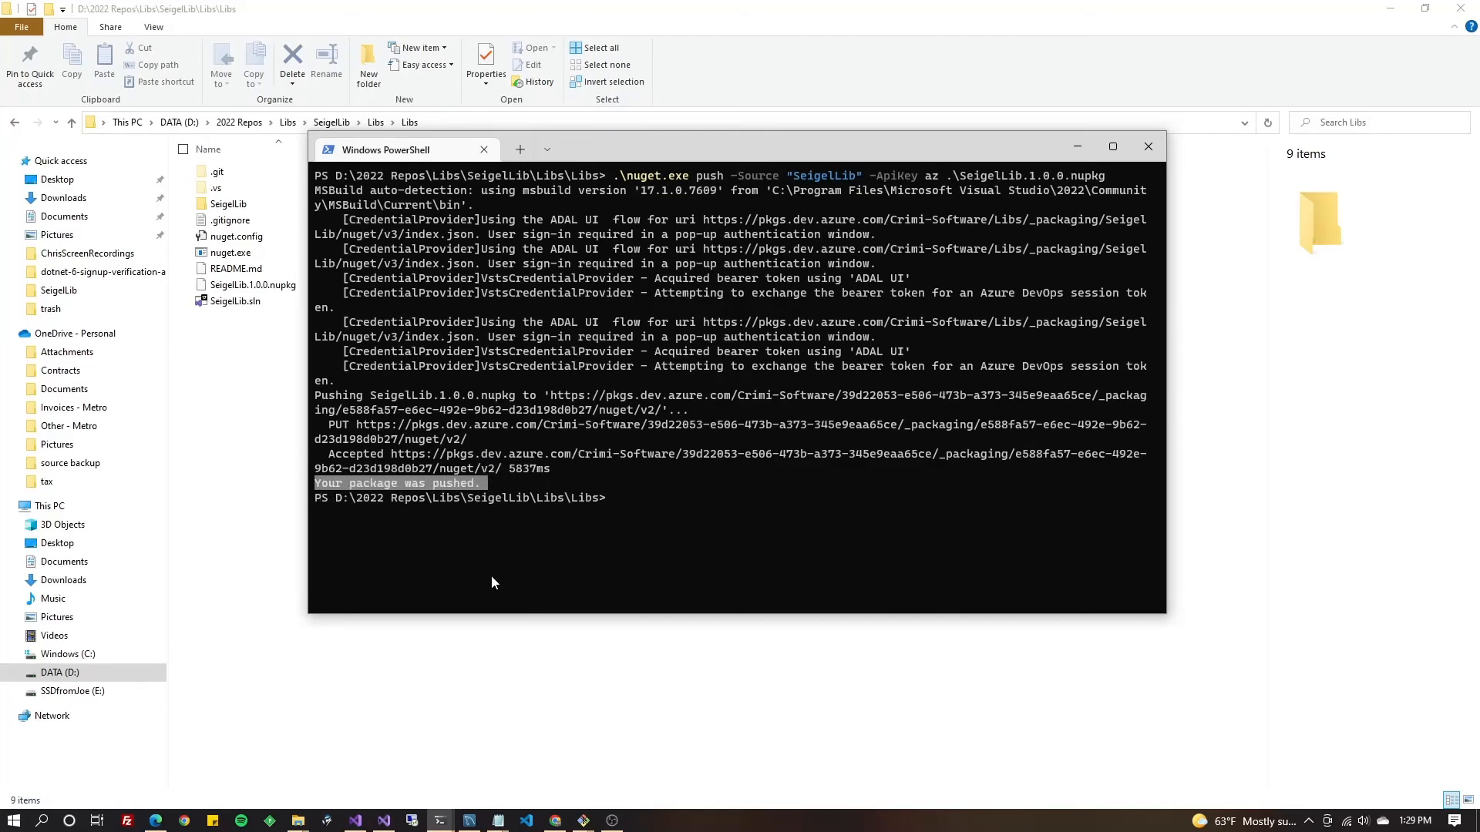
{"action": "mouse_move", "coordinate": [533, 611]}
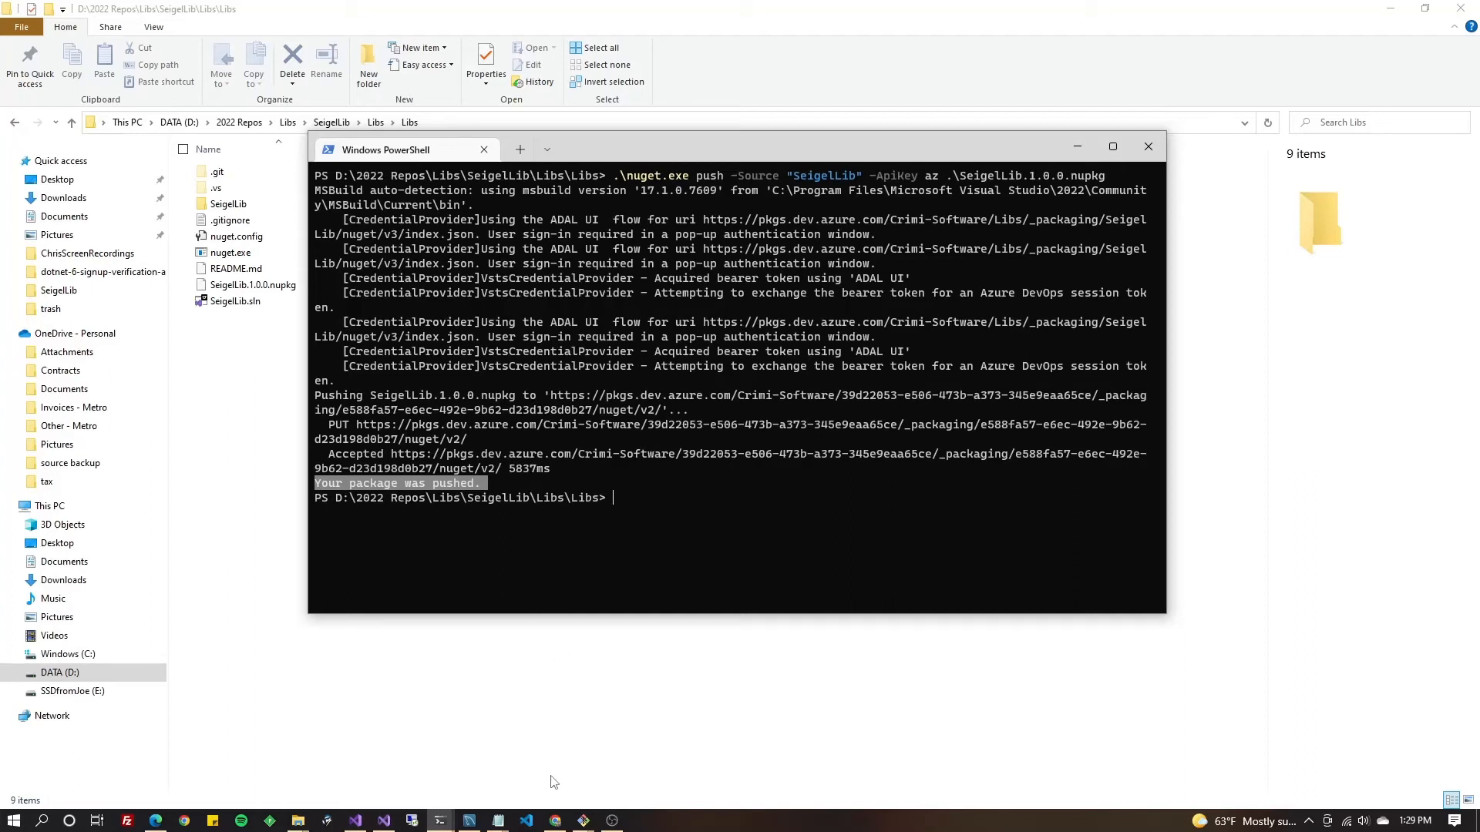
{"action": "mouse_move", "coordinate": [583, 630]}
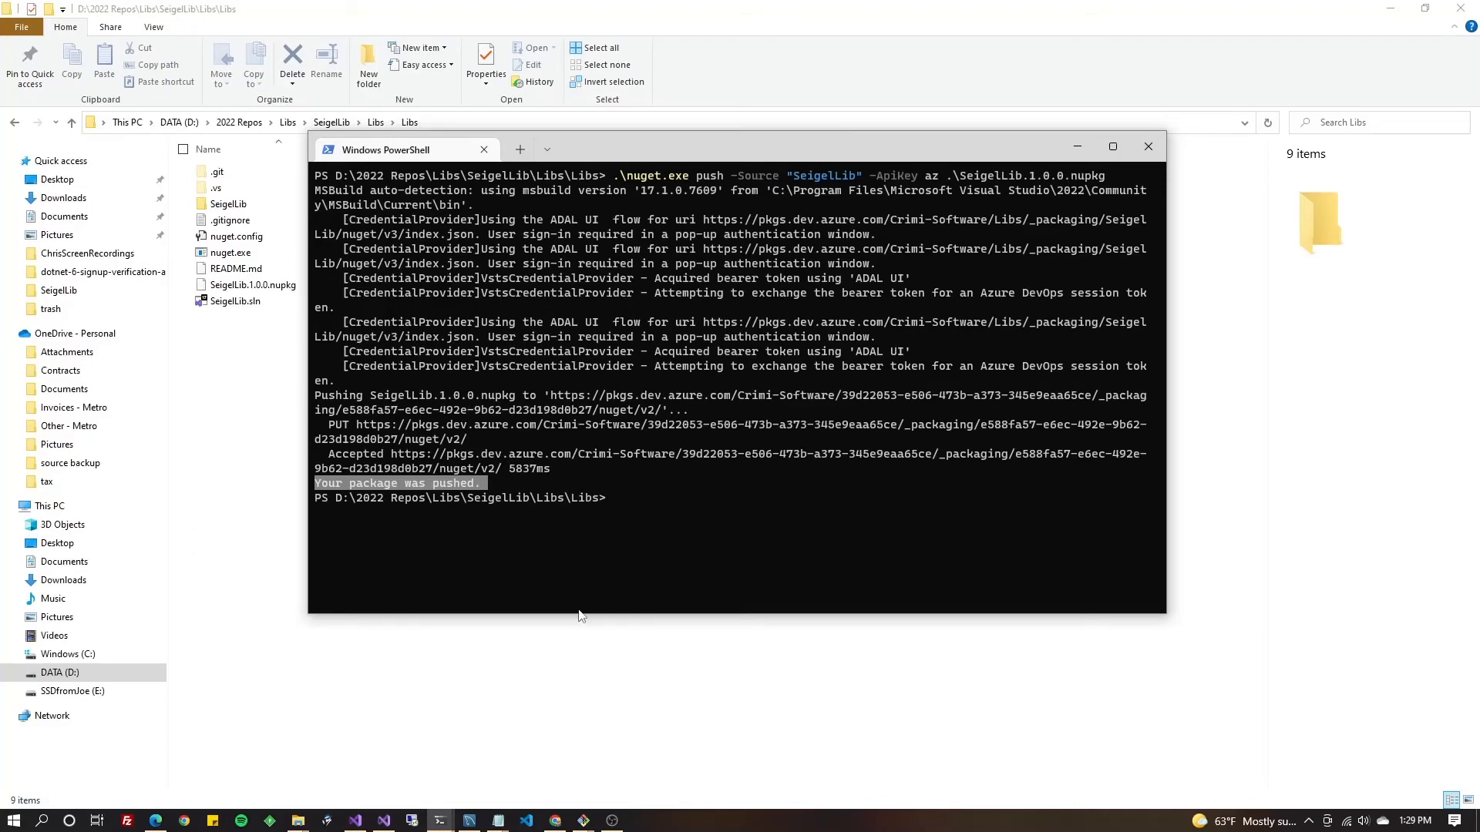
{"action": "mouse_move", "coordinate": [554, 818]}
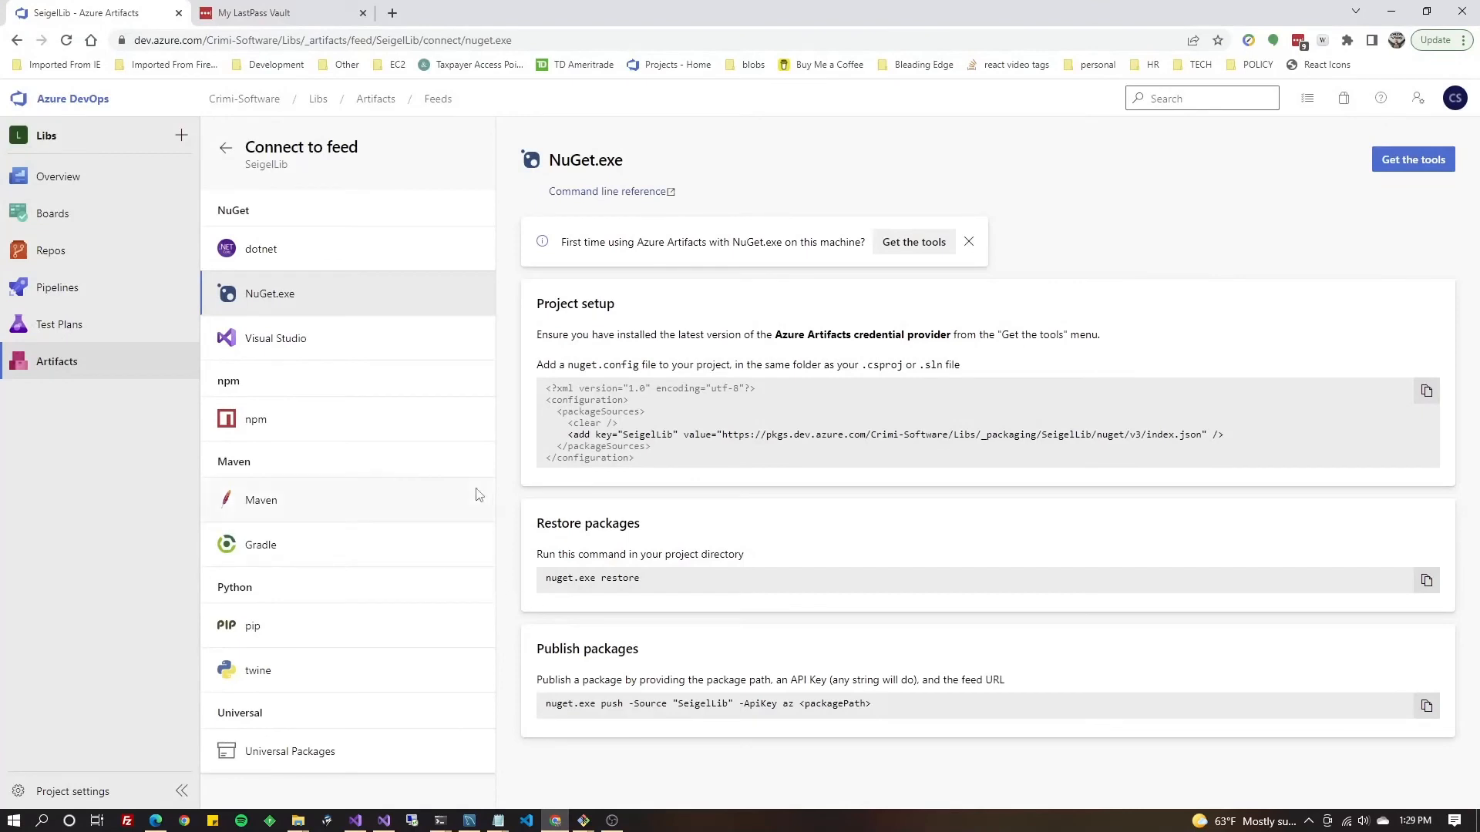
{"action": "mouse_move", "coordinate": [56, 361]}
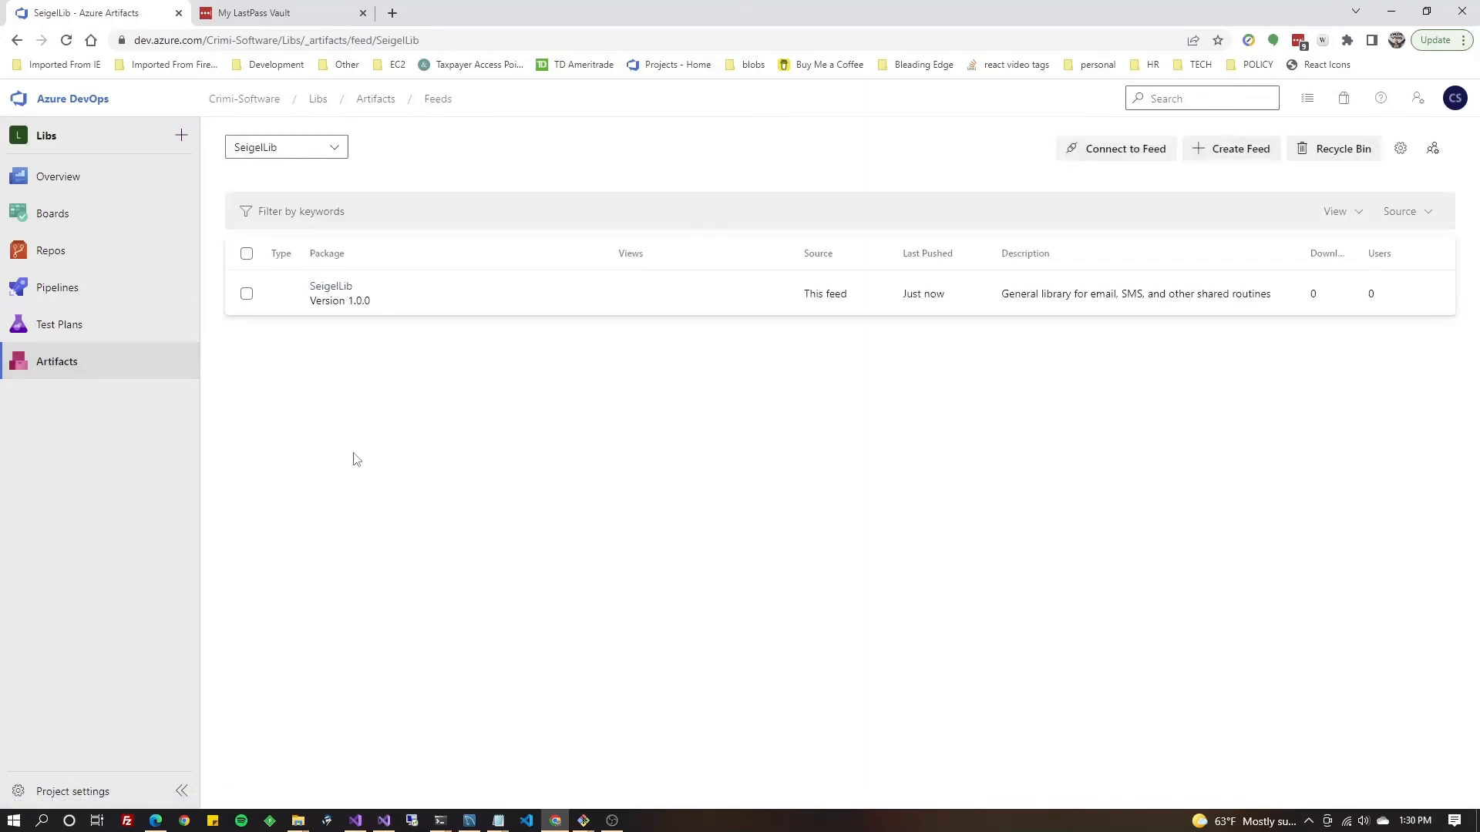
{"action": "mouse_move", "coordinate": [356, 314]}
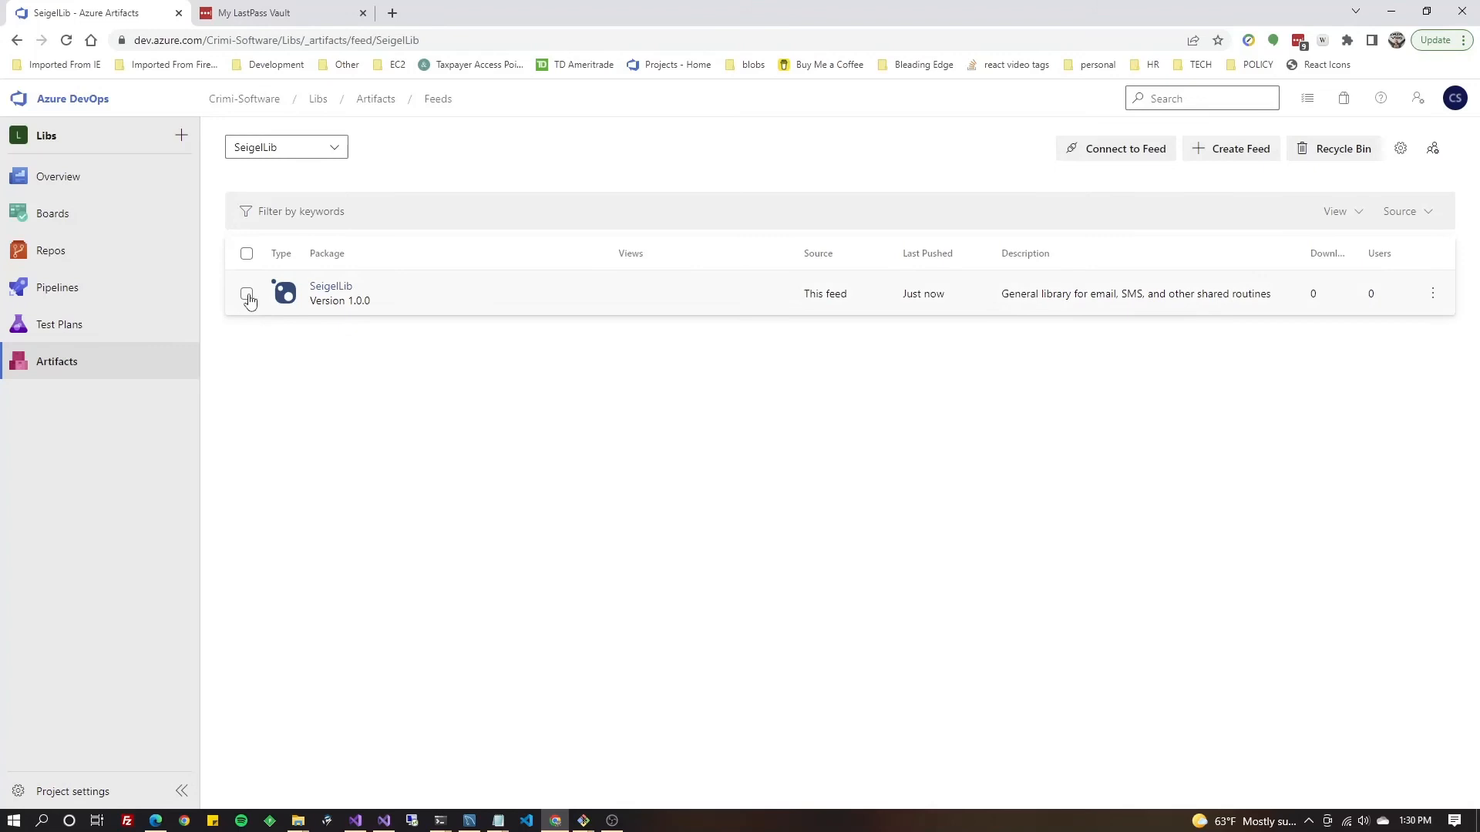
- Tick the SeigelLib 1.0.0 package in the feed list and choose Promote
{"action": "left_click", "coordinate": [247, 293]}
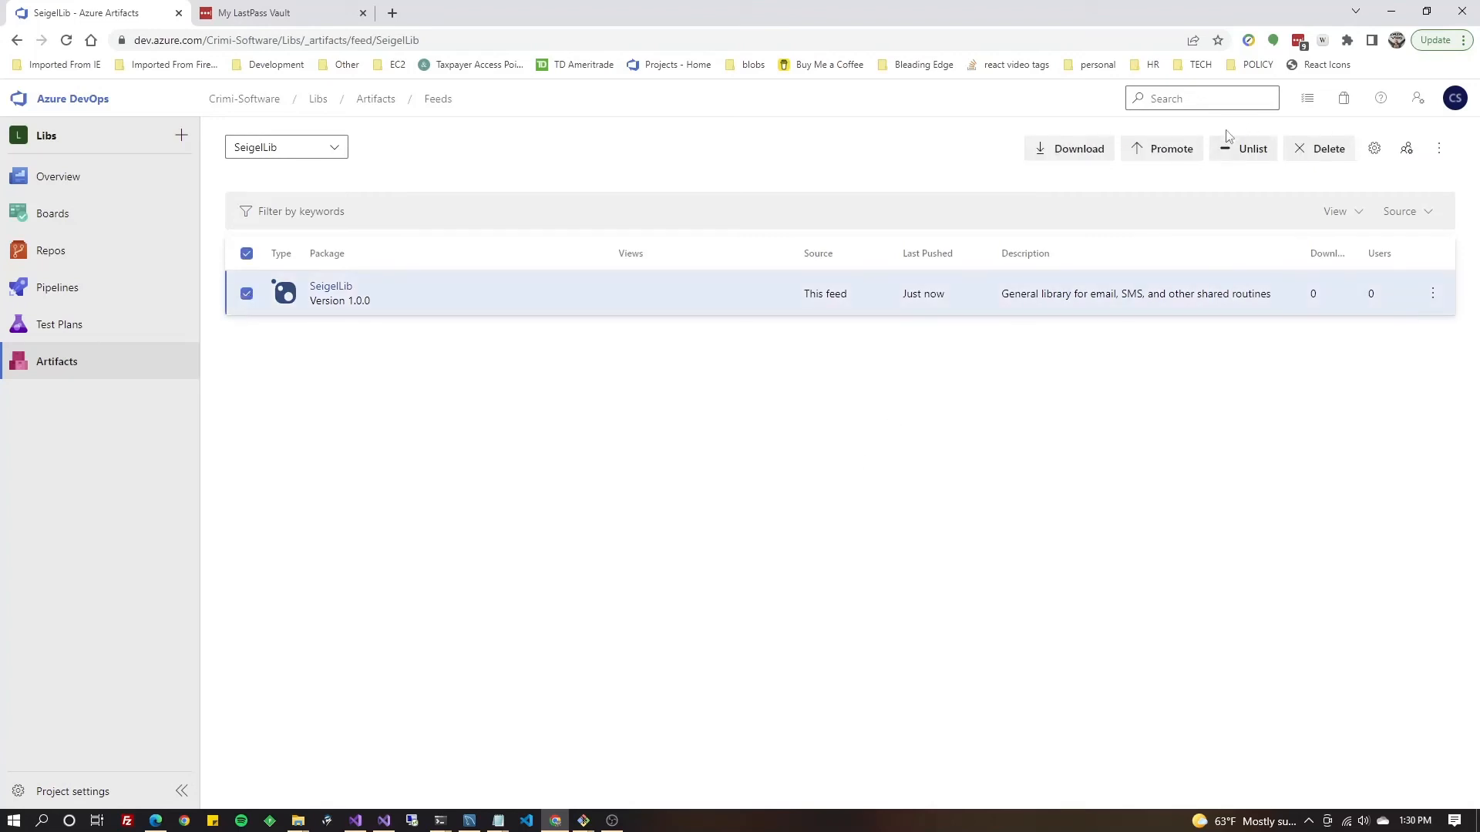
{"action": "left_click", "coordinate": [1170, 148]}
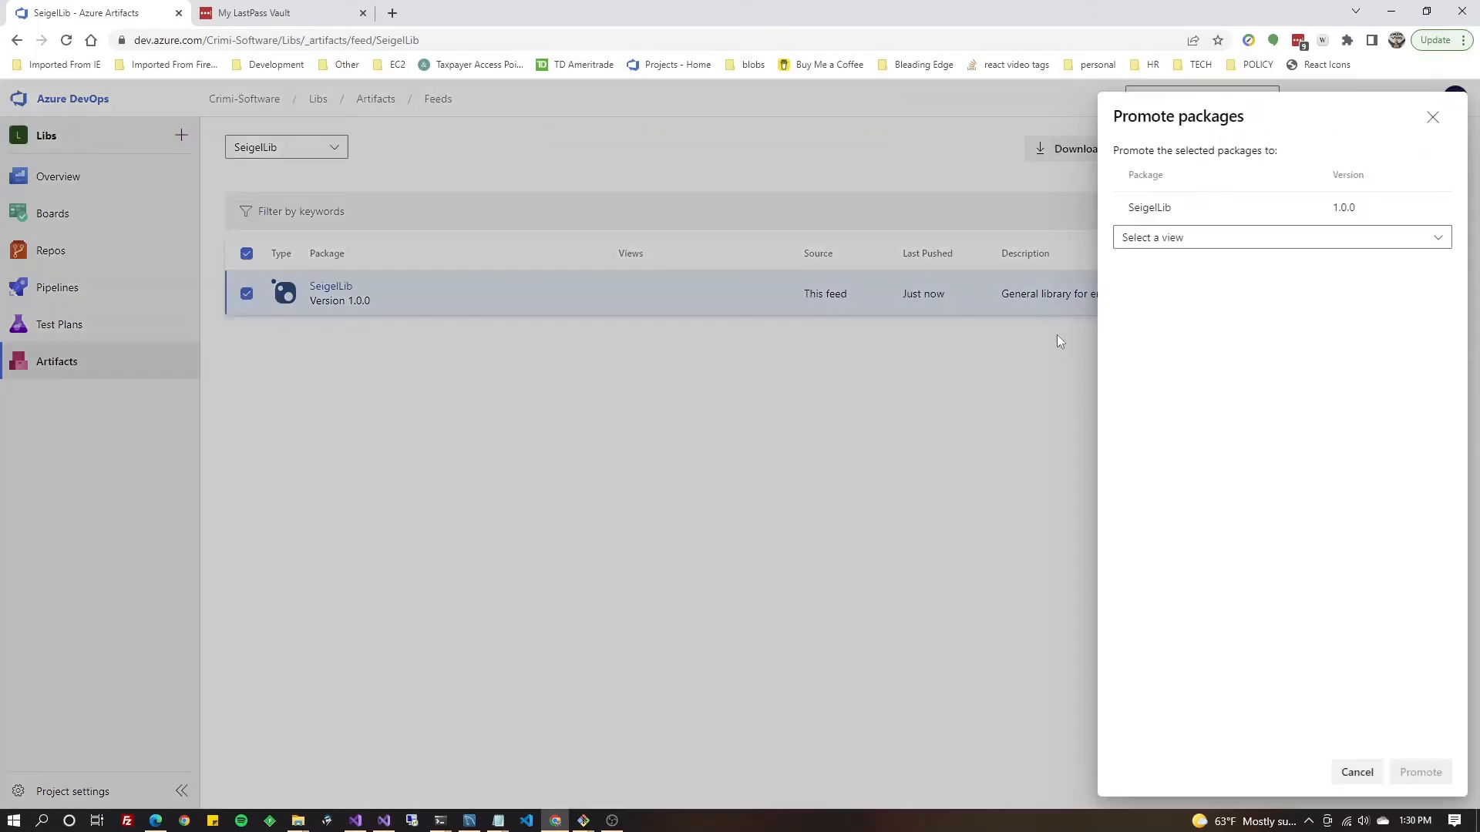
- Choose the SeigelLib@Prerelease view and confirm the promotion
{"action": "left_click", "coordinate": [1281, 238]}
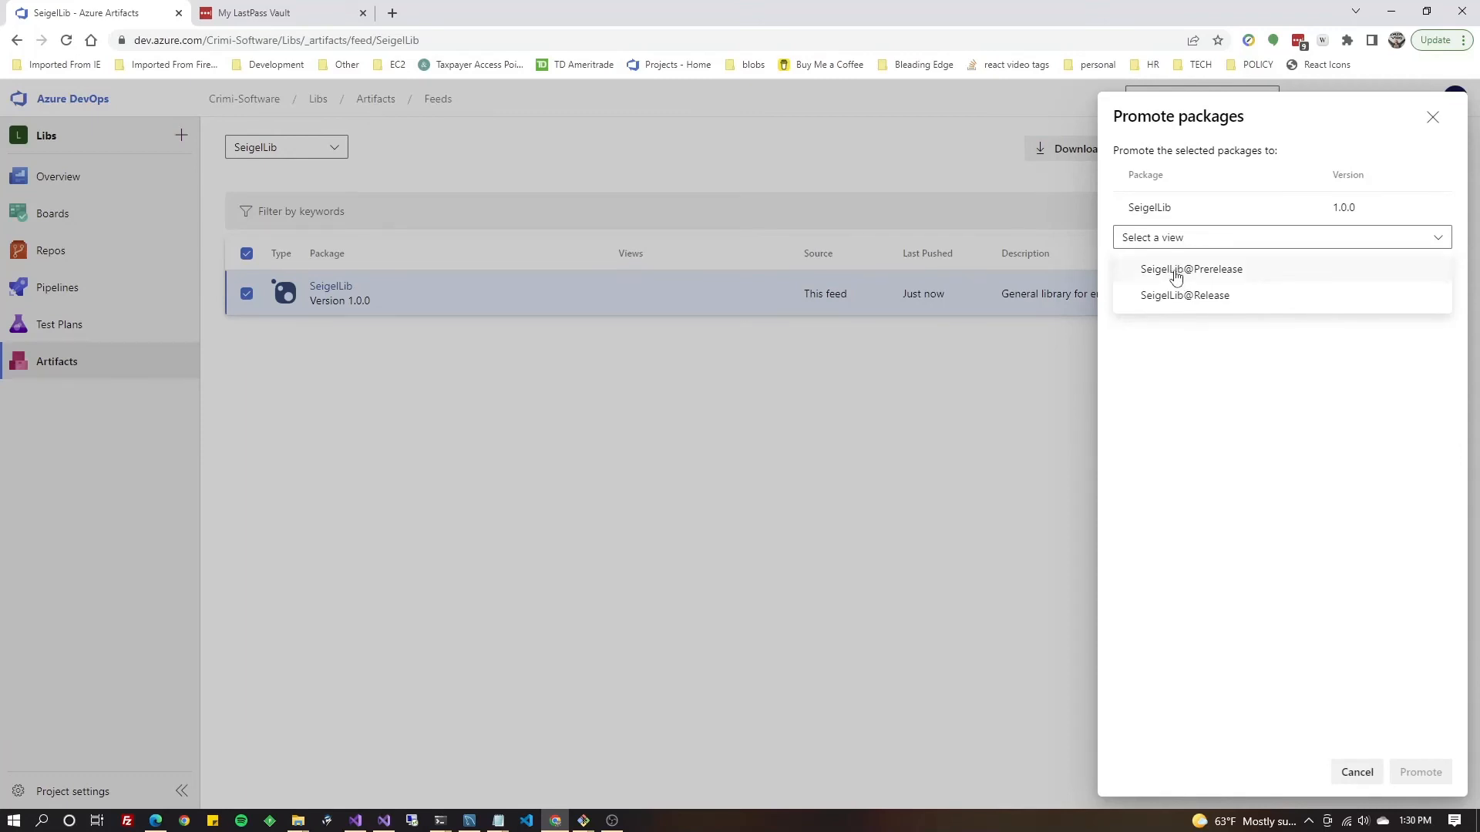
{"action": "mouse_move", "coordinate": [1258, 273]}
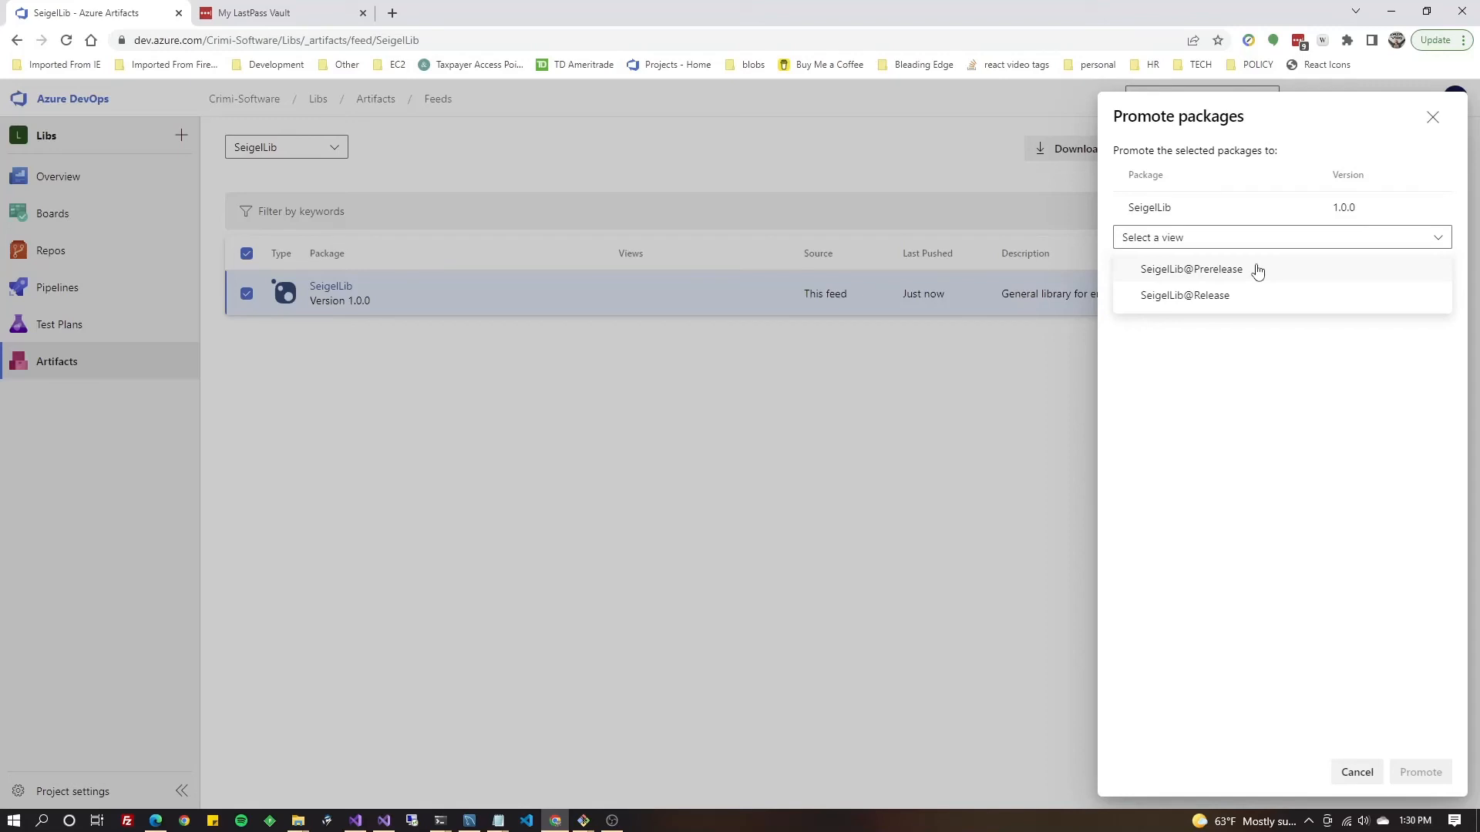
{"action": "left_click", "coordinate": [1192, 268]}
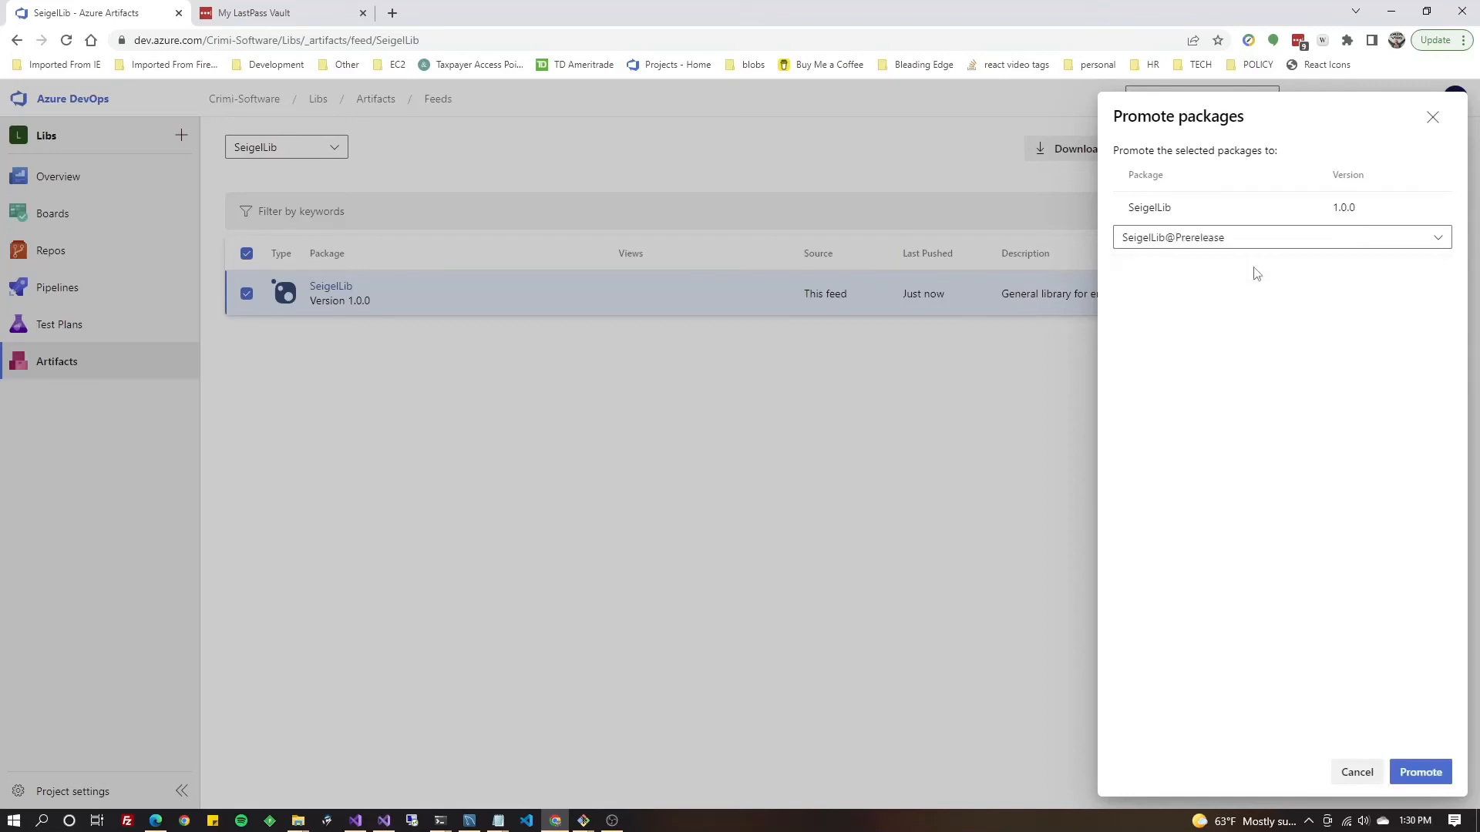
{"action": "mouse_move", "coordinate": [1423, 606]}
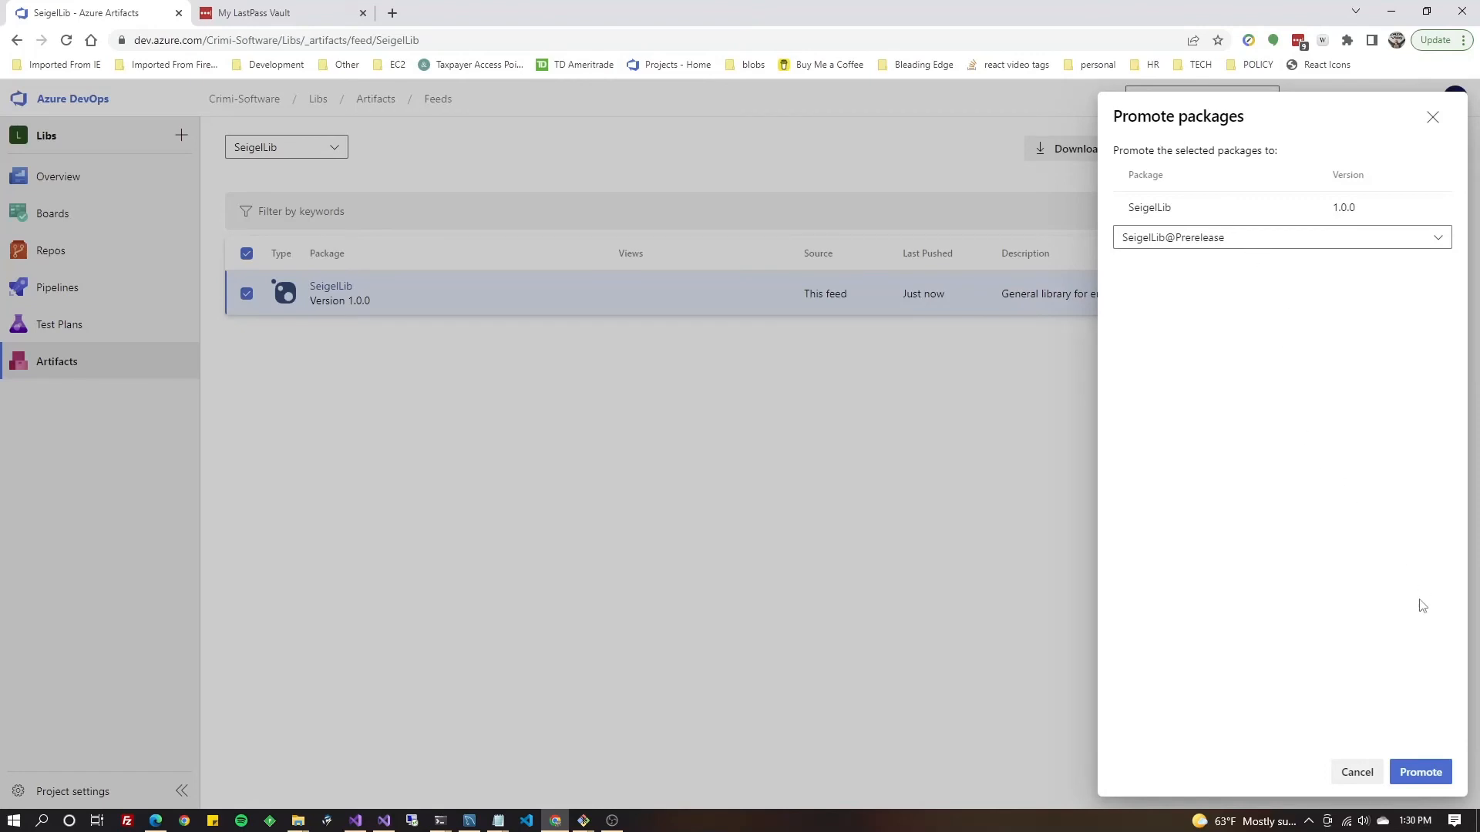
{"action": "left_click", "coordinate": [1419, 770]}
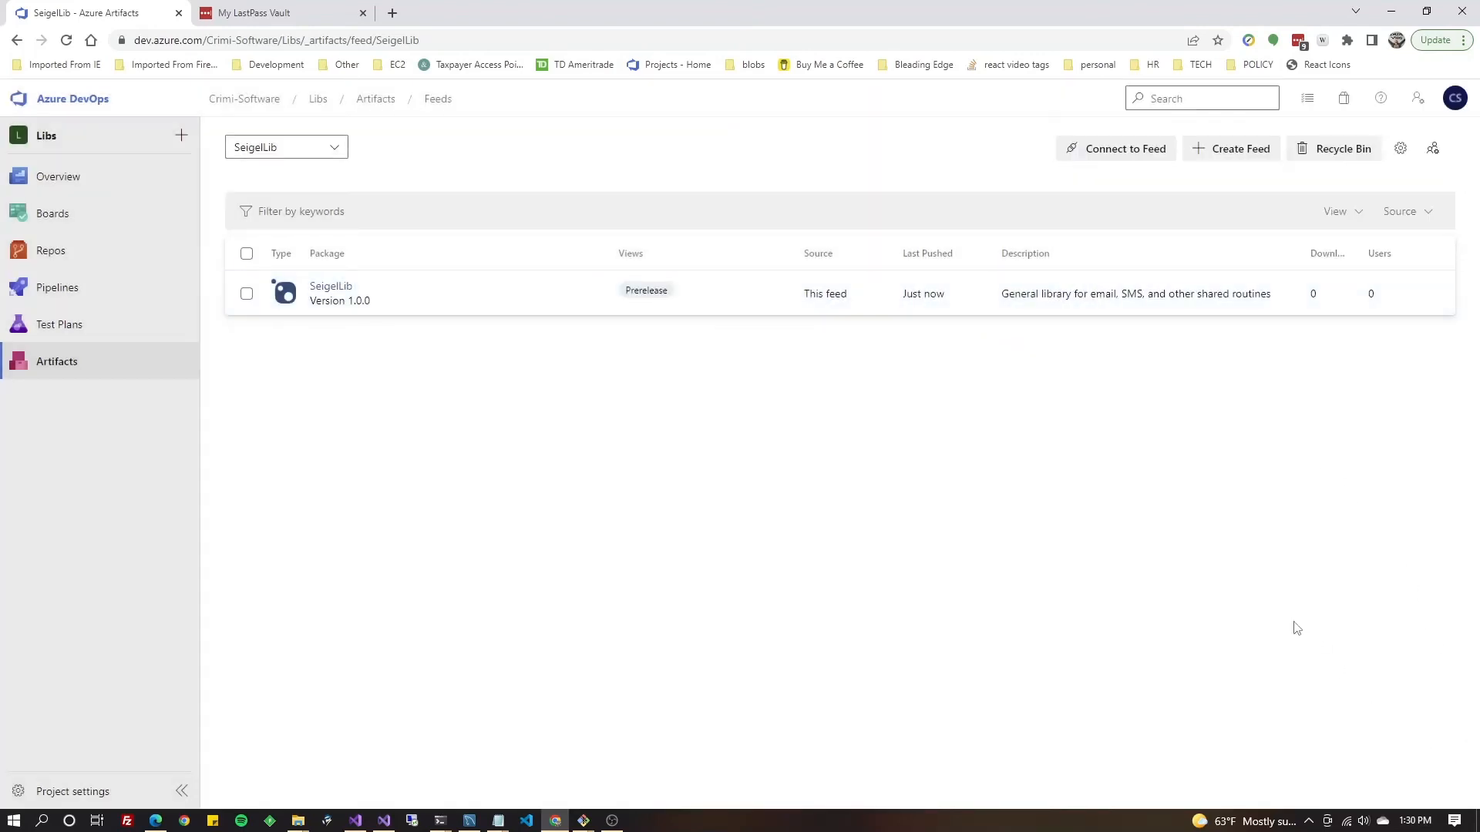
{"action": "mouse_move", "coordinate": [1274, 435]}
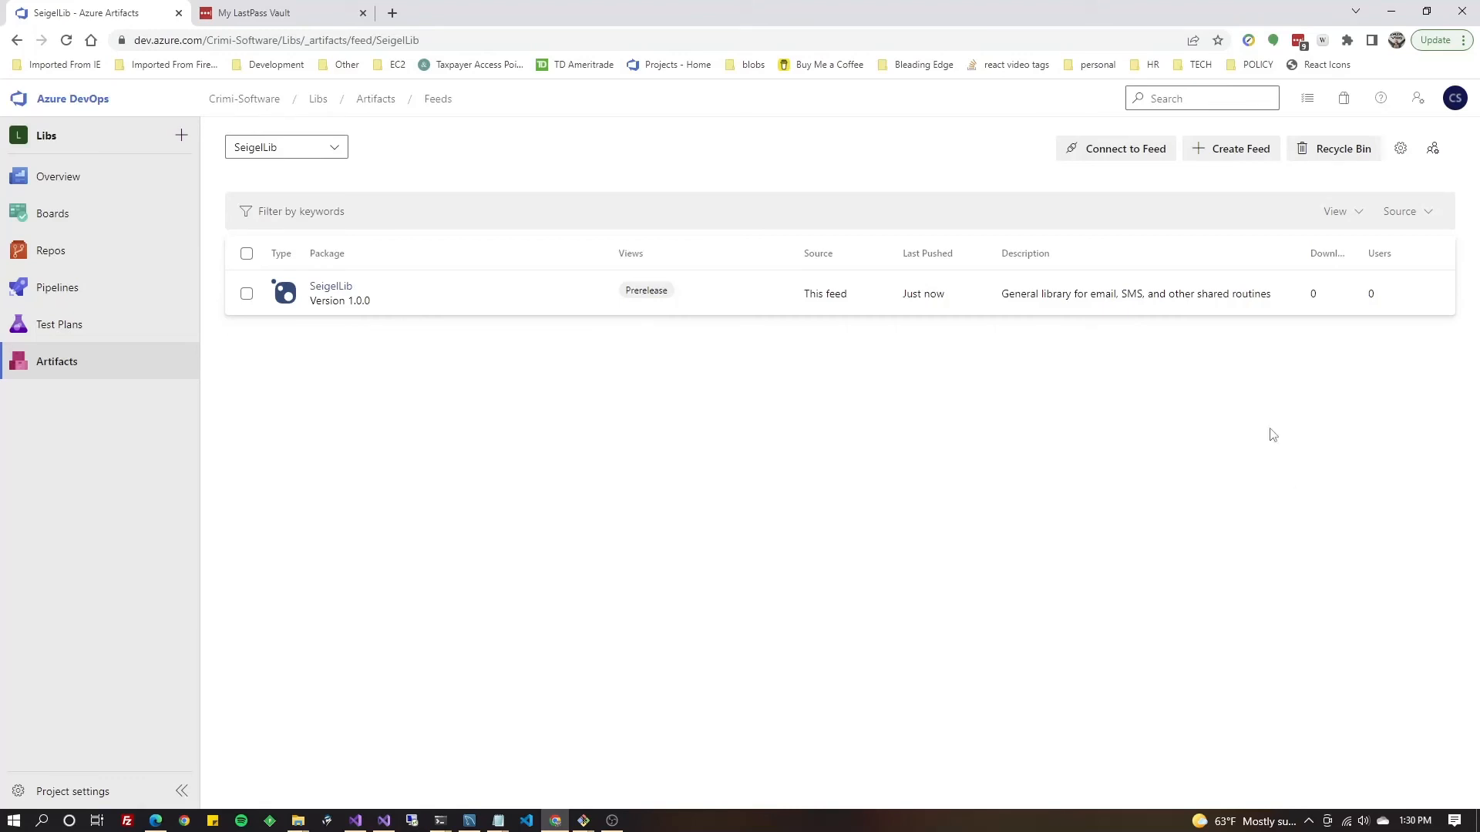
- Show the feed's NuGet.exe connection instructions with the index.json URL
{"action": "left_click", "coordinate": [1115, 147]}
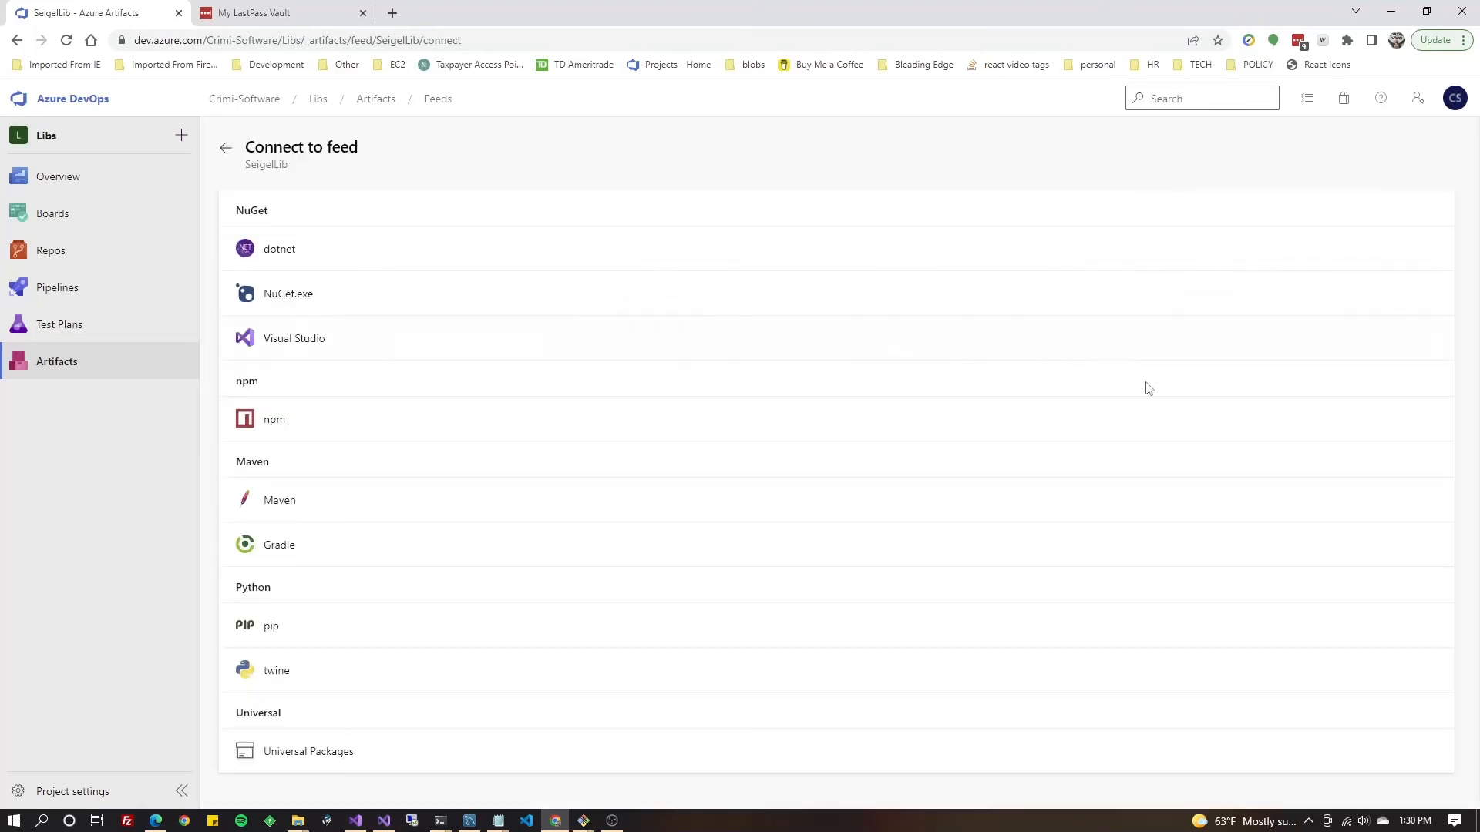
{"action": "left_click", "coordinate": [288, 293]}
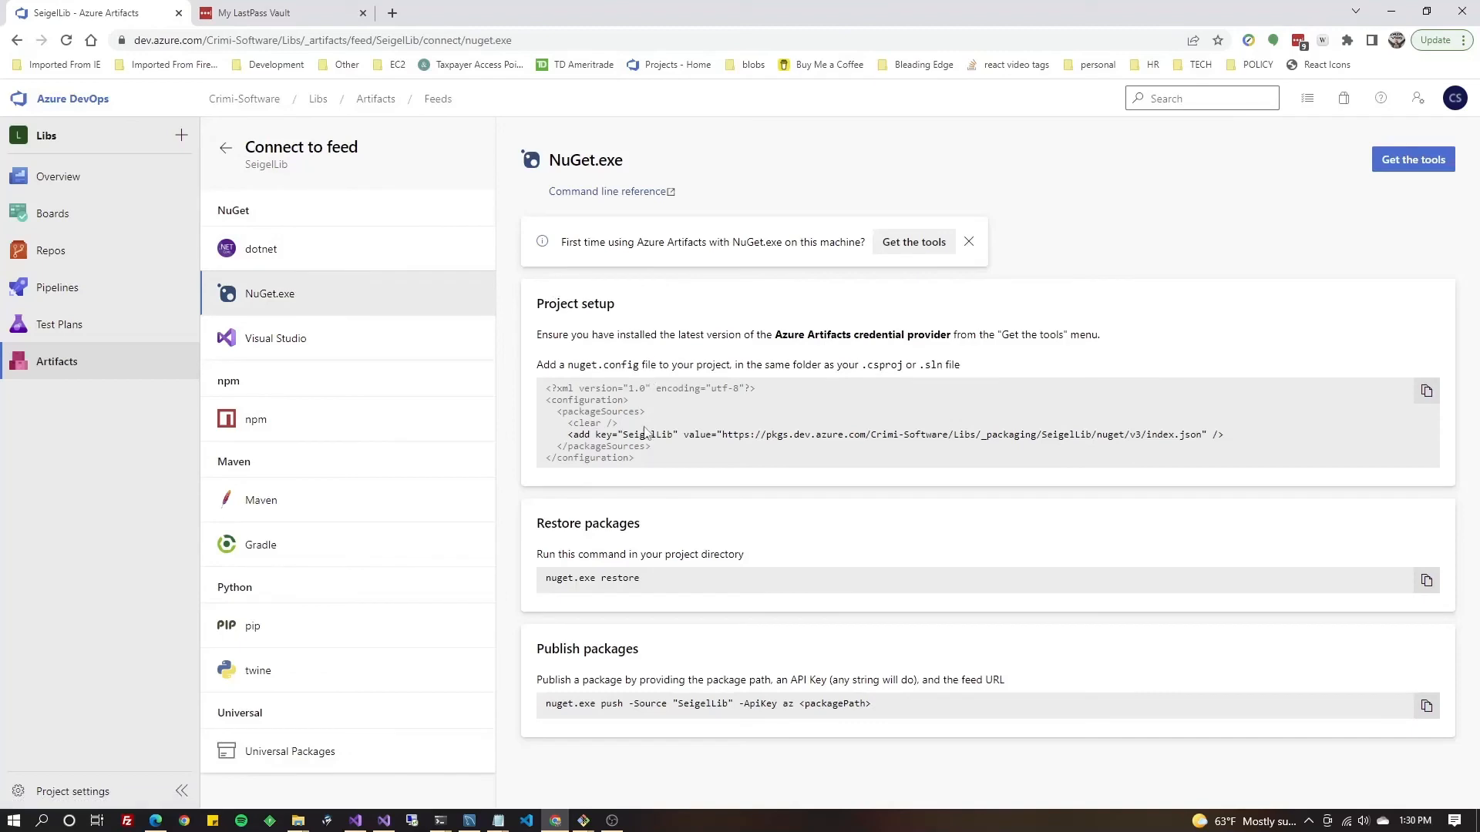
{"action": "mouse_move", "coordinate": [743, 509]}
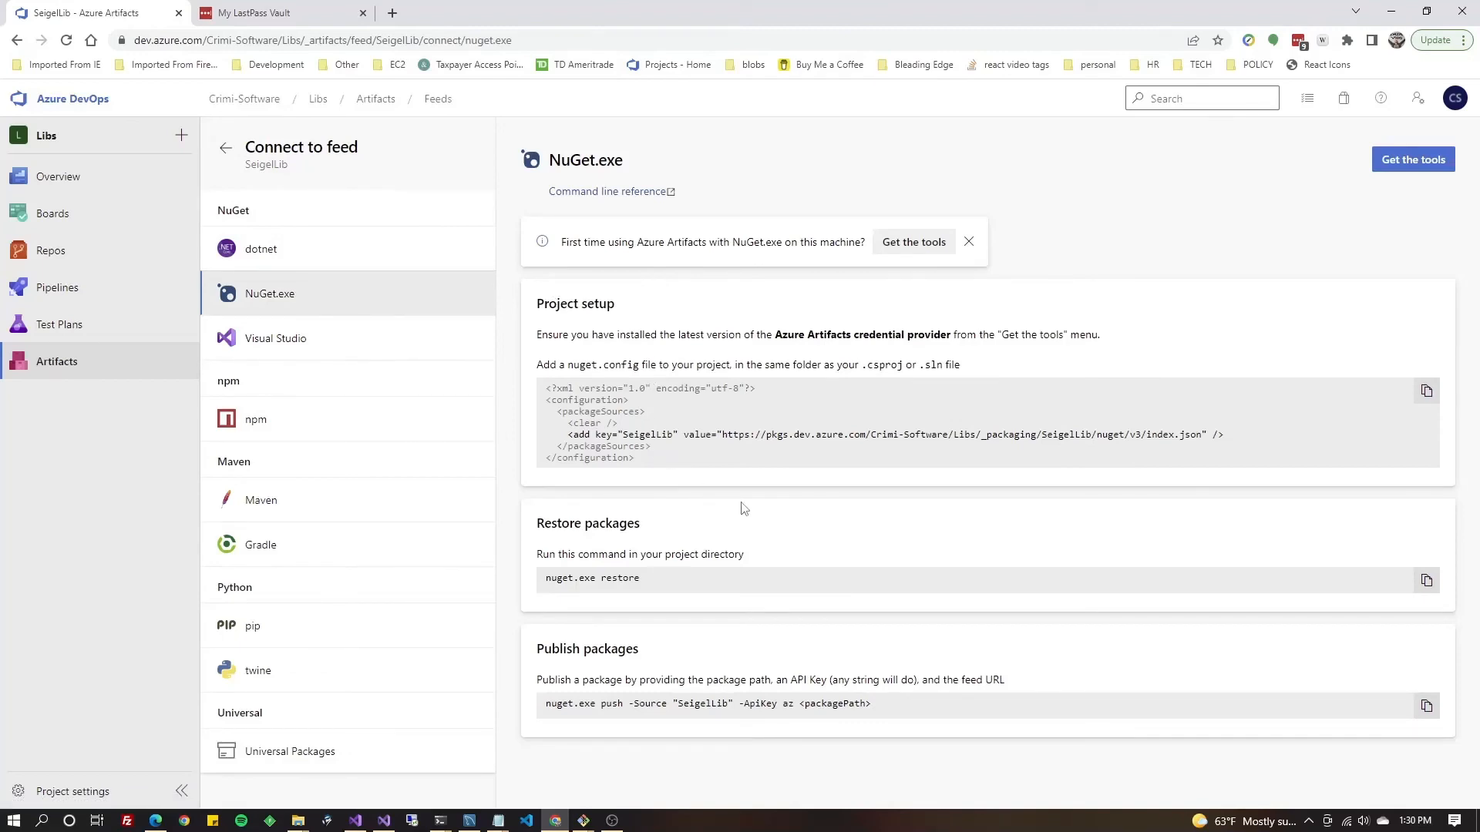
{"action": "mouse_move", "coordinate": [713, 467]}
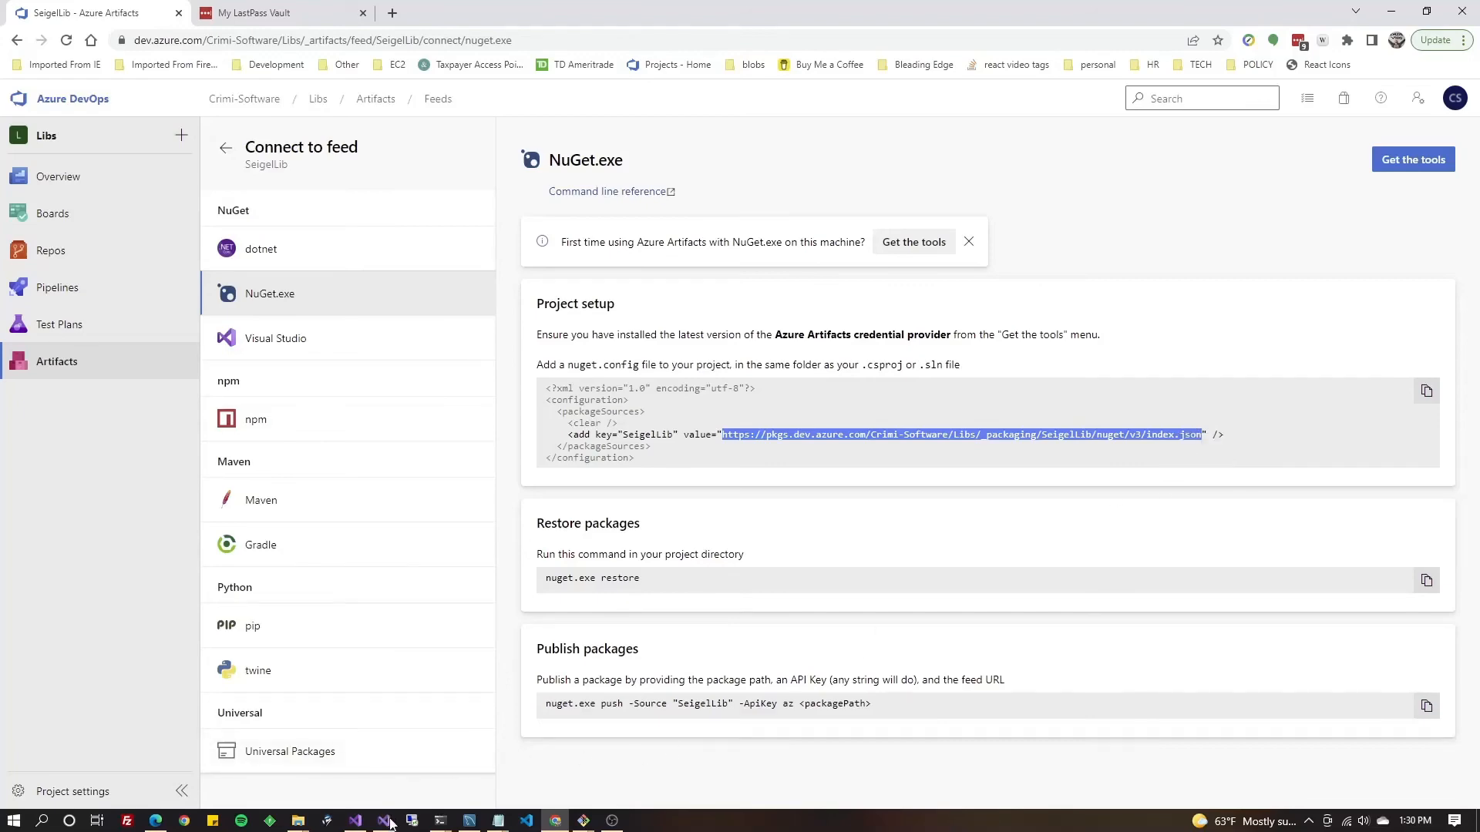
{"action": "mouse_move", "coordinate": [384, 822]}
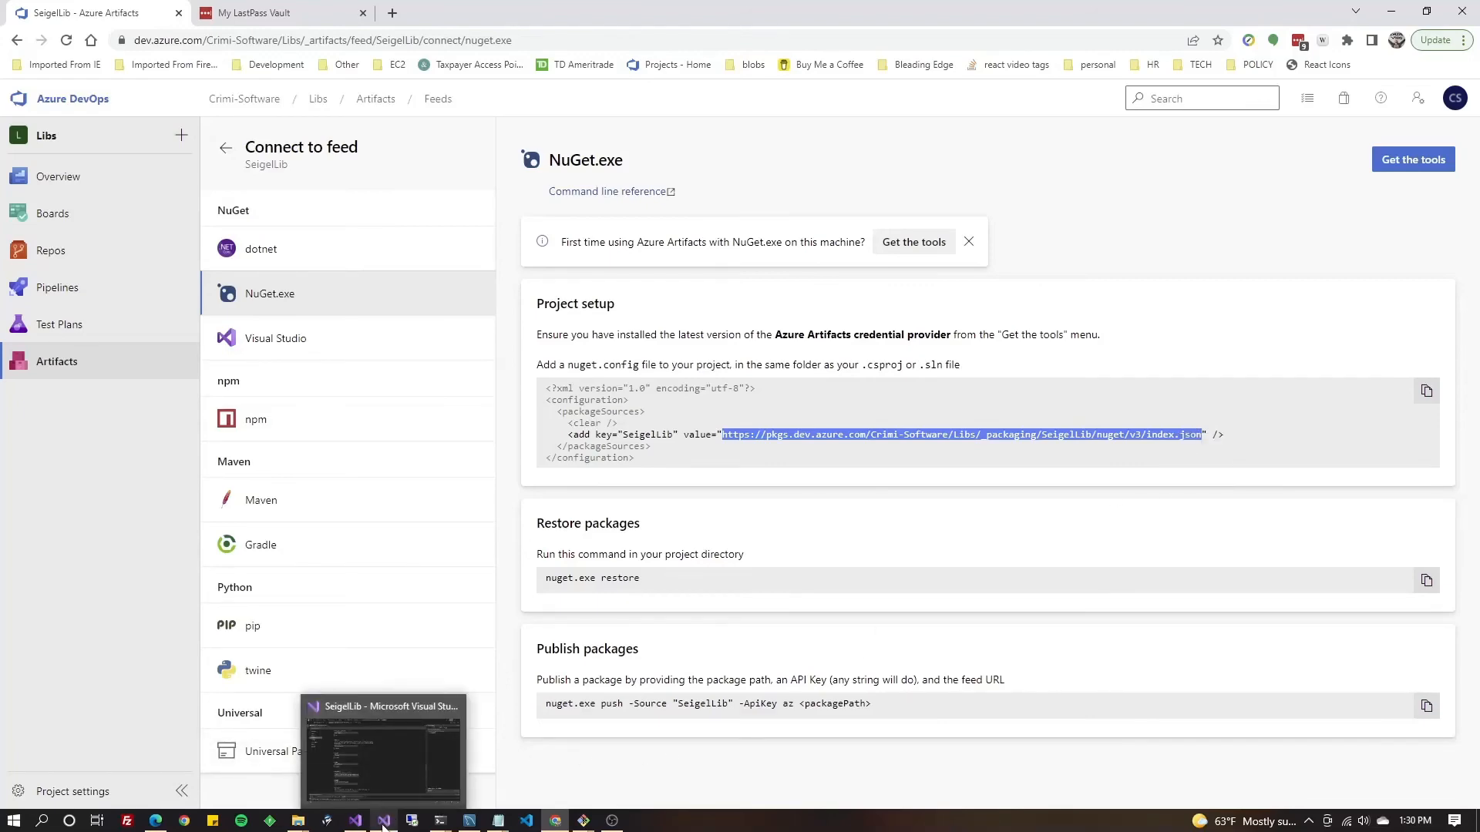
- Reach NuGet Package Manager > Package Sources in Visual Studio's Options
{"action": "left_click", "coordinate": [382, 751]}
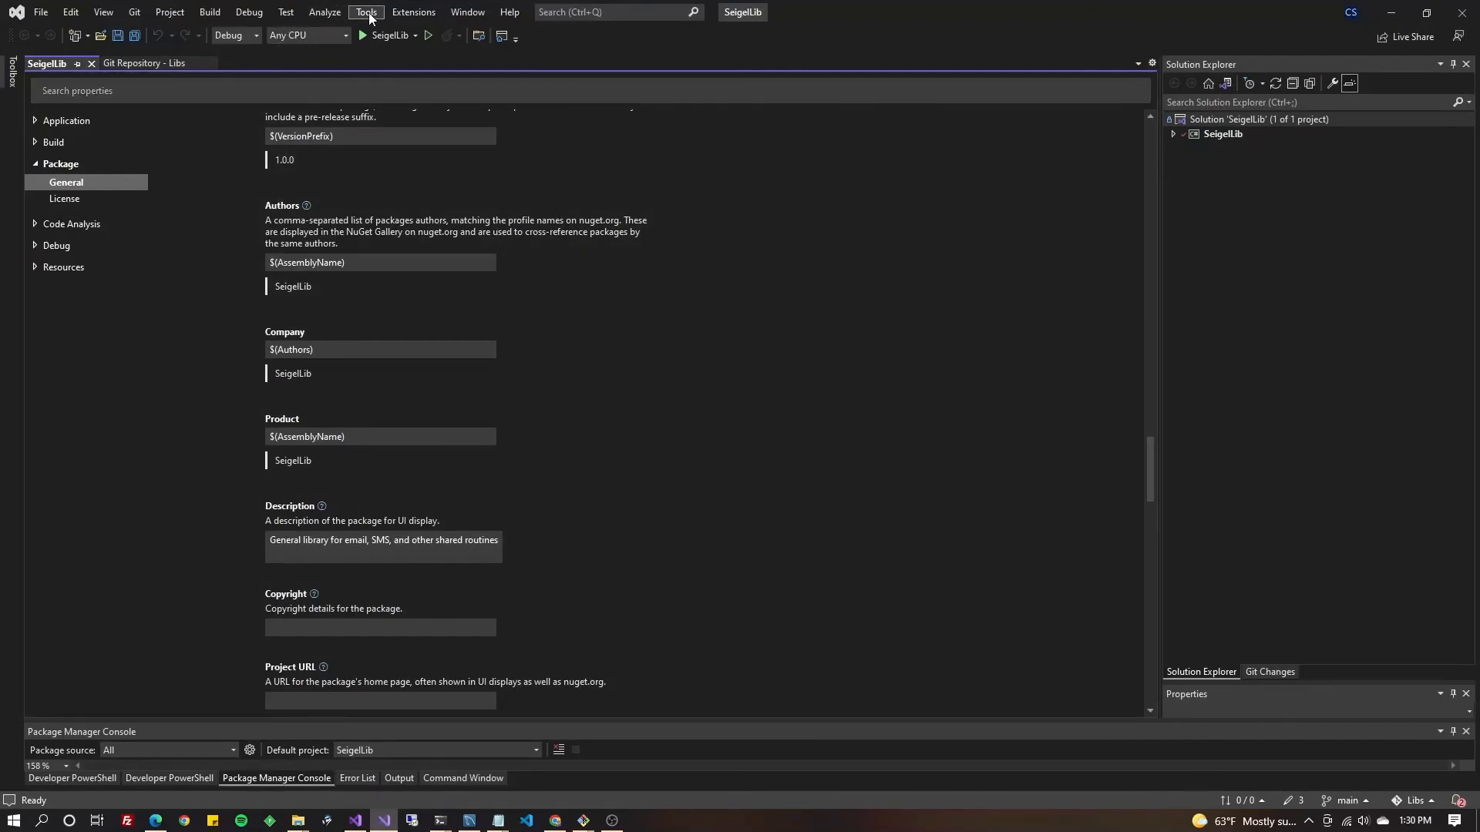
{"action": "left_click", "coordinate": [365, 10]}
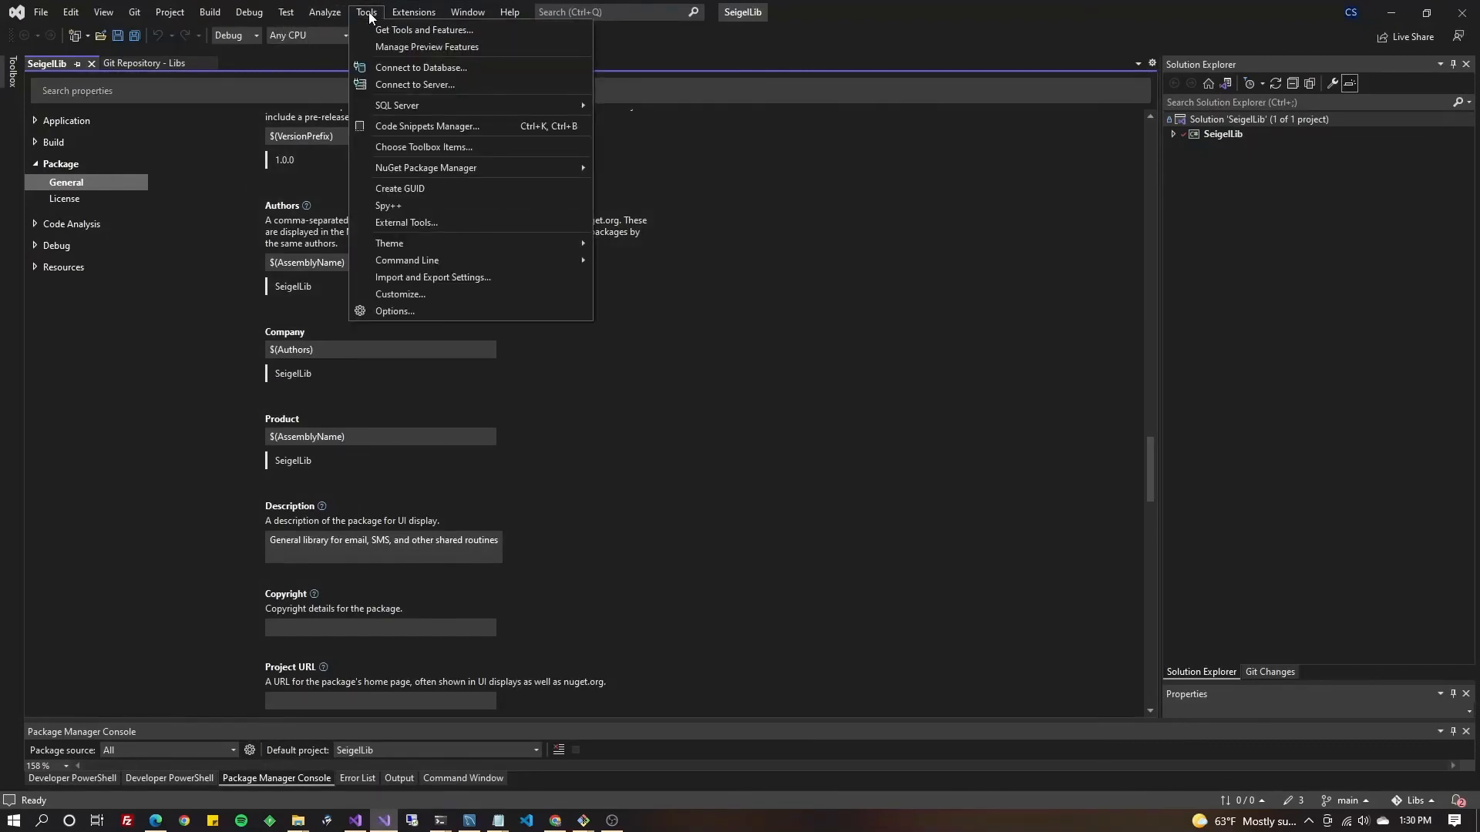
{"action": "mouse_move", "coordinate": [396, 105]}
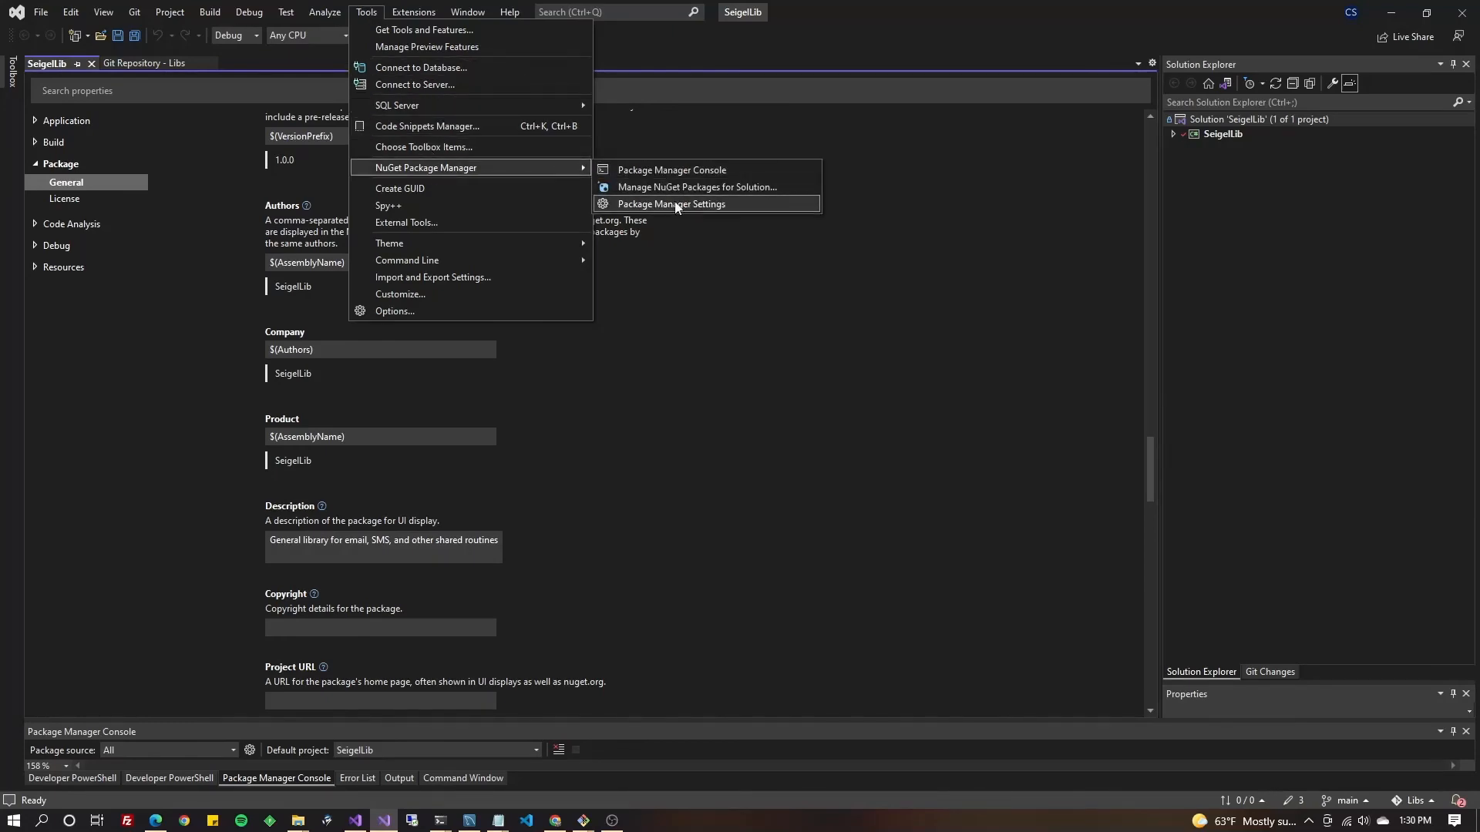
{"action": "left_click", "coordinate": [671, 204]}
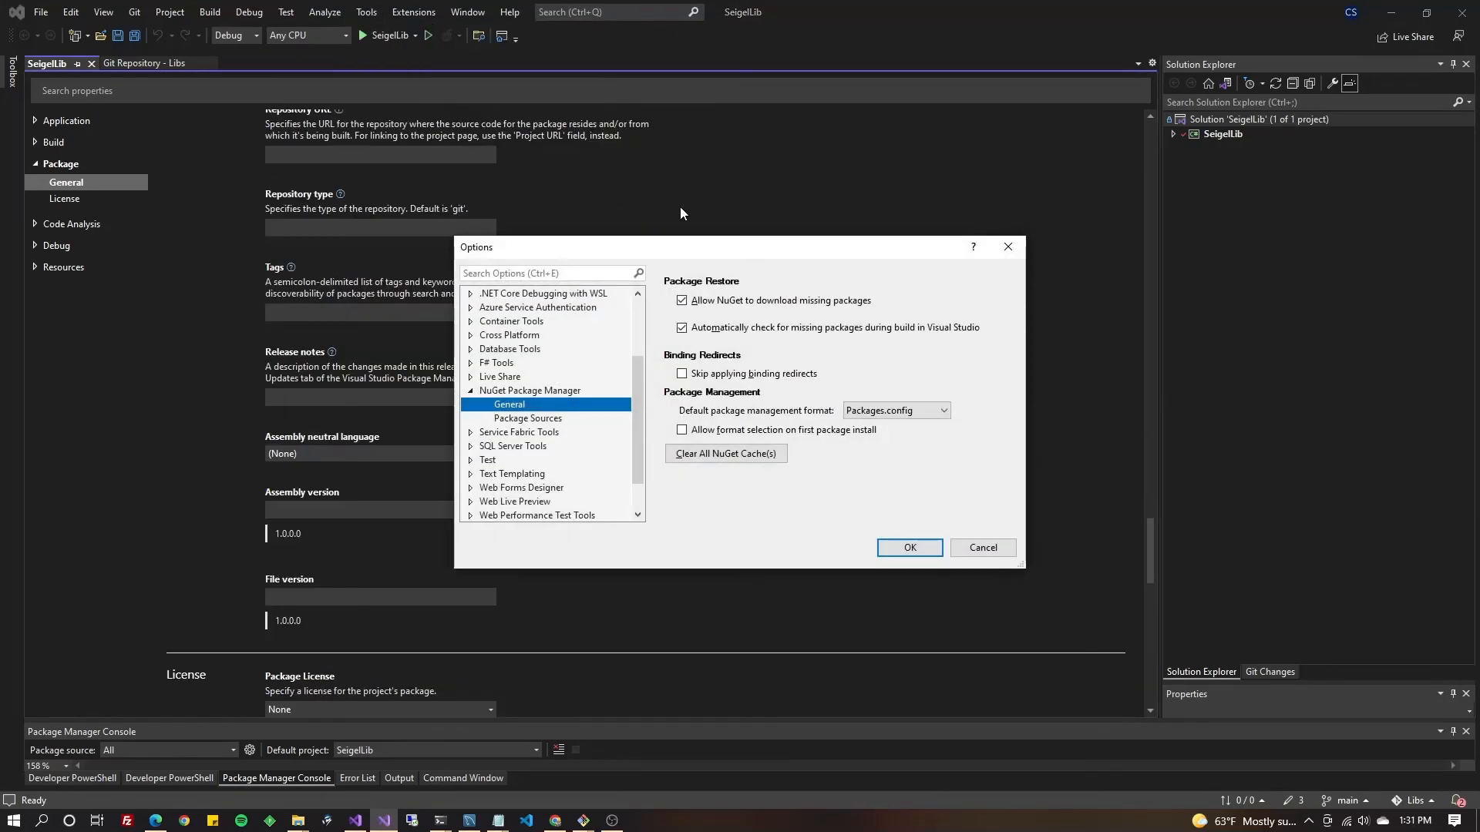
{"action": "mouse_move", "coordinate": [624, 376]}
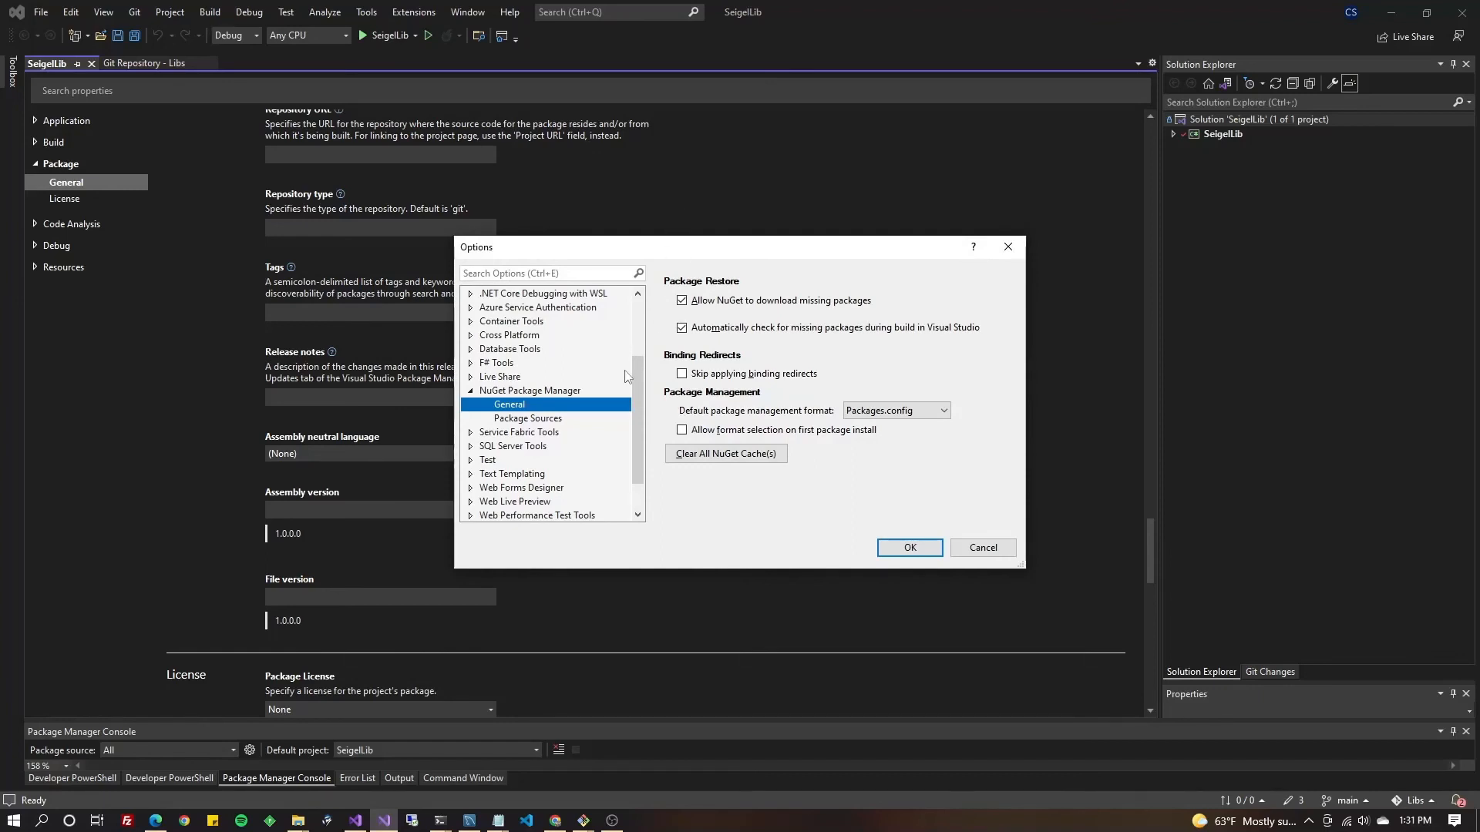
{"action": "left_click", "coordinate": [527, 418]}
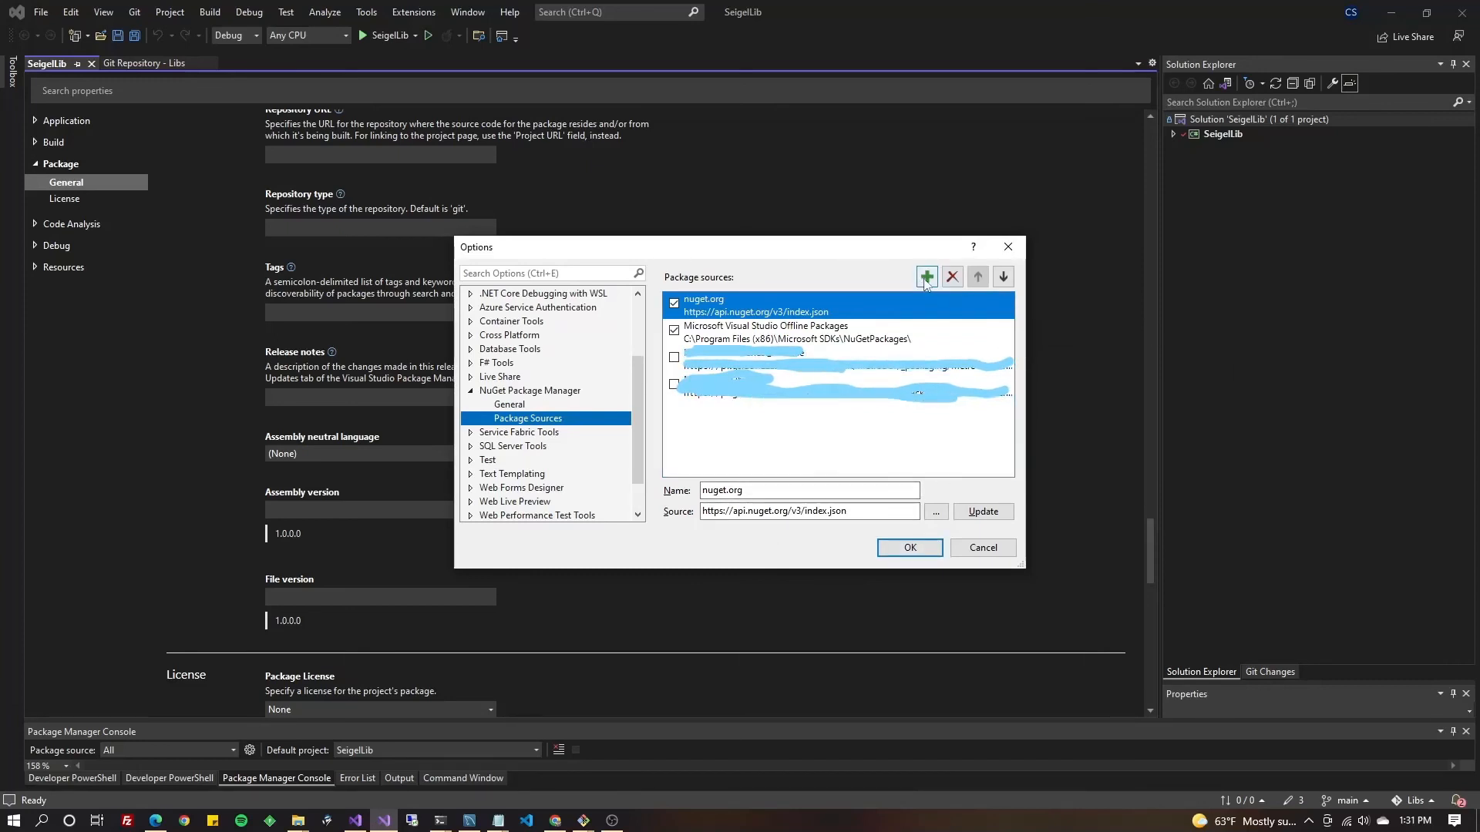
- Add a source named SeigelSoftwarePackage pointing to the SeigelLib feed URL and save with OK
{"action": "left_click", "coordinate": [926, 276]}
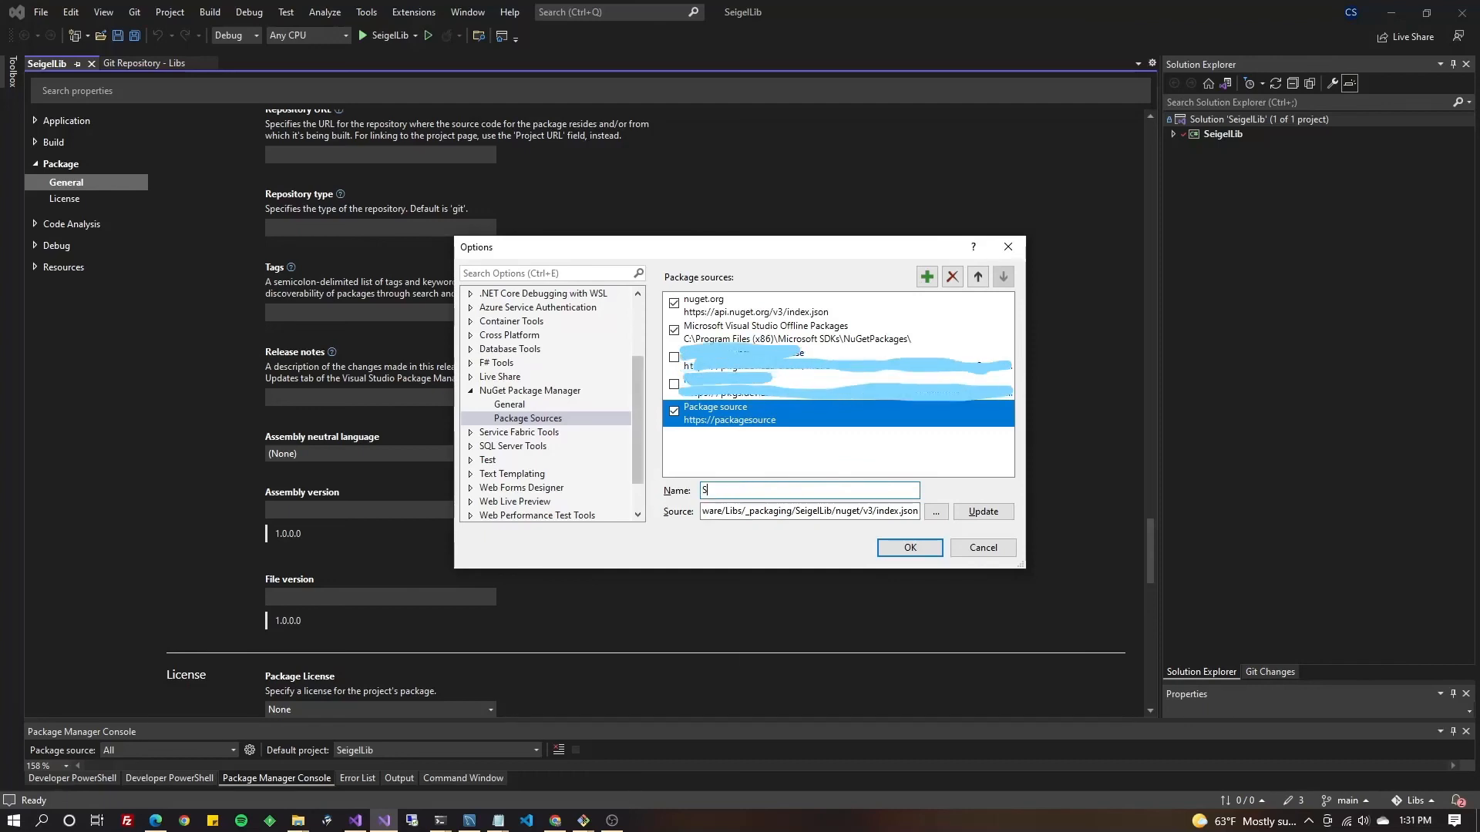
{"action": "type", "text": "eigel"}
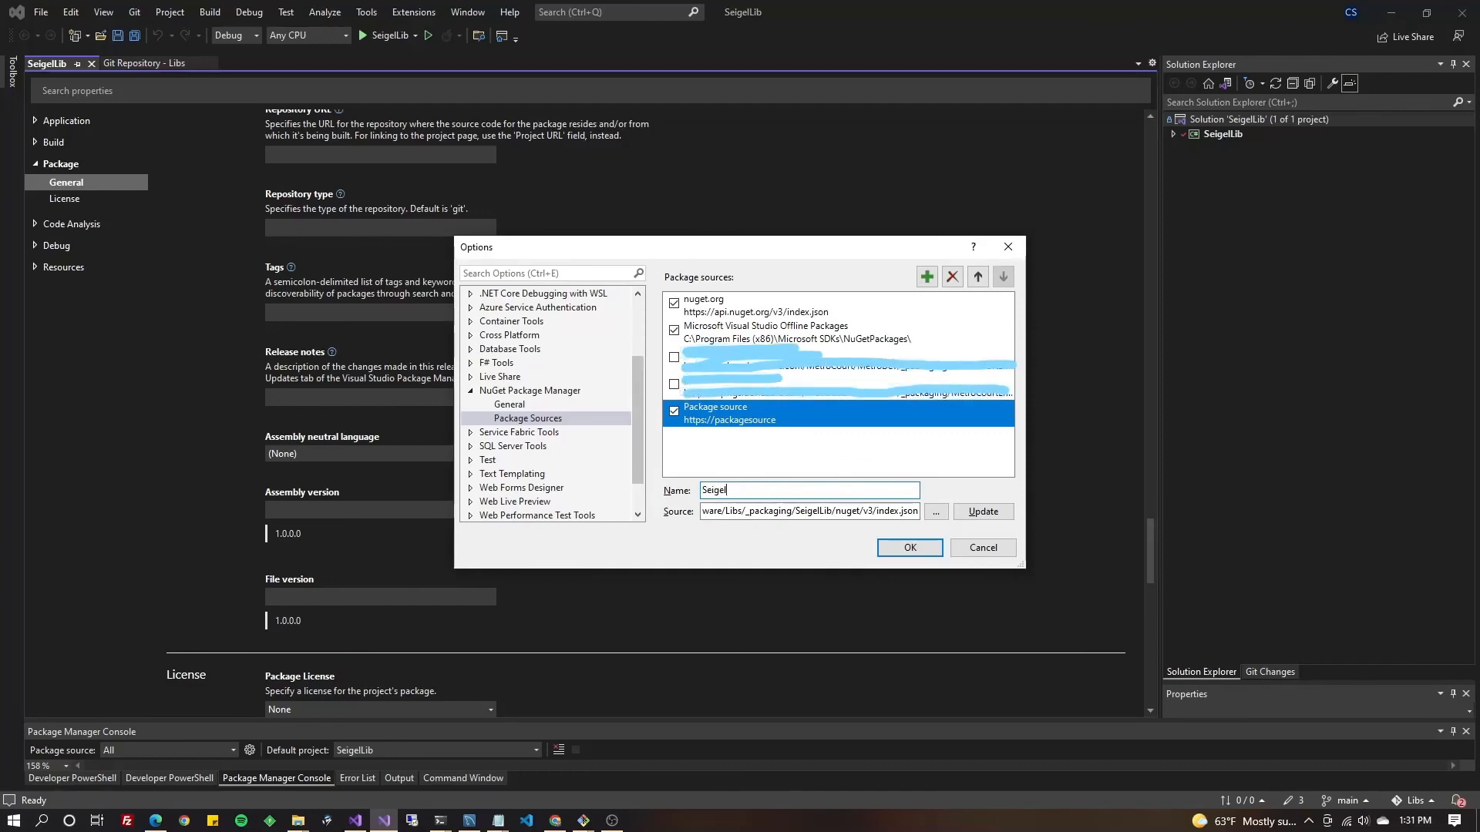
{"action": "type", "text": "SOft"}
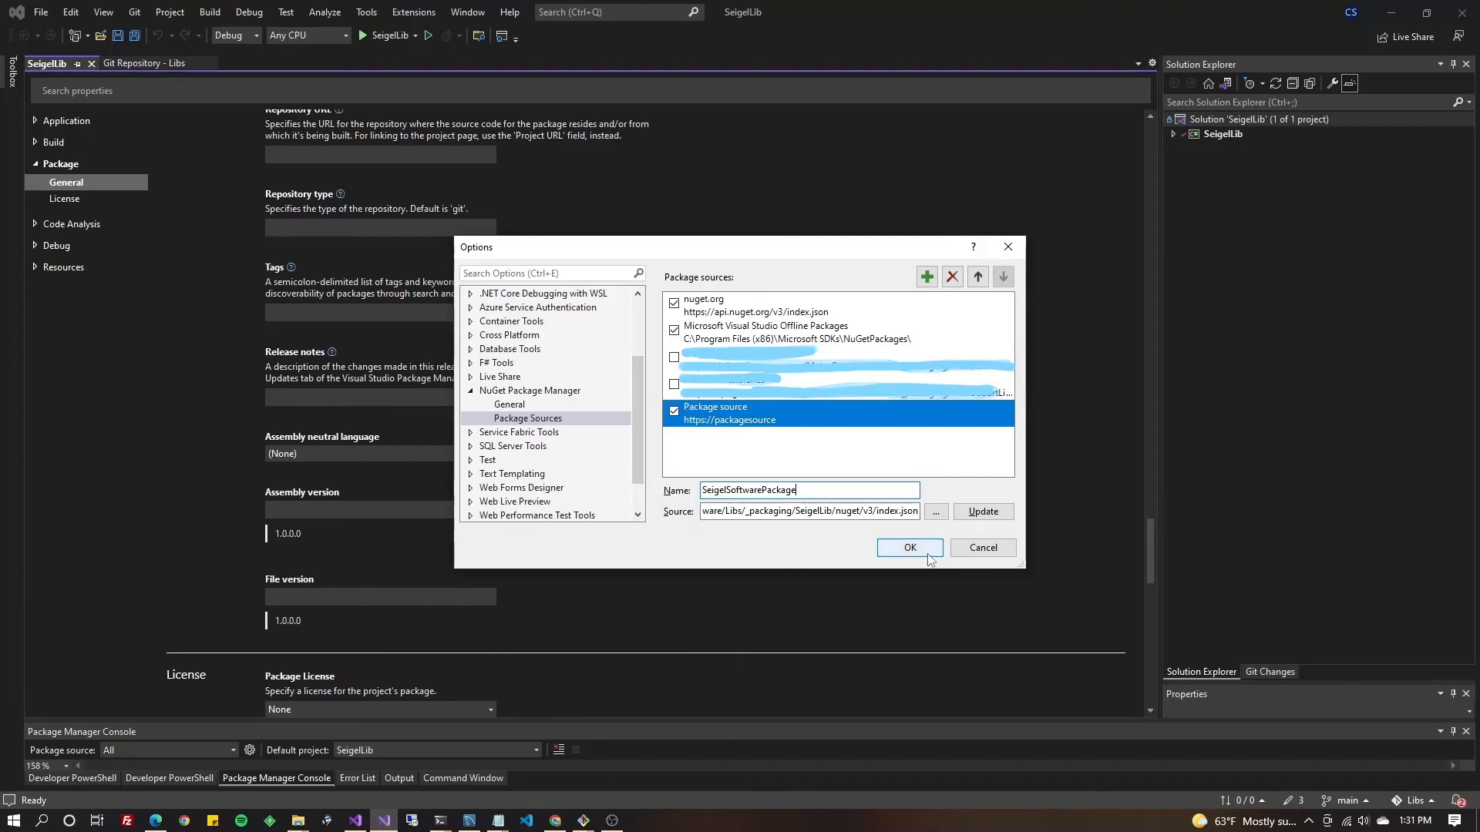
{"action": "left_click", "coordinate": [908, 547]}
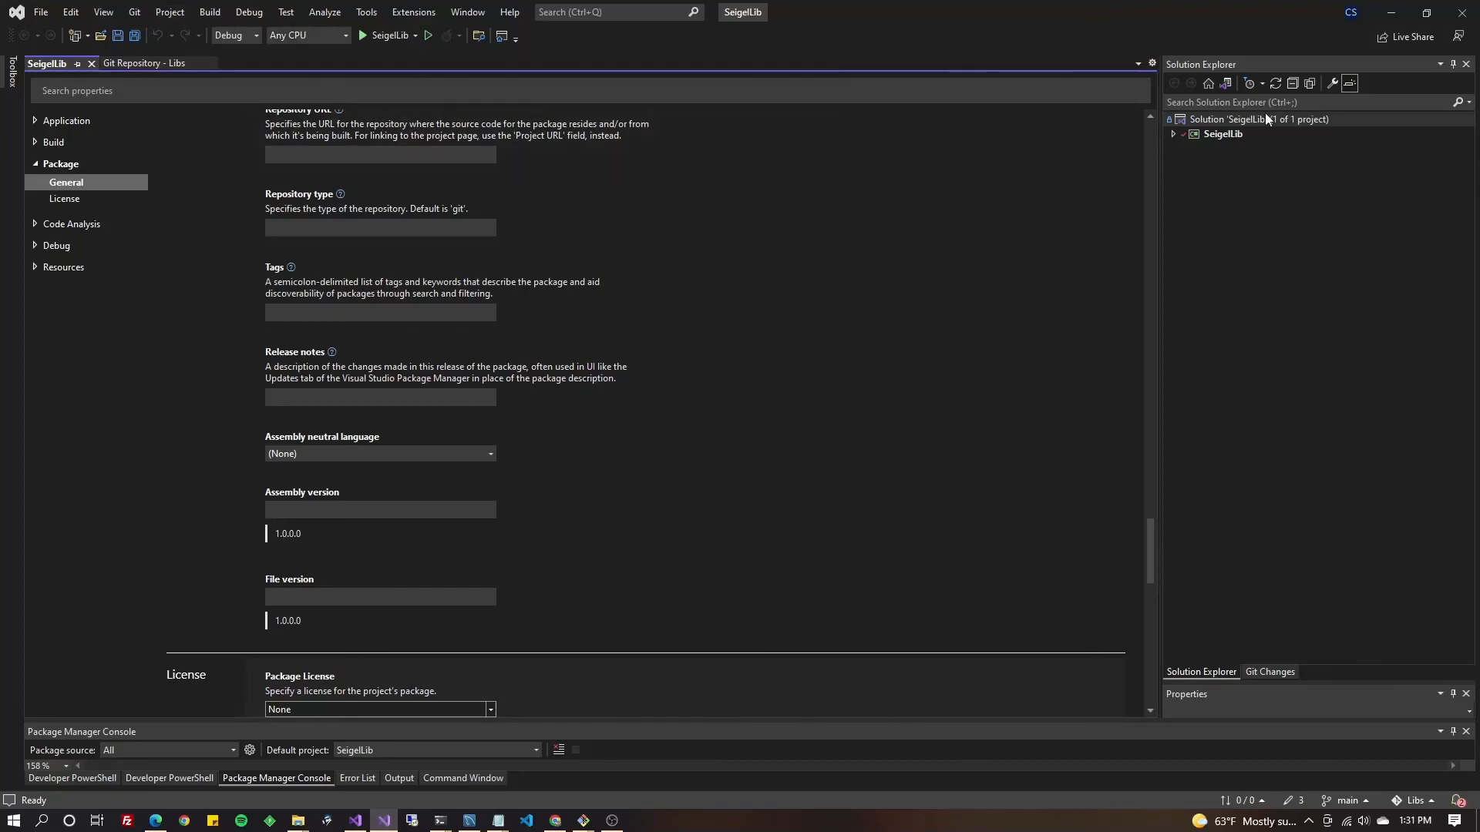
- Manage NuGet packages for the whole solution and browse, searching 'sei'
{"action": "right_click", "coordinate": [1260, 119]}
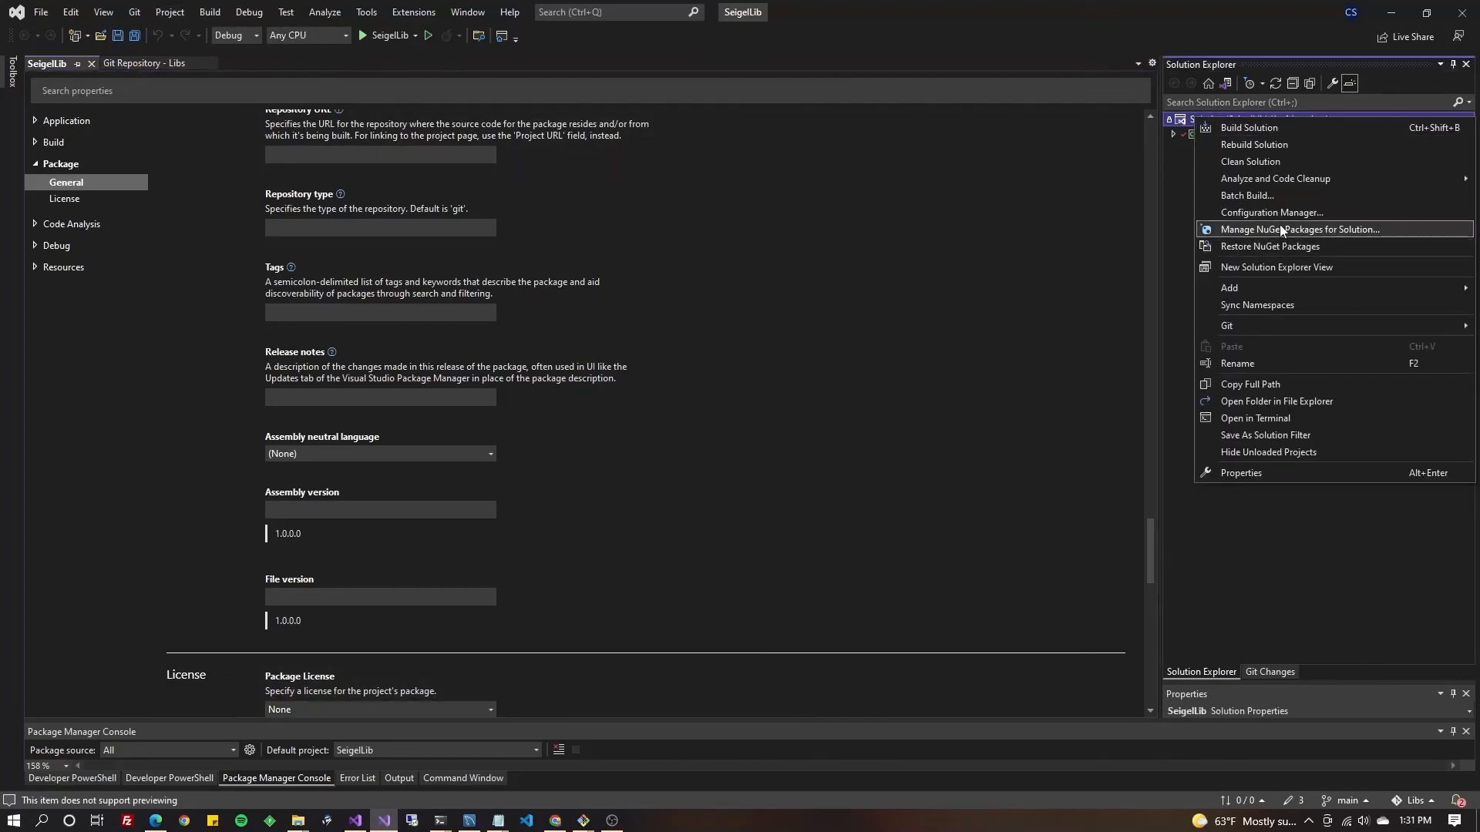
{"action": "left_click", "coordinate": [1299, 230]}
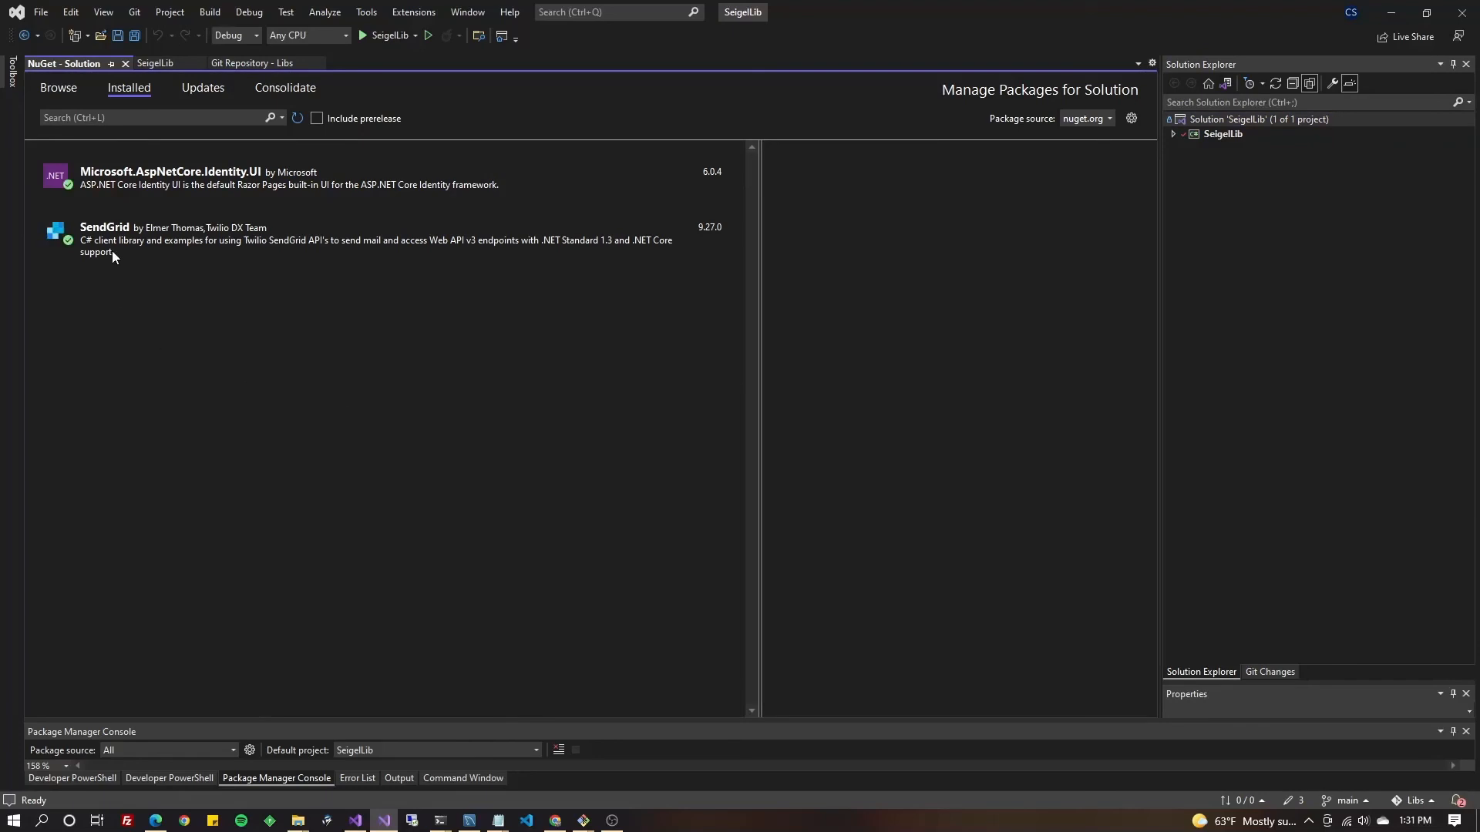
{"action": "left_click", "coordinate": [57, 87]}
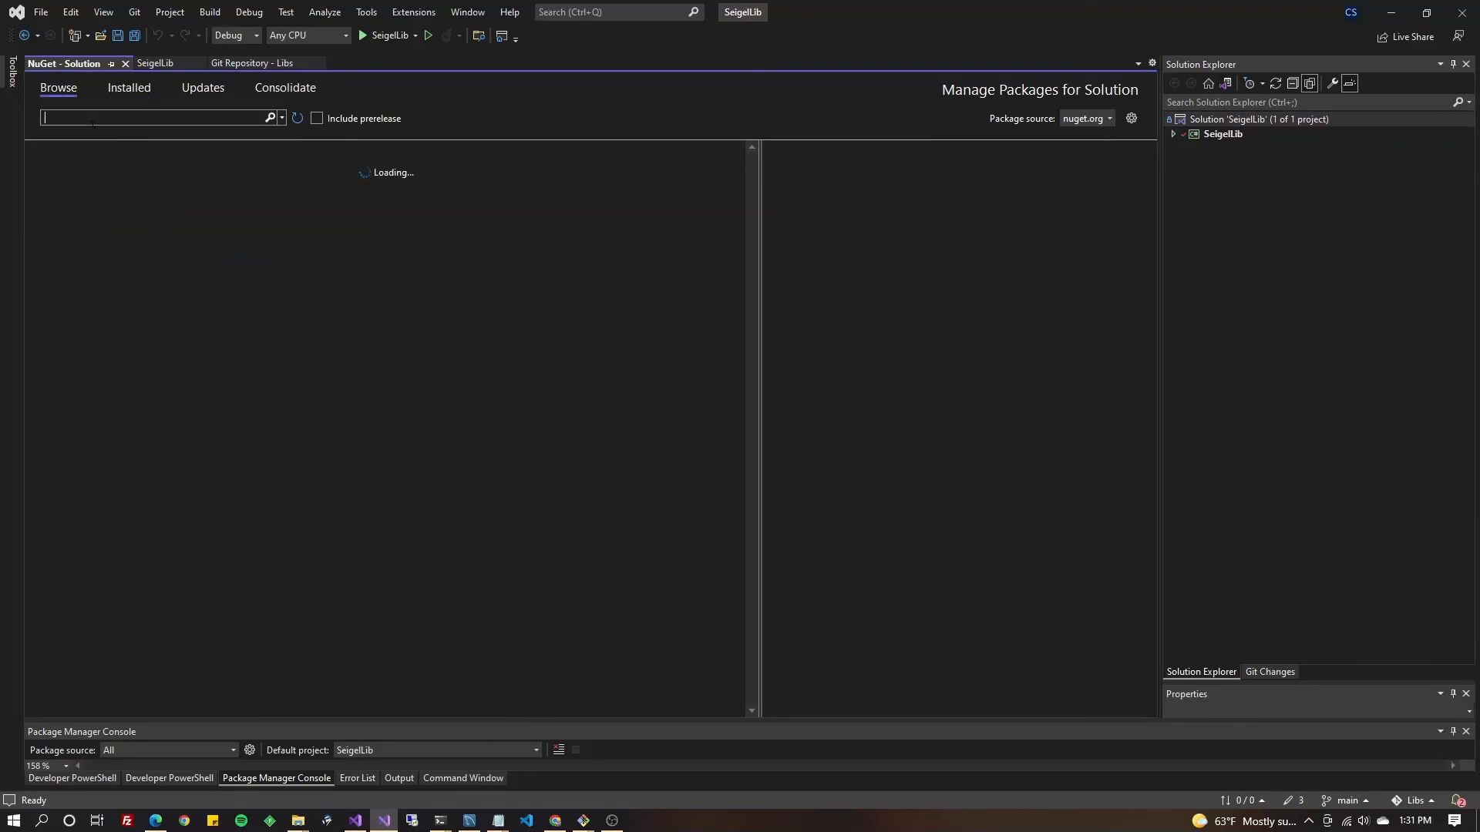
{"action": "type", "text": "seigel"}
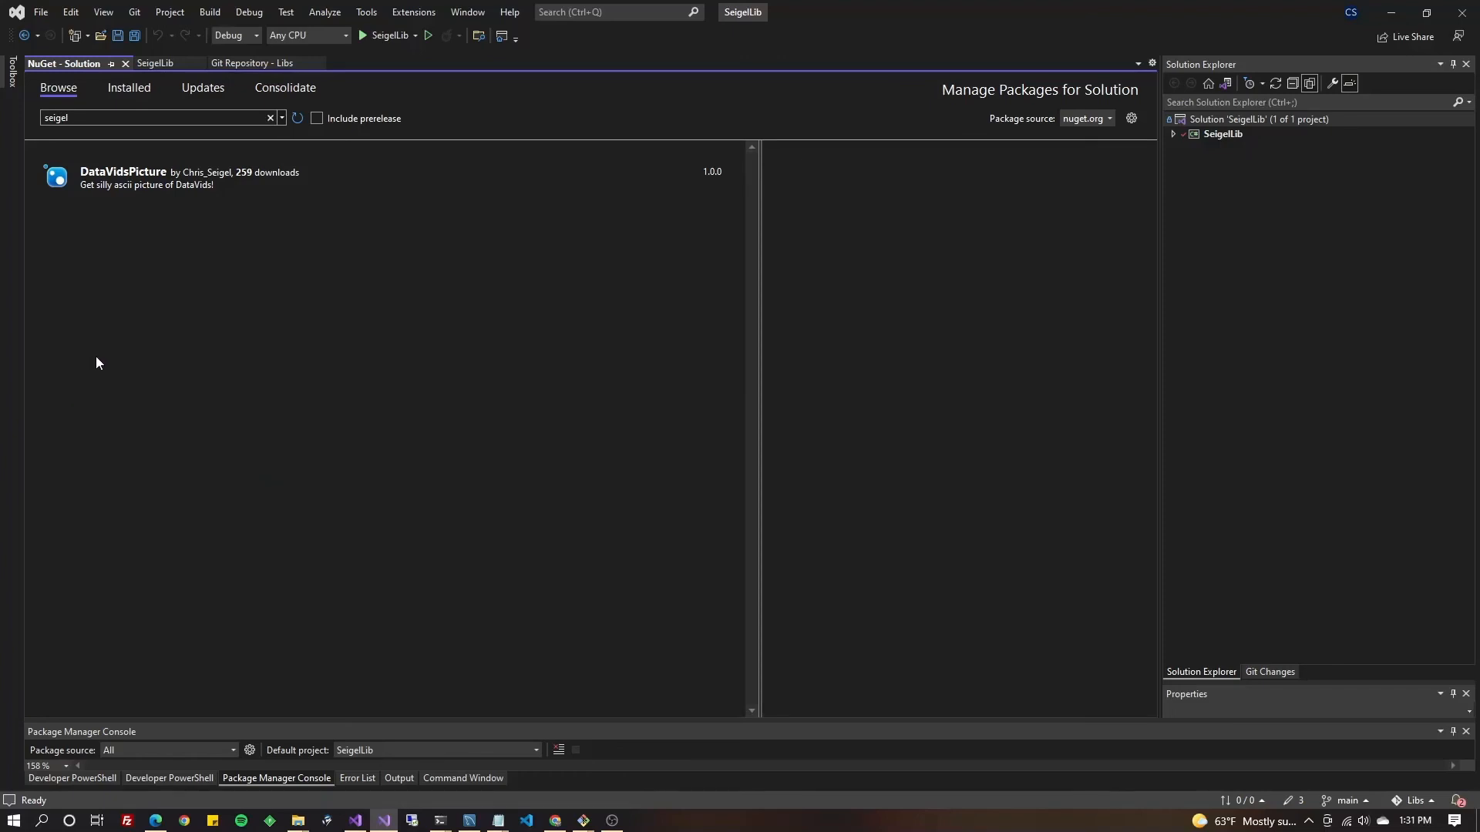
{"action": "mouse_move", "coordinate": [1031, 158]}
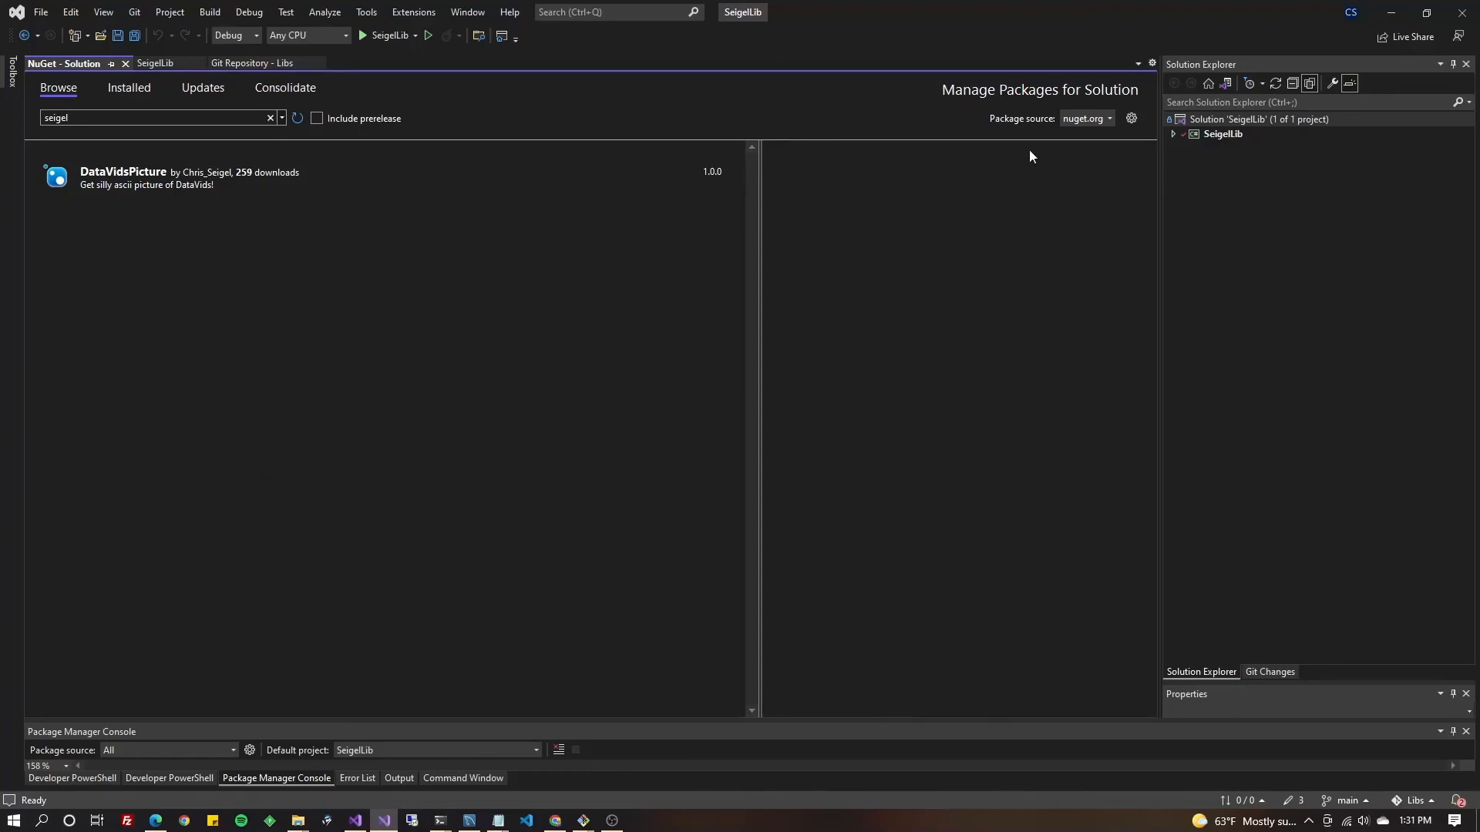
- Switch the package source to SeigelSoftwarePackage, include prerelease, and clear the search
{"action": "left_click", "coordinate": [1109, 119]}
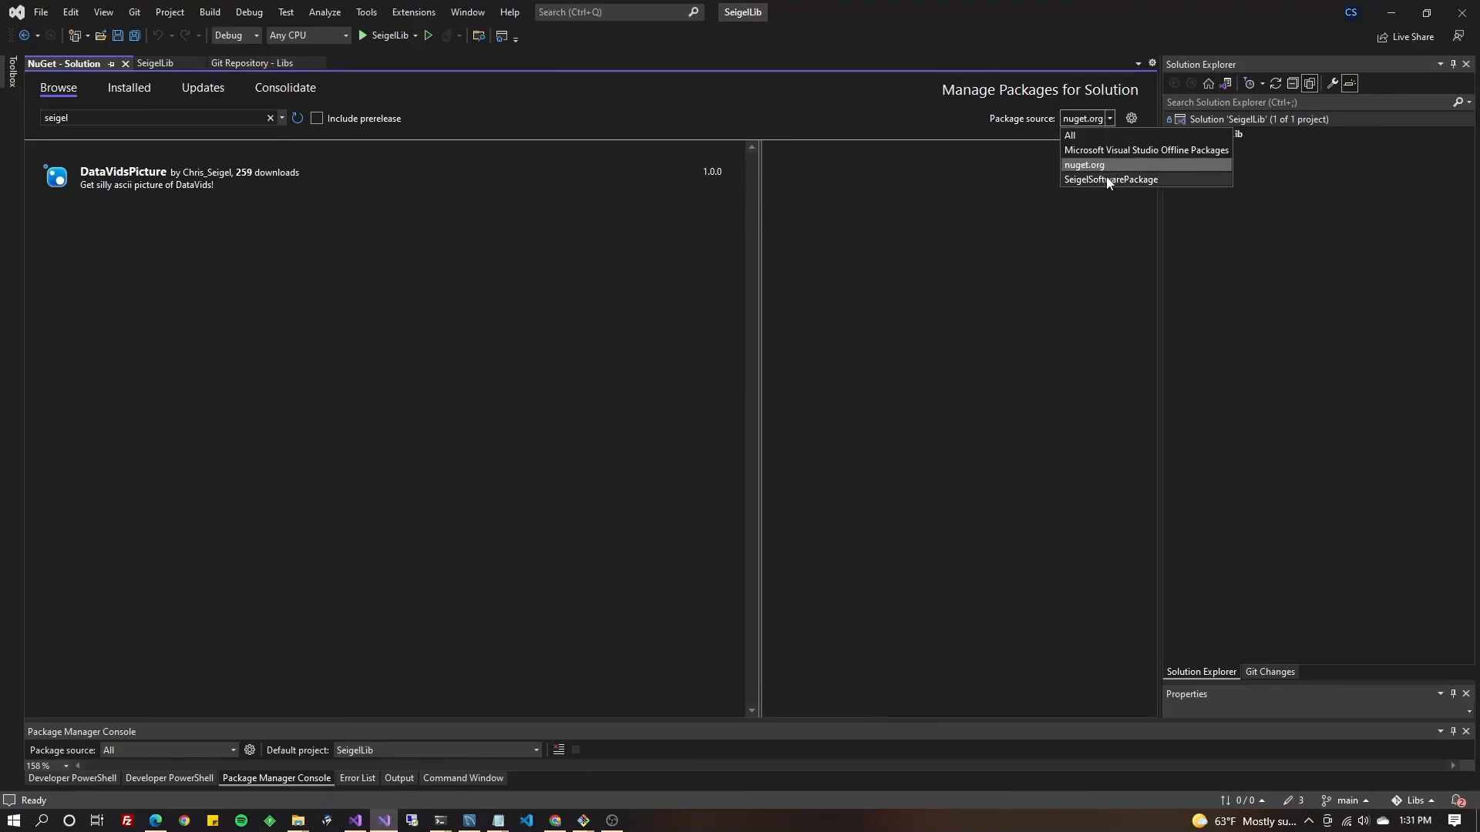
{"action": "left_click", "coordinate": [1110, 179]}
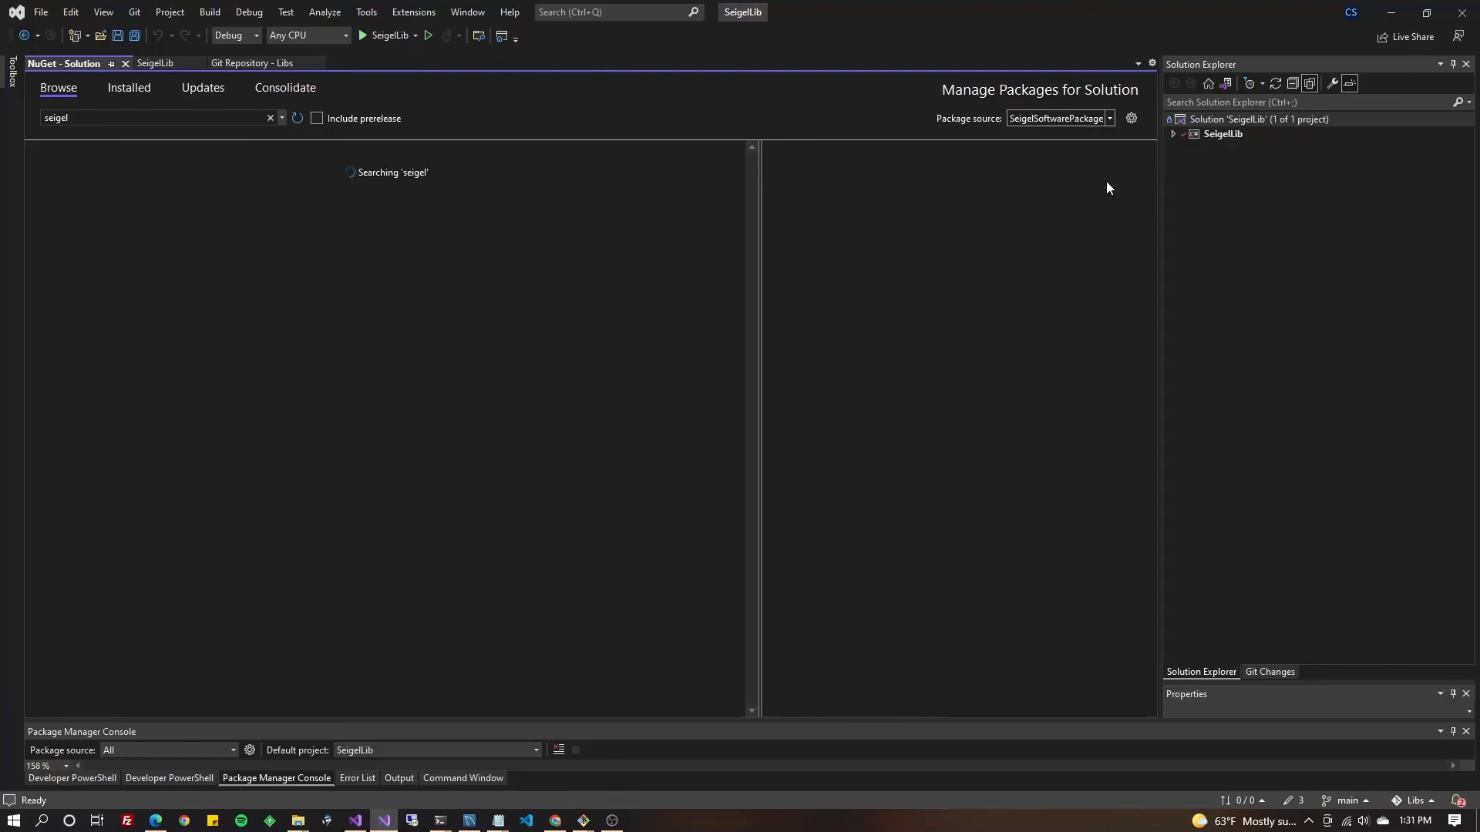
{"action": "mouse_move", "coordinate": [854, 281]}
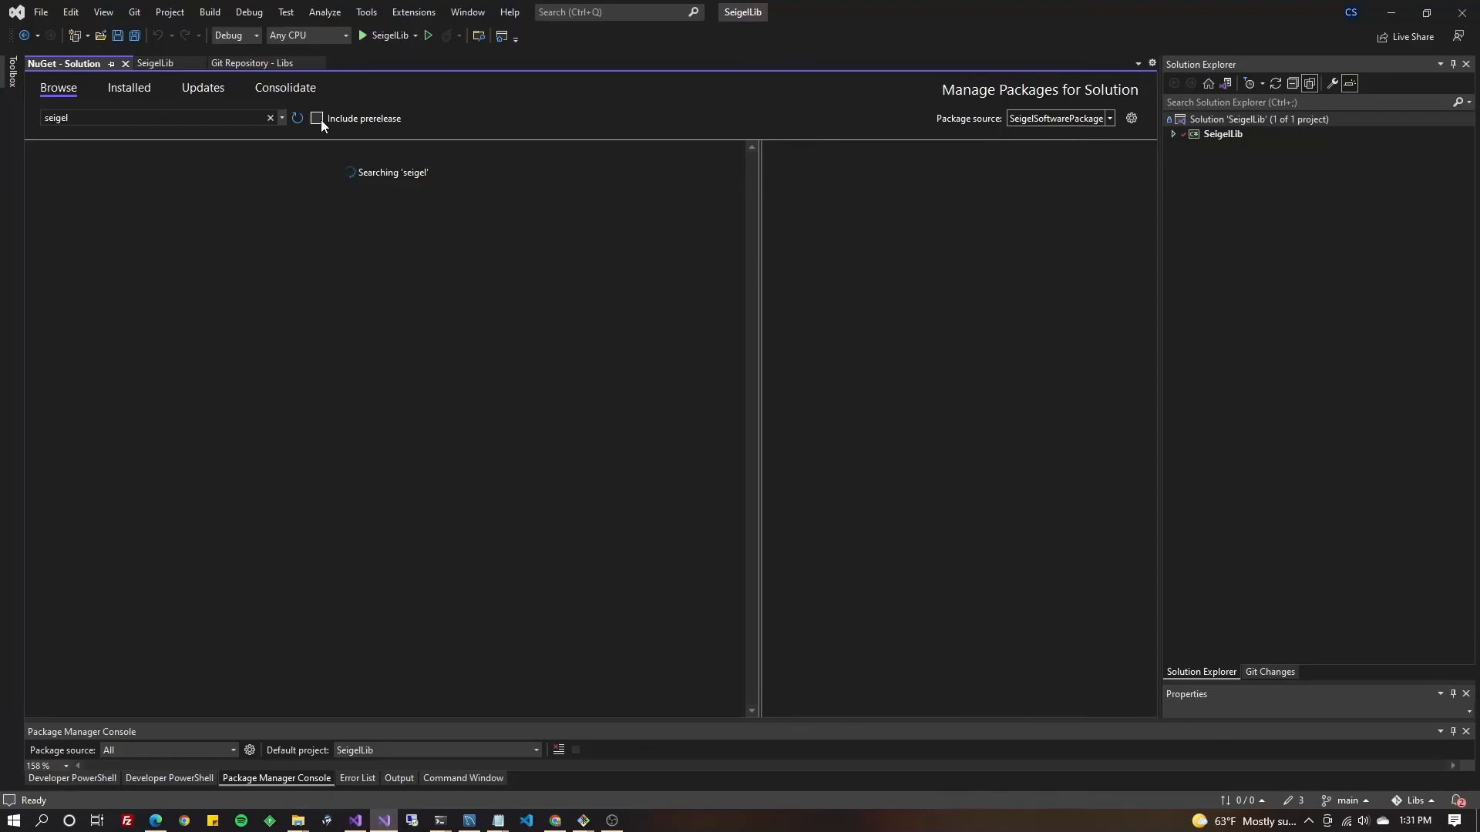
{"action": "left_click", "coordinate": [316, 118]}
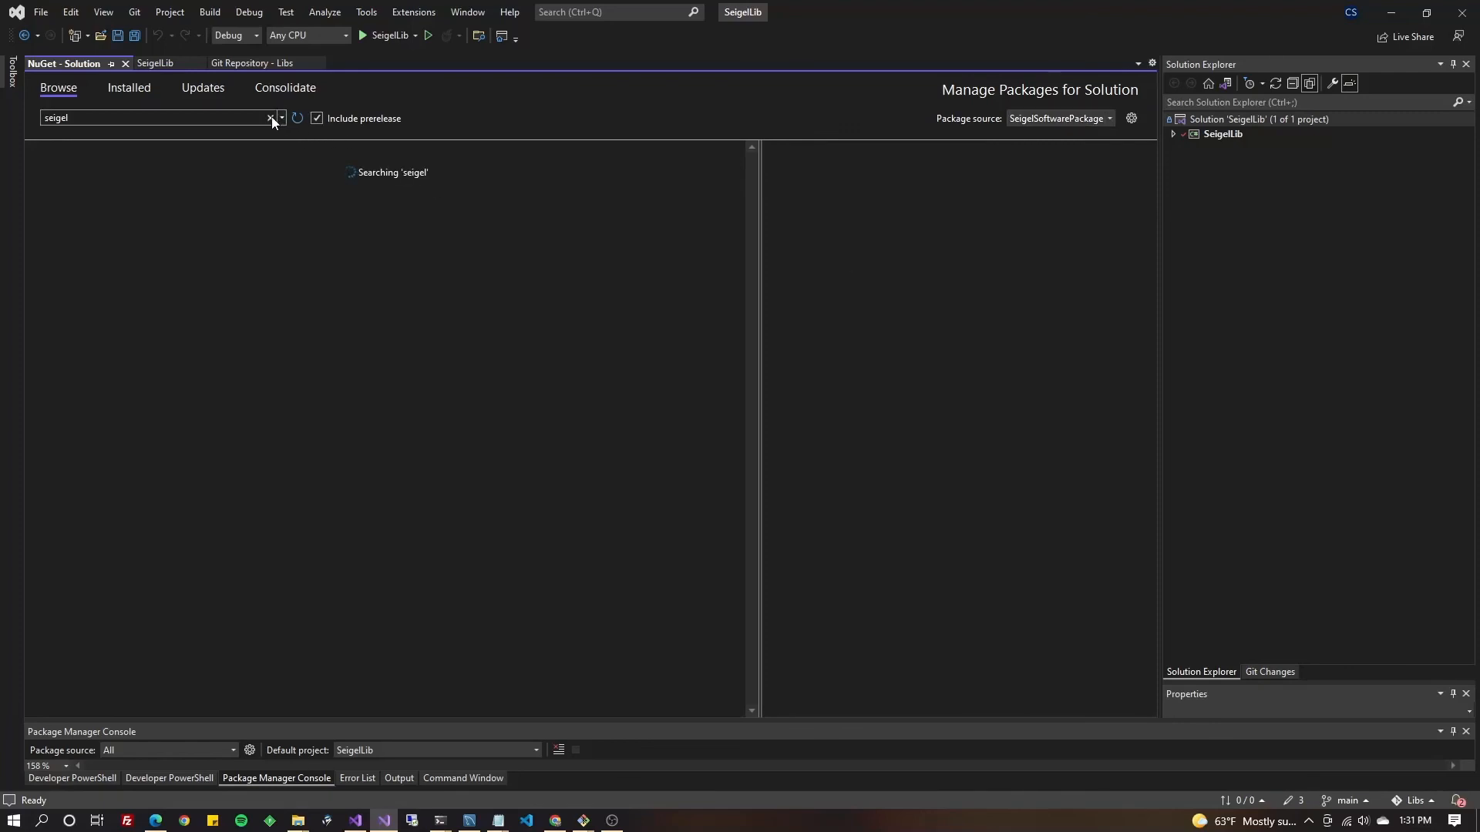
{"action": "left_click", "coordinate": [272, 118]}
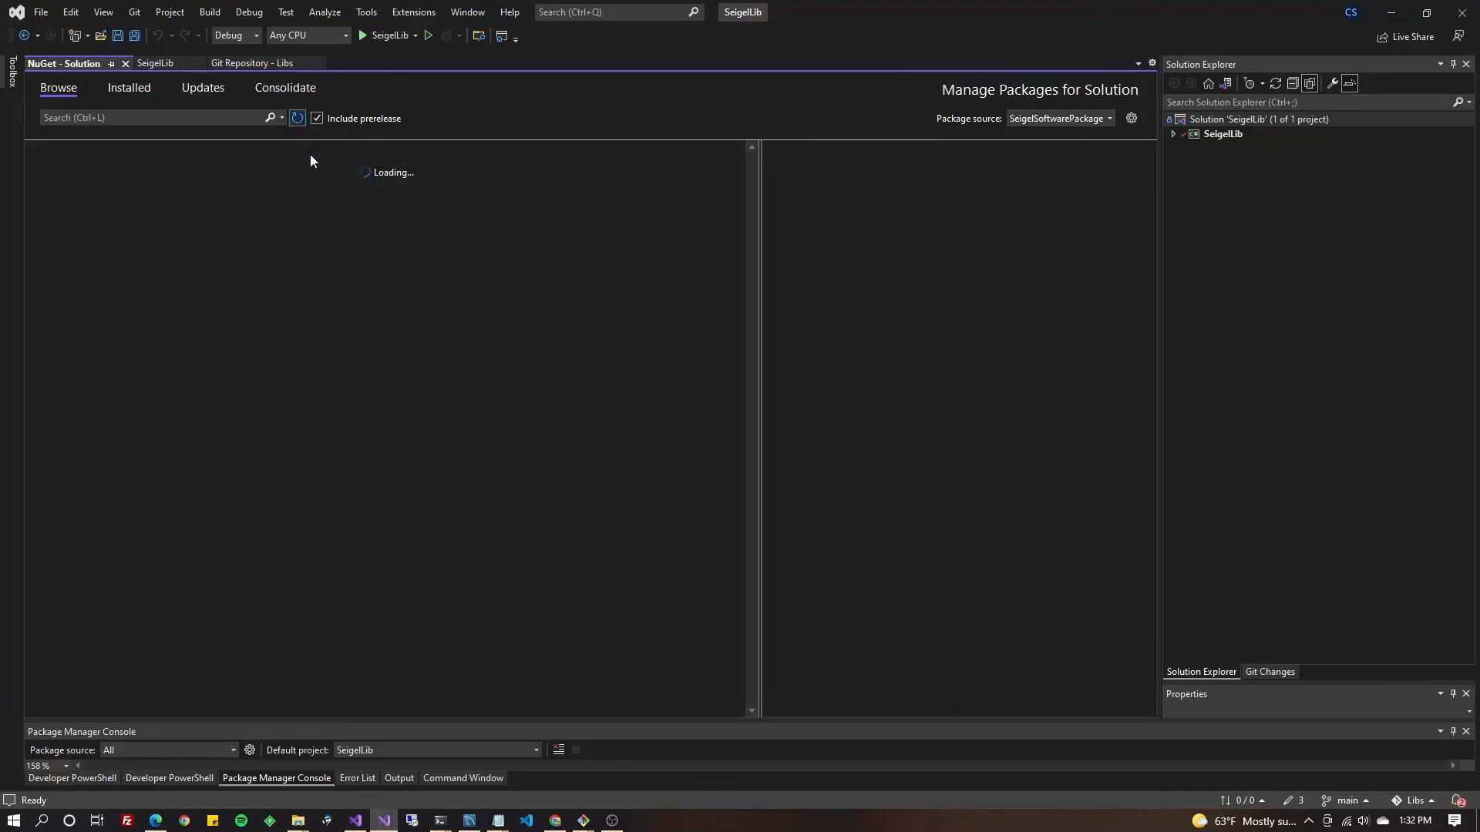
{"action": "mouse_move", "coordinate": [372, 629]}
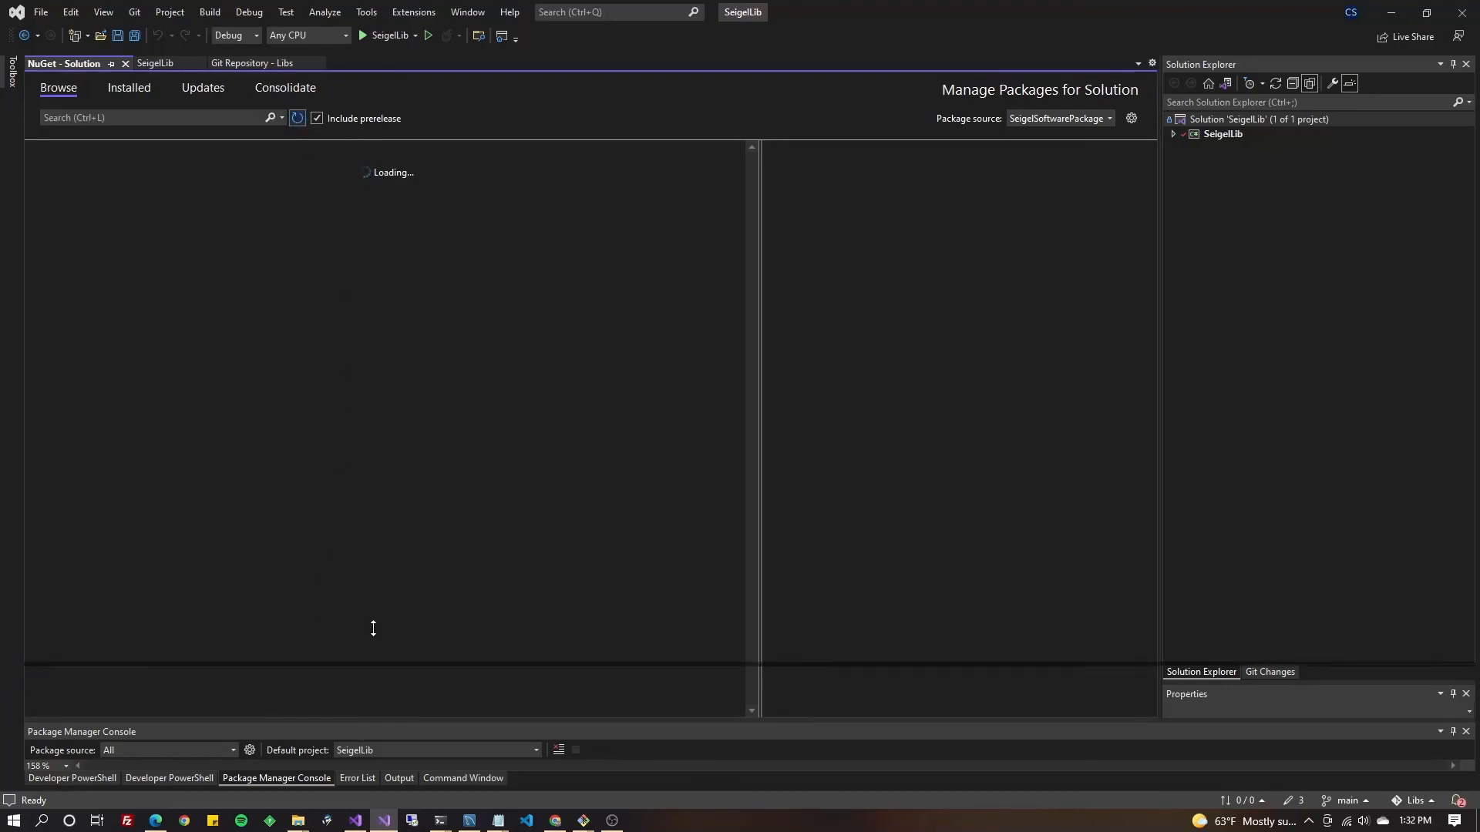
- Search 'seigel' and select the SeigelLib 1.0.0 package from the results
{"action": "type", "text": "seigel"}
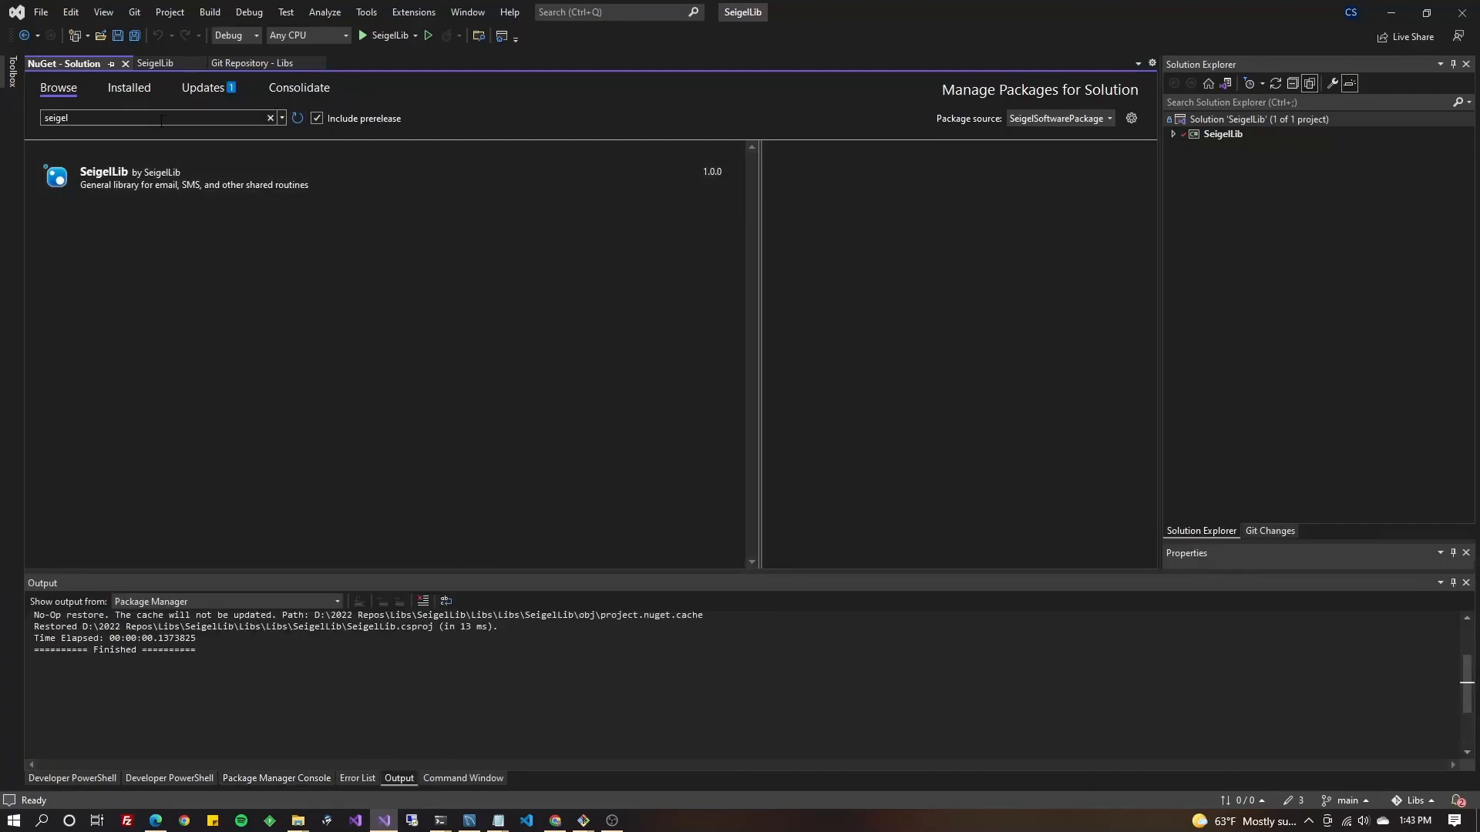
{"action": "triple_click", "coordinate": [151, 118]}
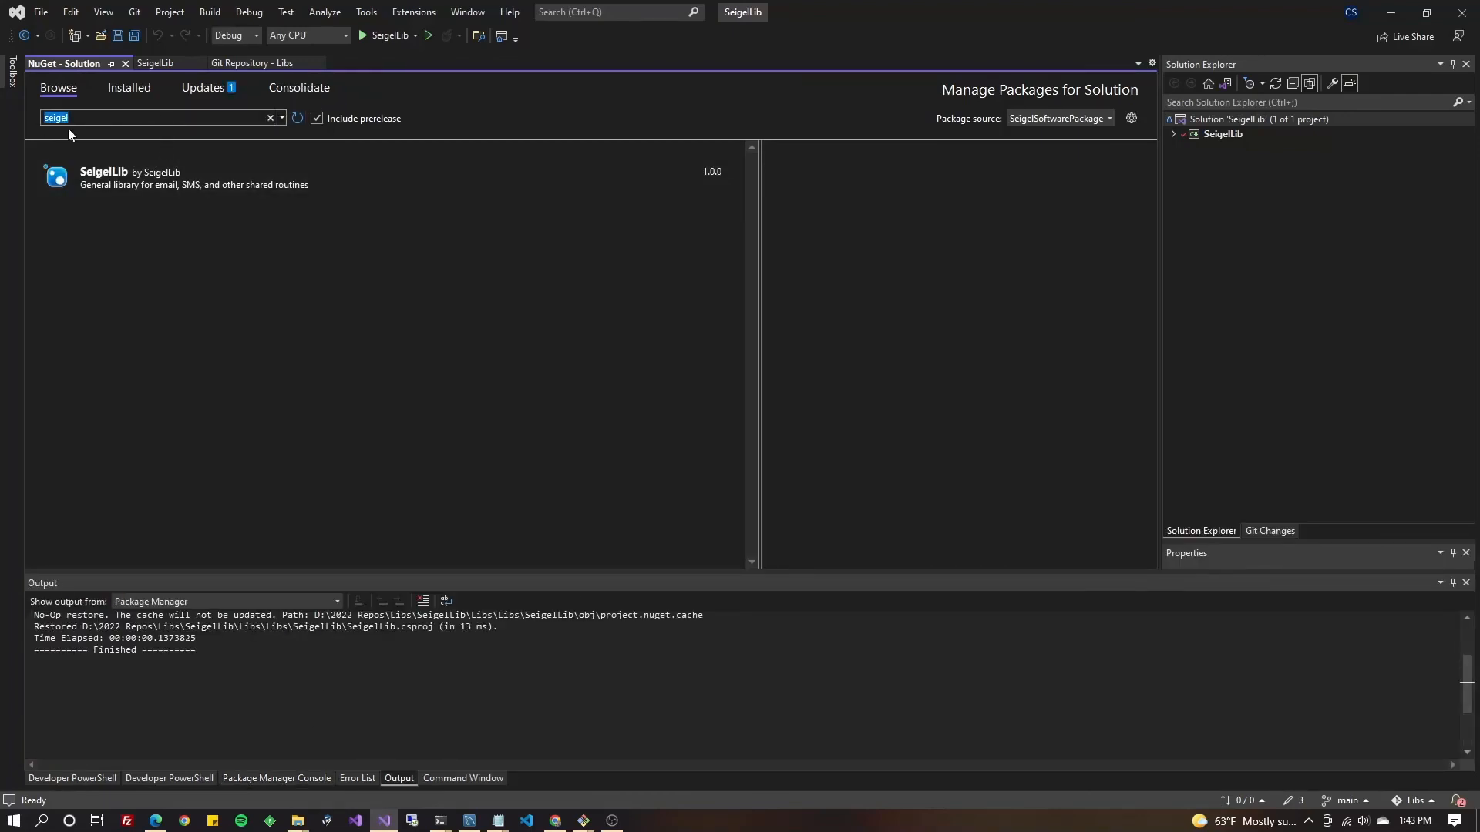
{"action": "left_click", "coordinate": [1111, 119]}
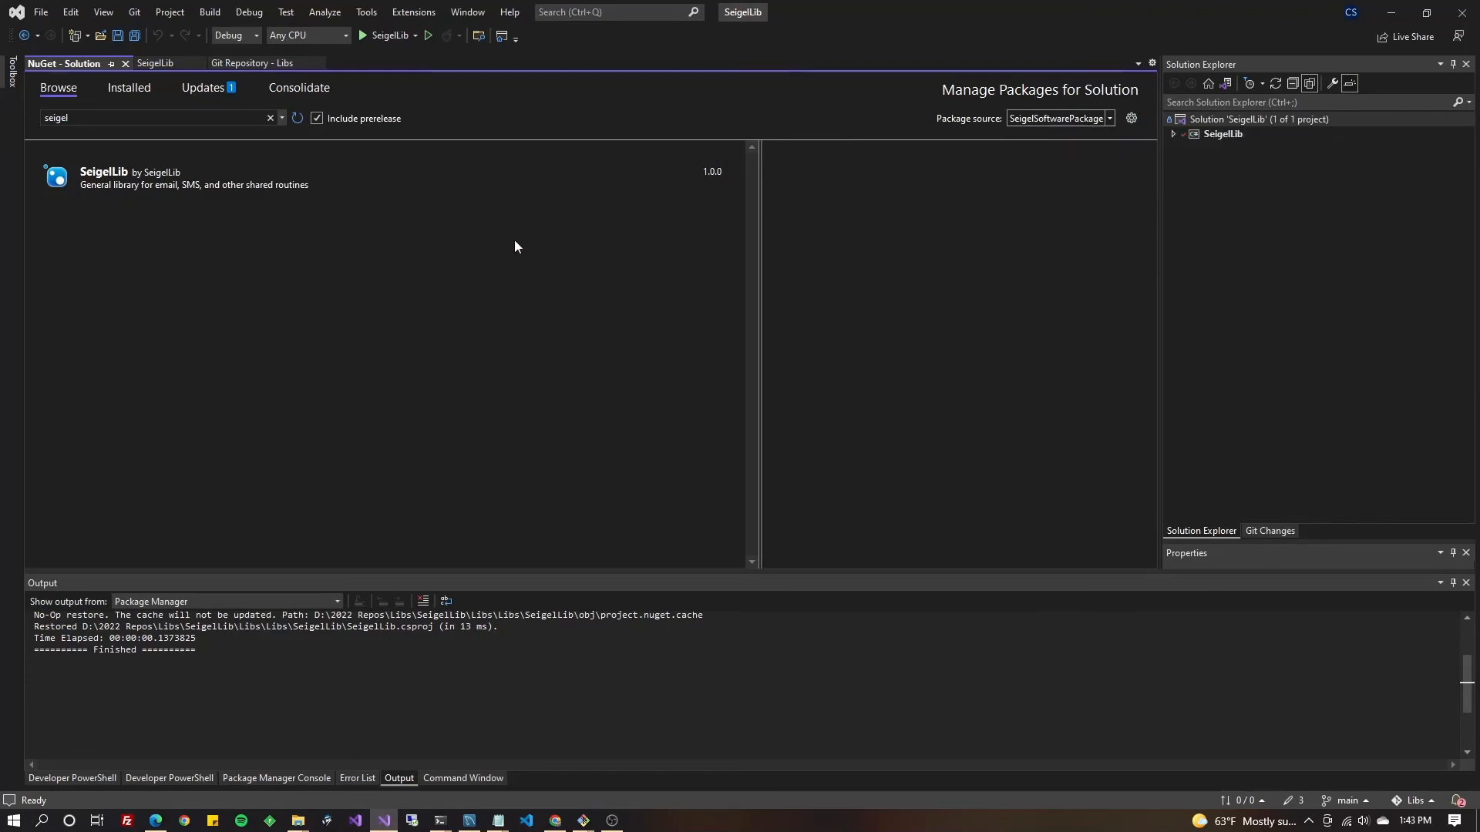
{"action": "left_click", "coordinate": [188, 179]}
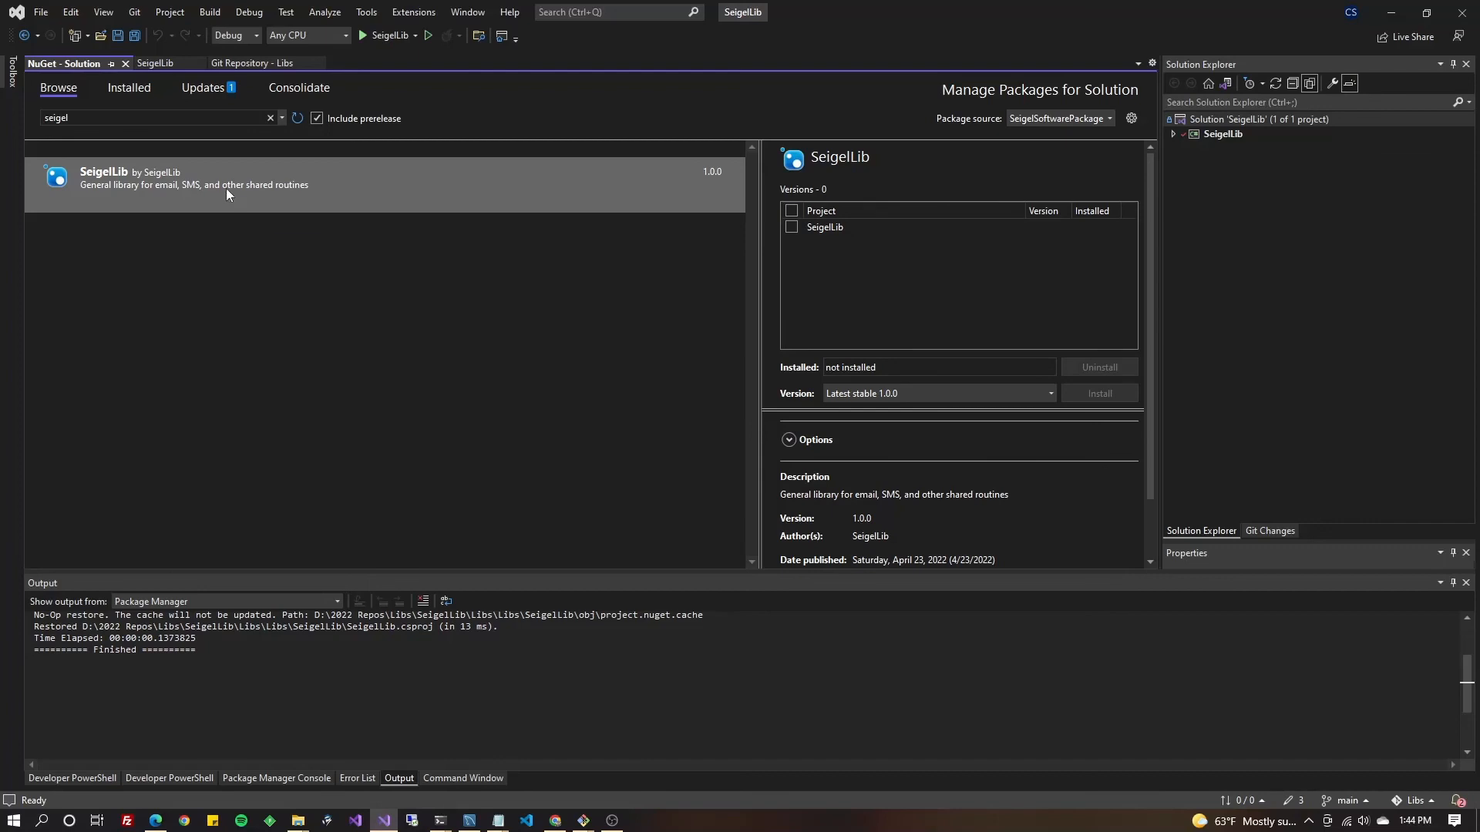
{"action": "mouse_move", "coordinate": [213, 192]}
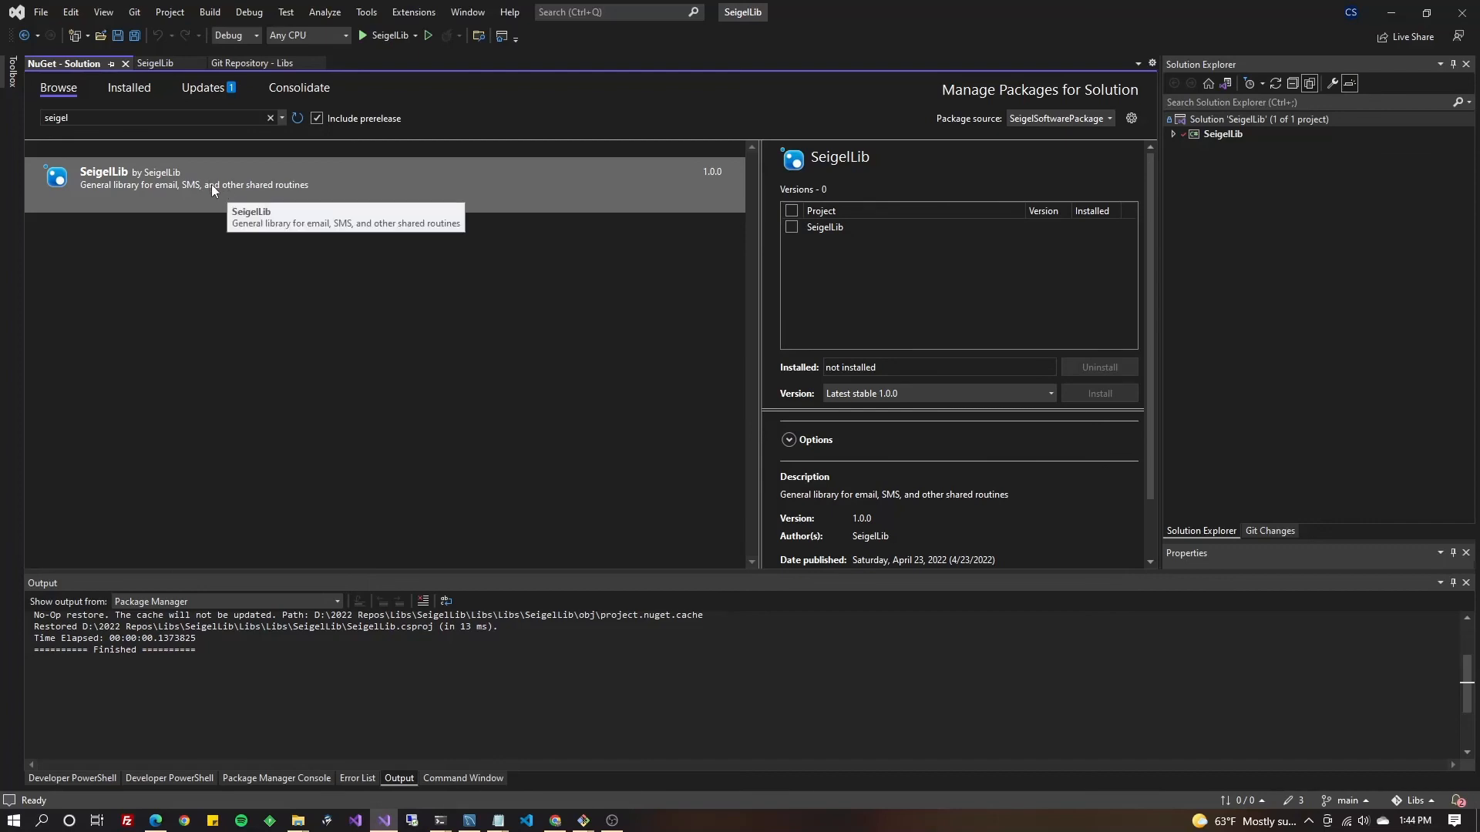
{"action": "mouse_move", "coordinate": [205, 205]}
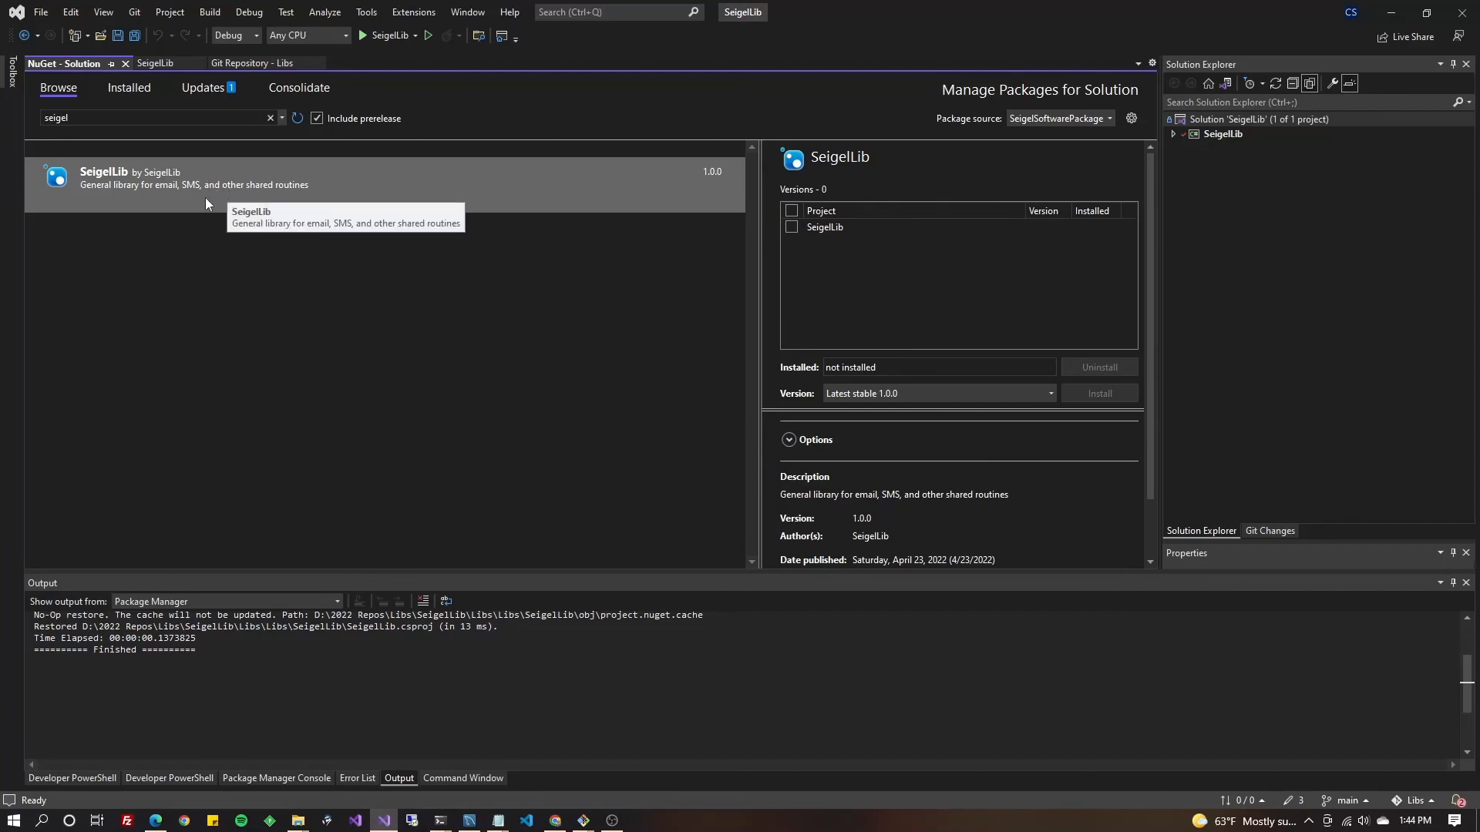
{"action": "mouse_move", "coordinate": [205, 204]}
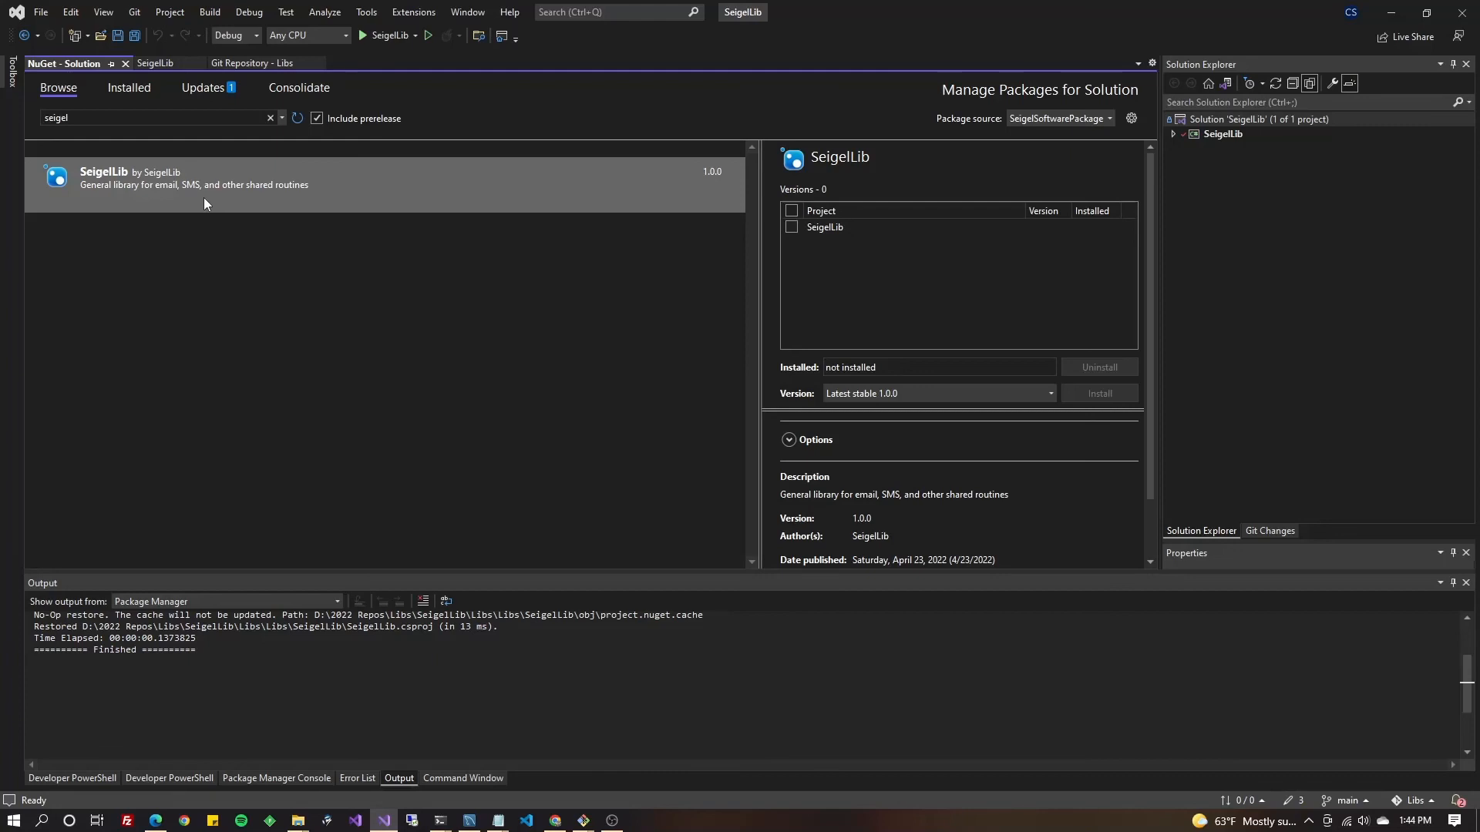
{"action": "mouse_move", "coordinate": [771, 241]}
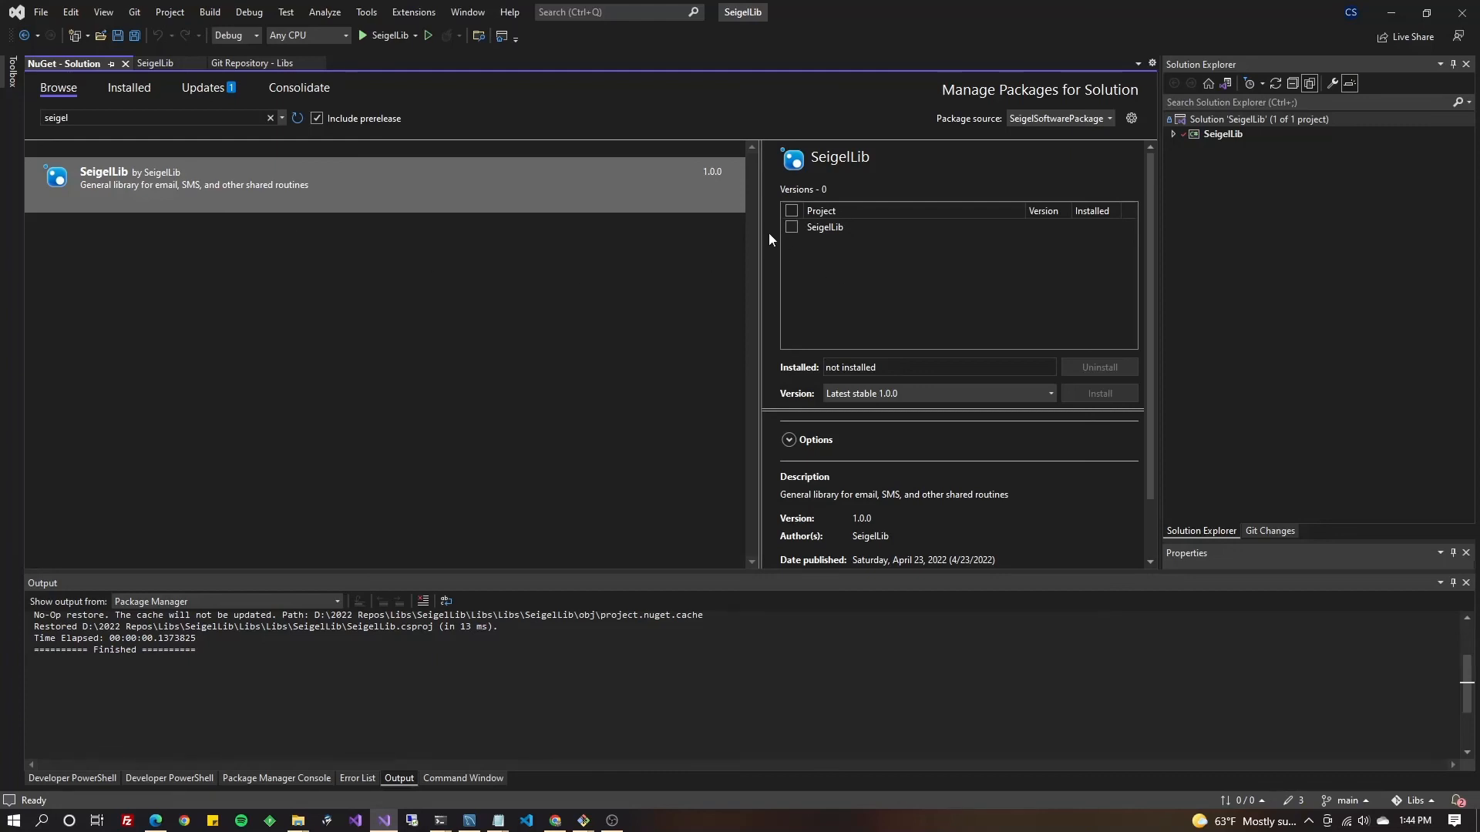
- Check the SeigelLib project so Install is enabled, highlighting the package description
{"action": "left_click", "coordinate": [792, 211]}
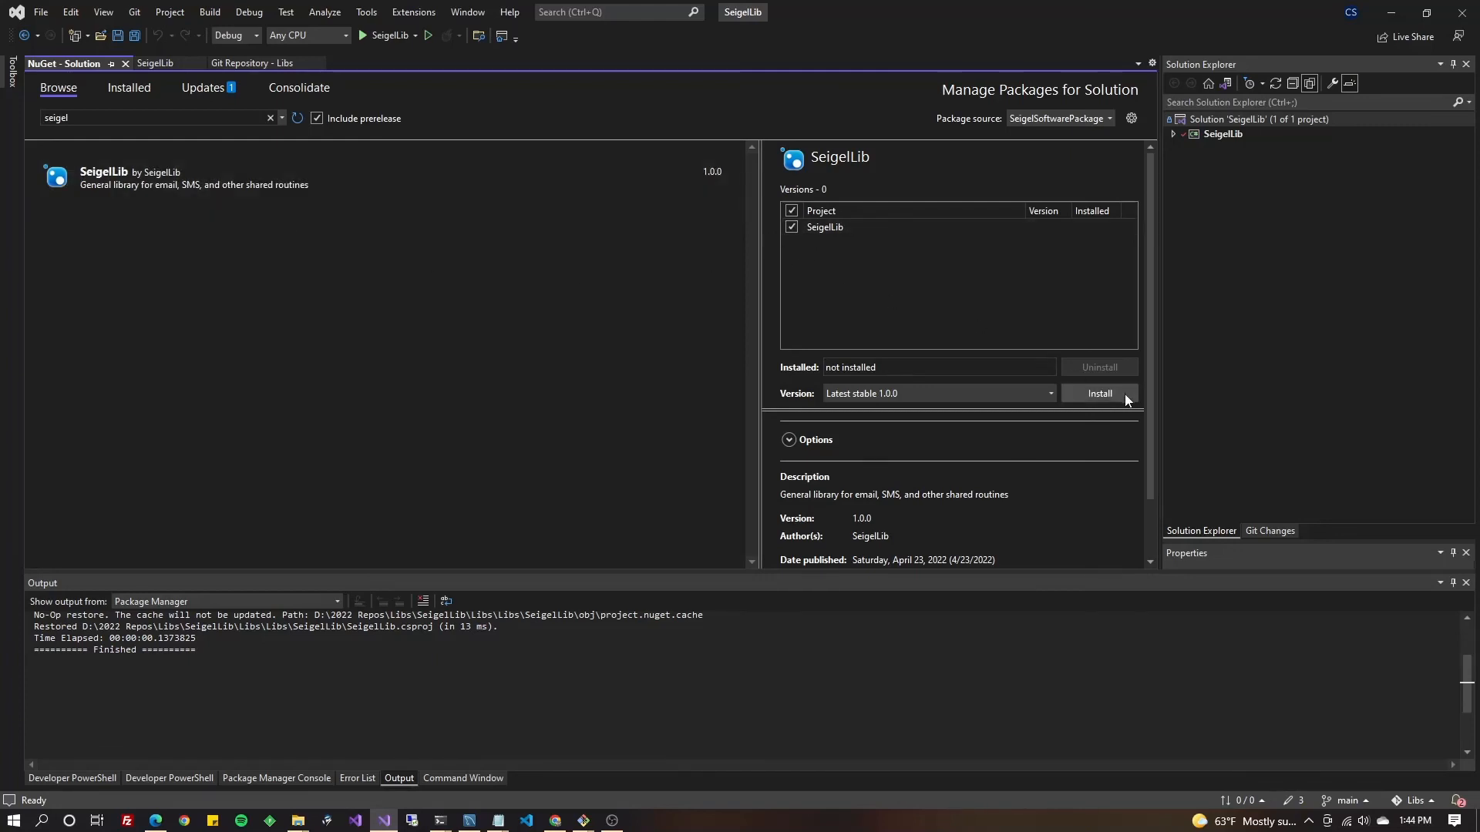
{"action": "mouse_move", "coordinate": [1020, 468]}
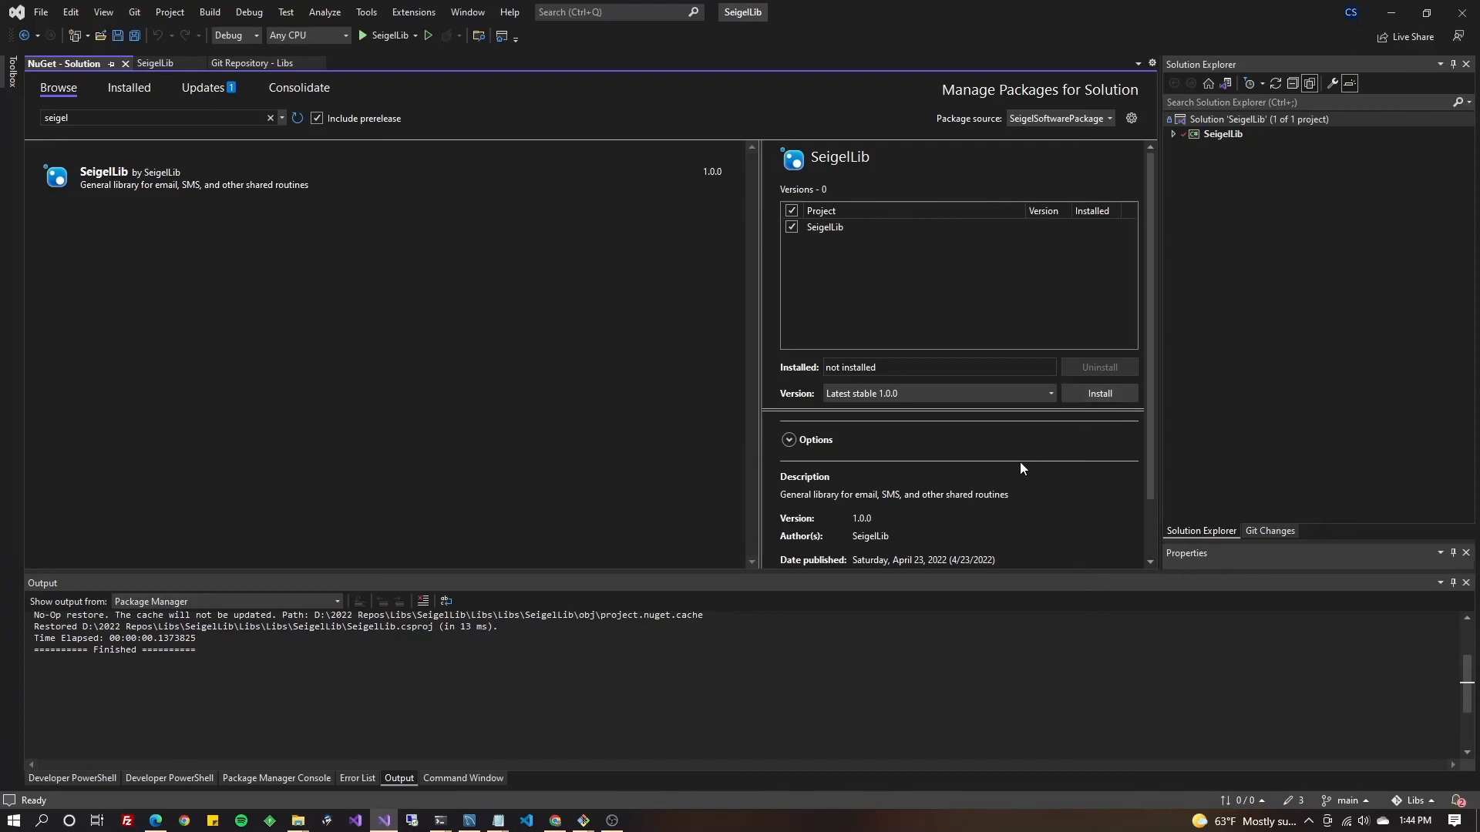
{"action": "double_click", "coordinate": [929, 495]}
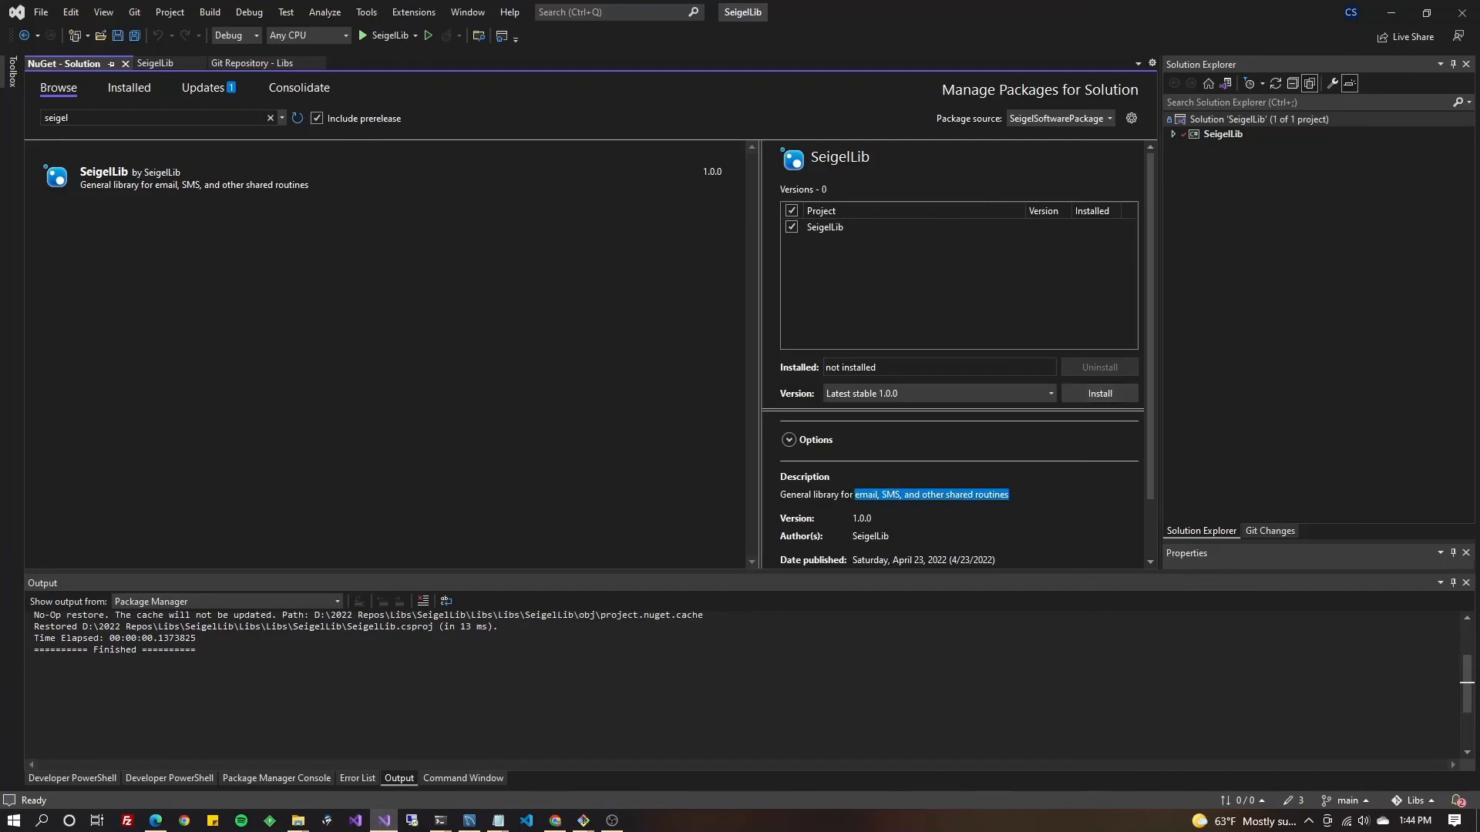